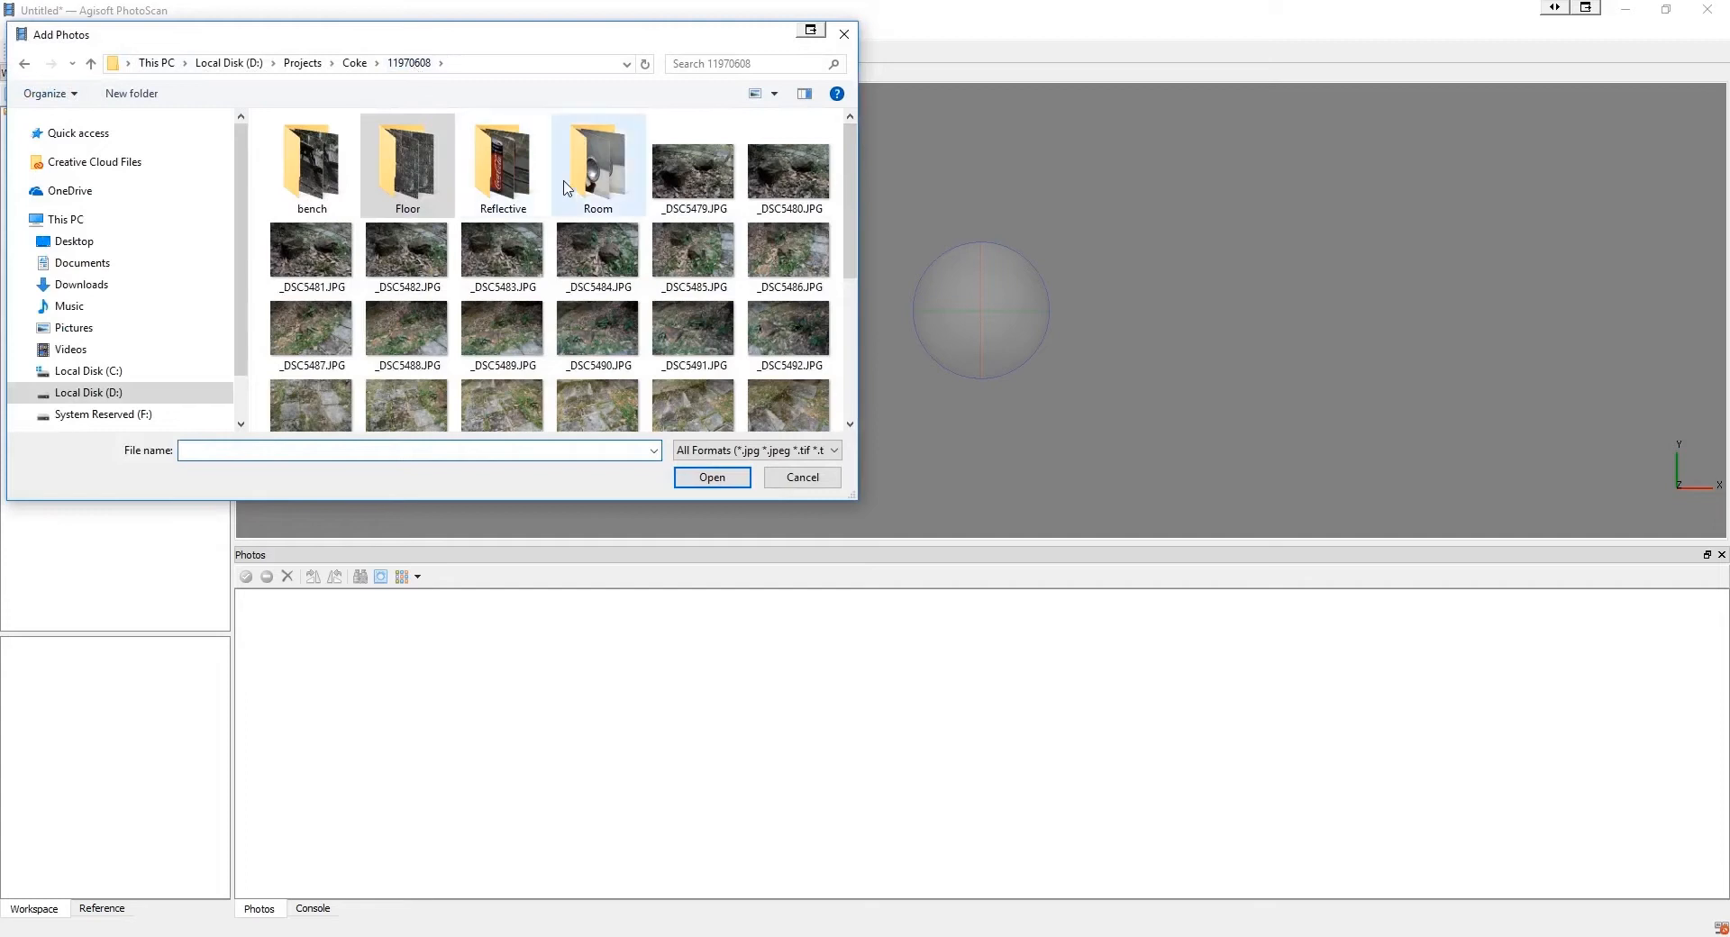
# Step: Browse to Projects/Coke/Condence and add all its can photos, forming a 49-camera chunk
pyautogui.doubleClick(596, 166)
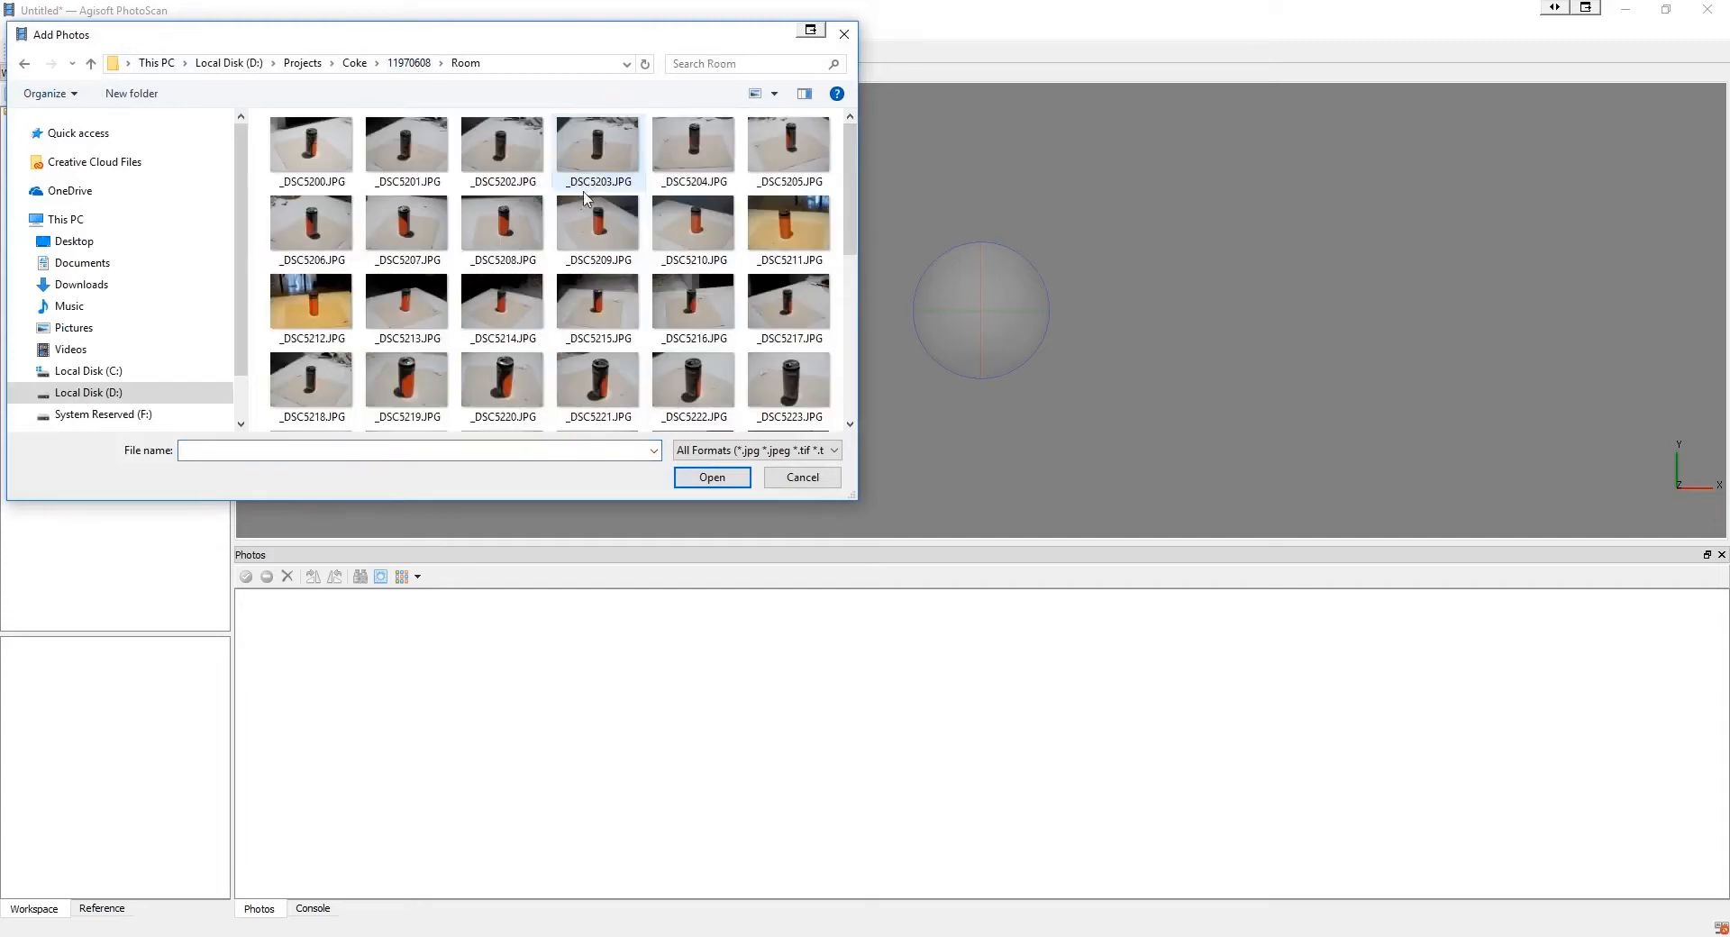
pyautogui.click(414, 63)
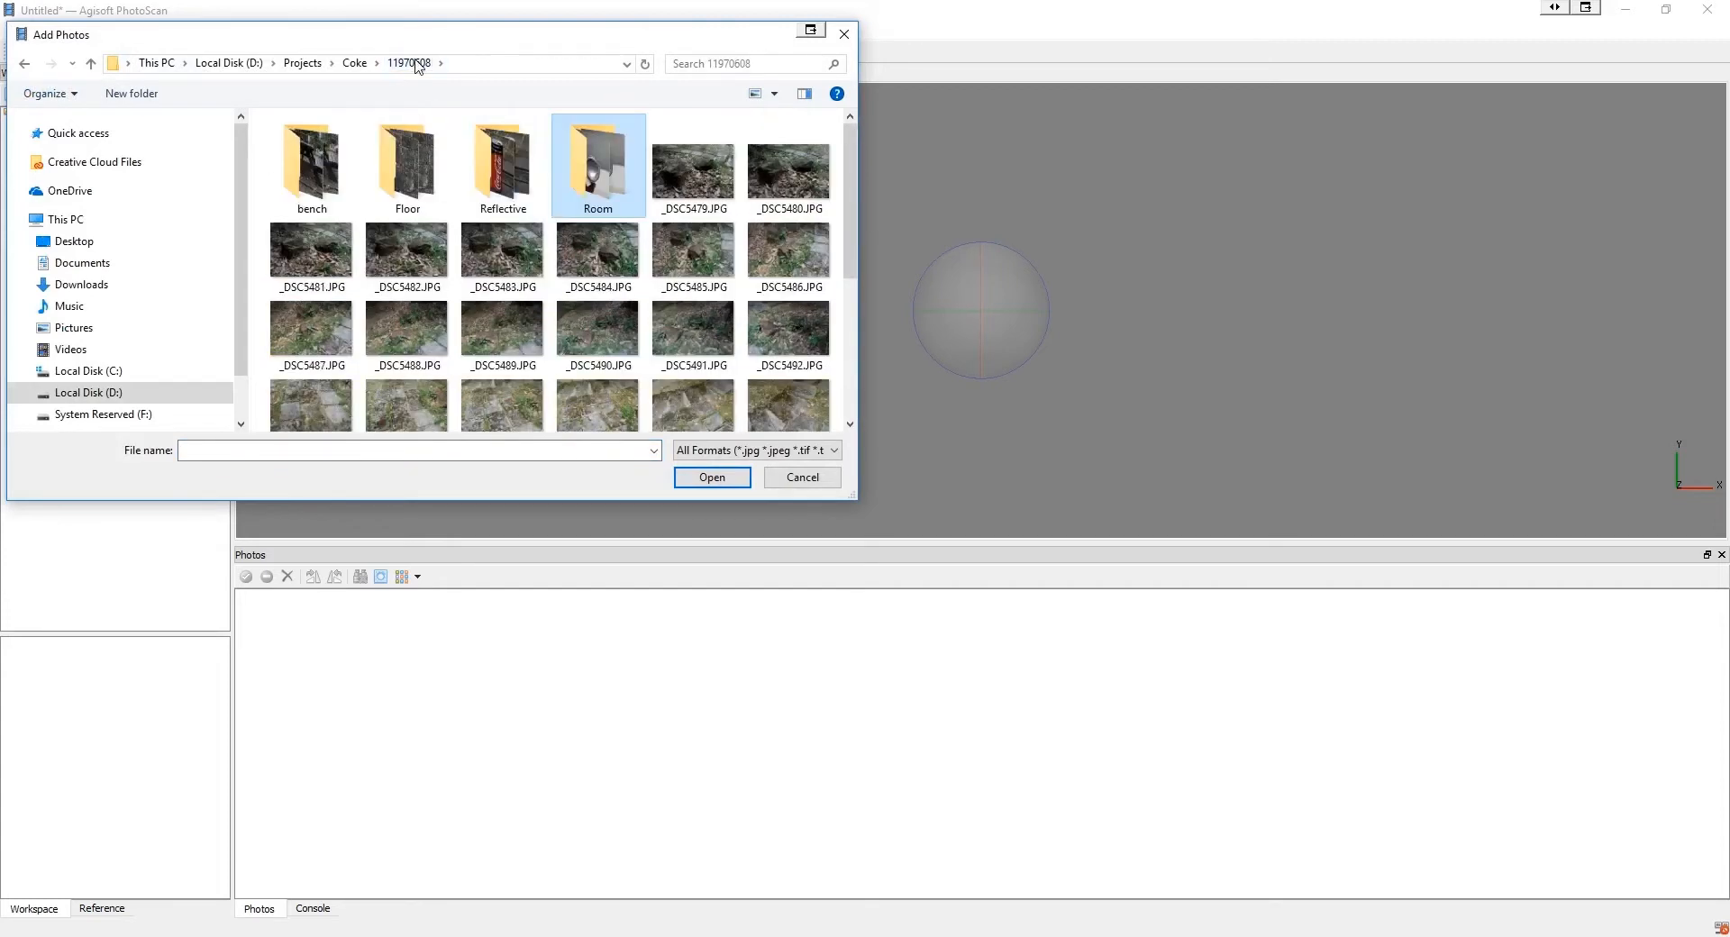
pyautogui.click(501, 162)
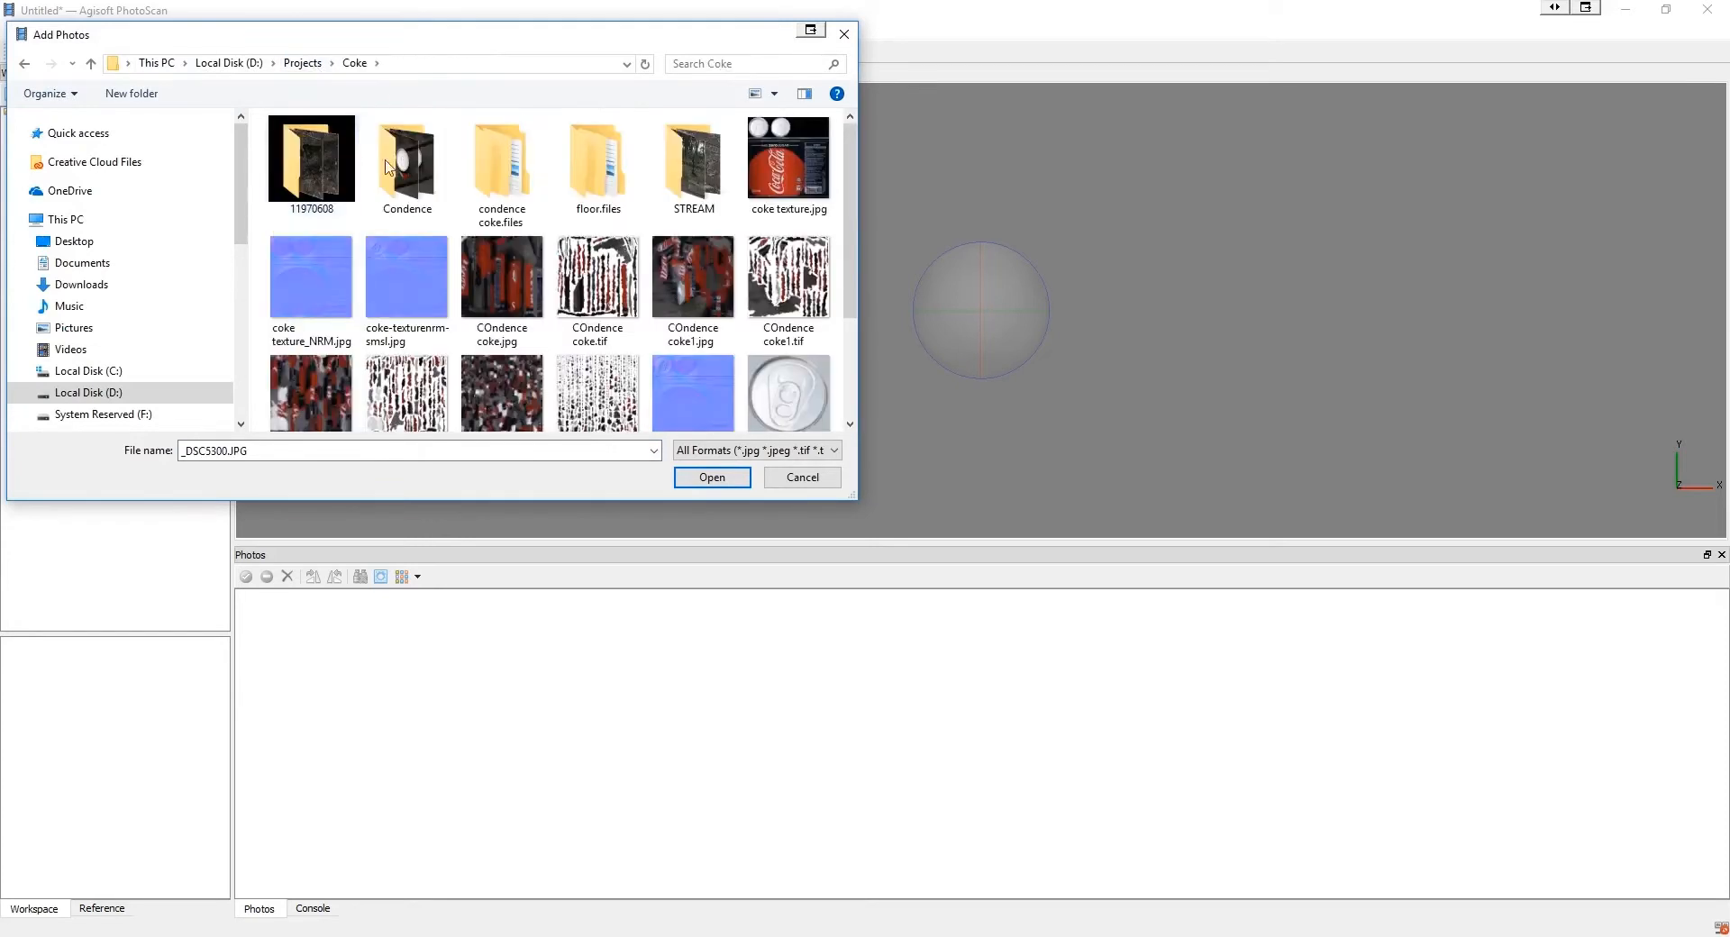
pyautogui.doubleClick(407, 159)
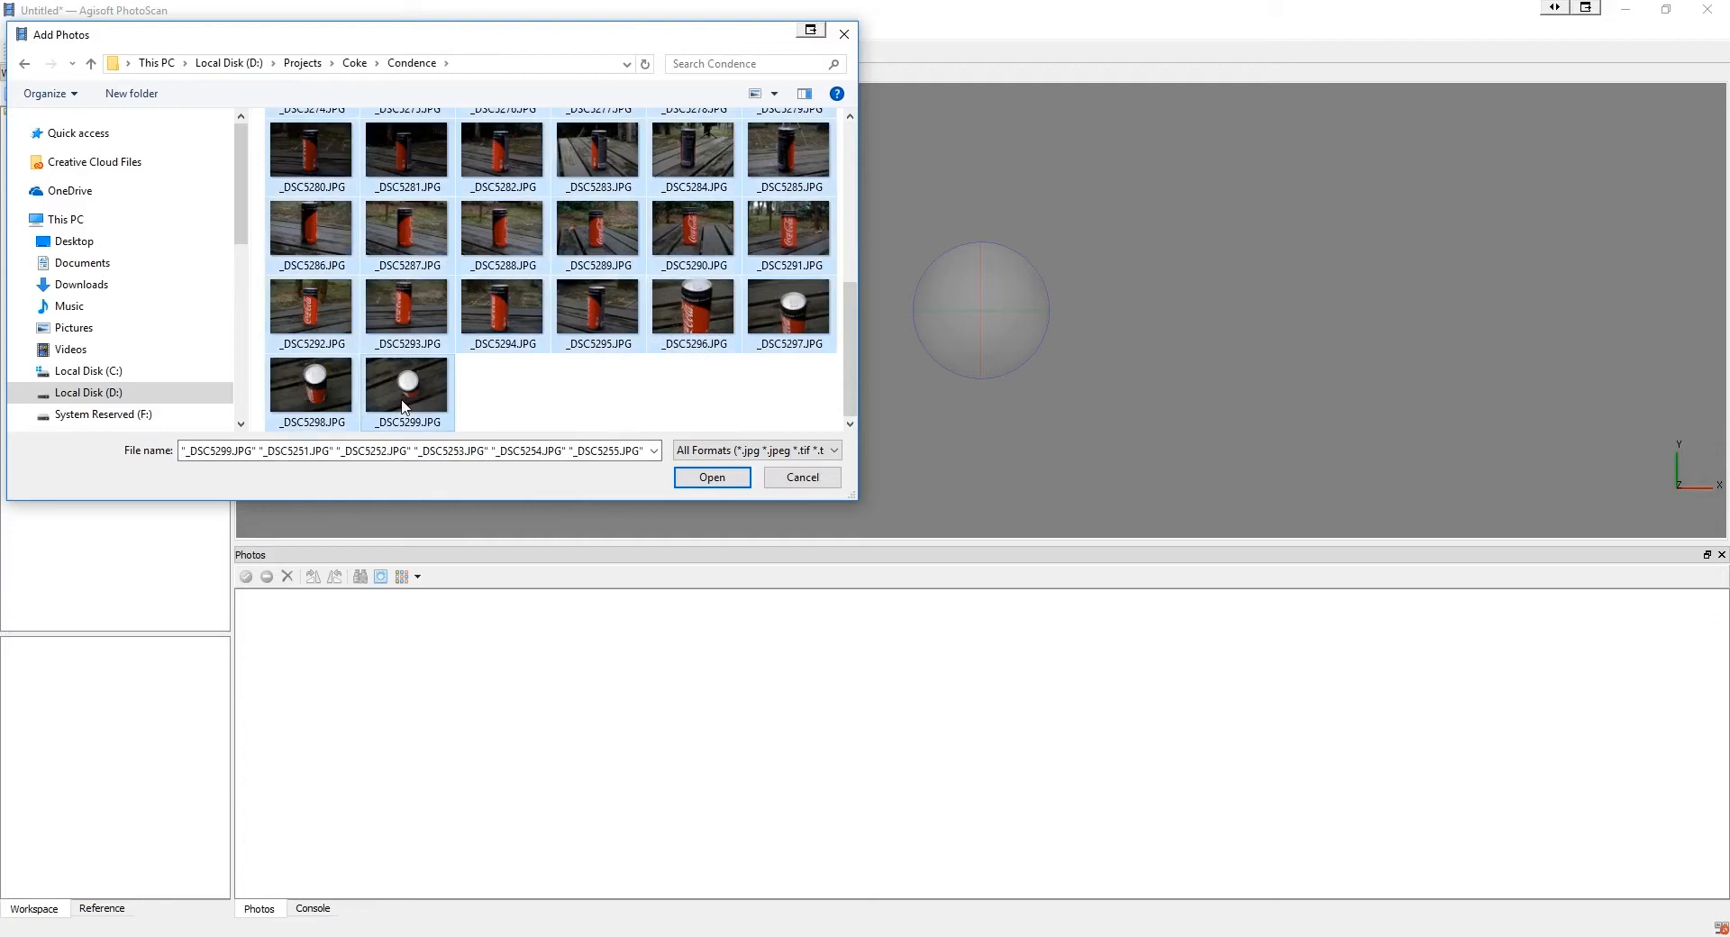
pyautogui.click(712, 478)
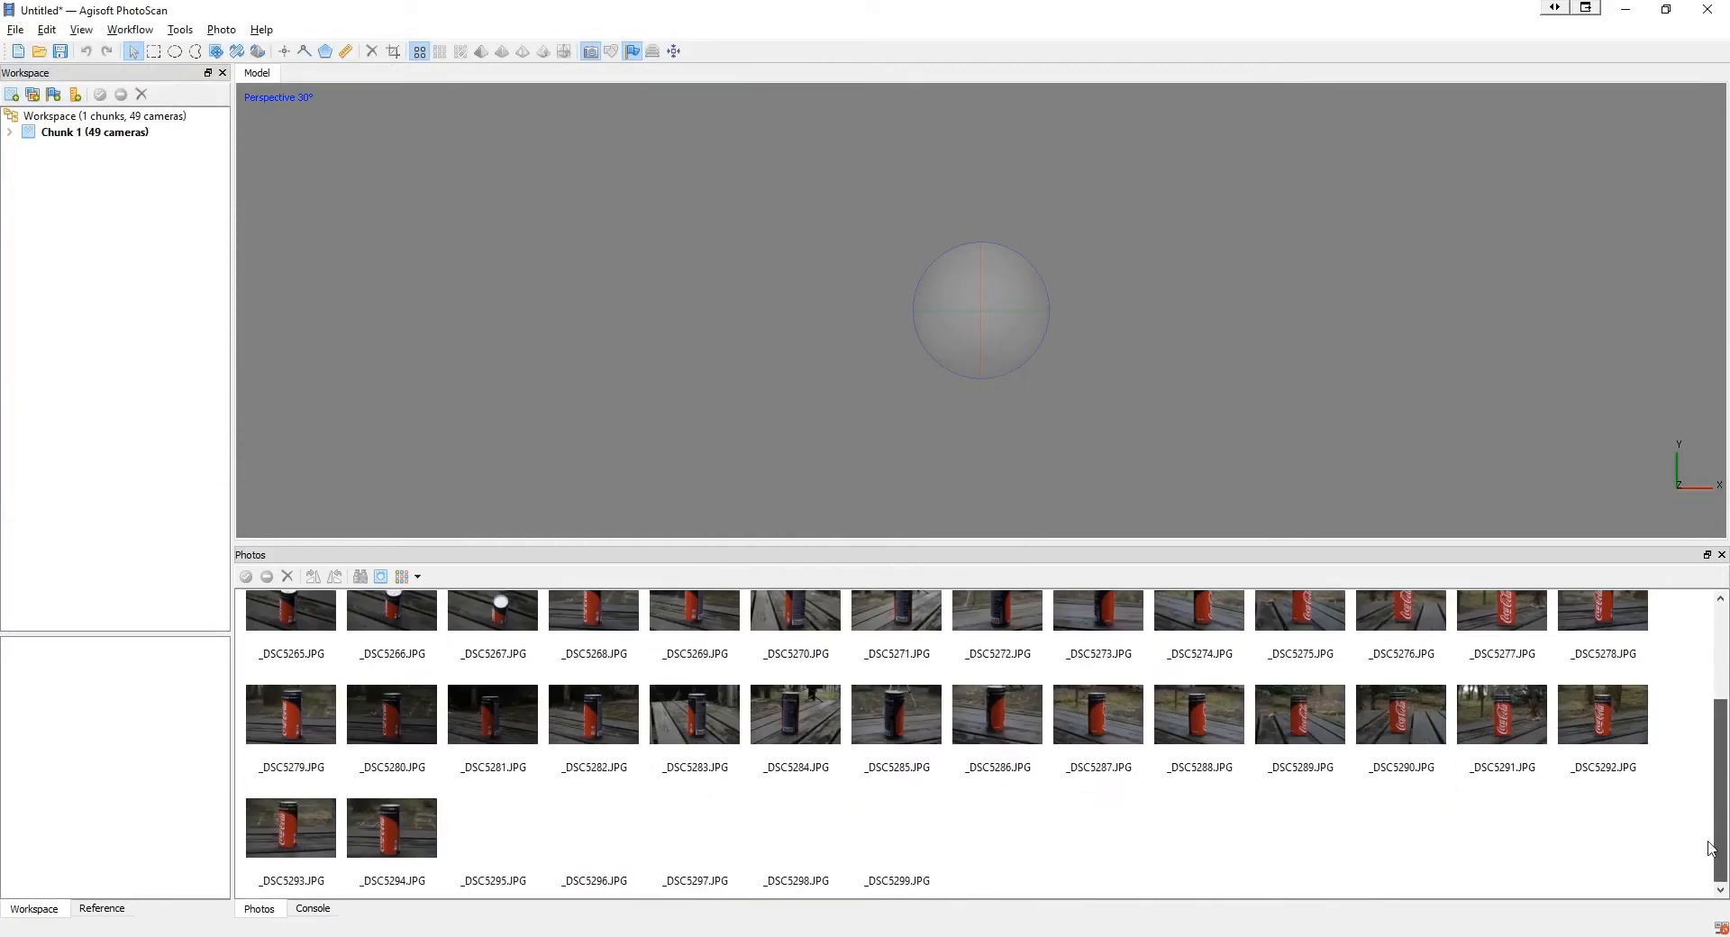
# Step: Inspect individual photos and remove the bad shots, leaving 46 cameras
pyautogui.doubleClick(696, 836)
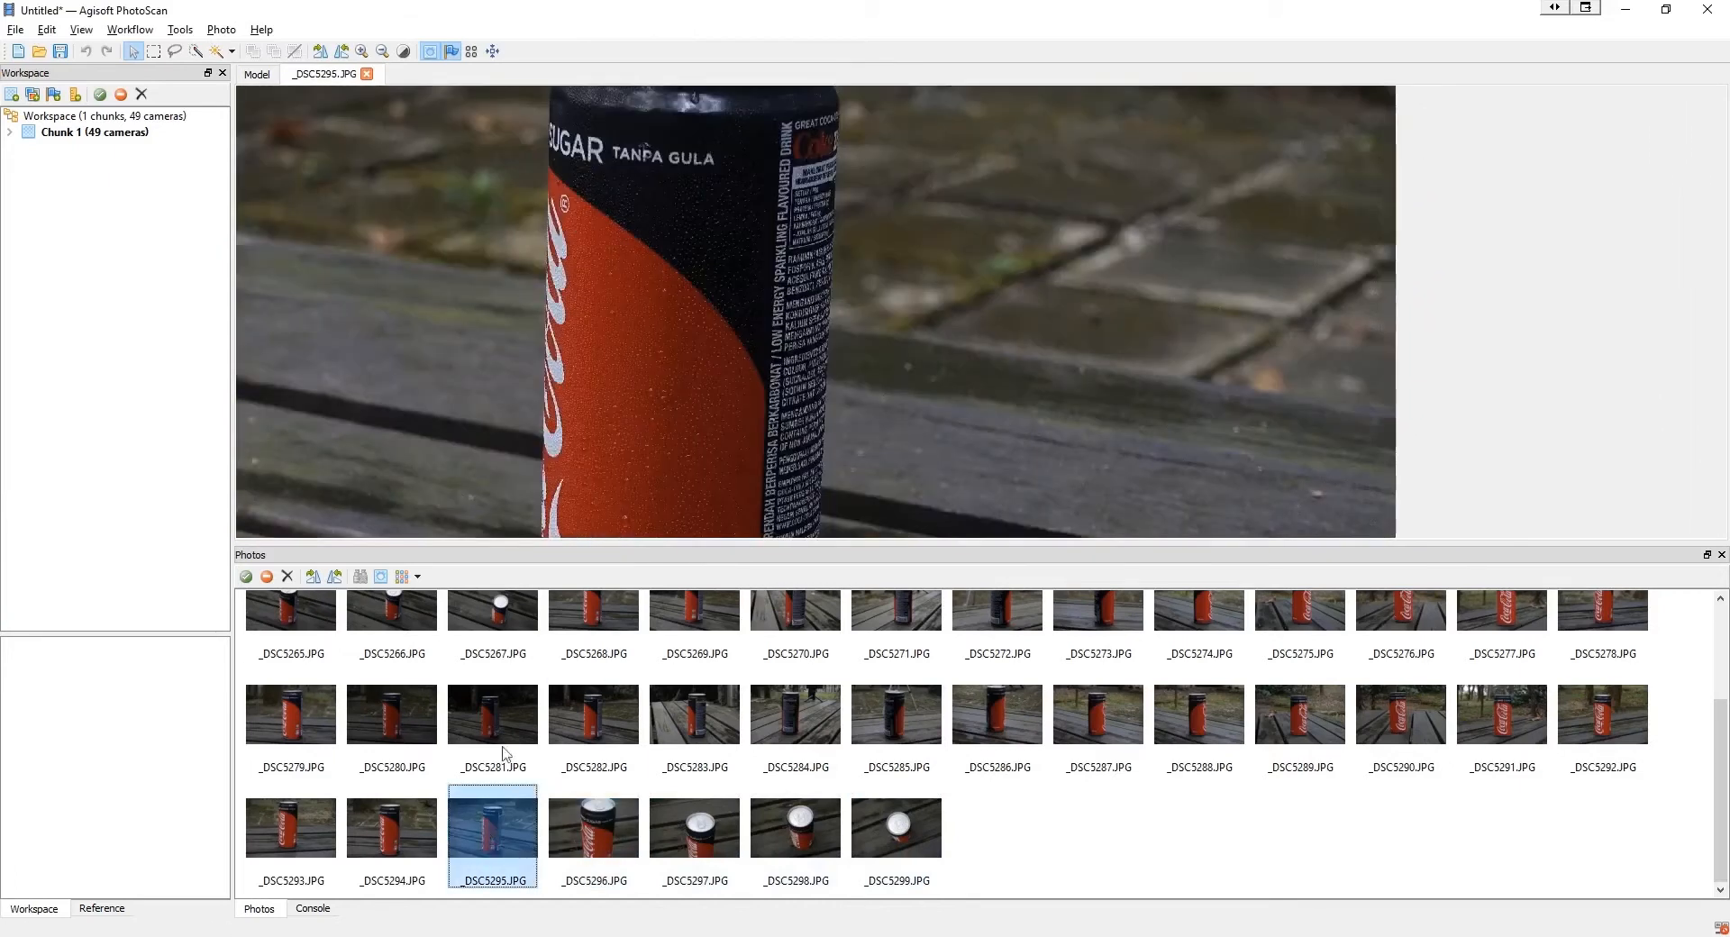
pyautogui.click(1502, 715)
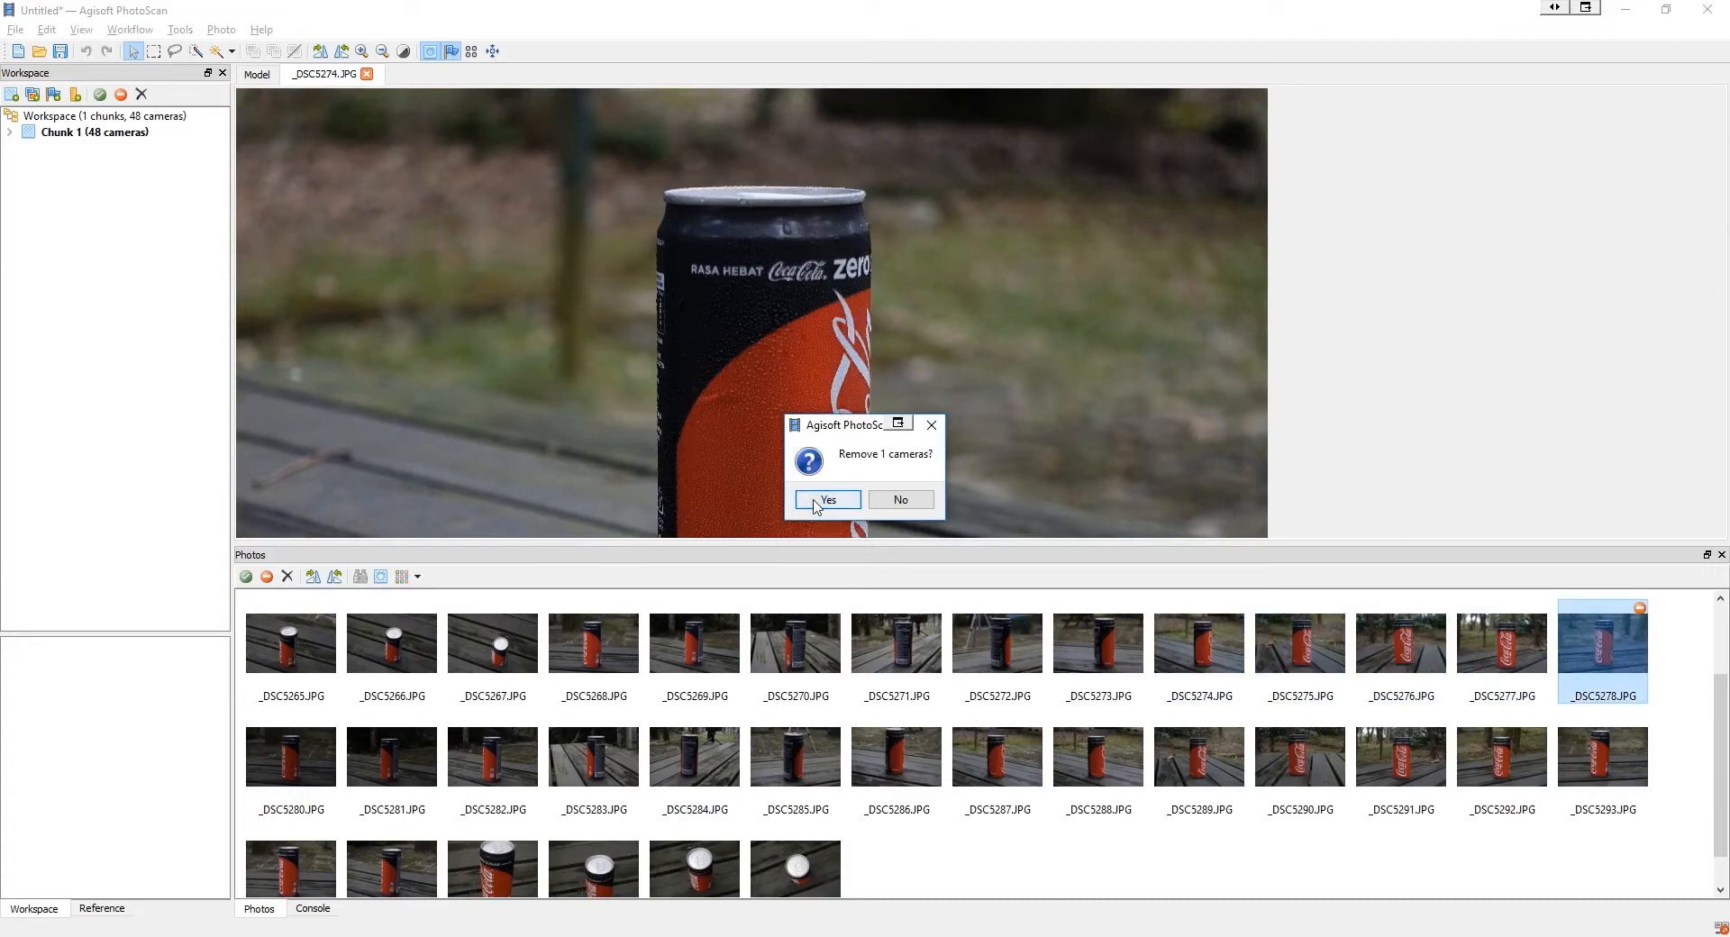
pyautogui.click(826, 499)
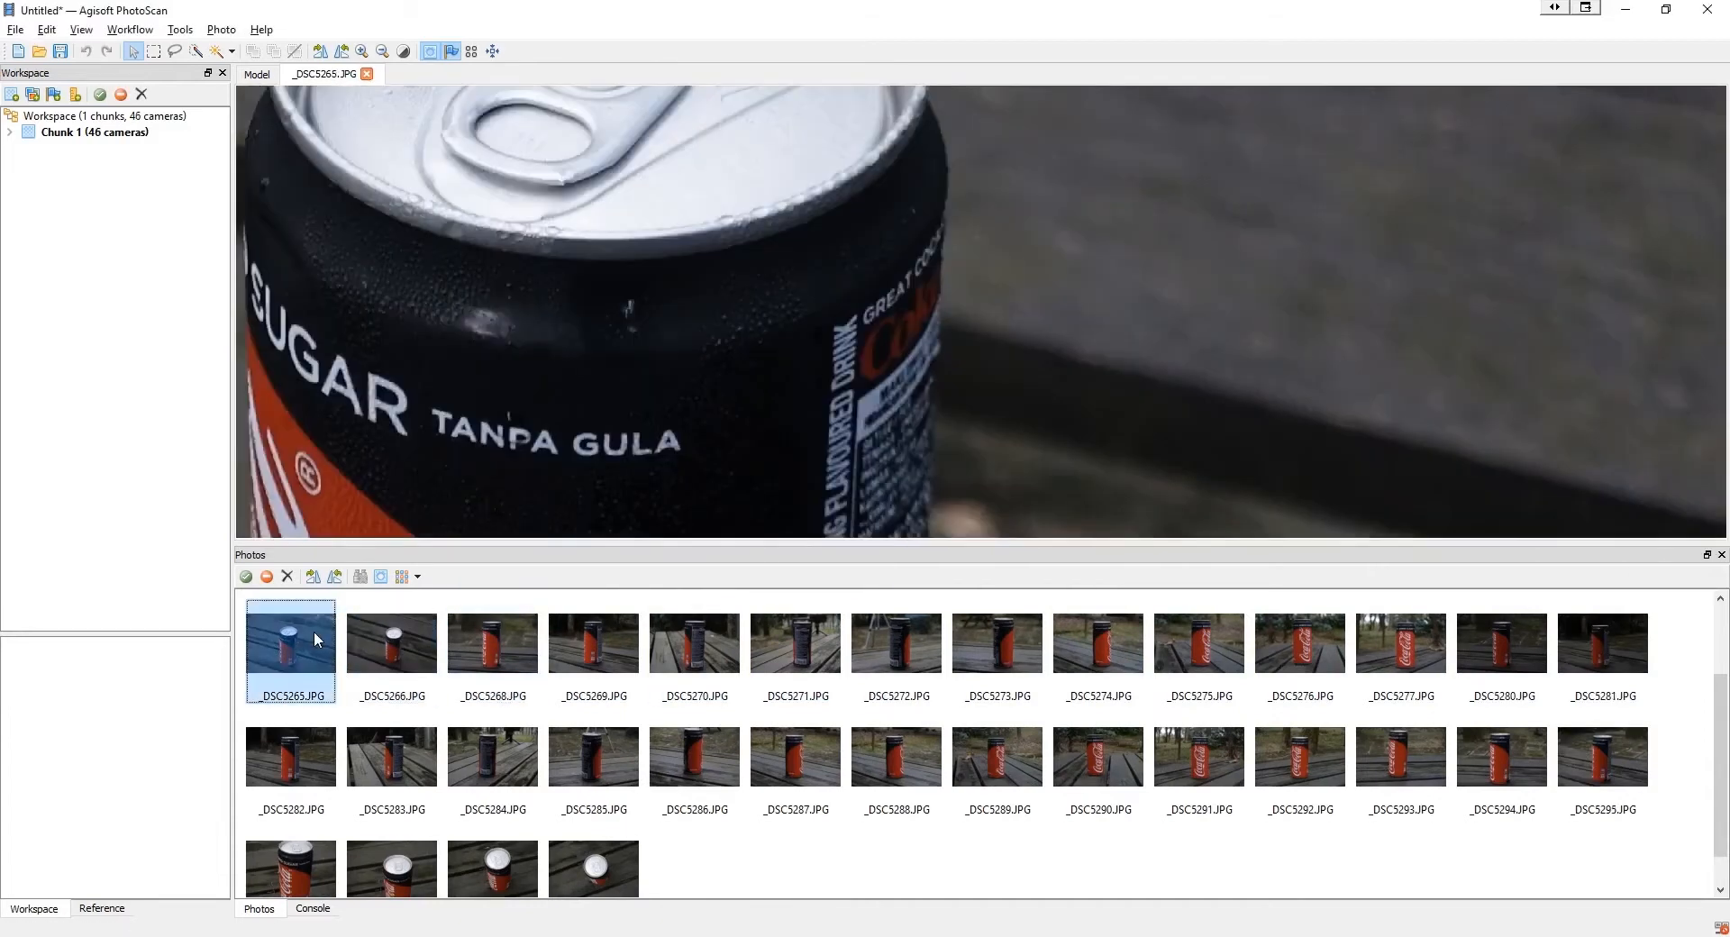
# Step: Check the OpenCL GPU preferences, then align the 46 photos at Medium accuracy
pyautogui.click(130, 31)
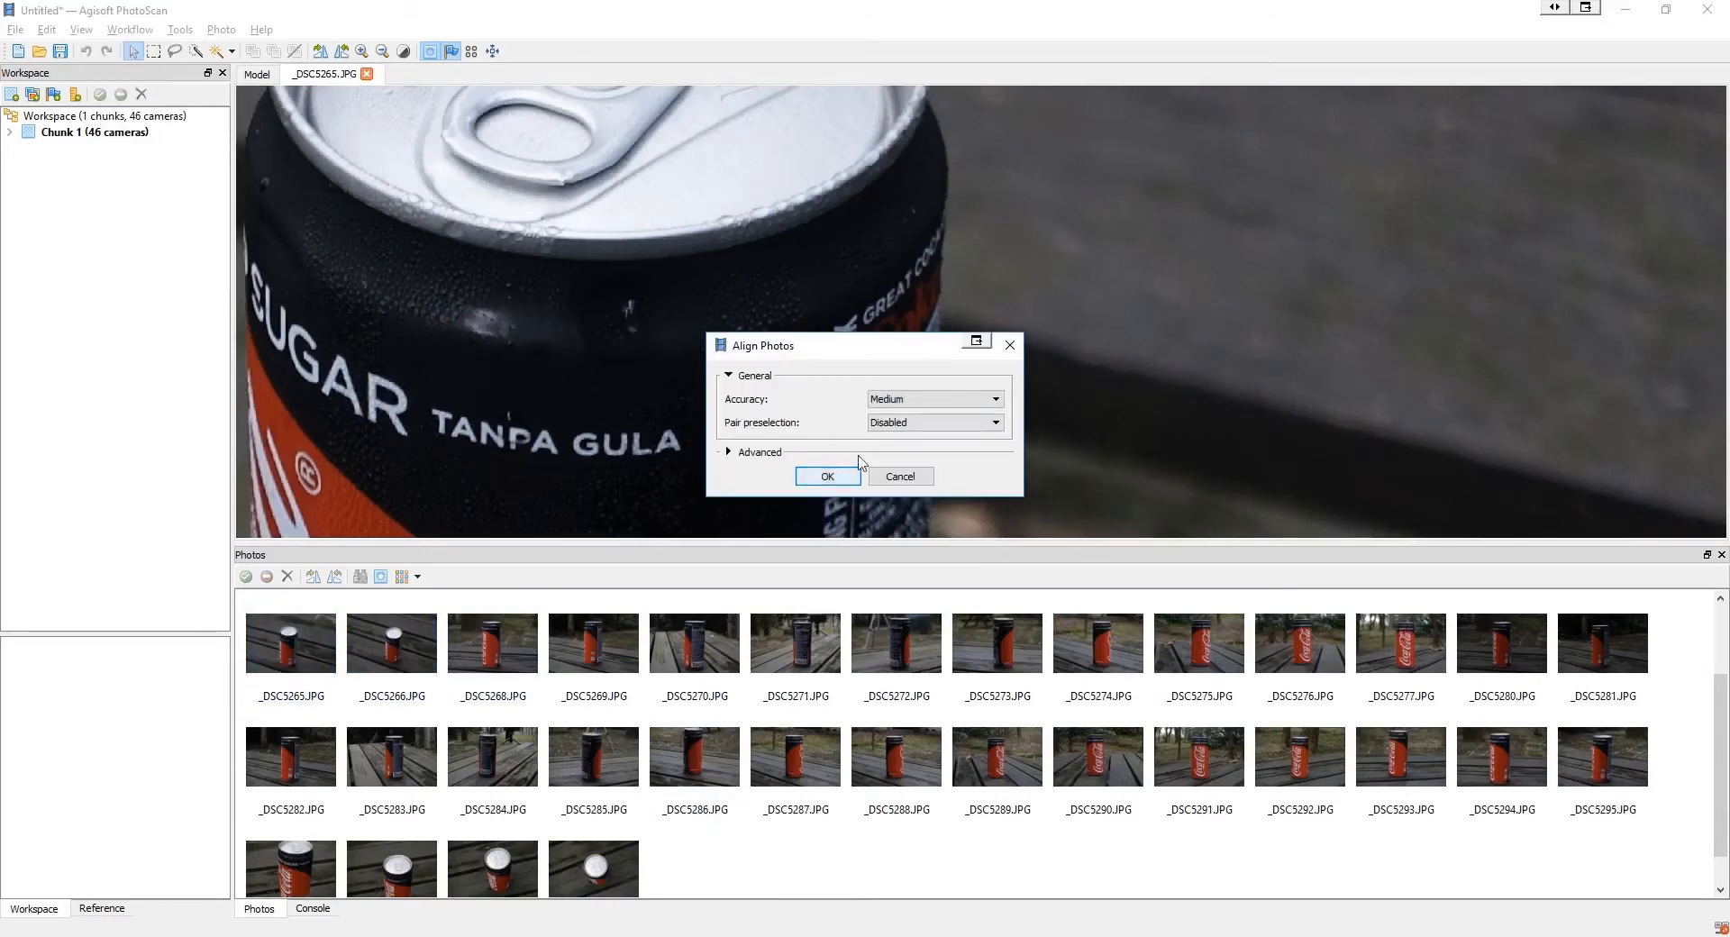
pyautogui.click(180, 29)
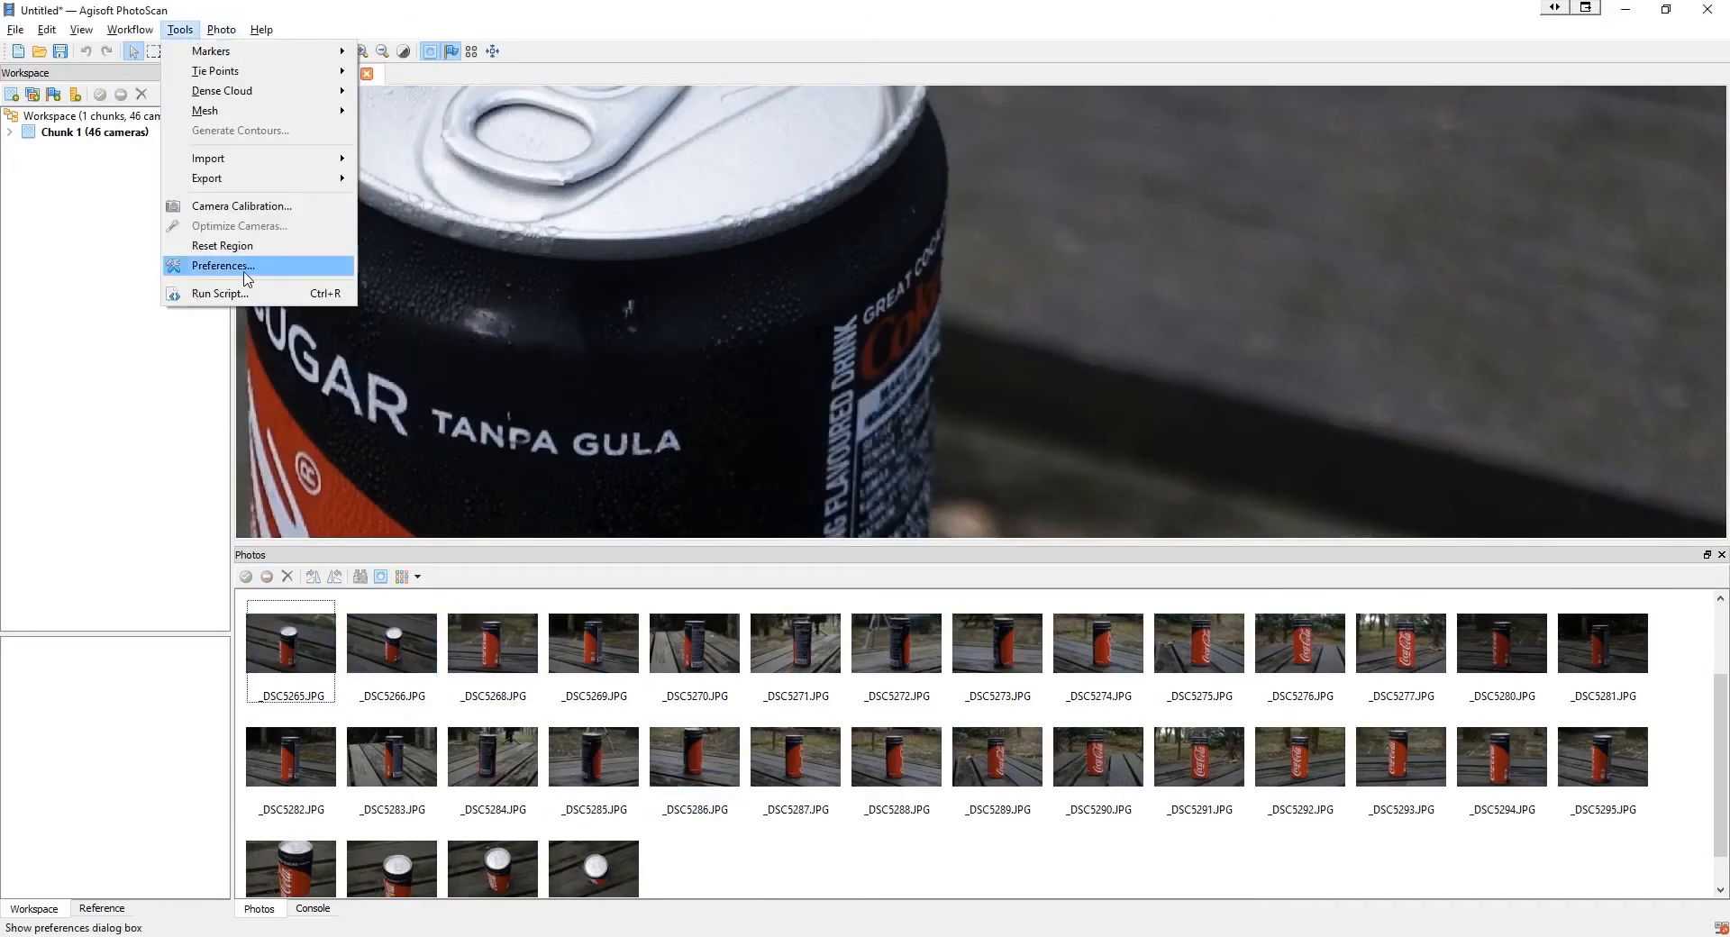
pyautogui.click(222, 265)
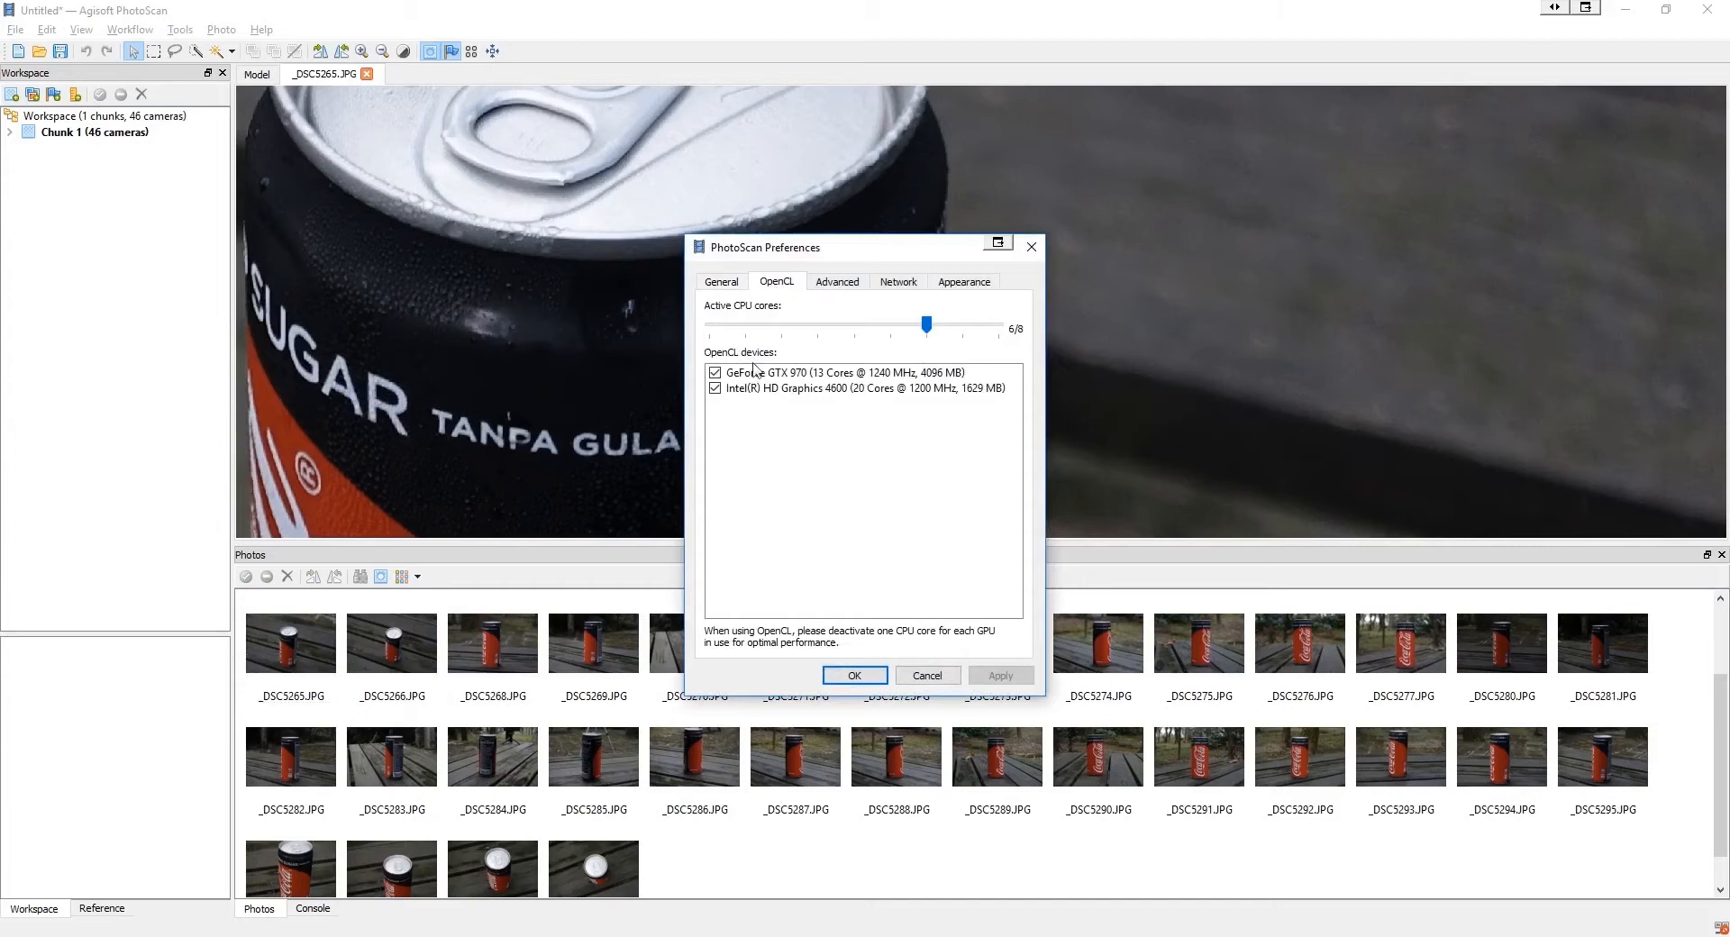
pyautogui.click(828, 373)
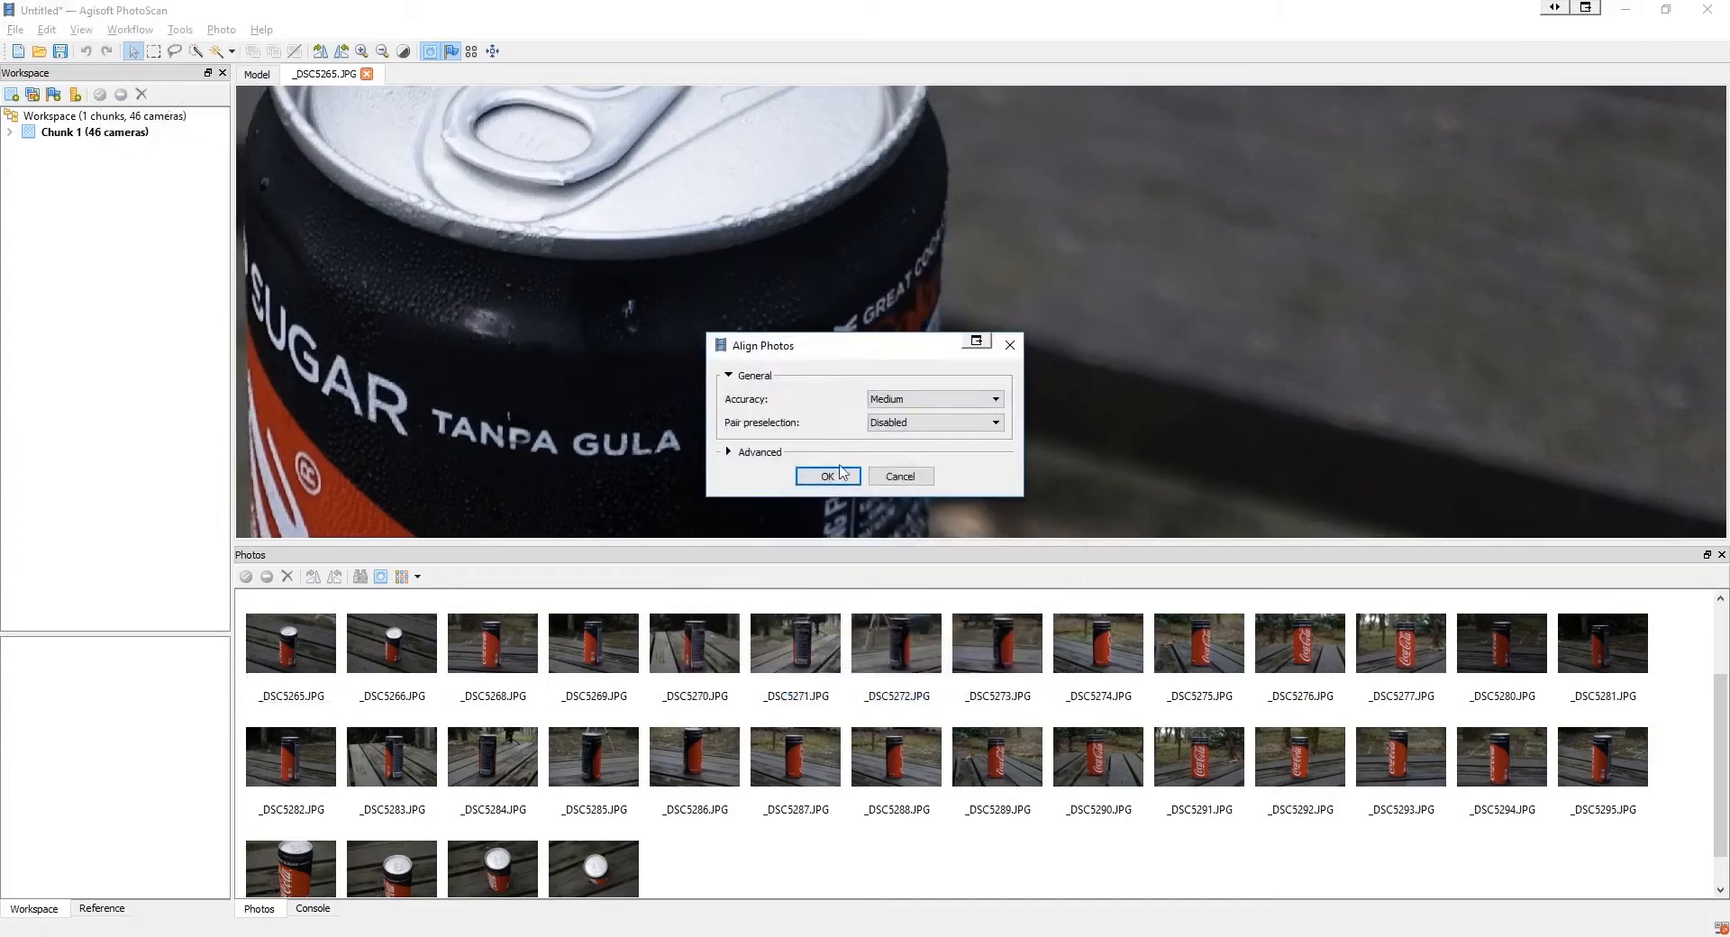
pyautogui.click(827, 476)
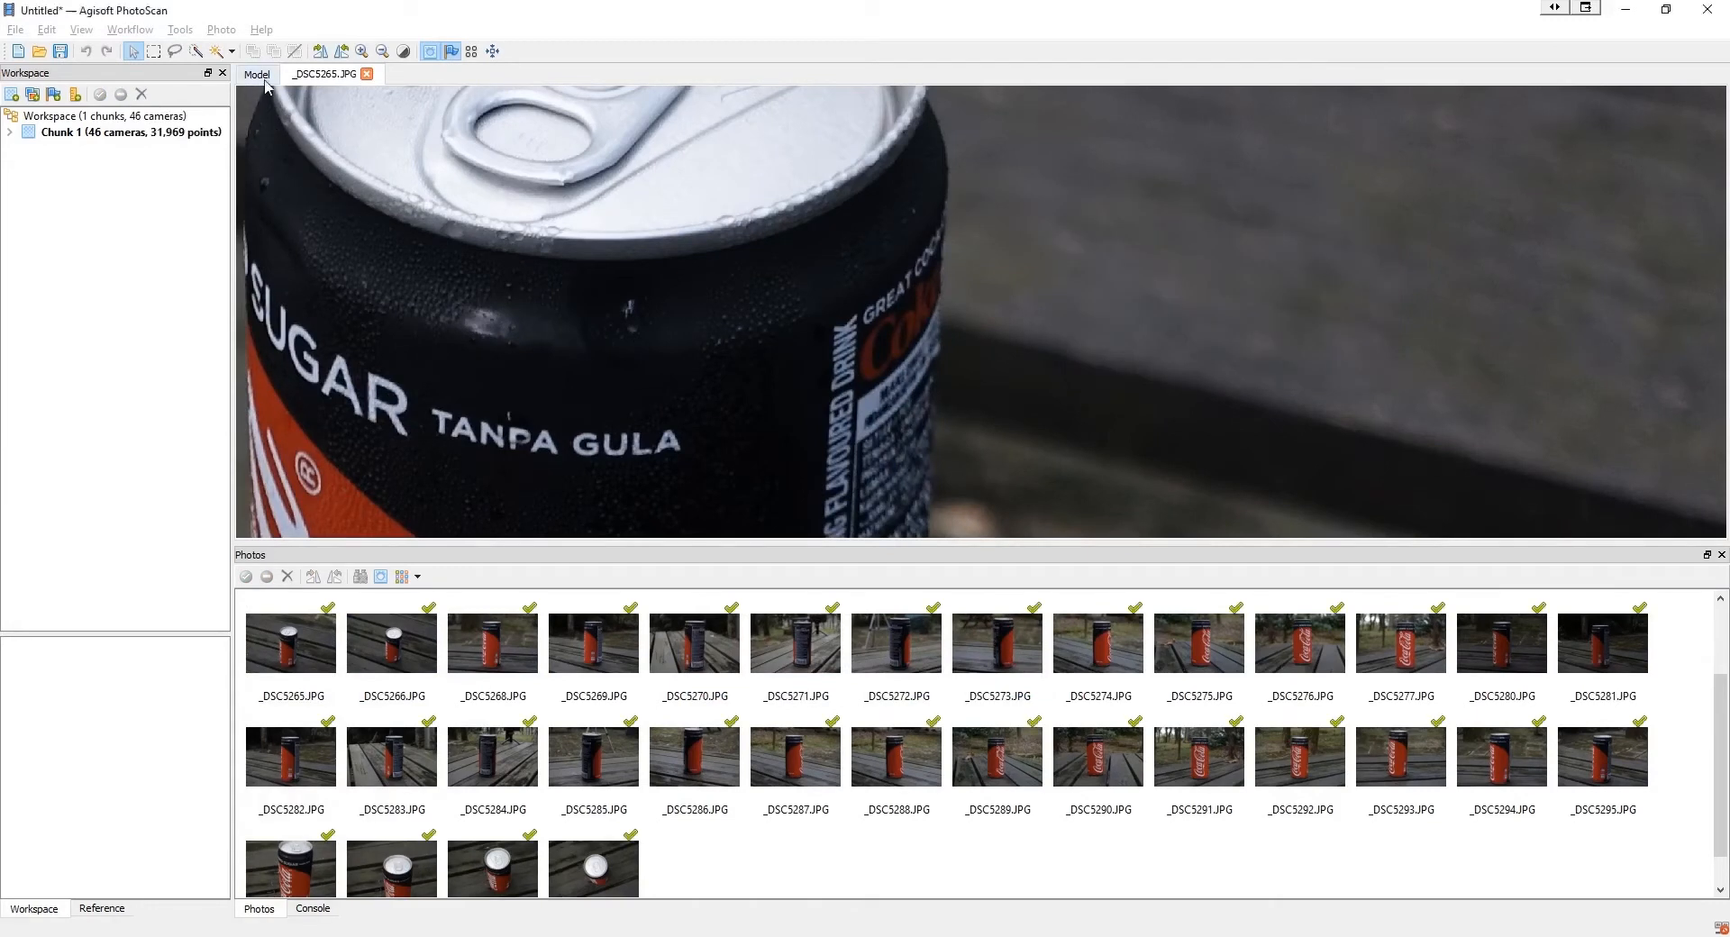
# Step: View the sparse cloud from several angles and fit the region box tightly around the can
pyautogui.click(257, 74)
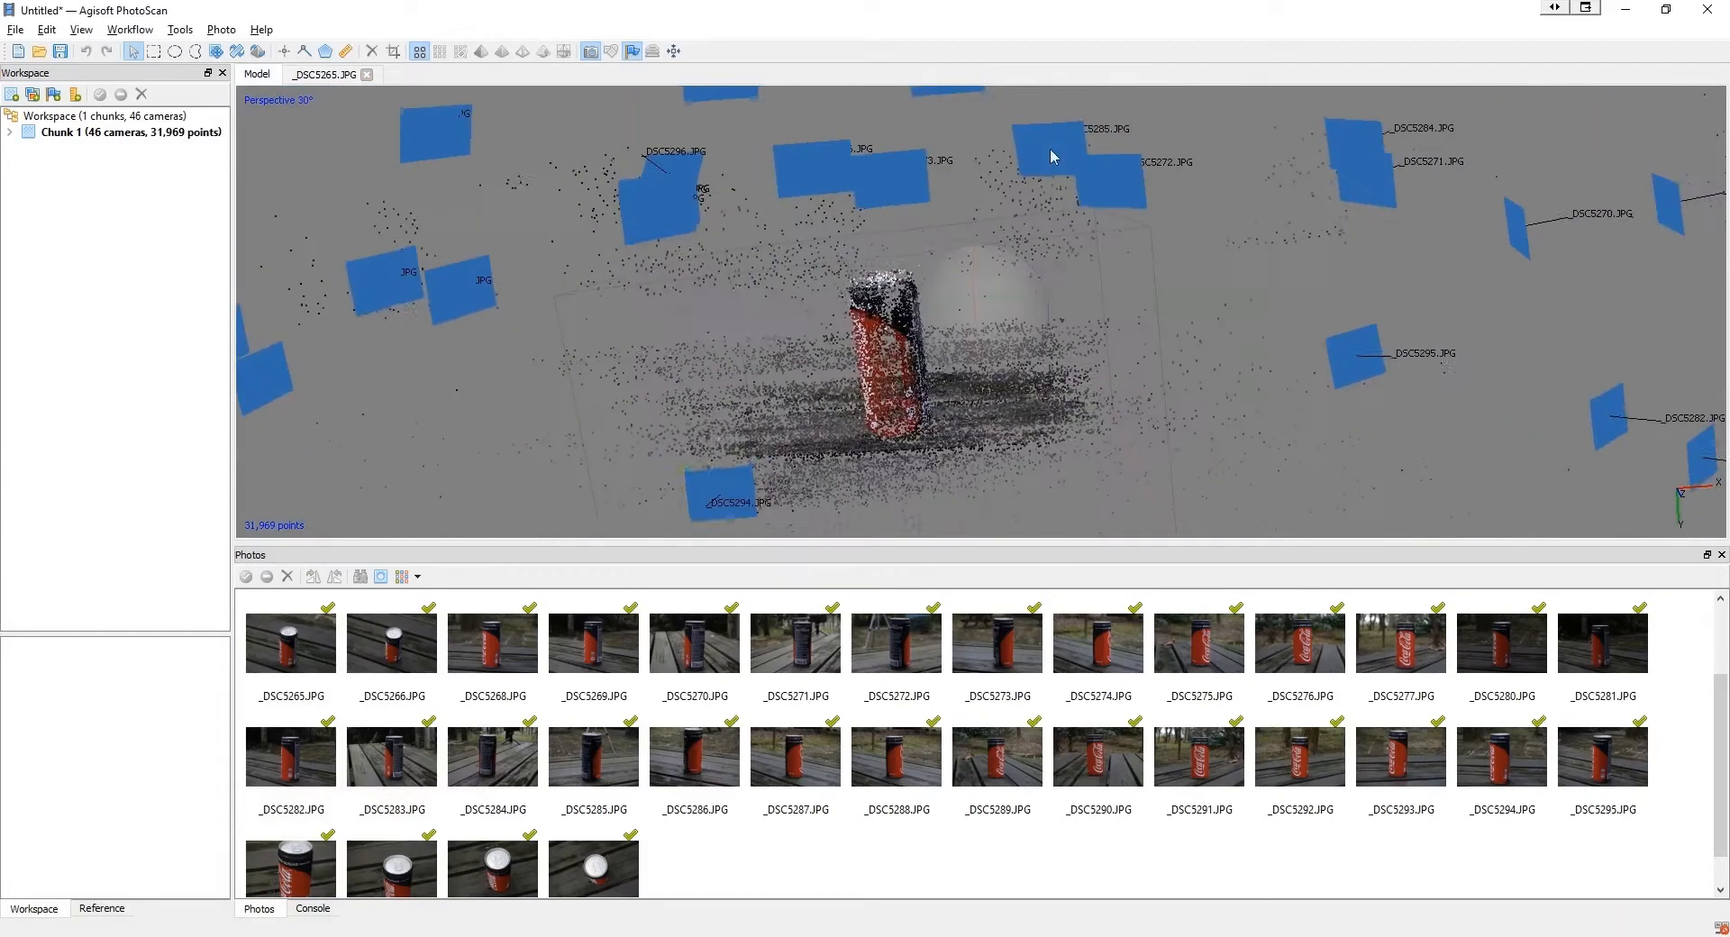
pyautogui.moveTo(1049, 155); pyautogui.dragTo(1065, 244)
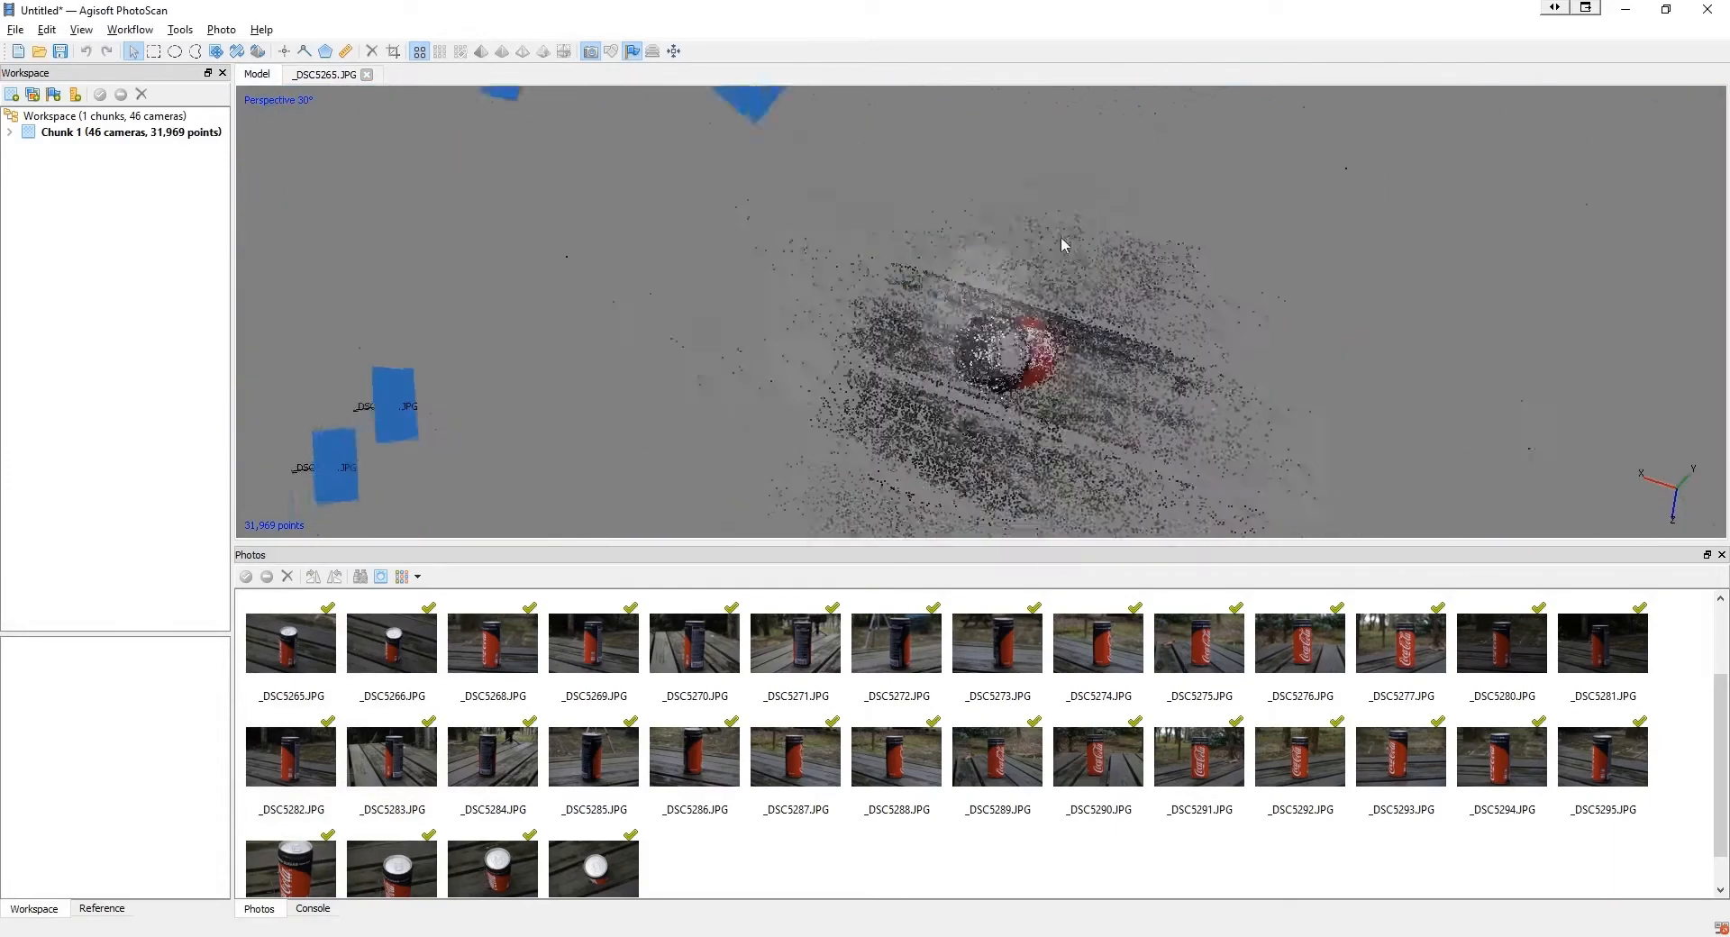
pyautogui.moveTo(1064, 243); pyautogui.dragTo(1057, 379)
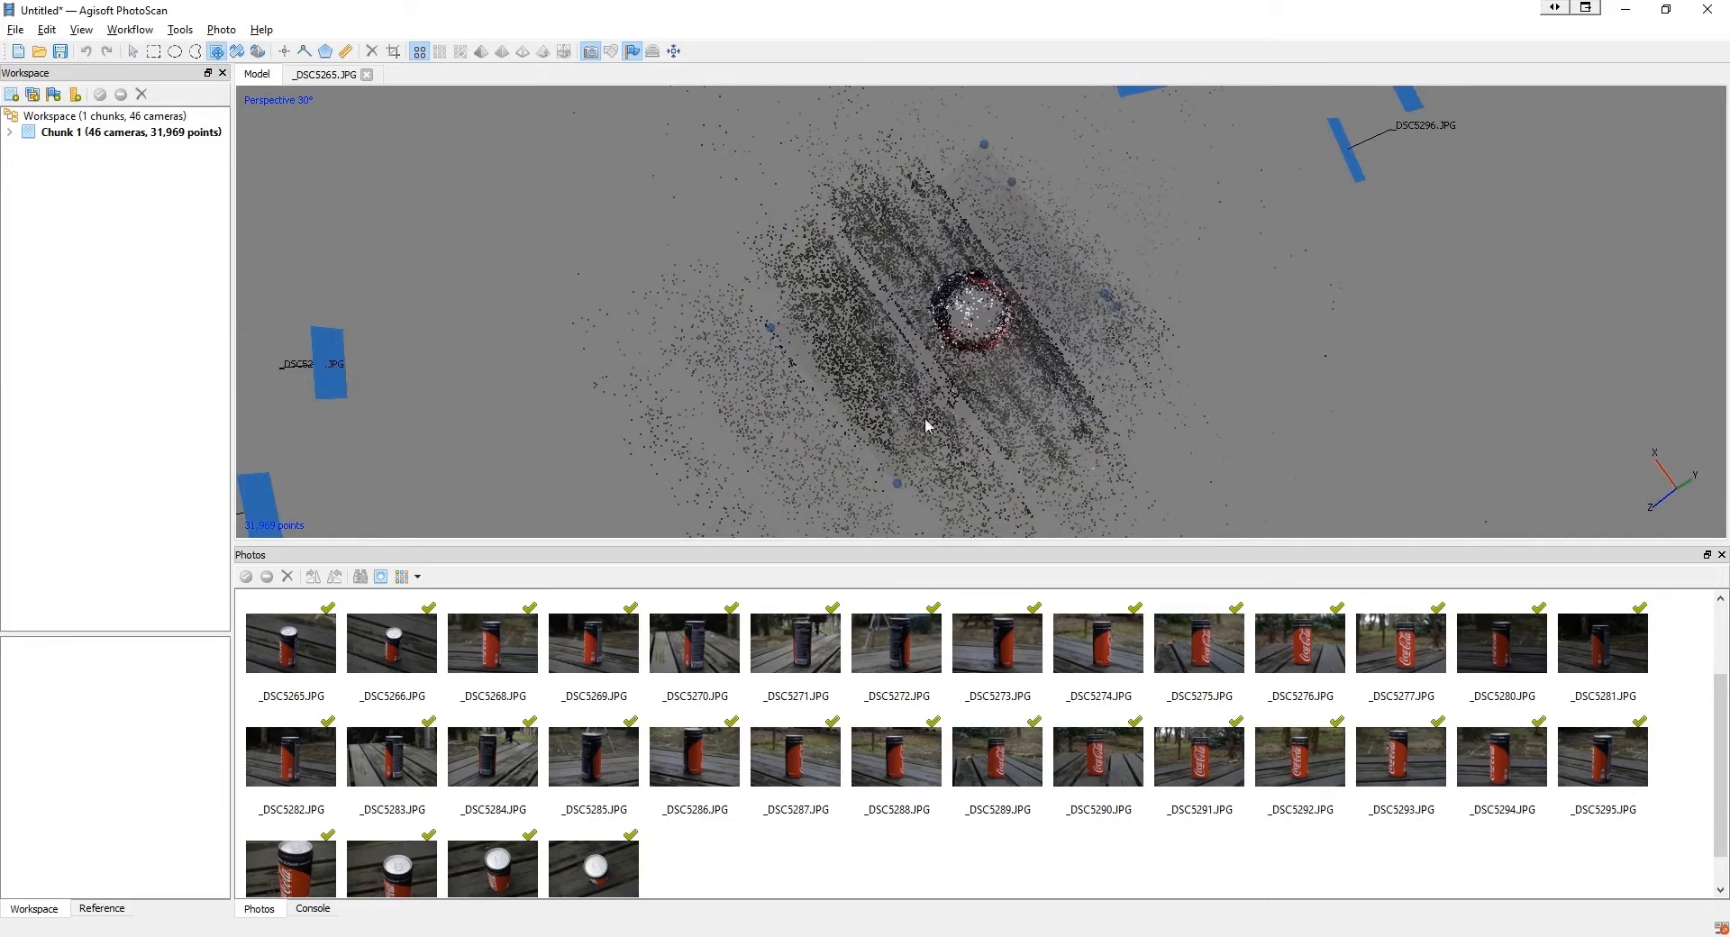
pyautogui.moveTo(926, 425); pyautogui.dragTo(1048, 406)
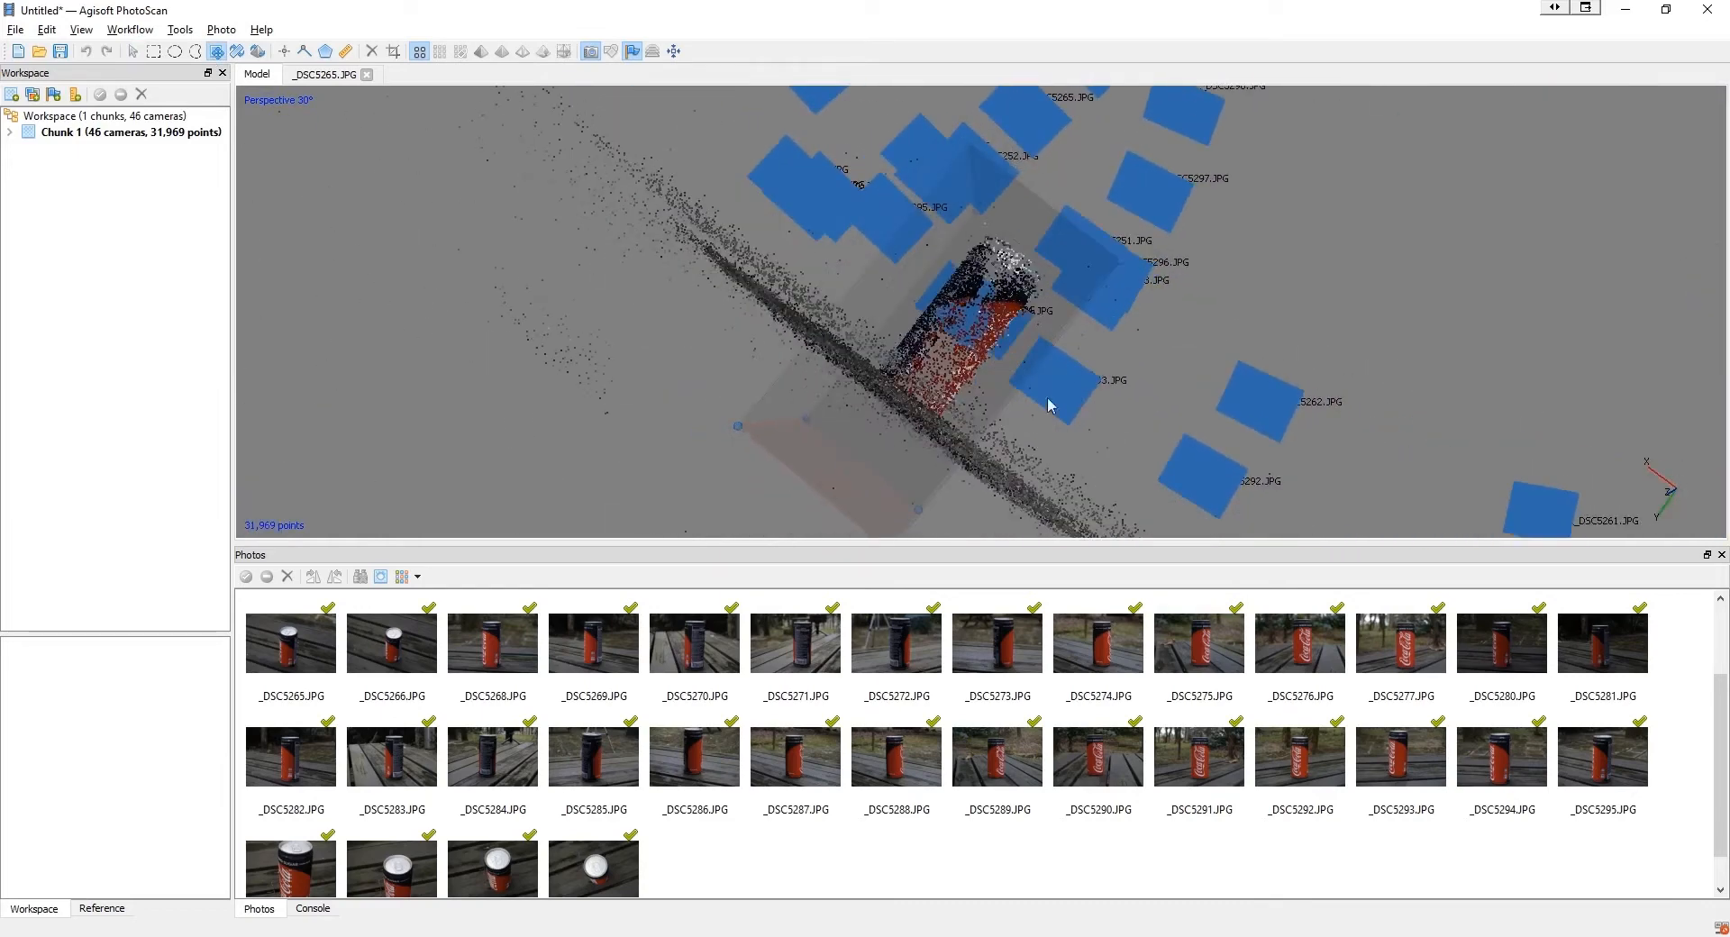
pyautogui.moveTo(1049, 406); pyautogui.dragTo(899, 406)
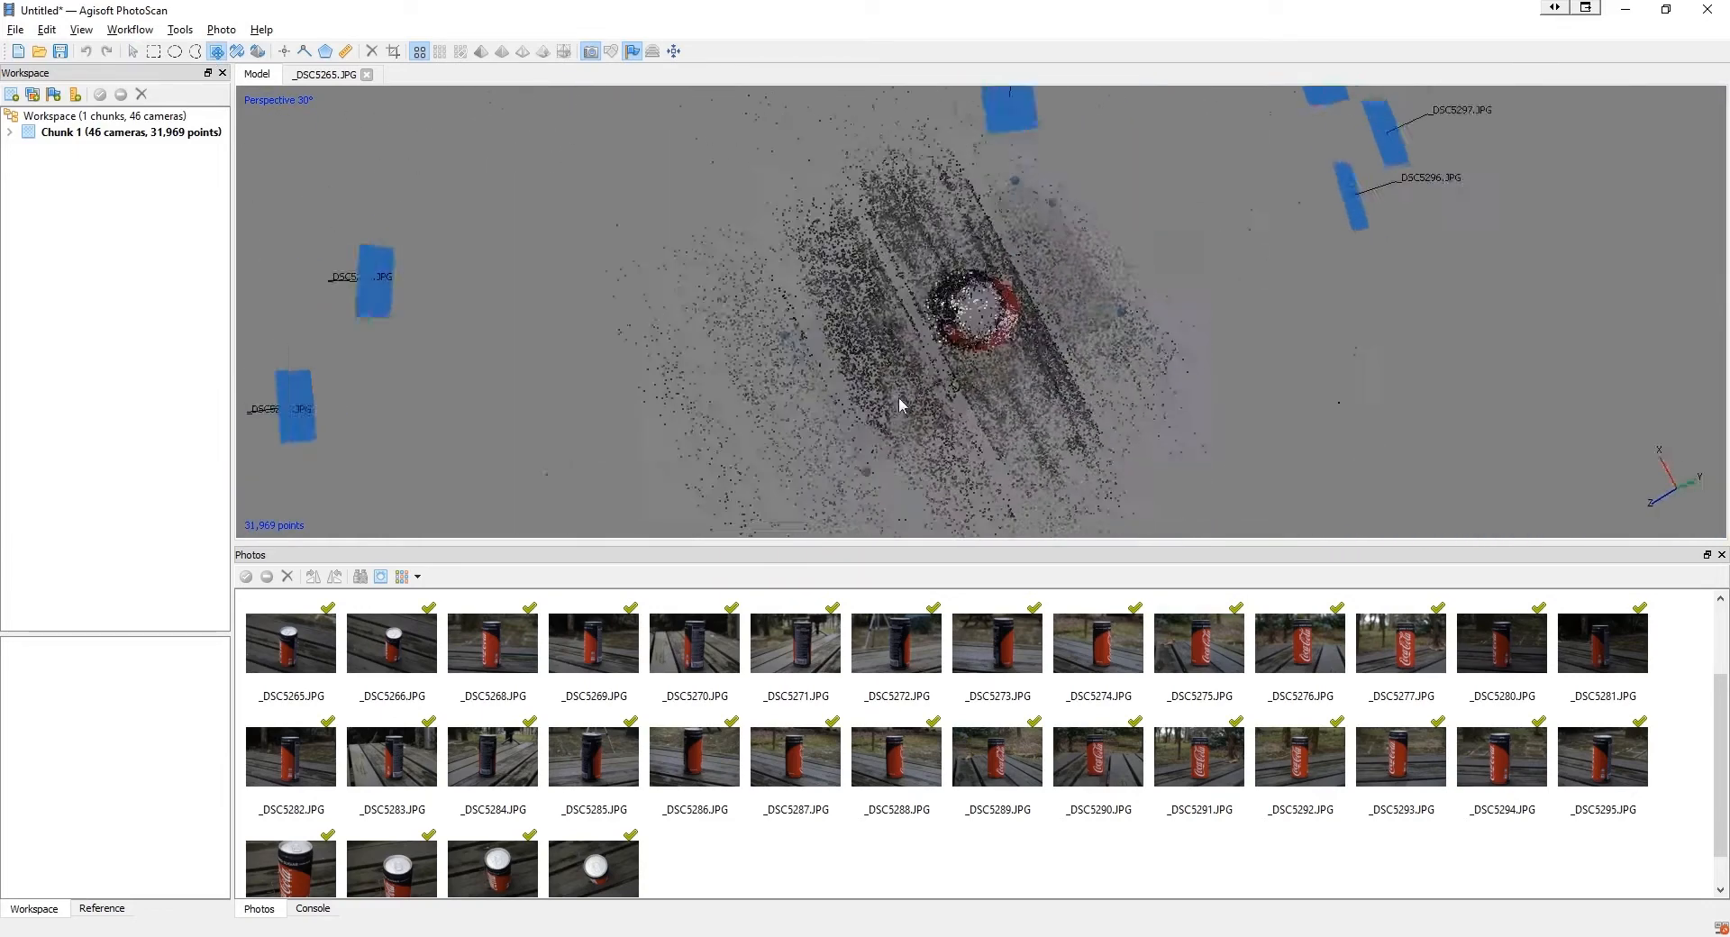
pyautogui.moveTo(899, 406); pyautogui.dragTo(1060, 349)
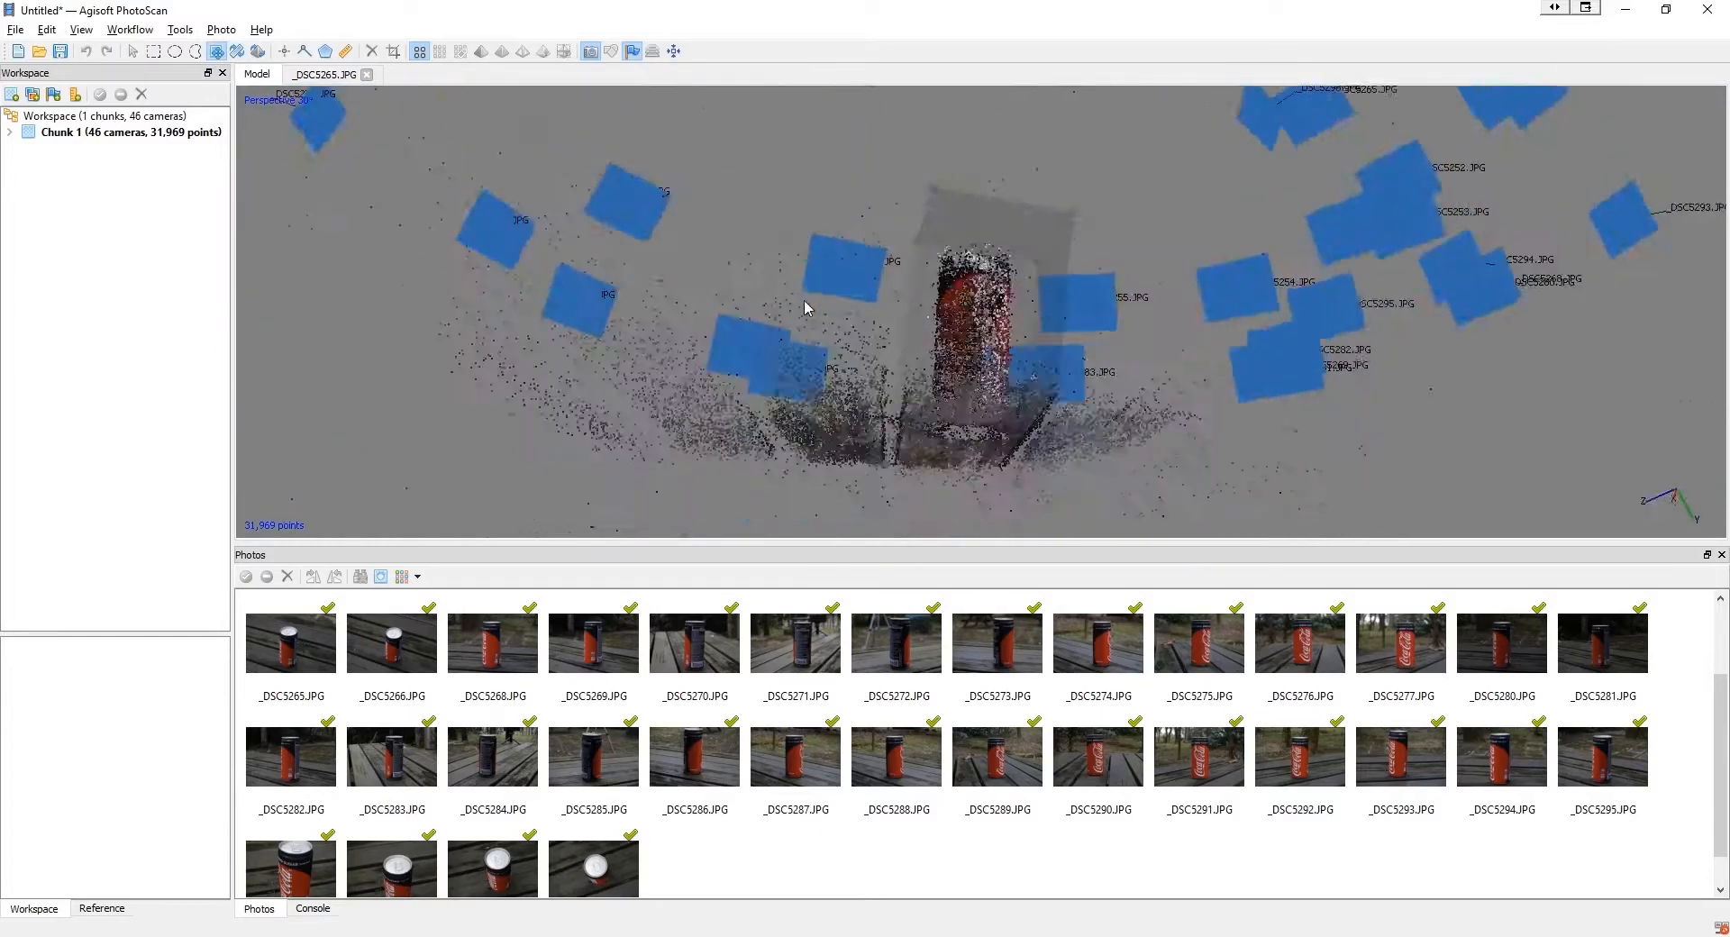
pyautogui.click(240, 50)
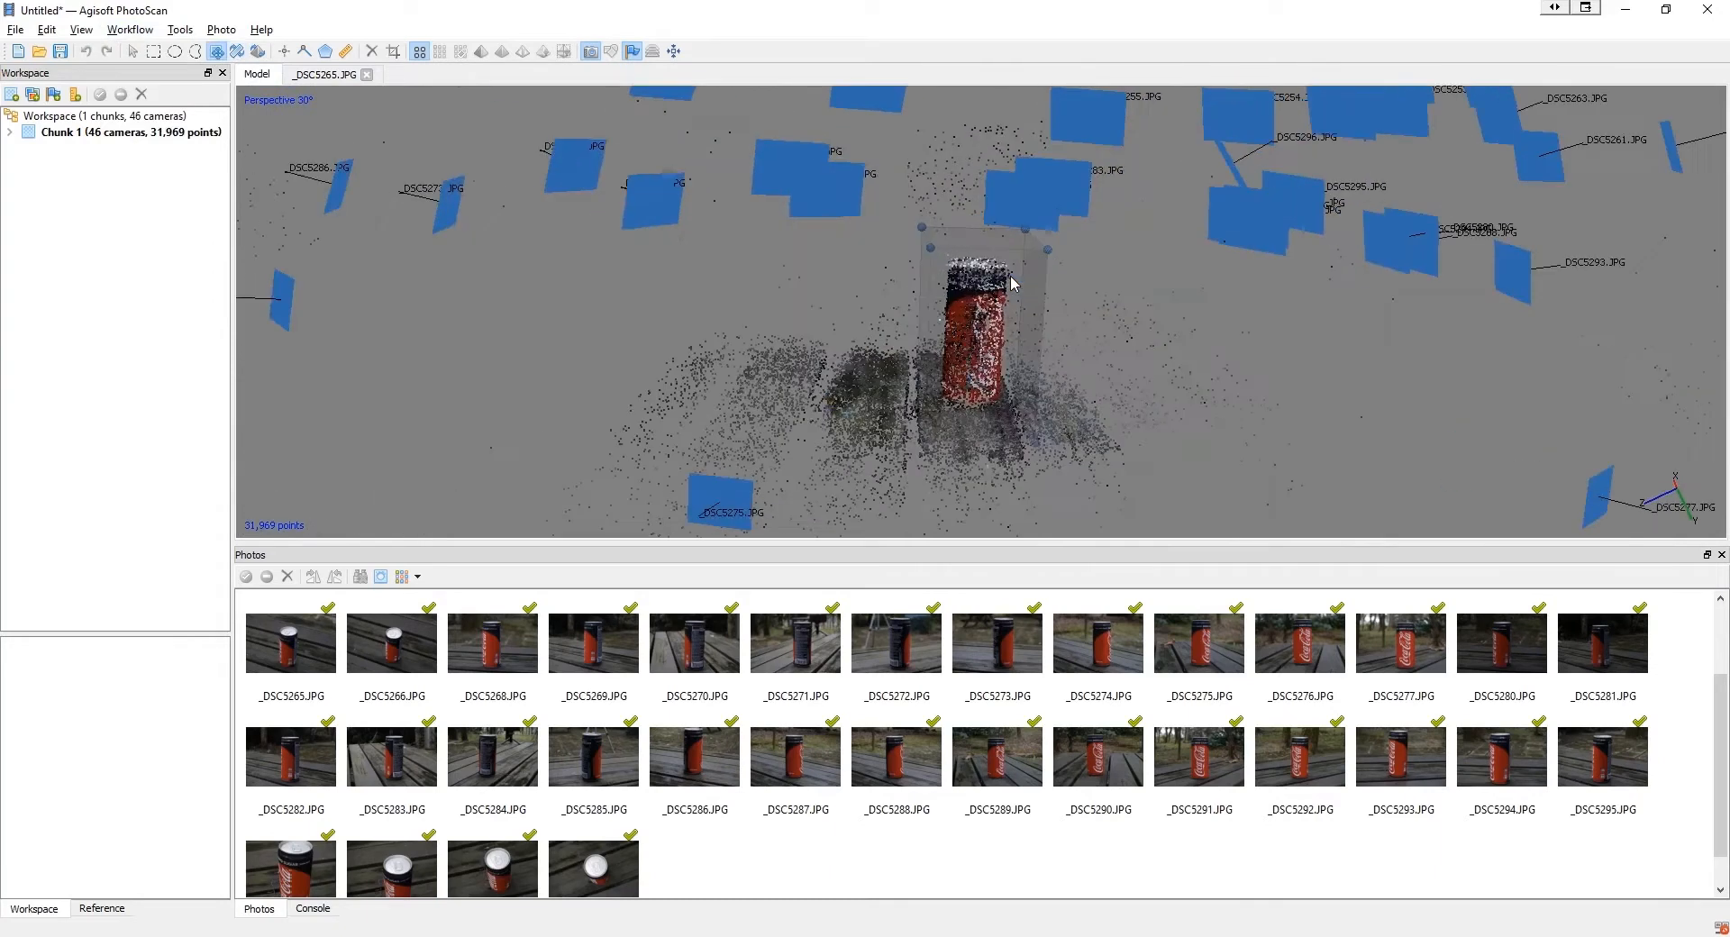
# Step: Build a Medium-quality dense cloud of the can and display it as shaded grey points
pyautogui.click(130, 29)
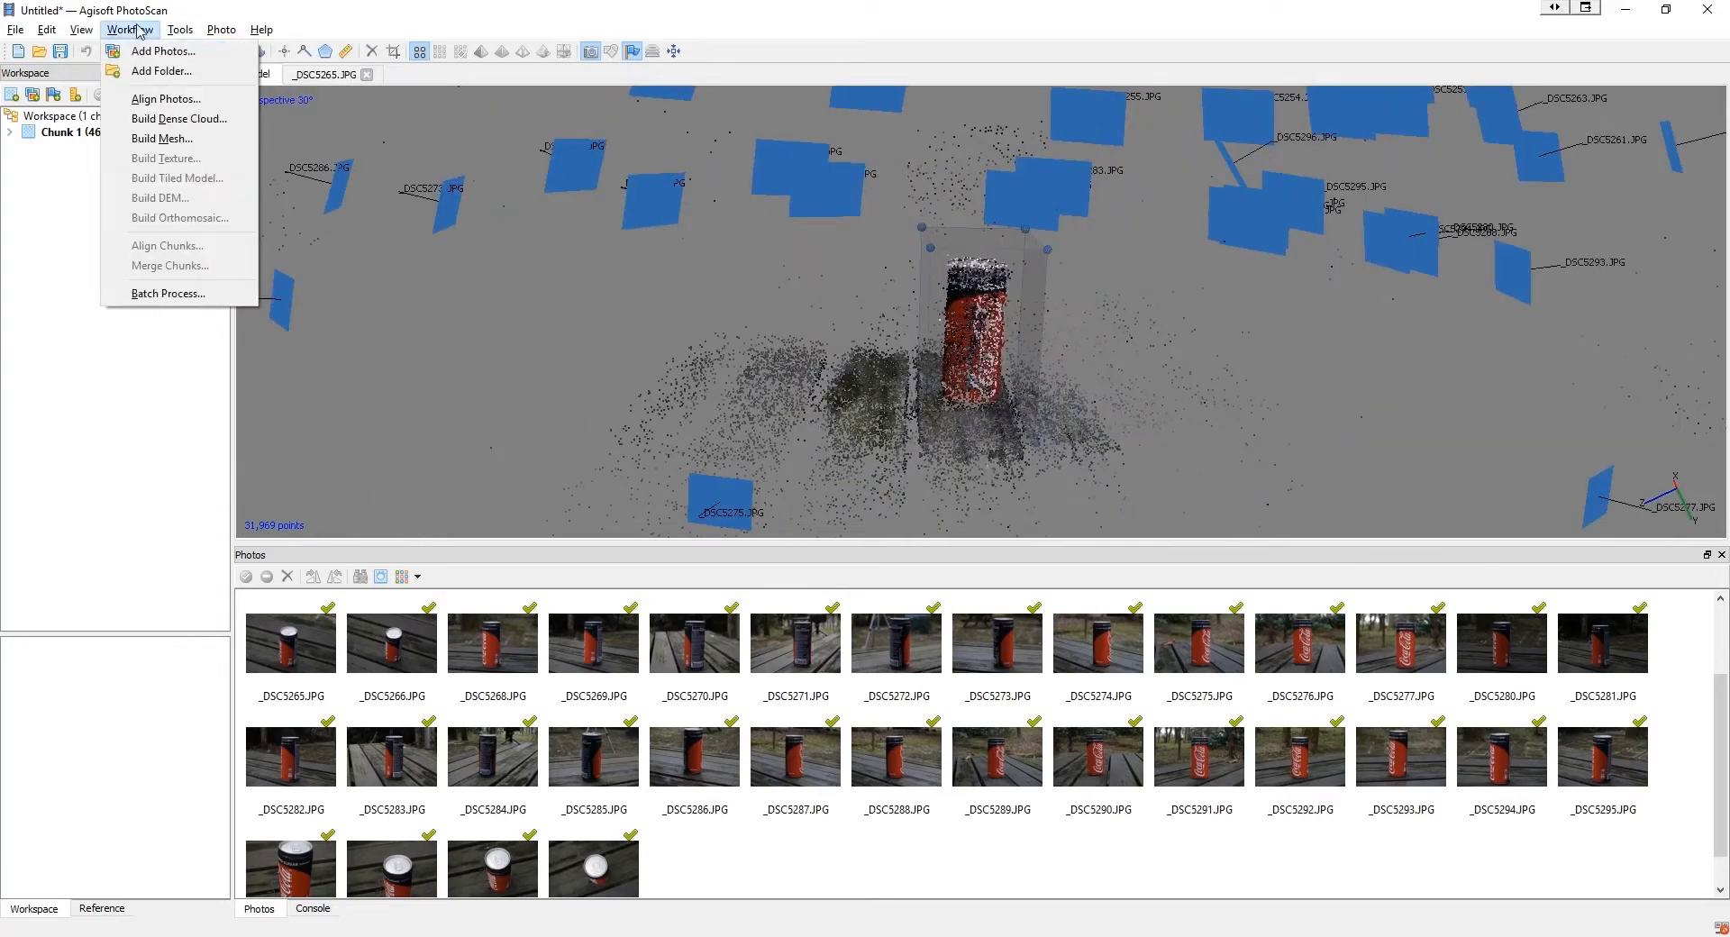
pyautogui.click(180, 119)
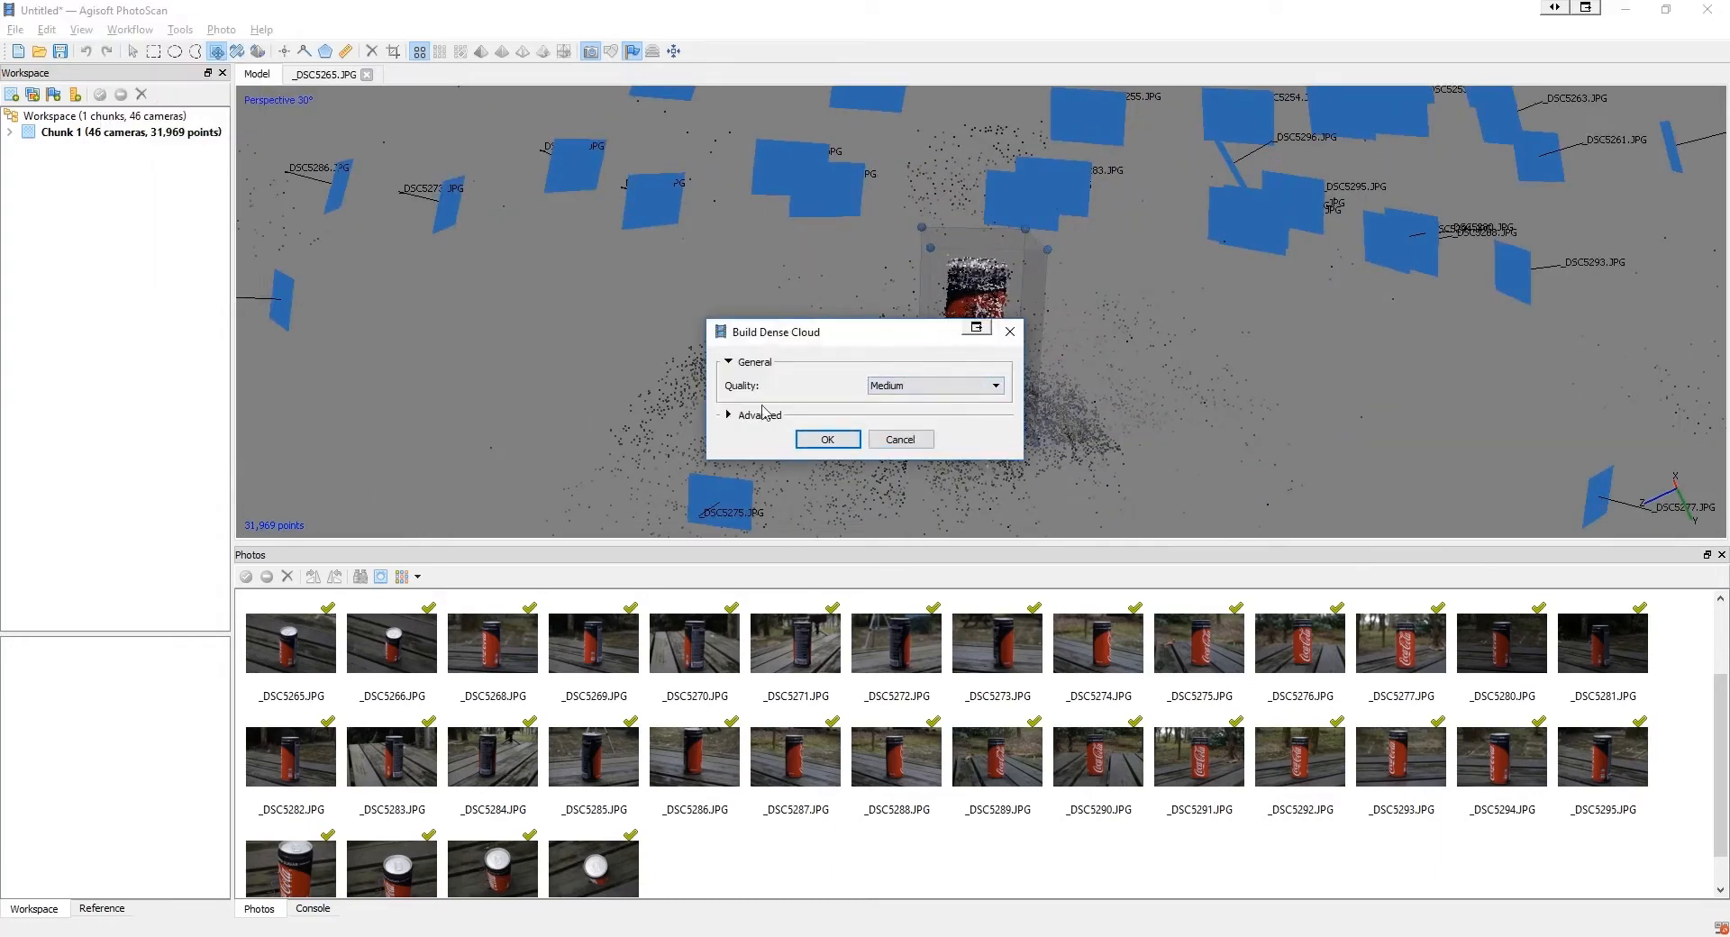
pyautogui.click(827, 440)
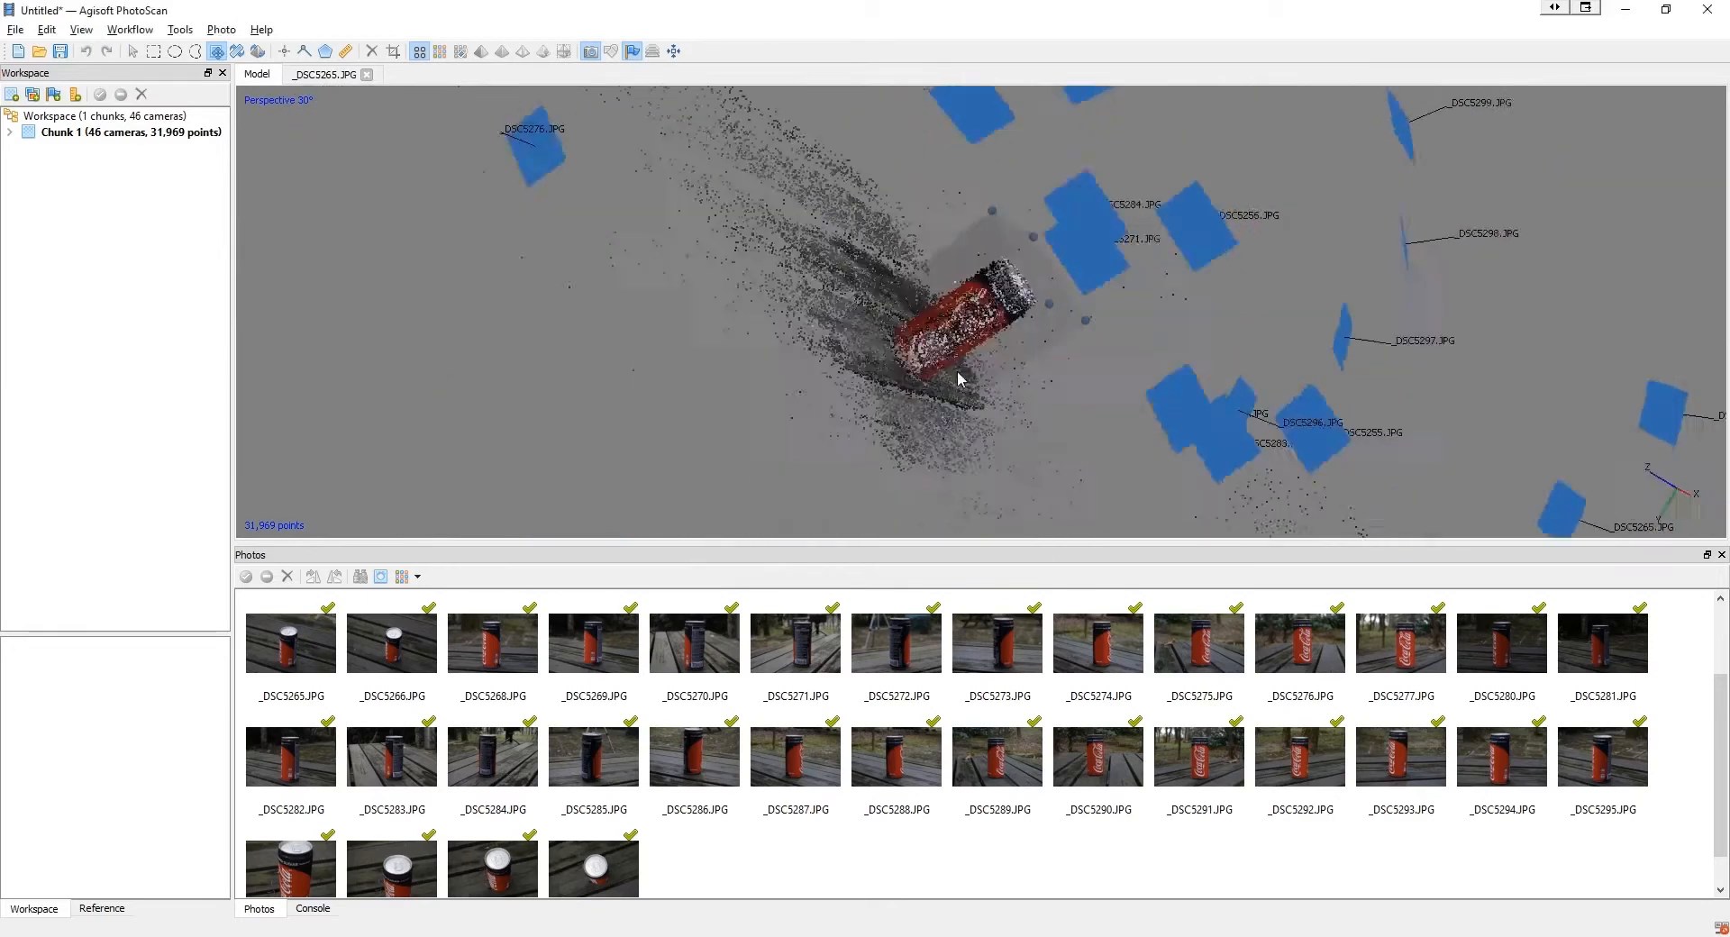
pyautogui.click(83, 30)
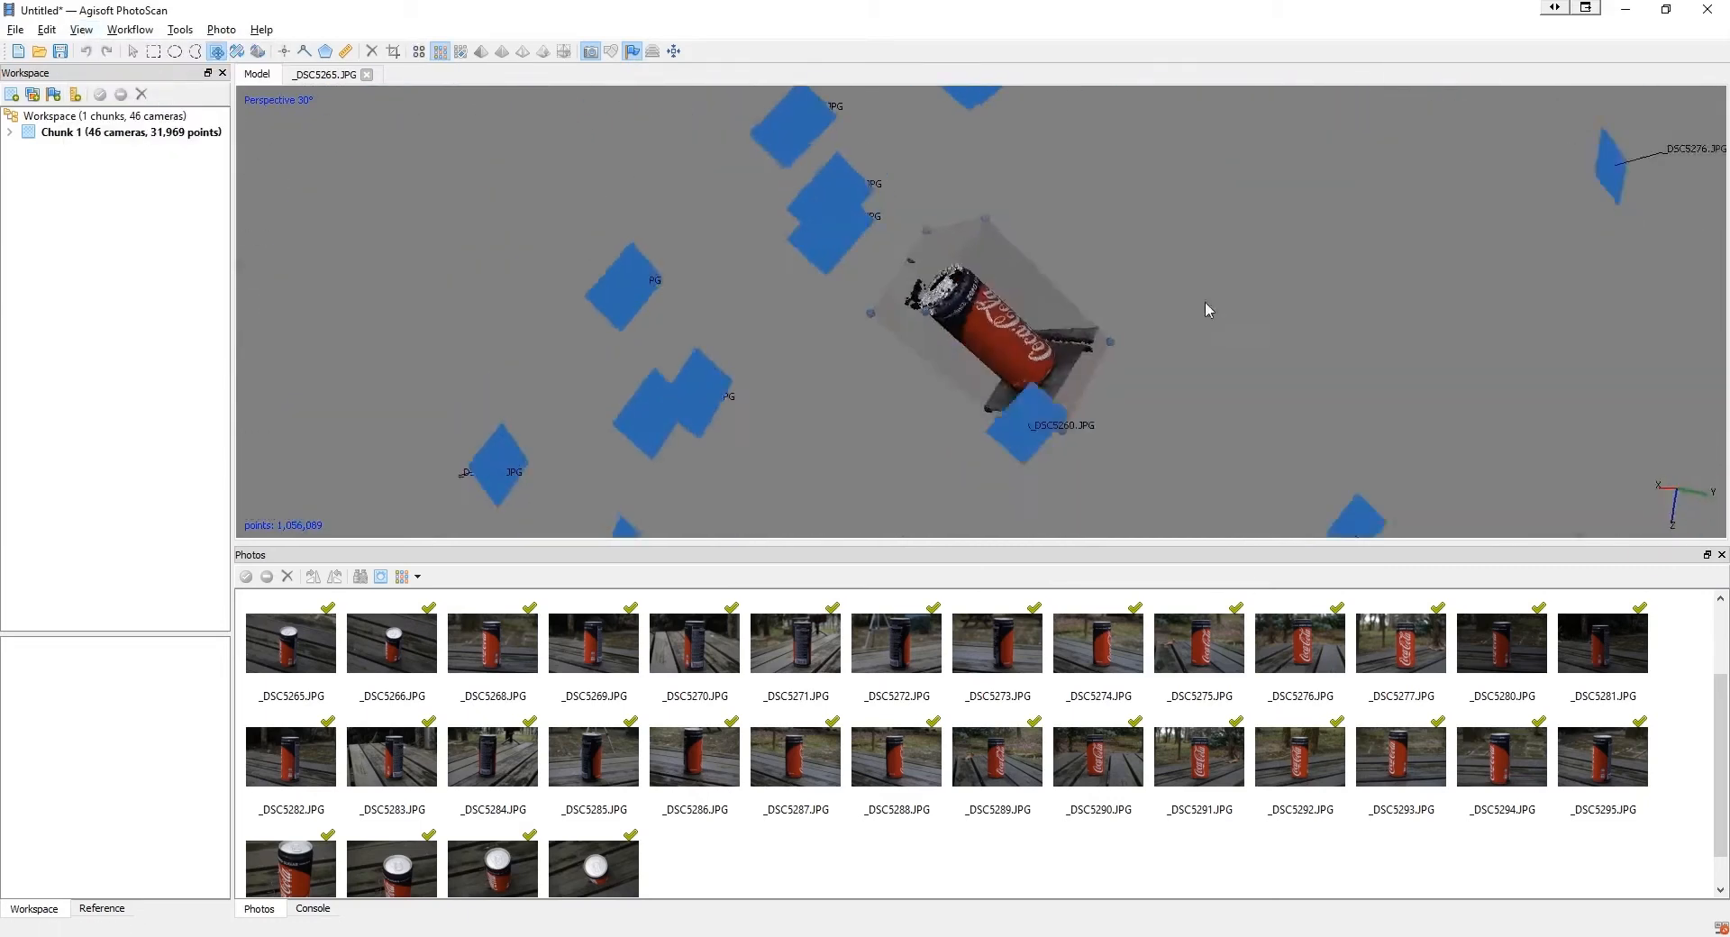
pyautogui.click(79, 30)
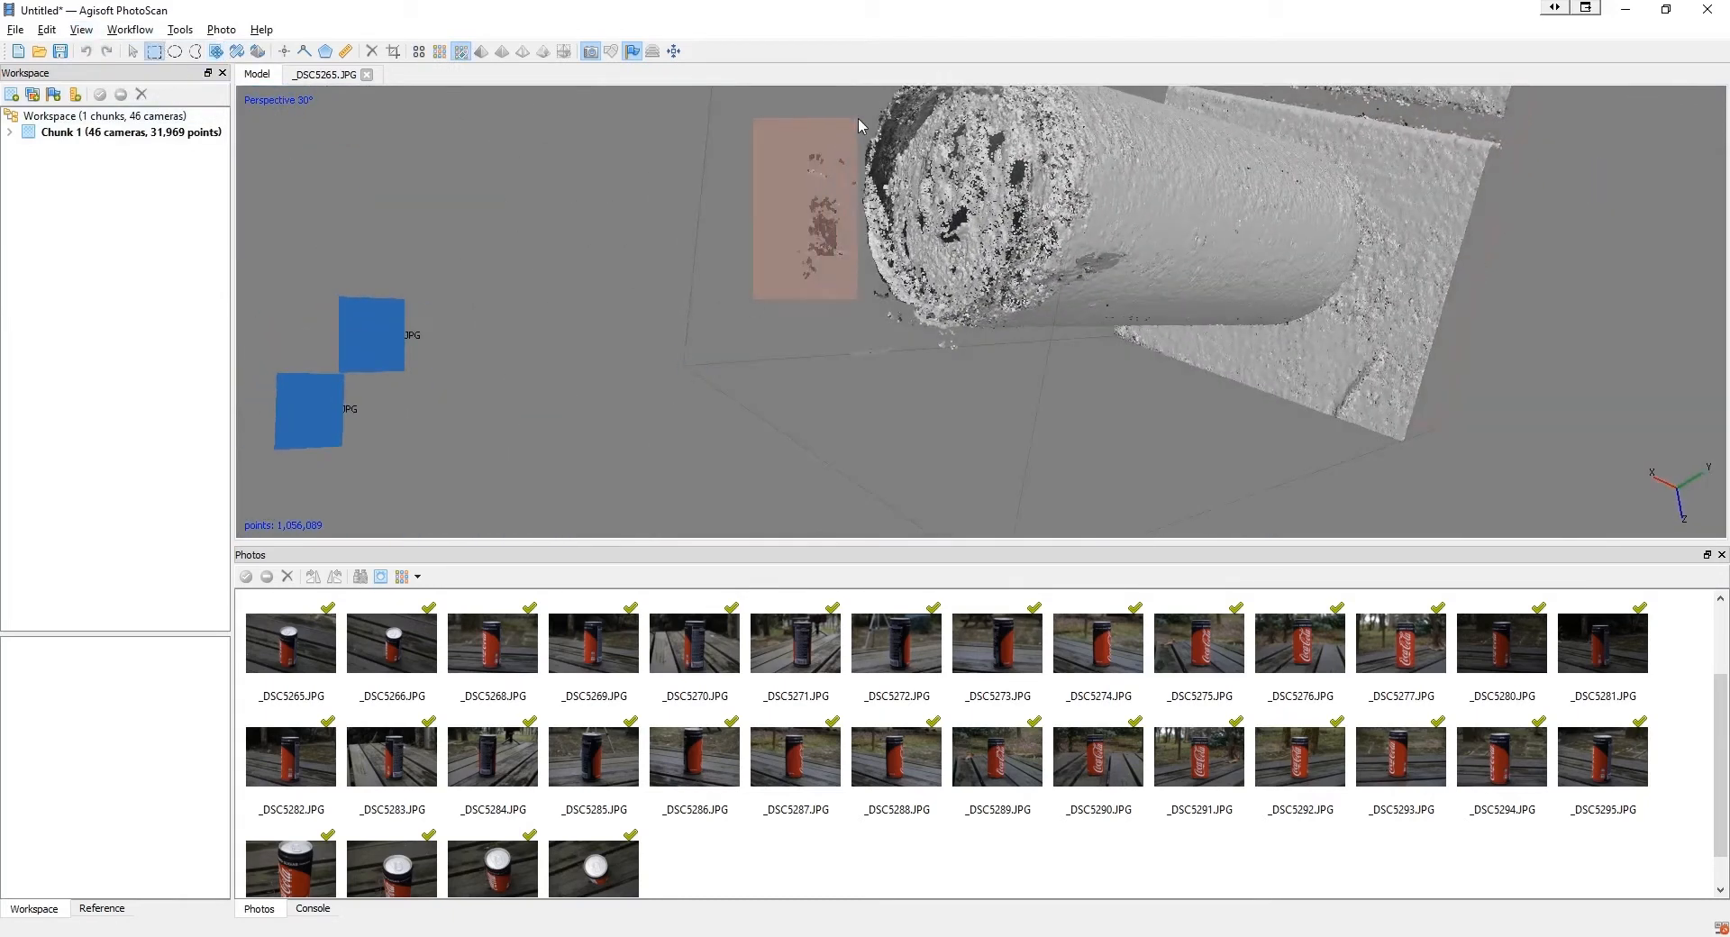
# Step: Orbit to check the can's edges after trimming stray points and show the cloud in real colours
pyautogui.moveTo(858, 125); pyautogui.dragTo(935, 337)
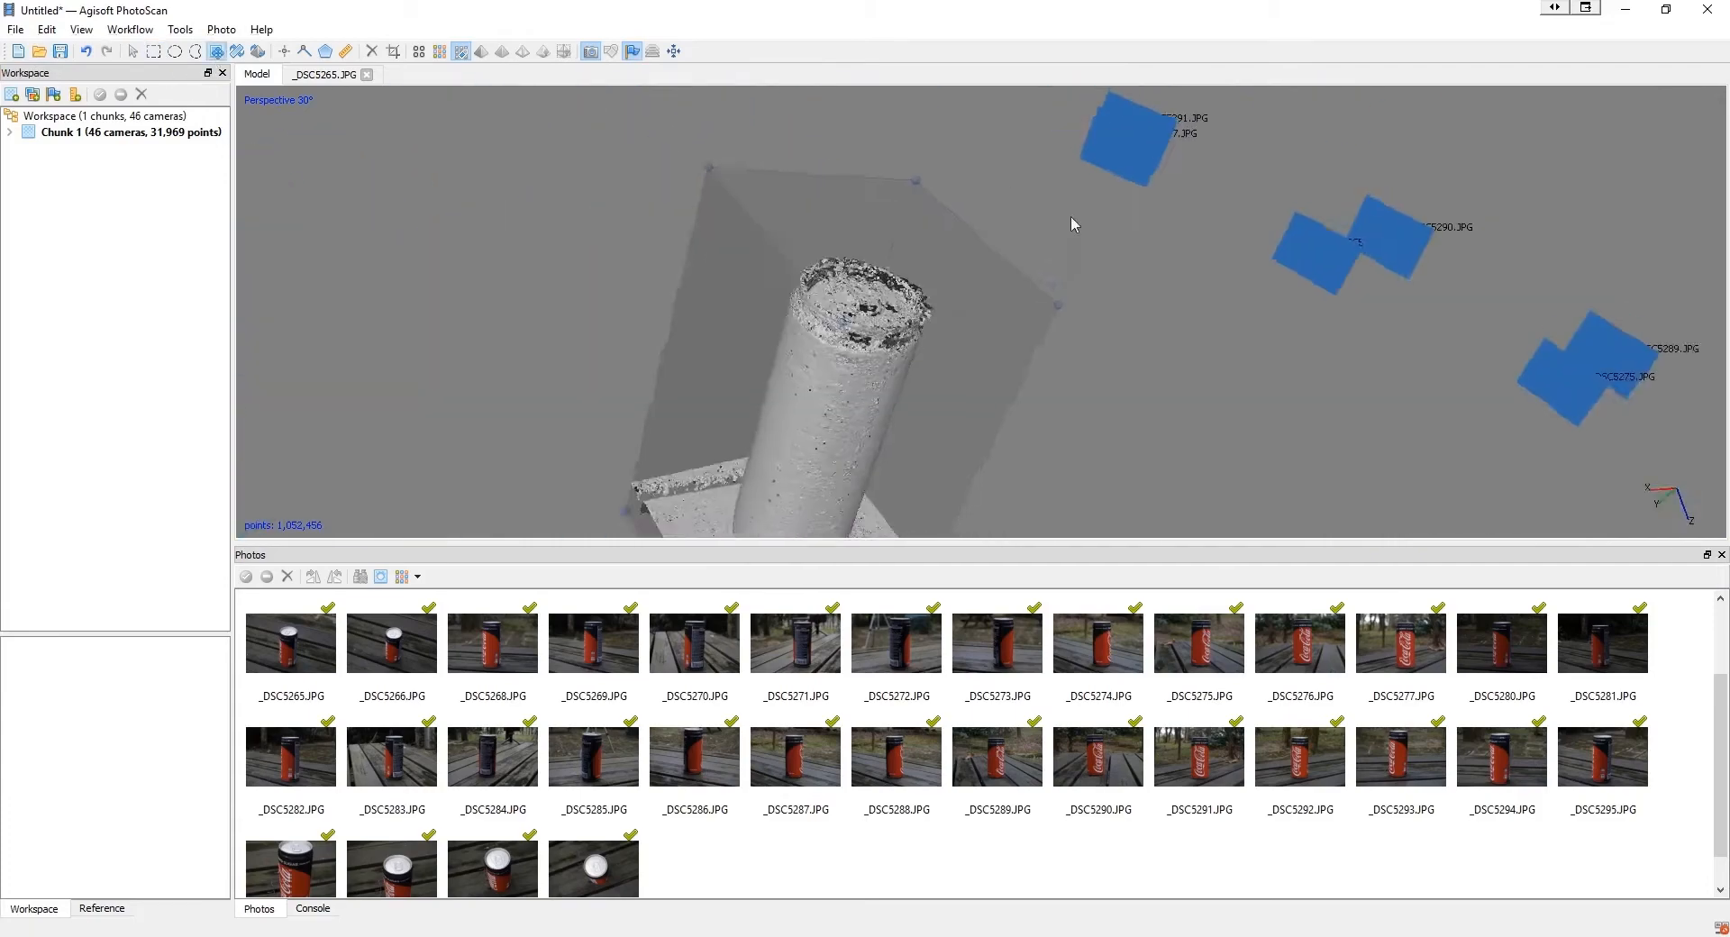
pyautogui.moveTo(1070, 223); pyautogui.dragTo(937, 310)
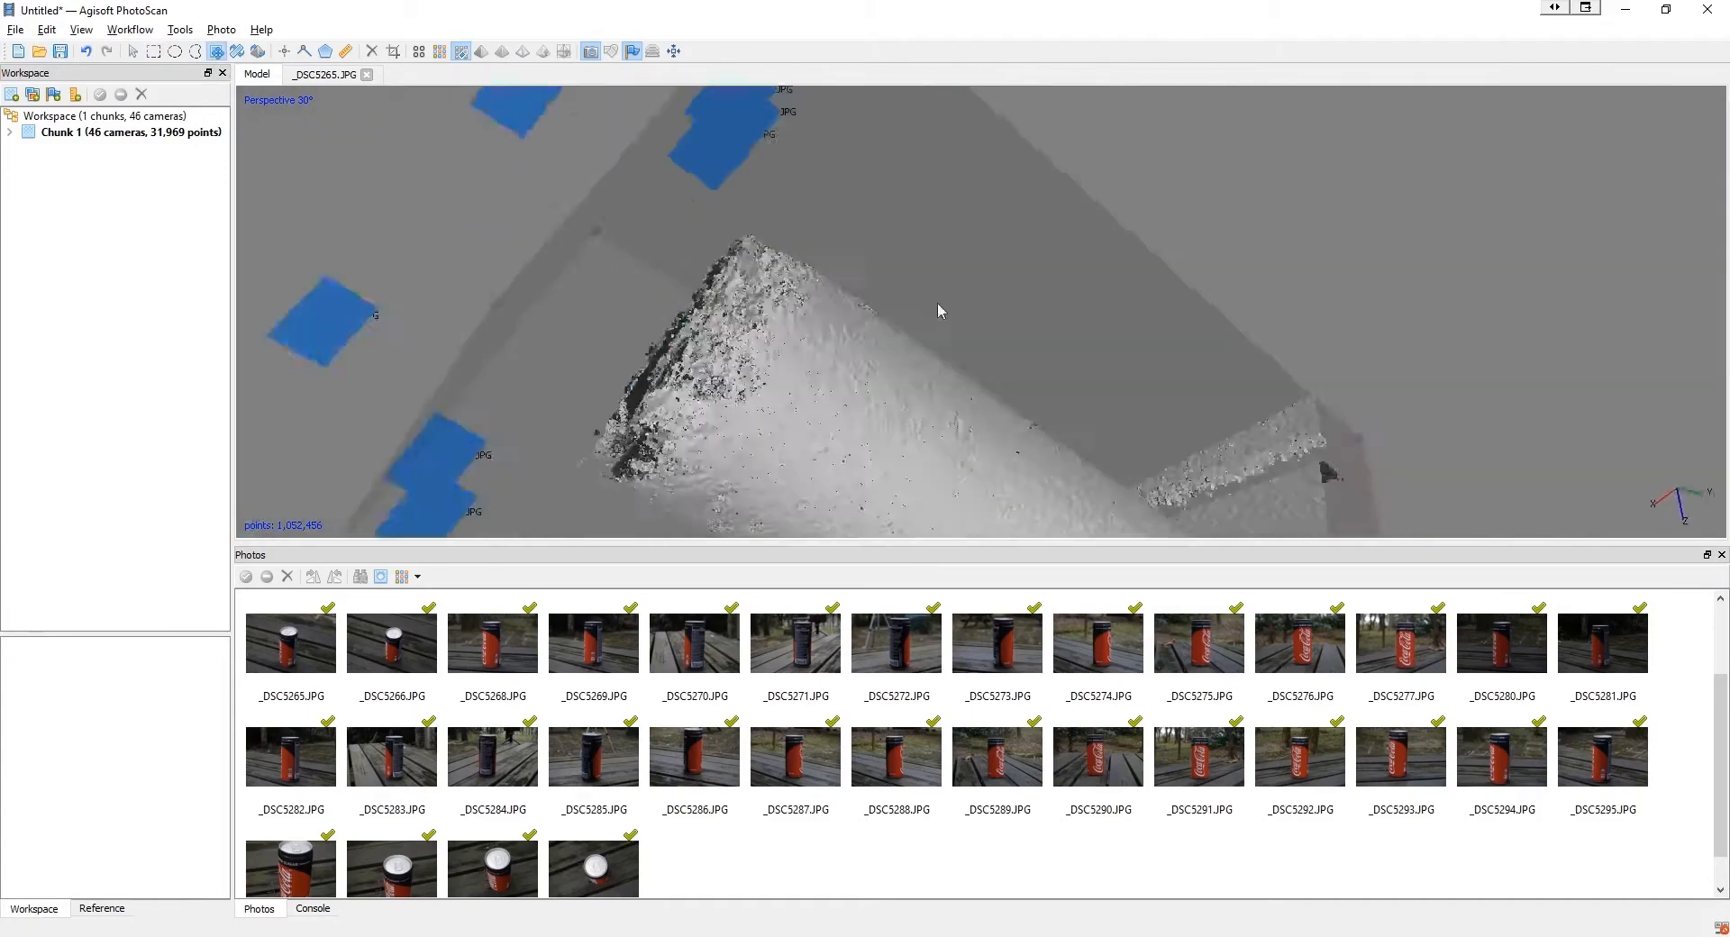
pyautogui.moveTo(937, 312); pyautogui.dragTo(1026, 341)
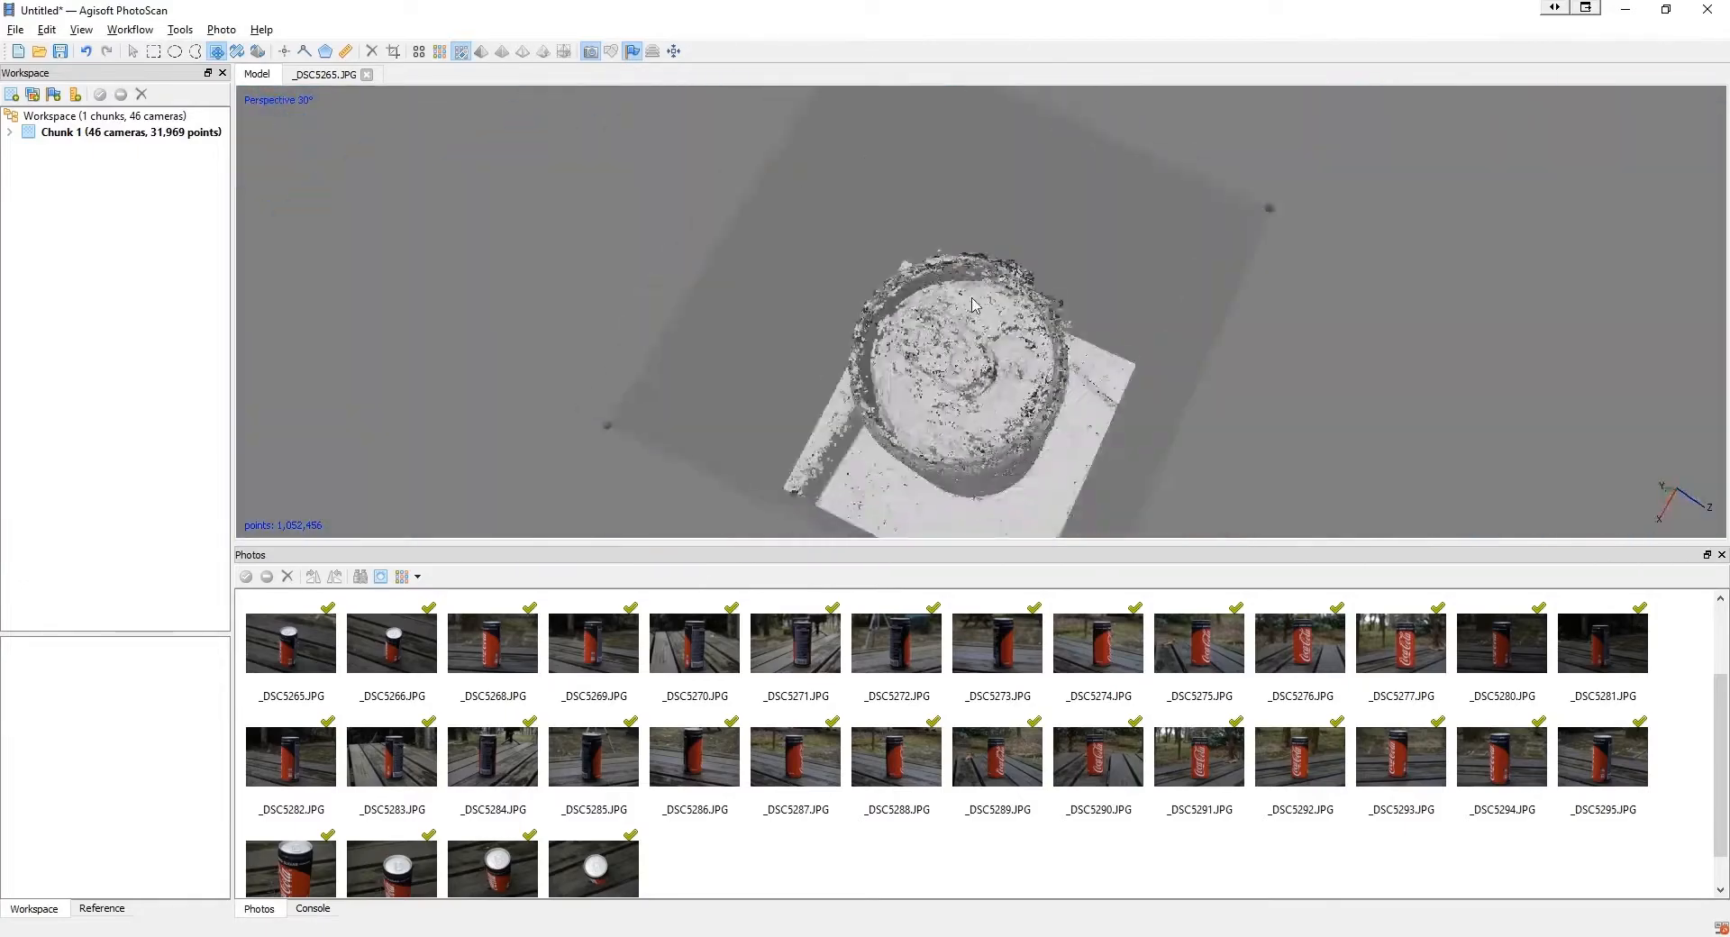
pyautogui.click(14, 29)
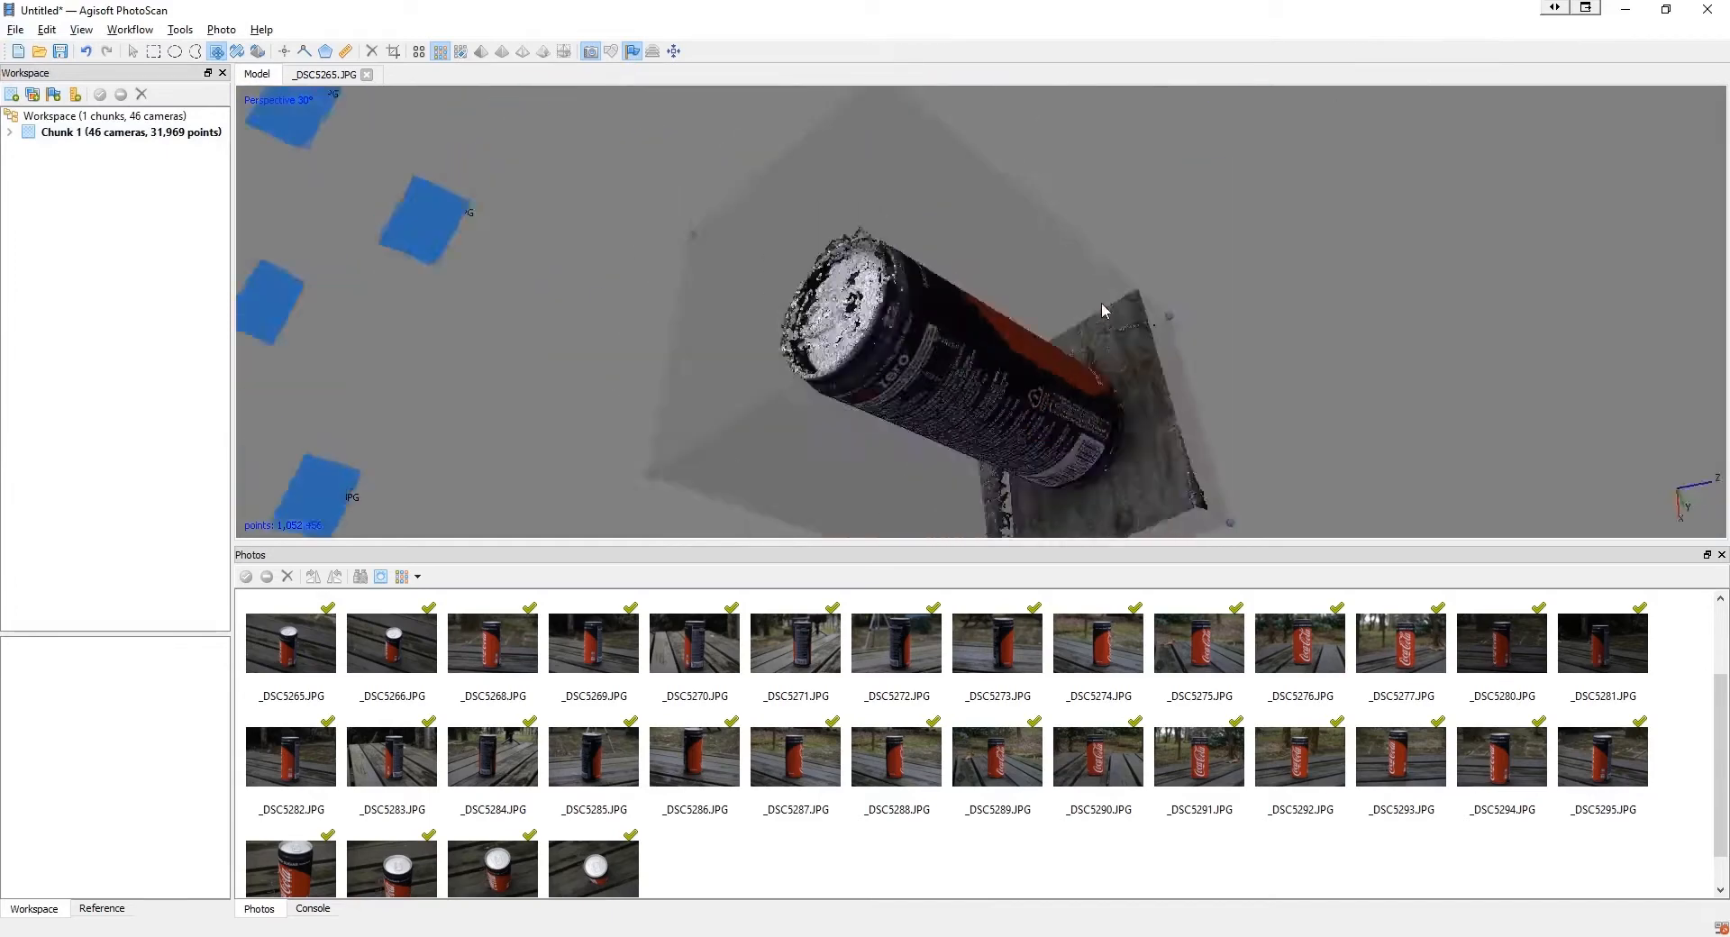
pyautogui.moveTo(1101, 310); pyautogui.dragTo(1014, 308)
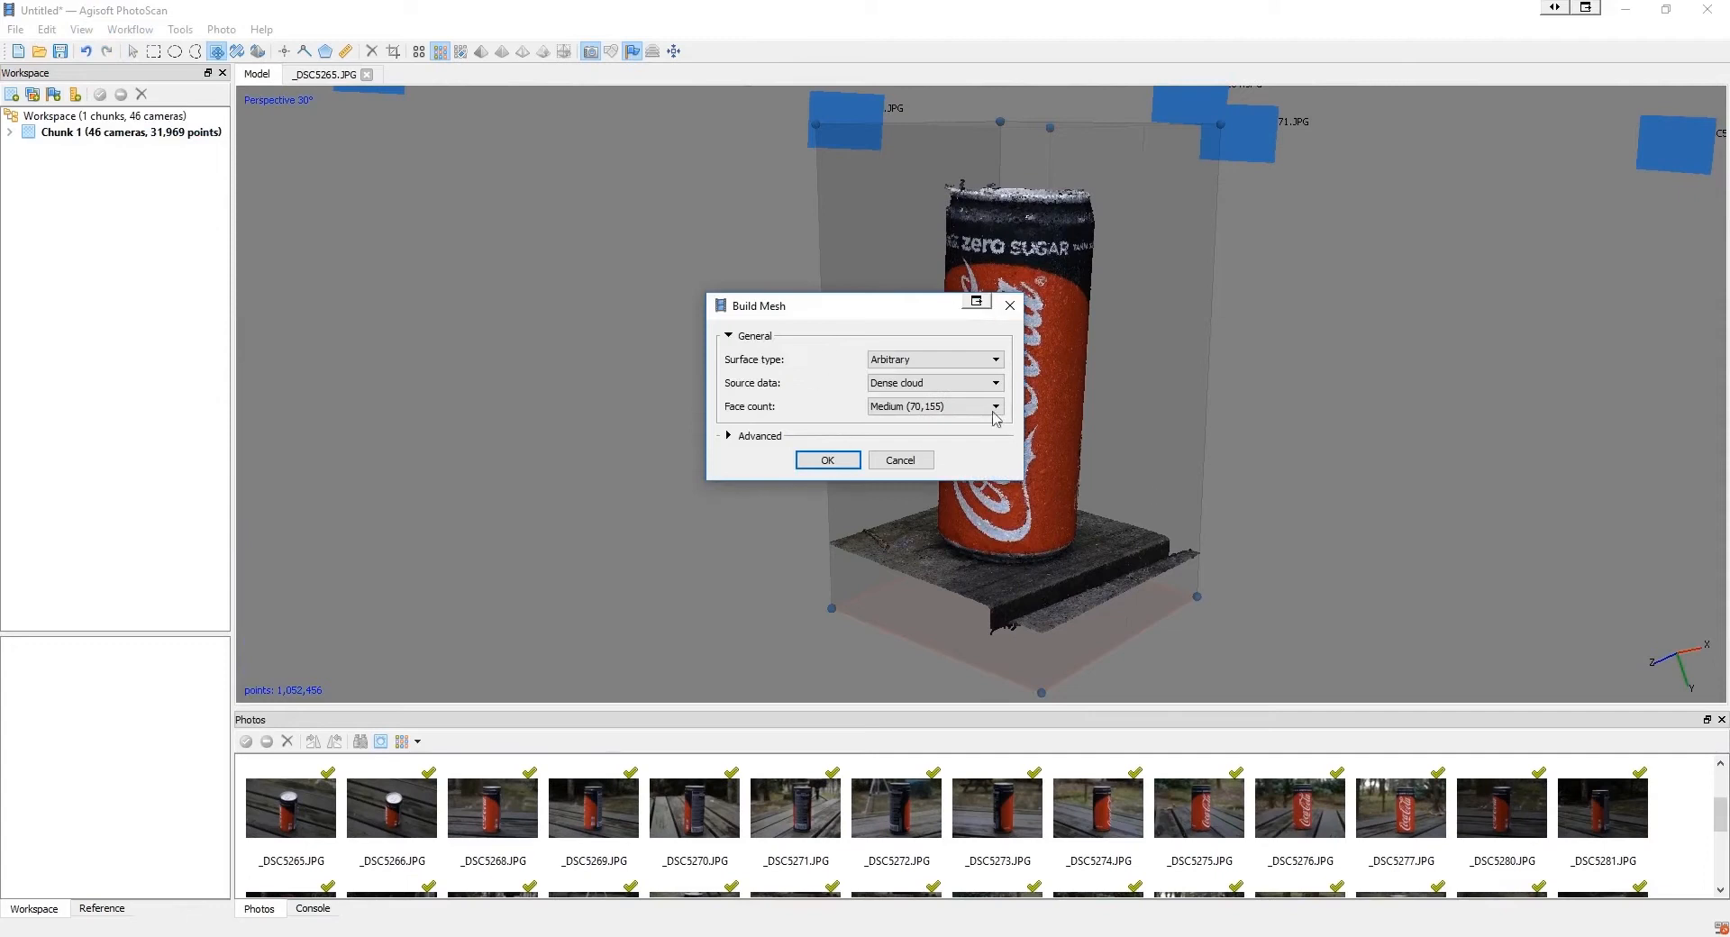
# Step: Build a Medium face-count mesh from the dense cloud and show it shaded
pyautogui.click(81, 31)
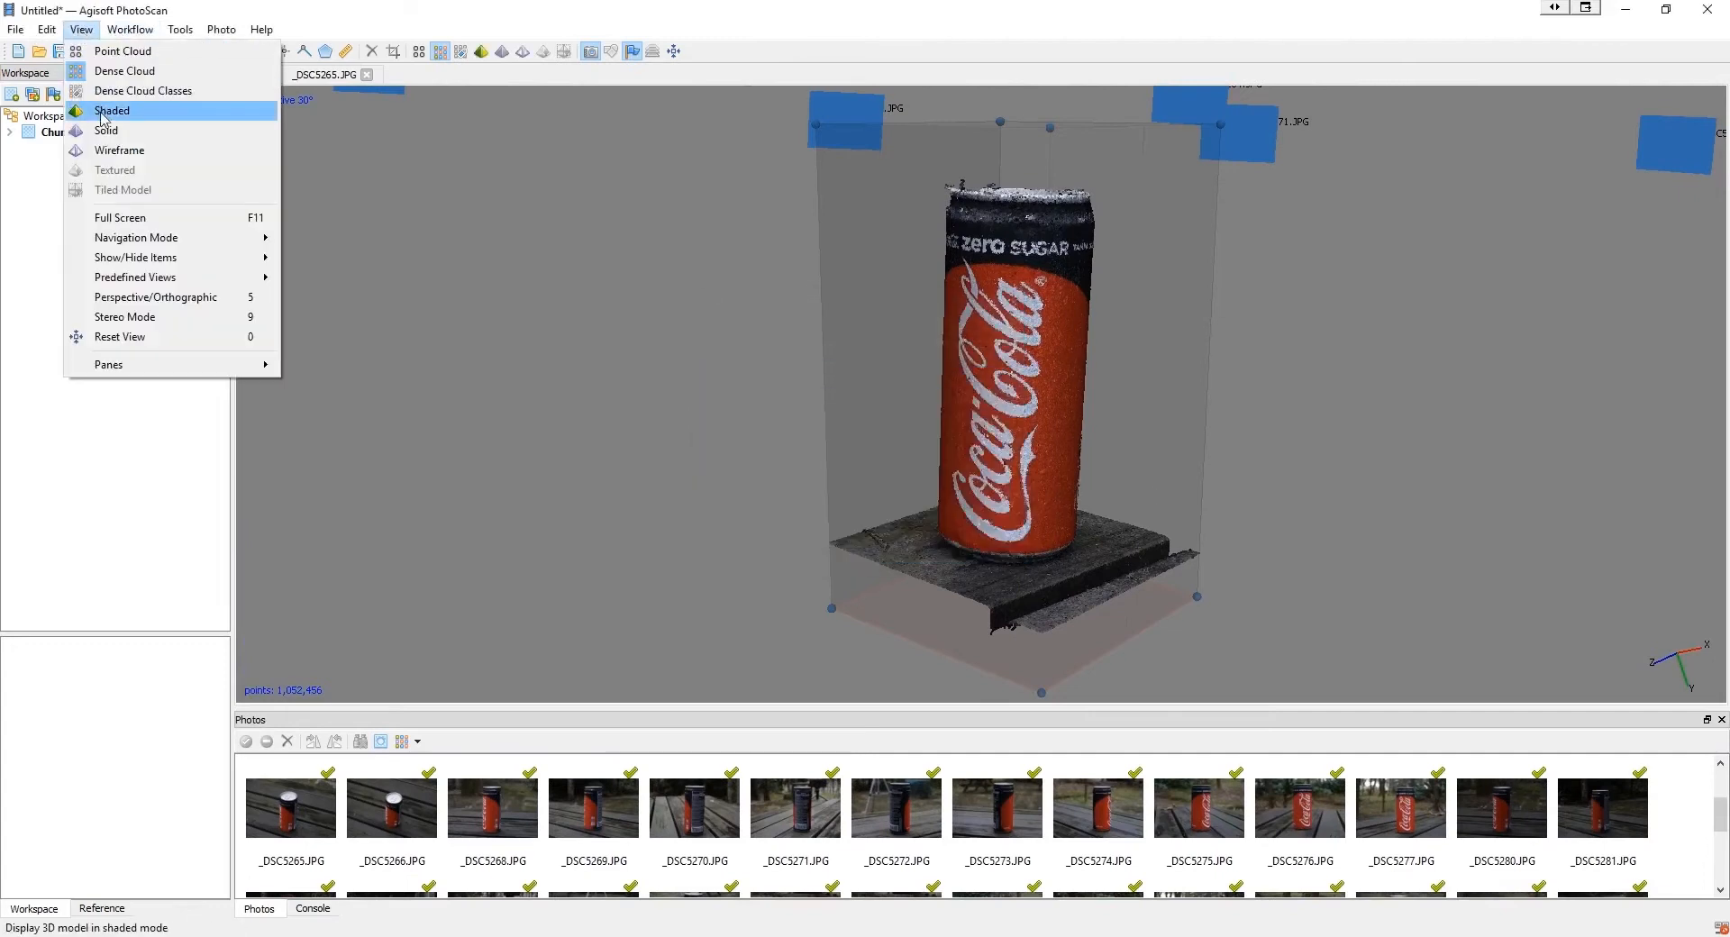
pyautogui.click(112, 111)
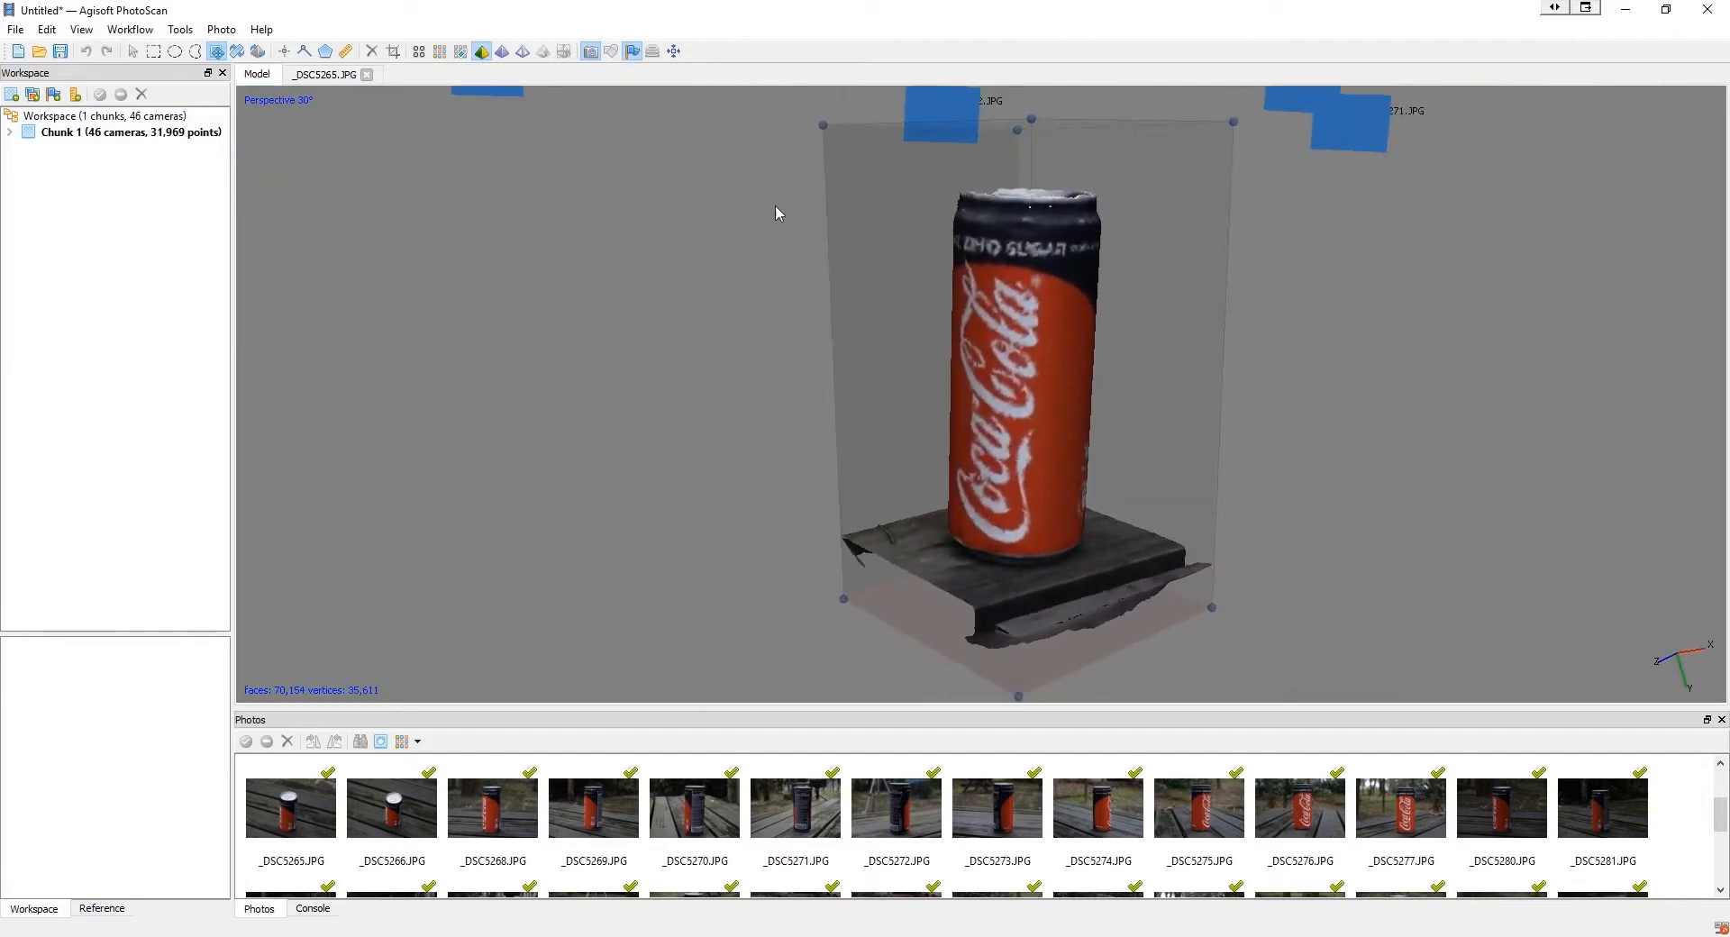
# Step: Build the can texture at 8192 pixels split across 2 texture pages
pyautogui.click(129, 30)
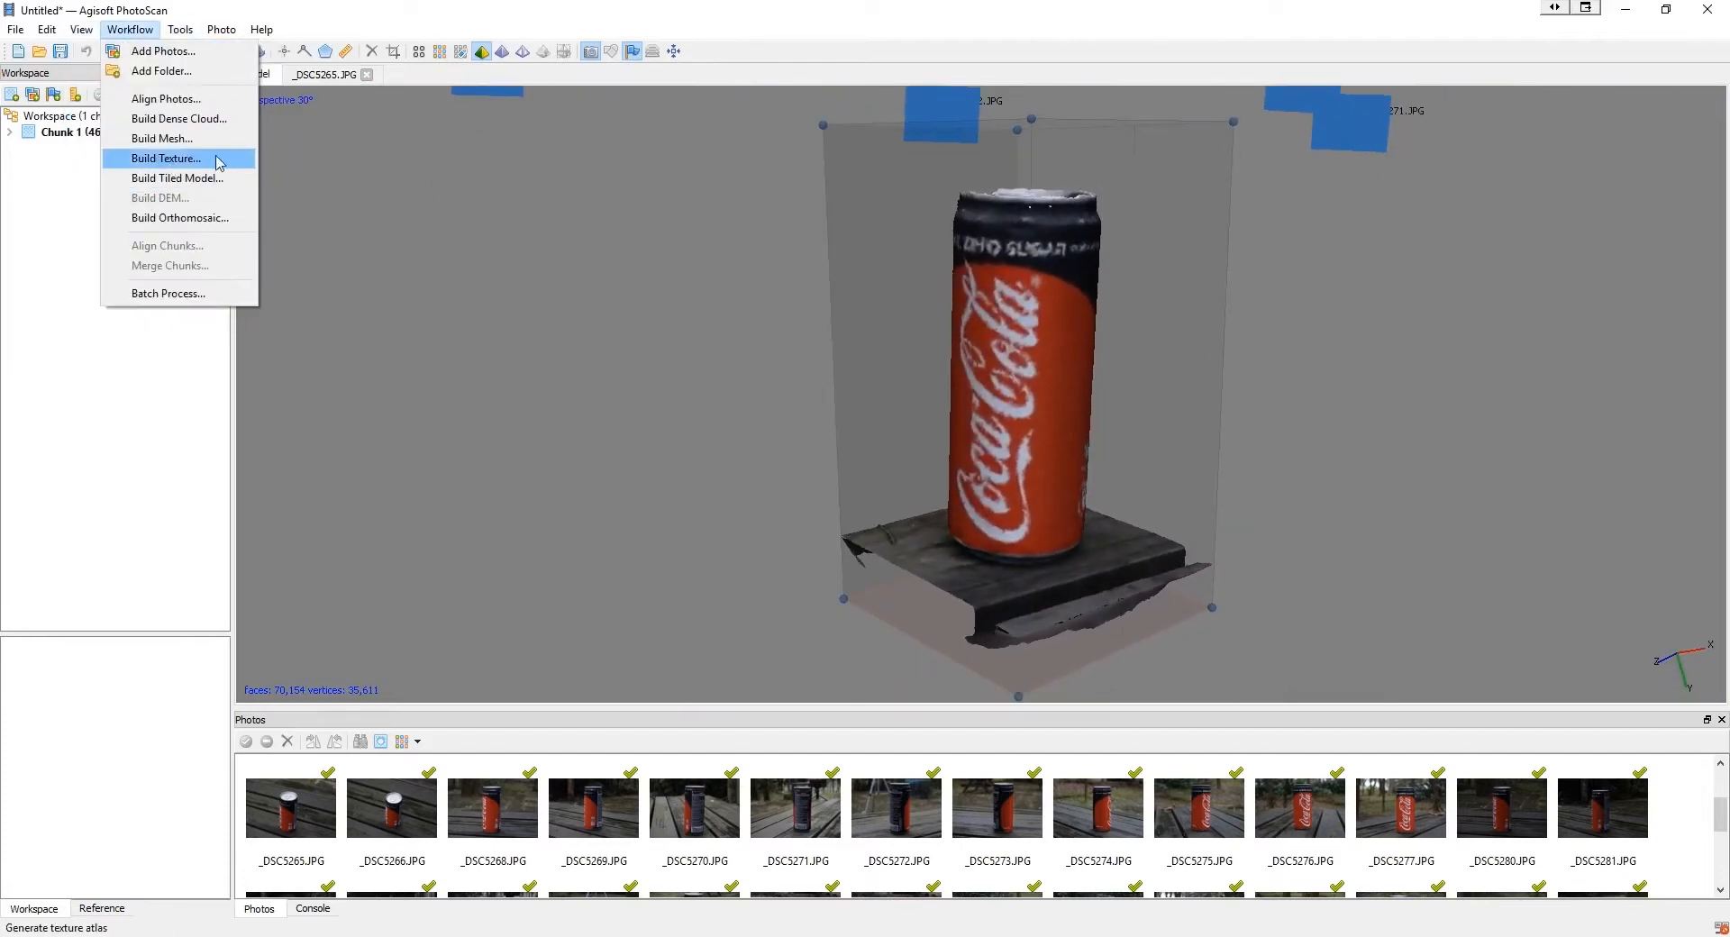
pyautogui.click(165, 159)
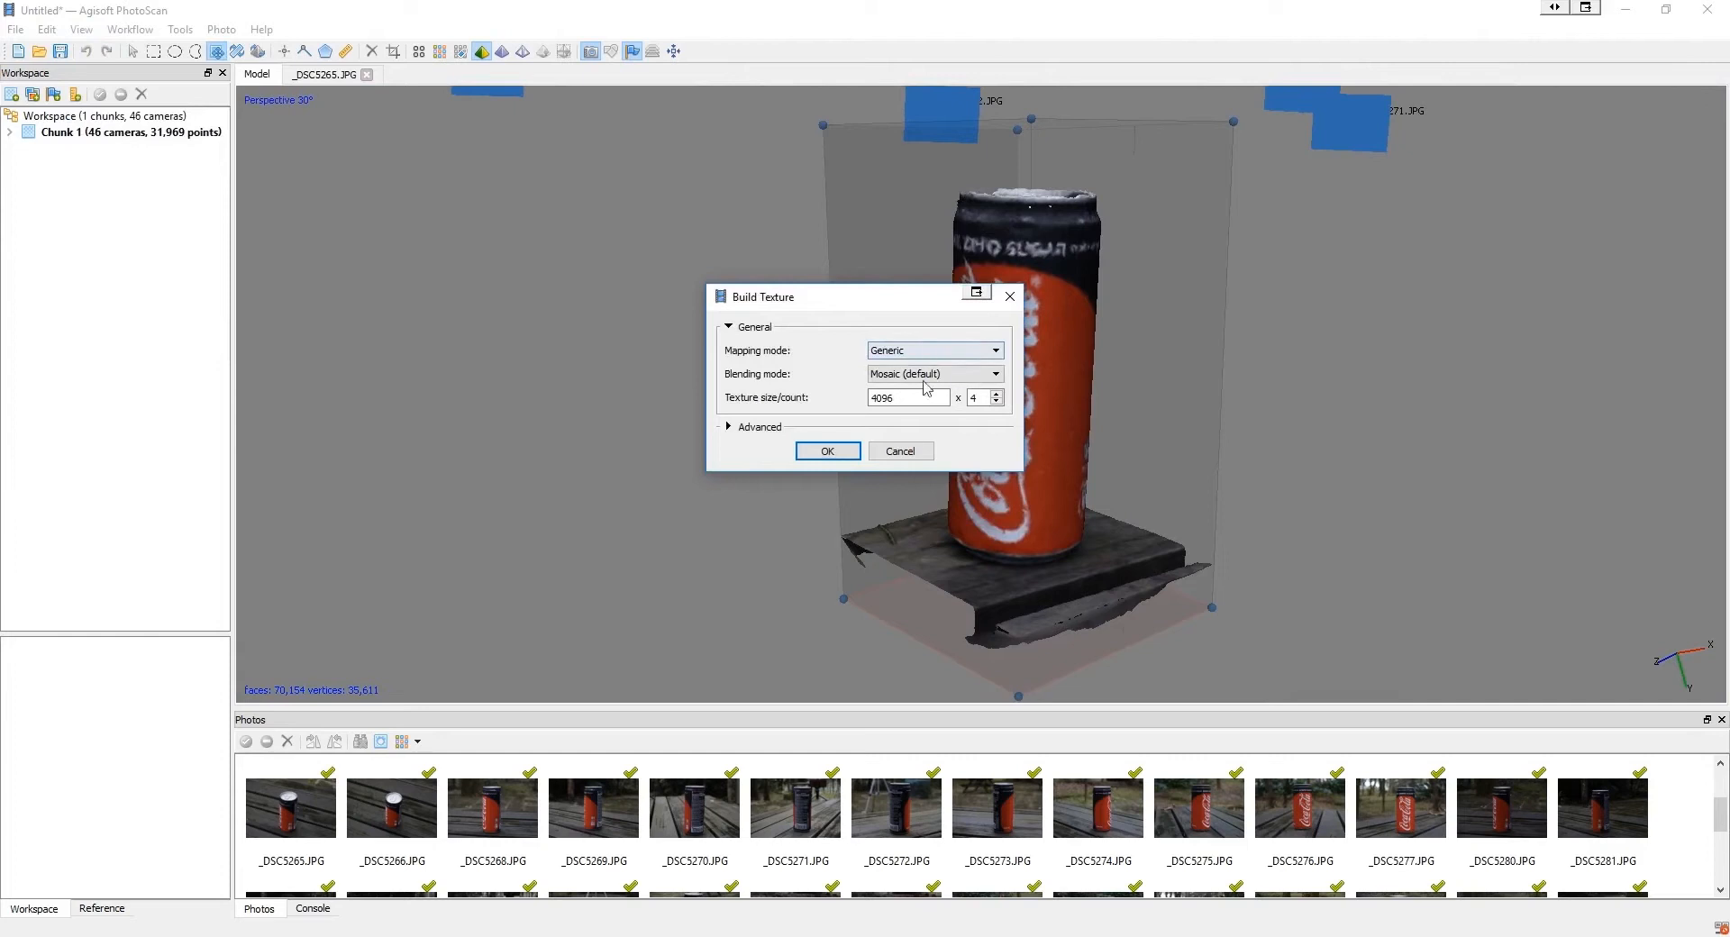
pyautogui.click(997, 401)
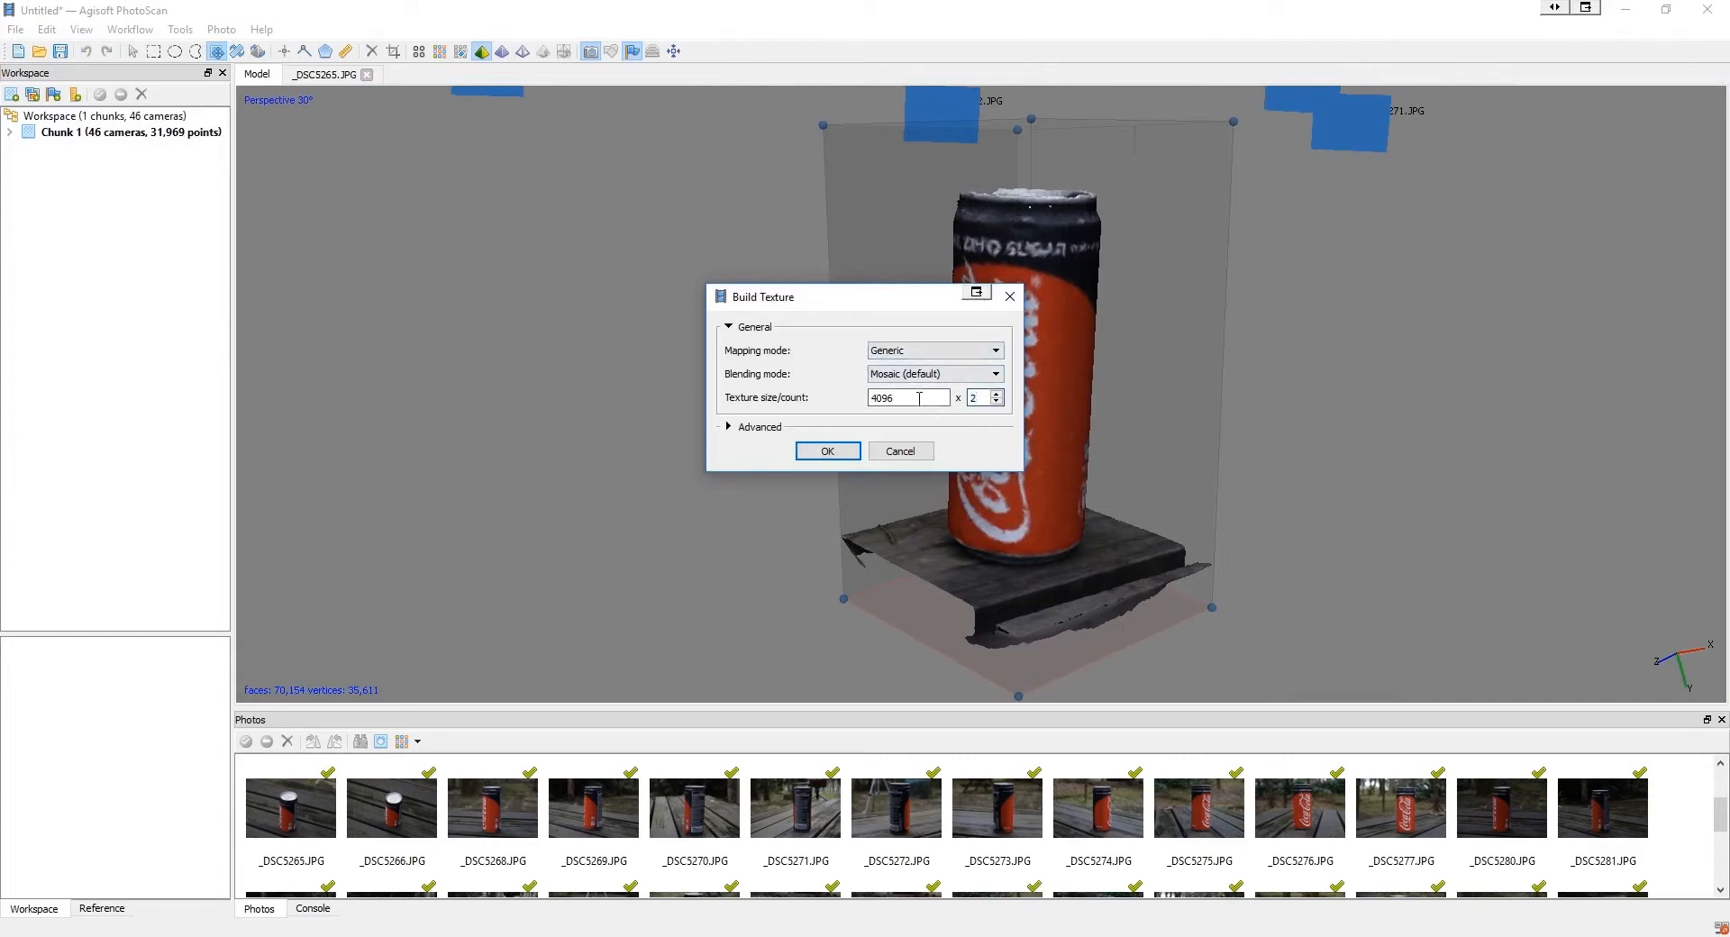
pyautogui.click(998, 393)
pyautogui.write('8196')
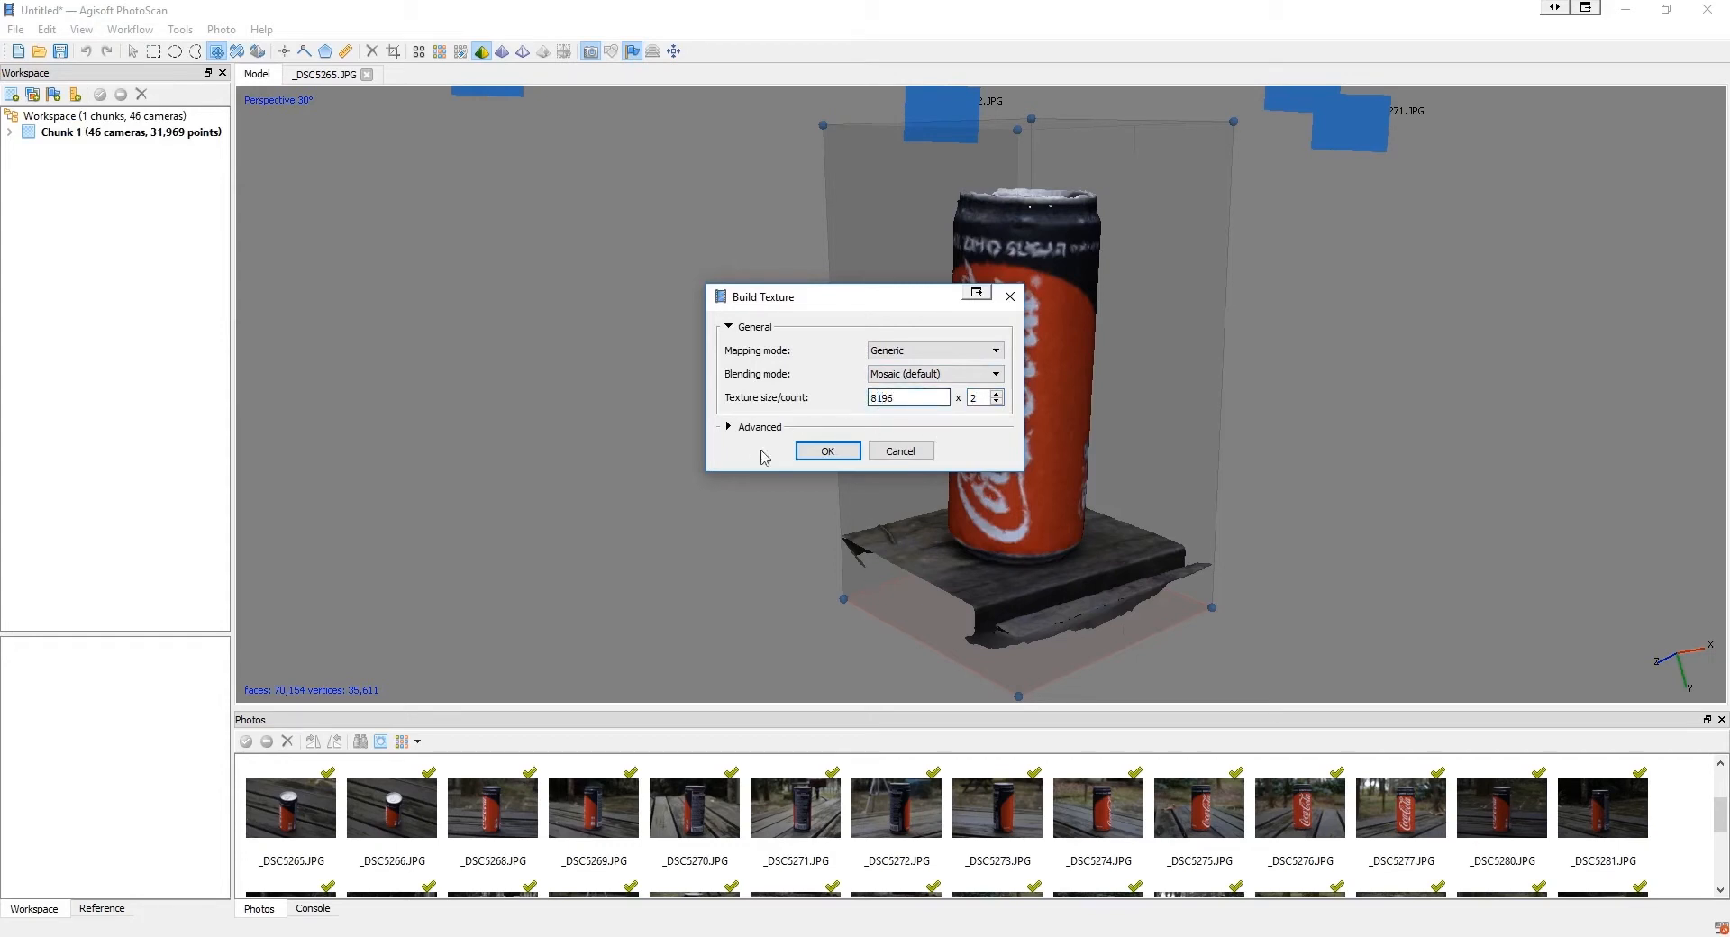
pyautogui.click(908, 398)
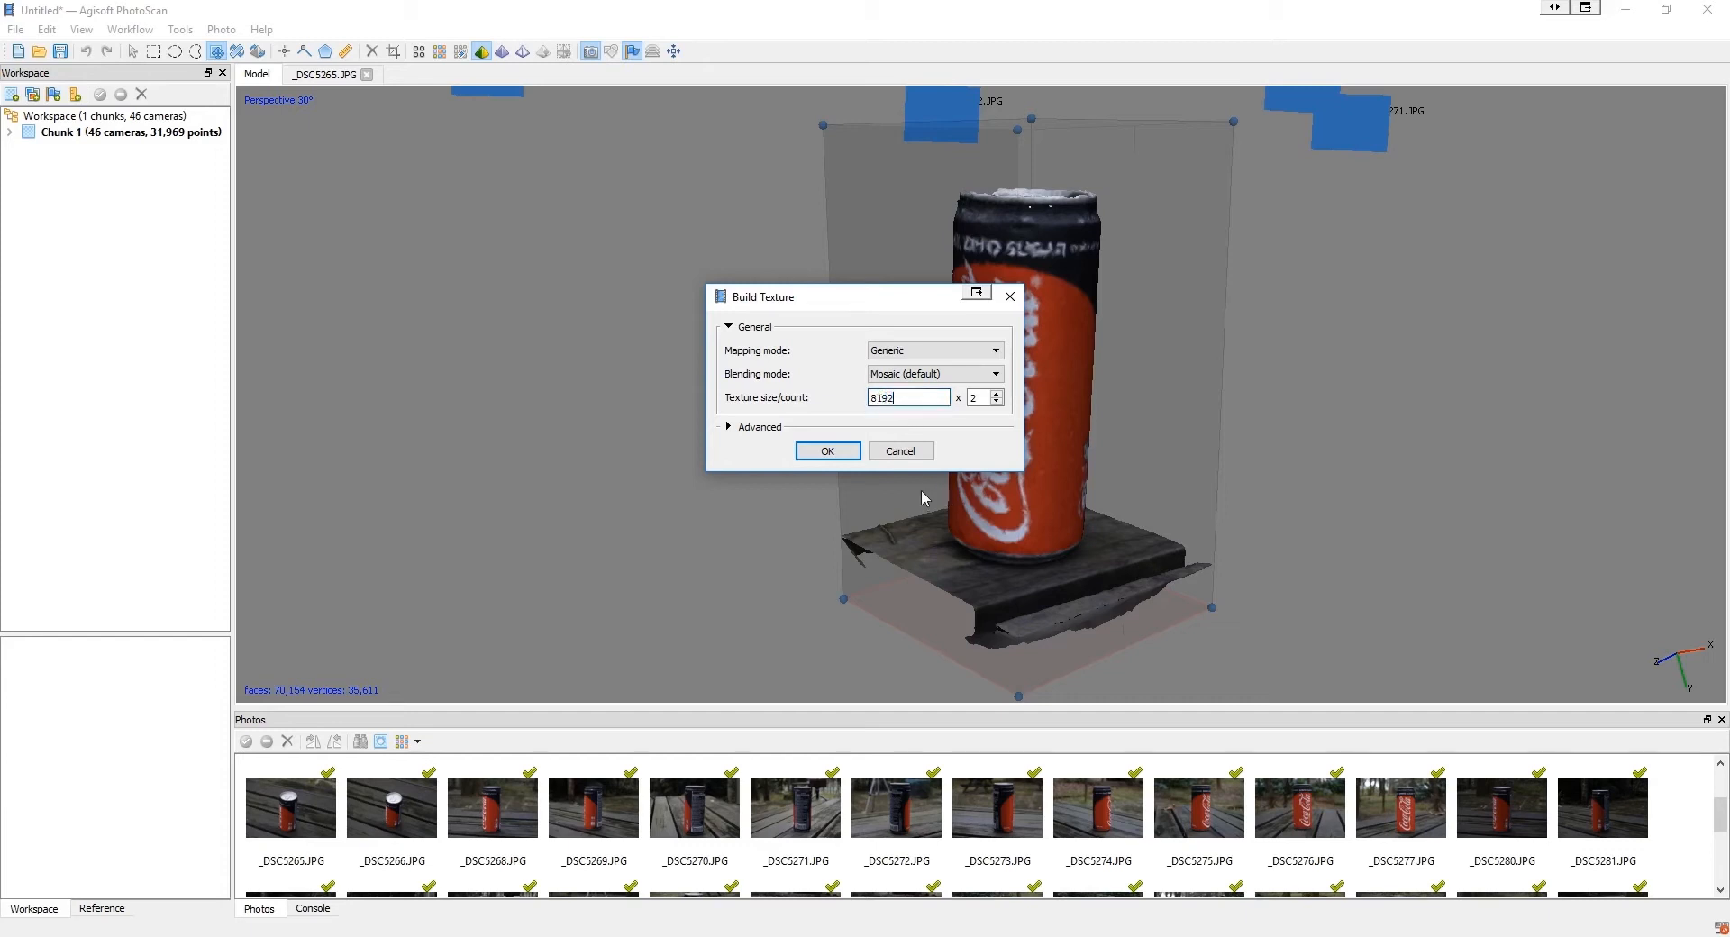
pyautogui.click(827, 451)
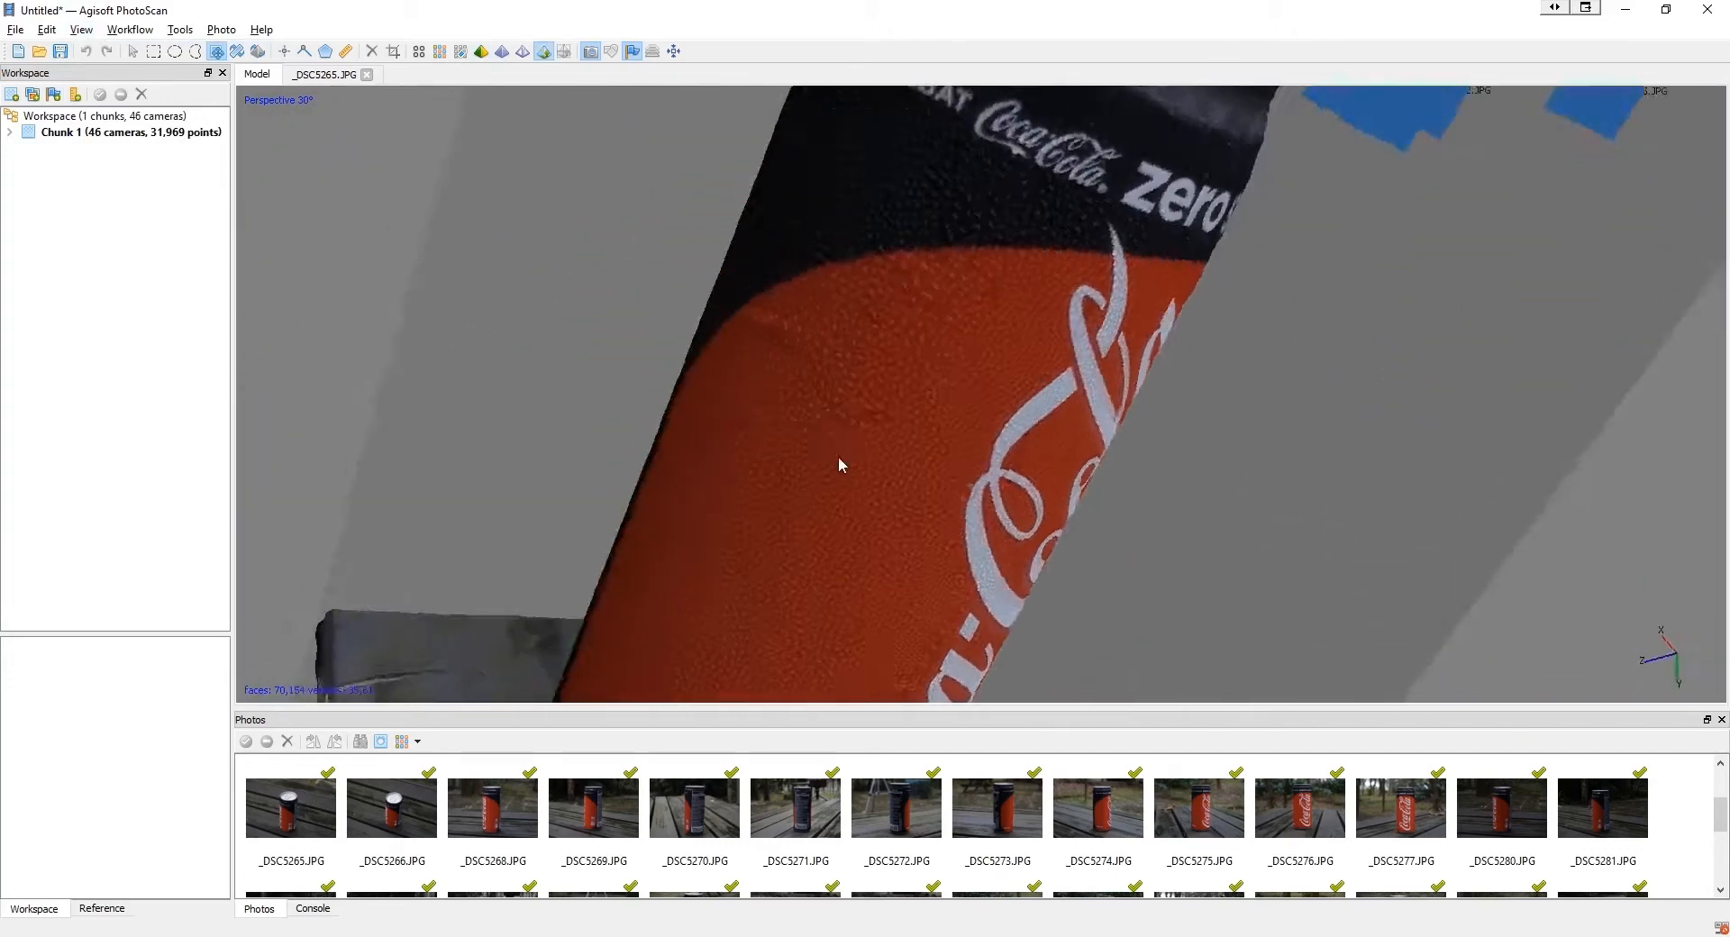
pyautogui.moveTo(838, 463); pyautogui.dragTo(1136, 276)
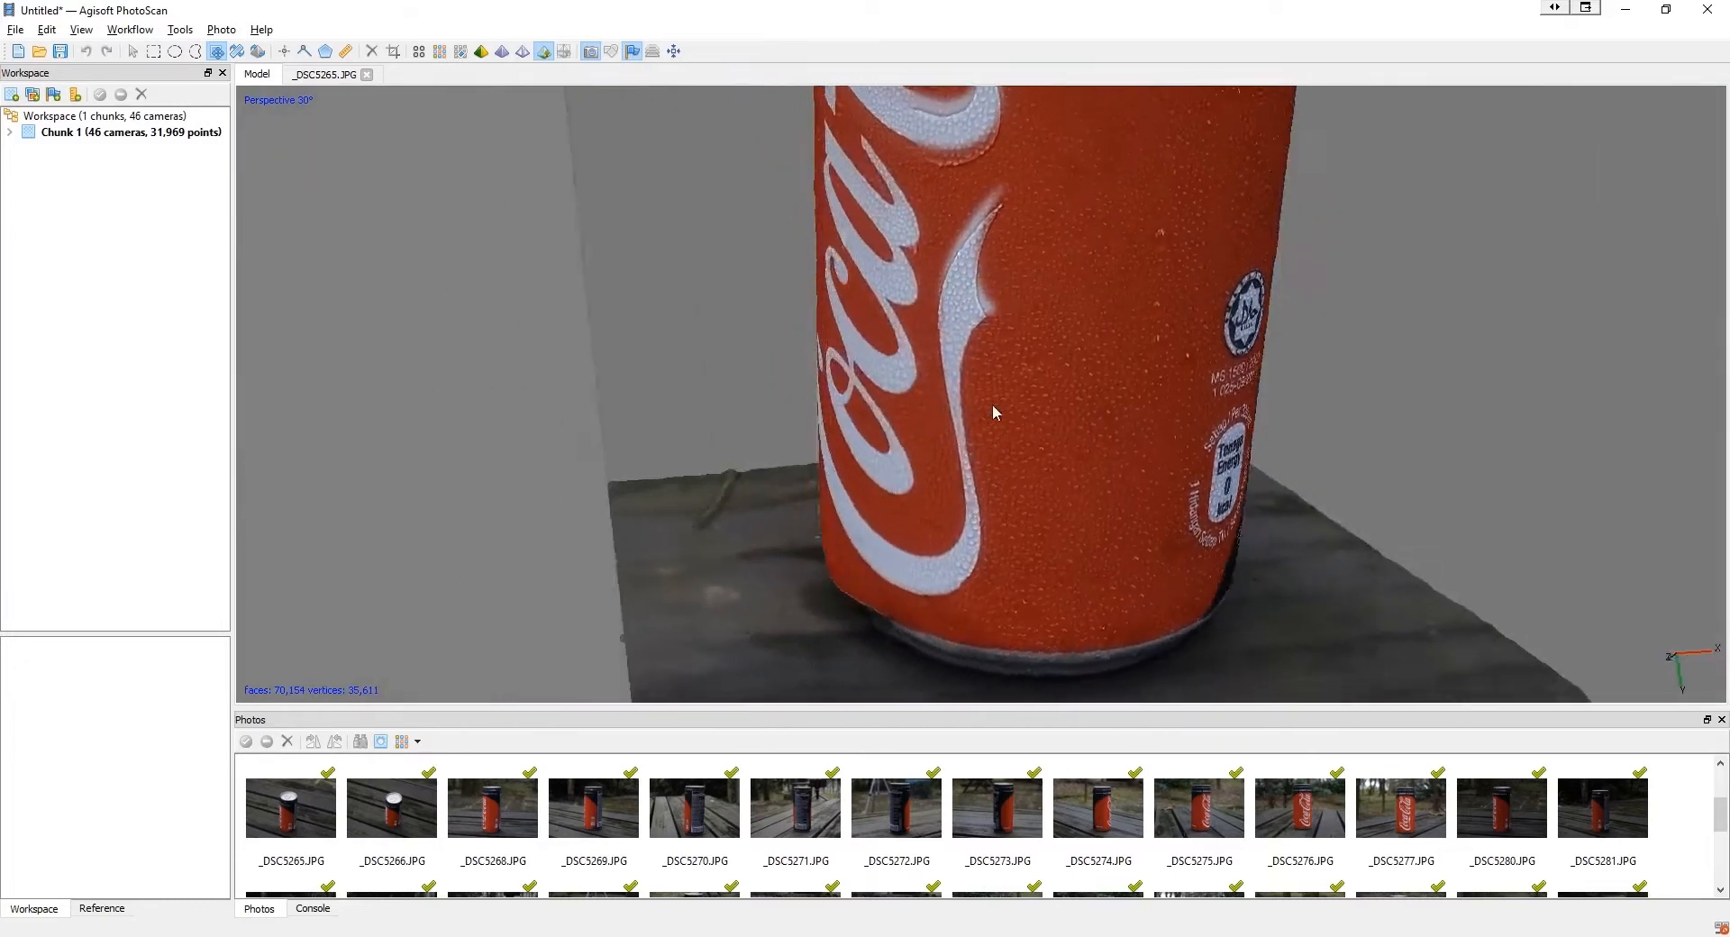
pyautogui.moveTo(993, 411); pyautogui.dragTo(872, 415)
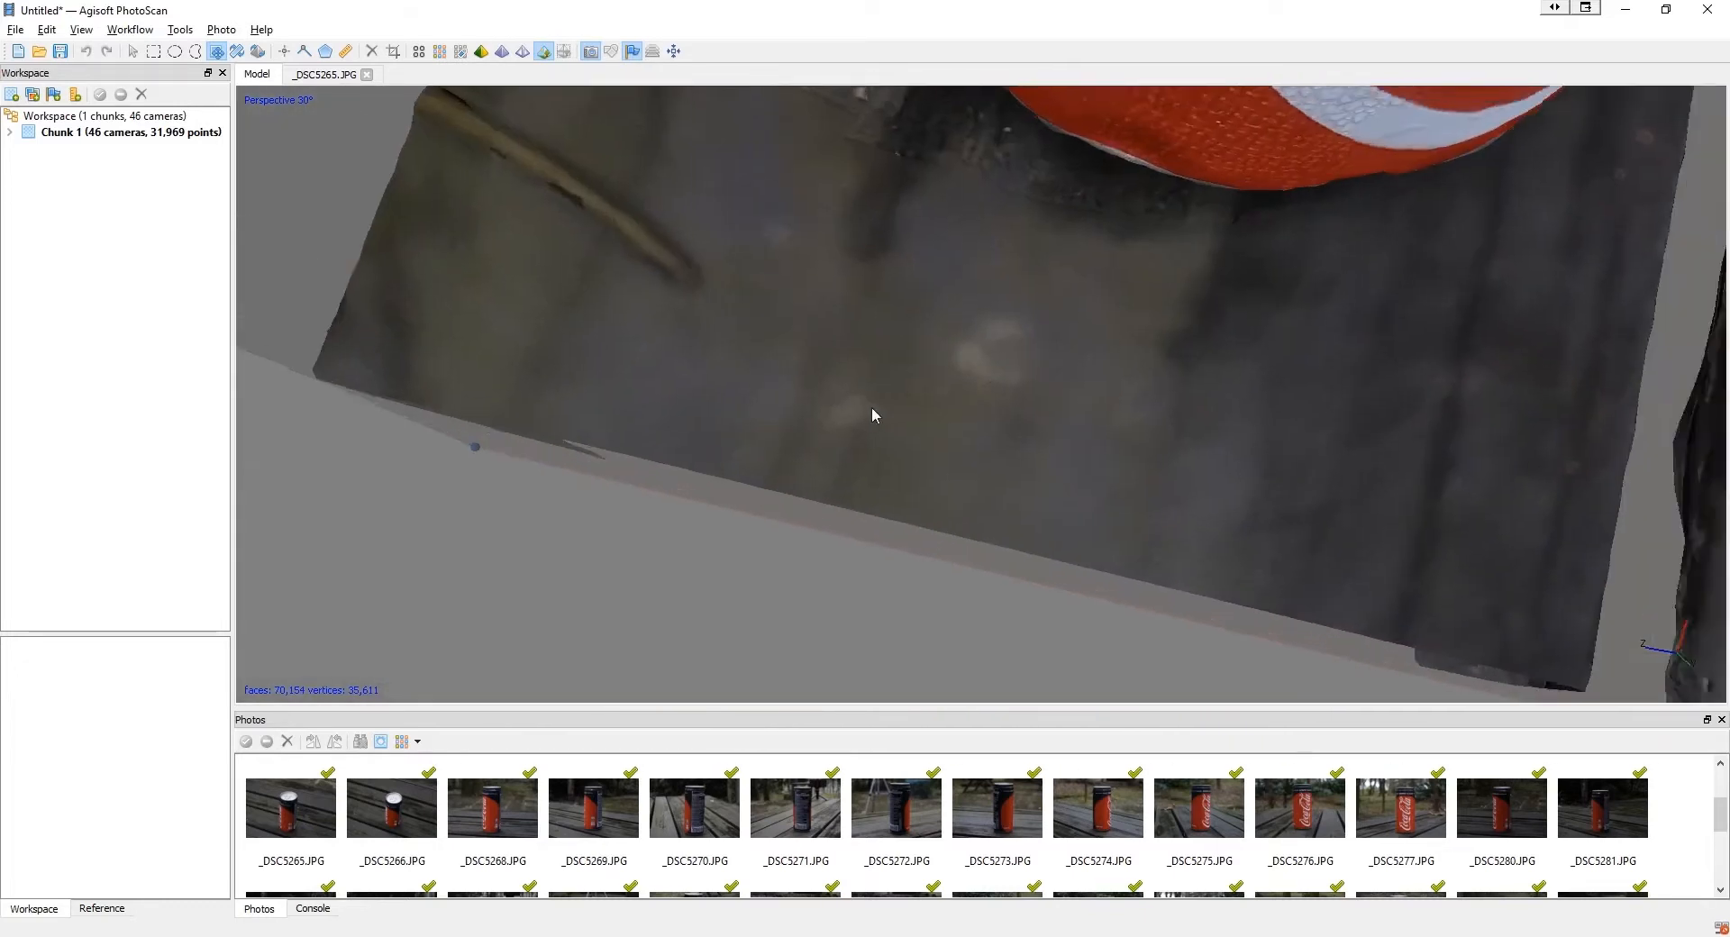
pyautogui.moveTo(872, 414); pyautogui.dragTo(1220, 294)
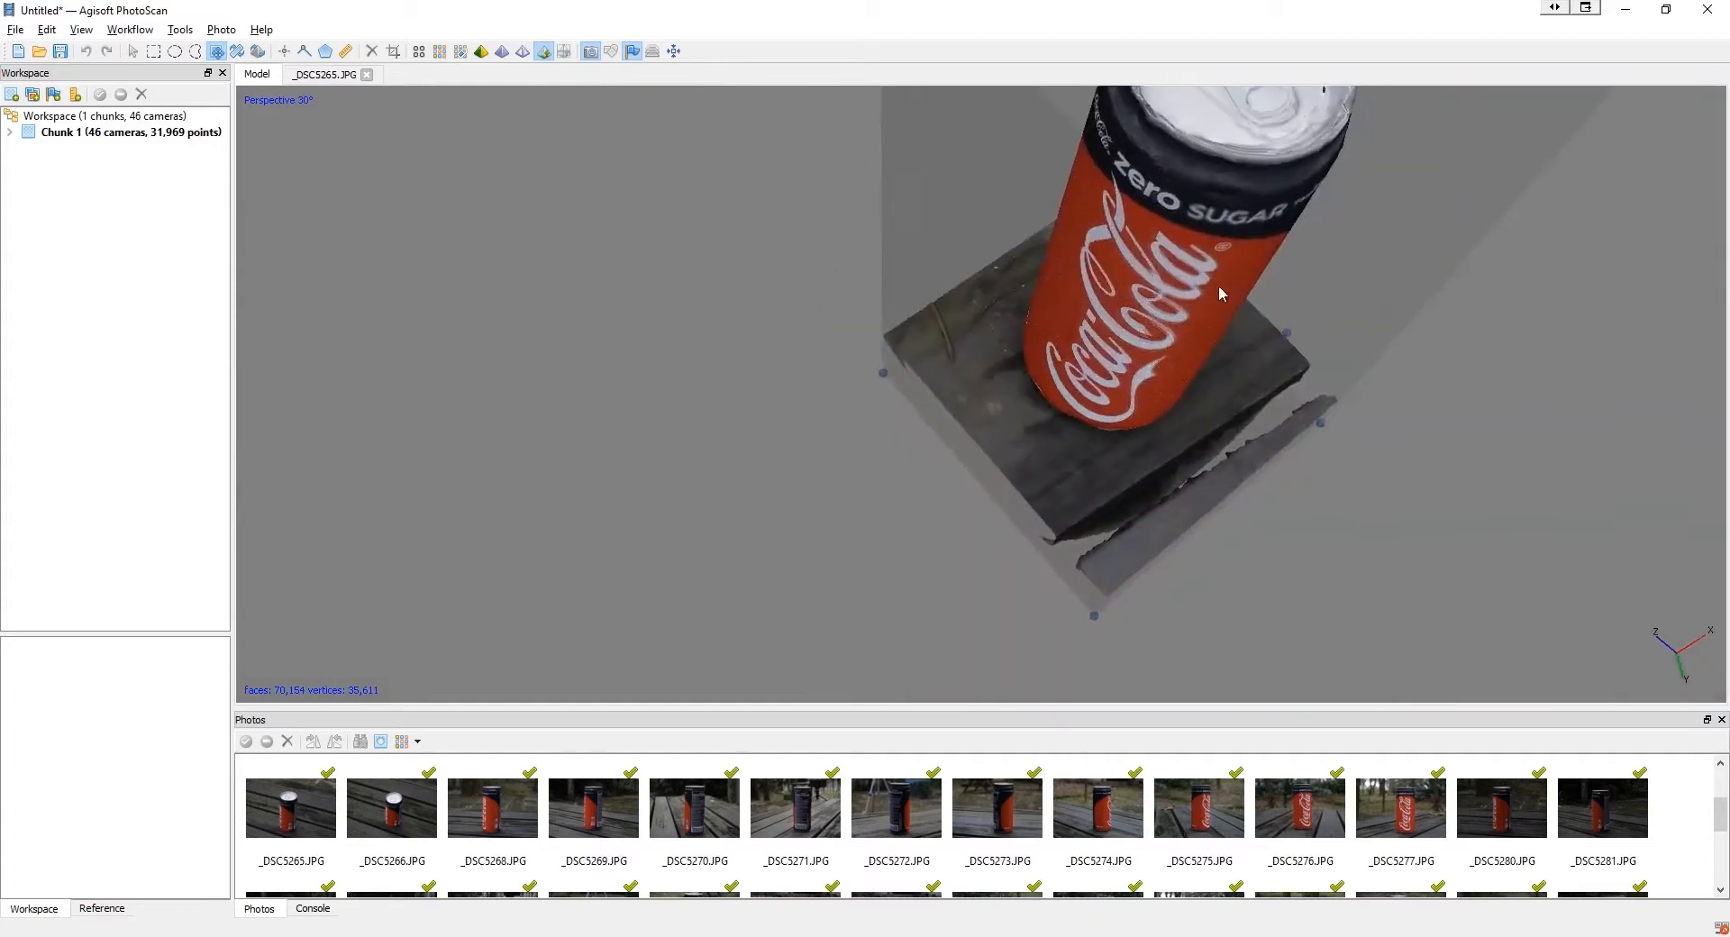
pyautogui.moveTo(1220, 294); pyautogui.dragTo(1159, 456)
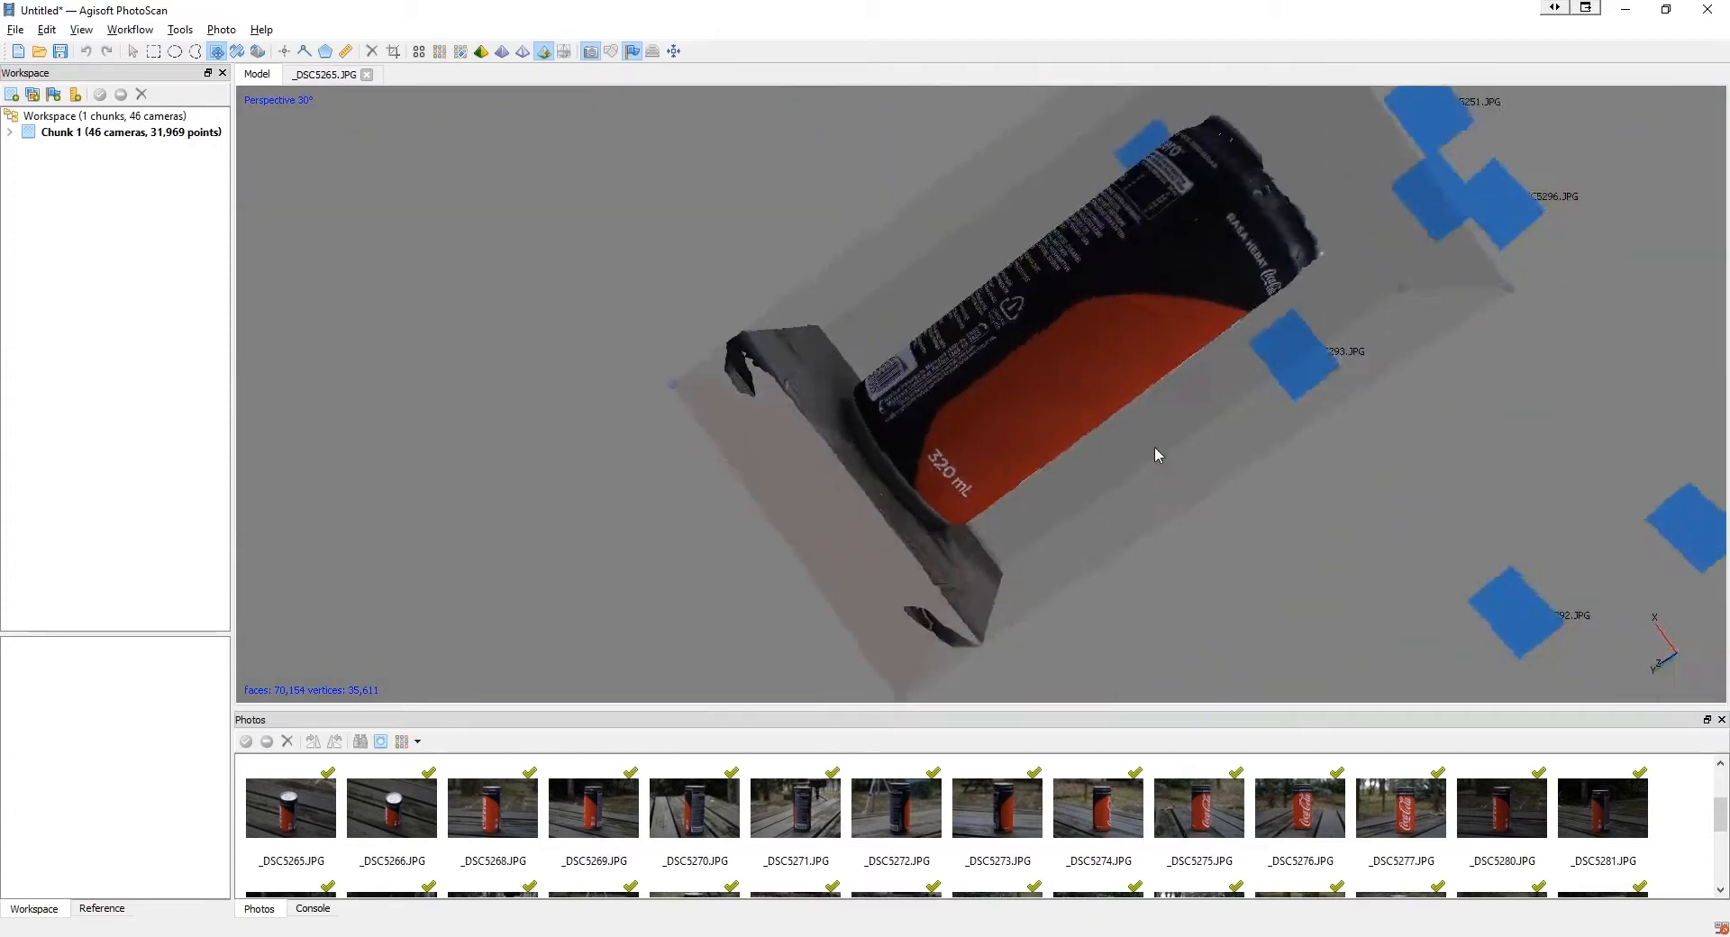
pyautogui.moveTo(1158, 456); pyautogui.dragTo(971, 364)
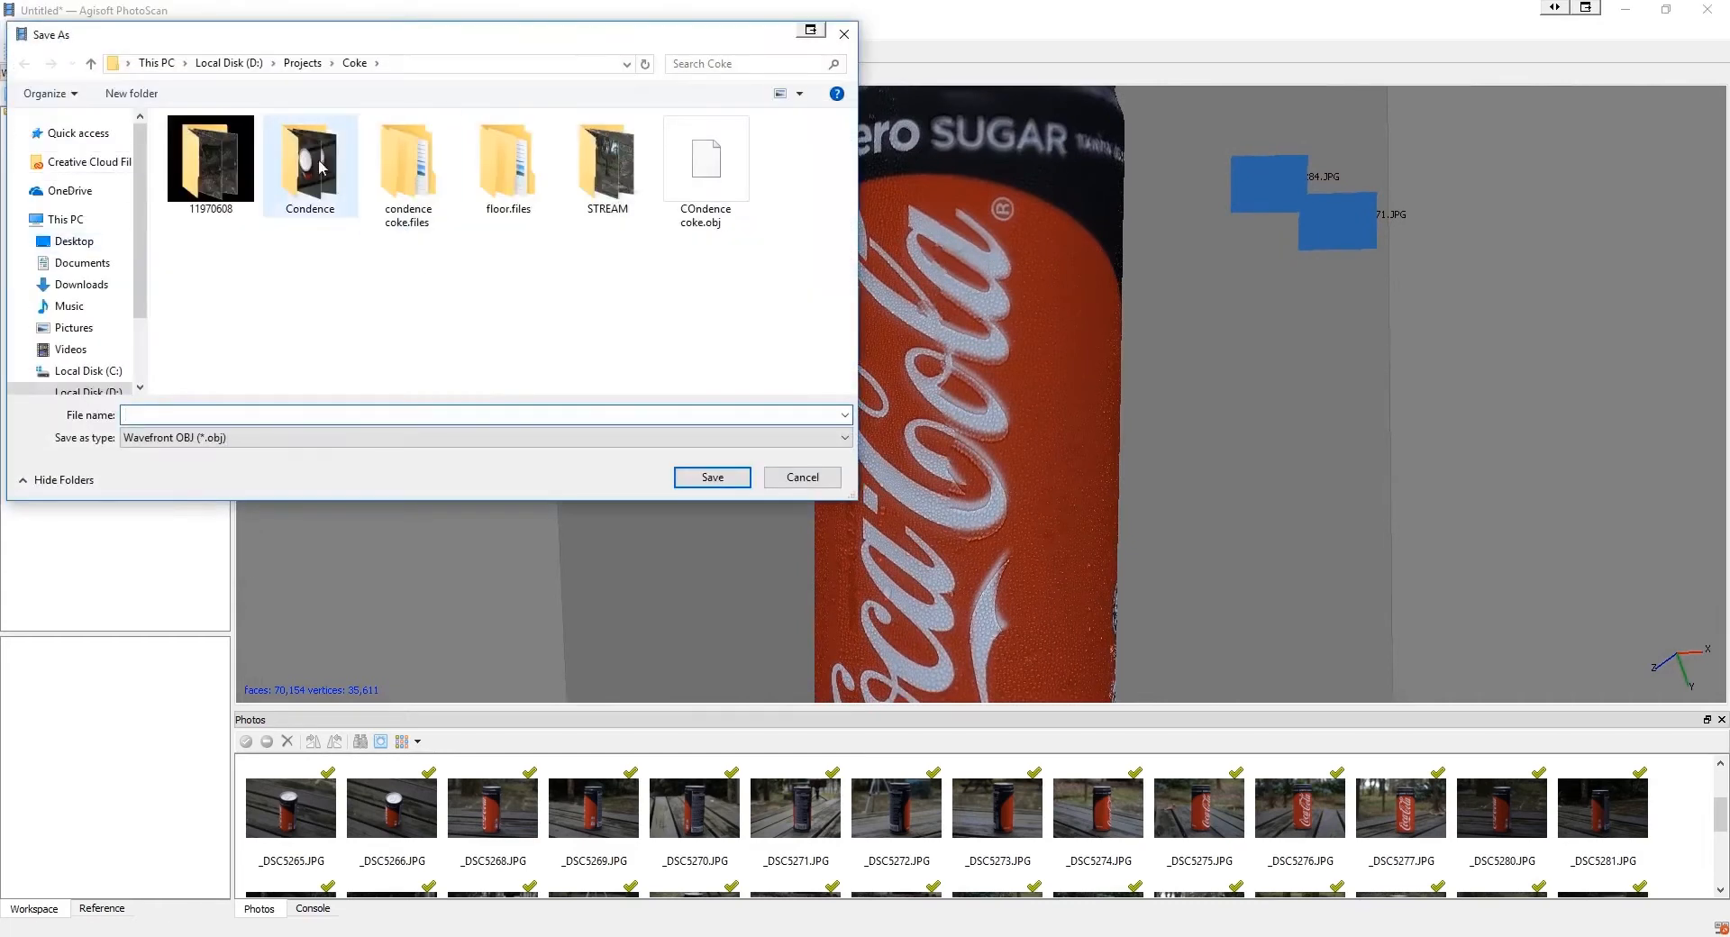
# Step: Create a NEW COKE folder and export the model there as 'COKE 8K' OBJ with a JPEG texture
pyautogui.click(130, 94)
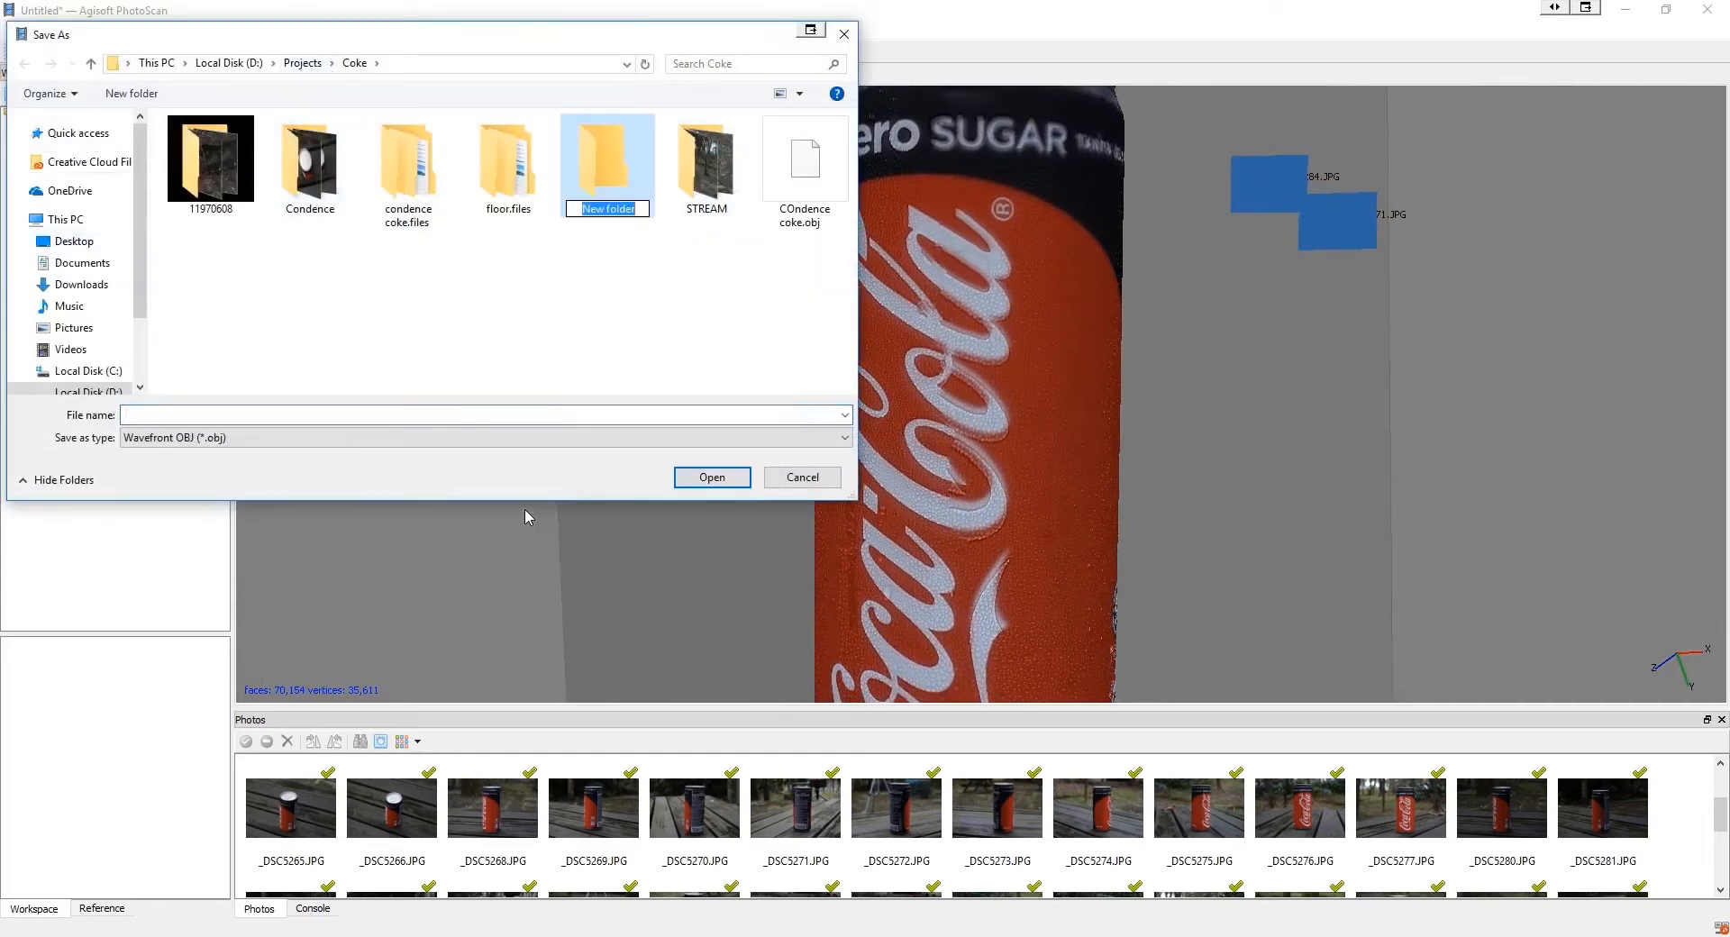
pyautogui.write('NEW COCKE')
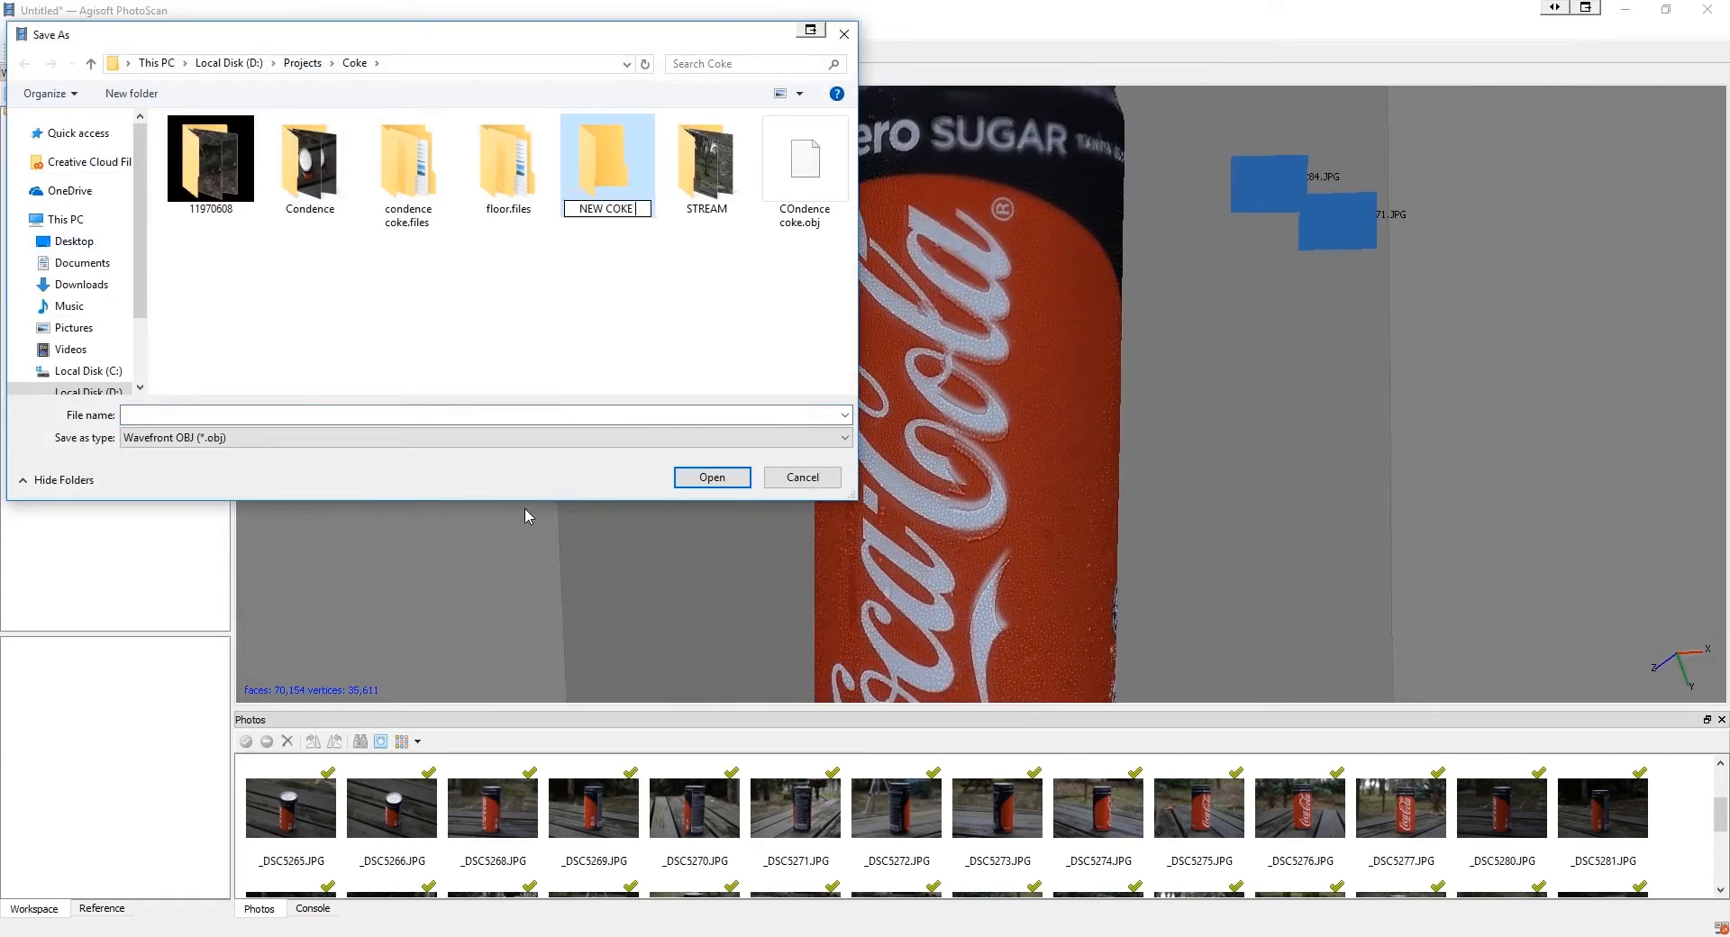
pyautogui.doubleClick(606, 158)
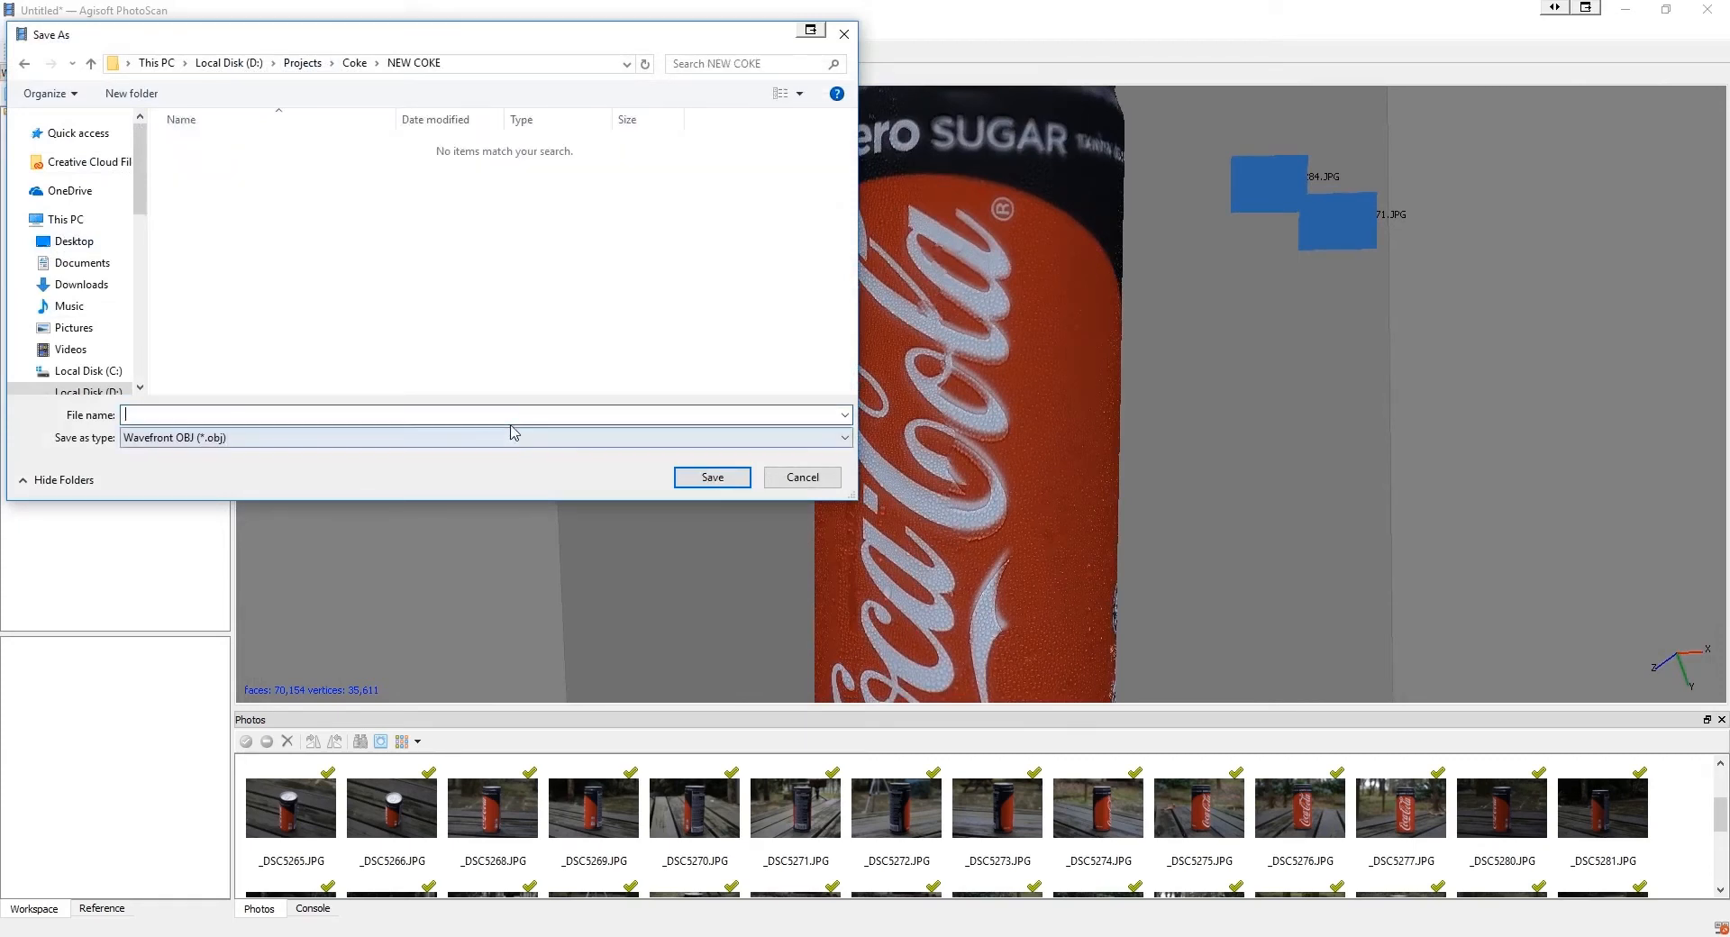
pyautogui.write('COKE 8K')
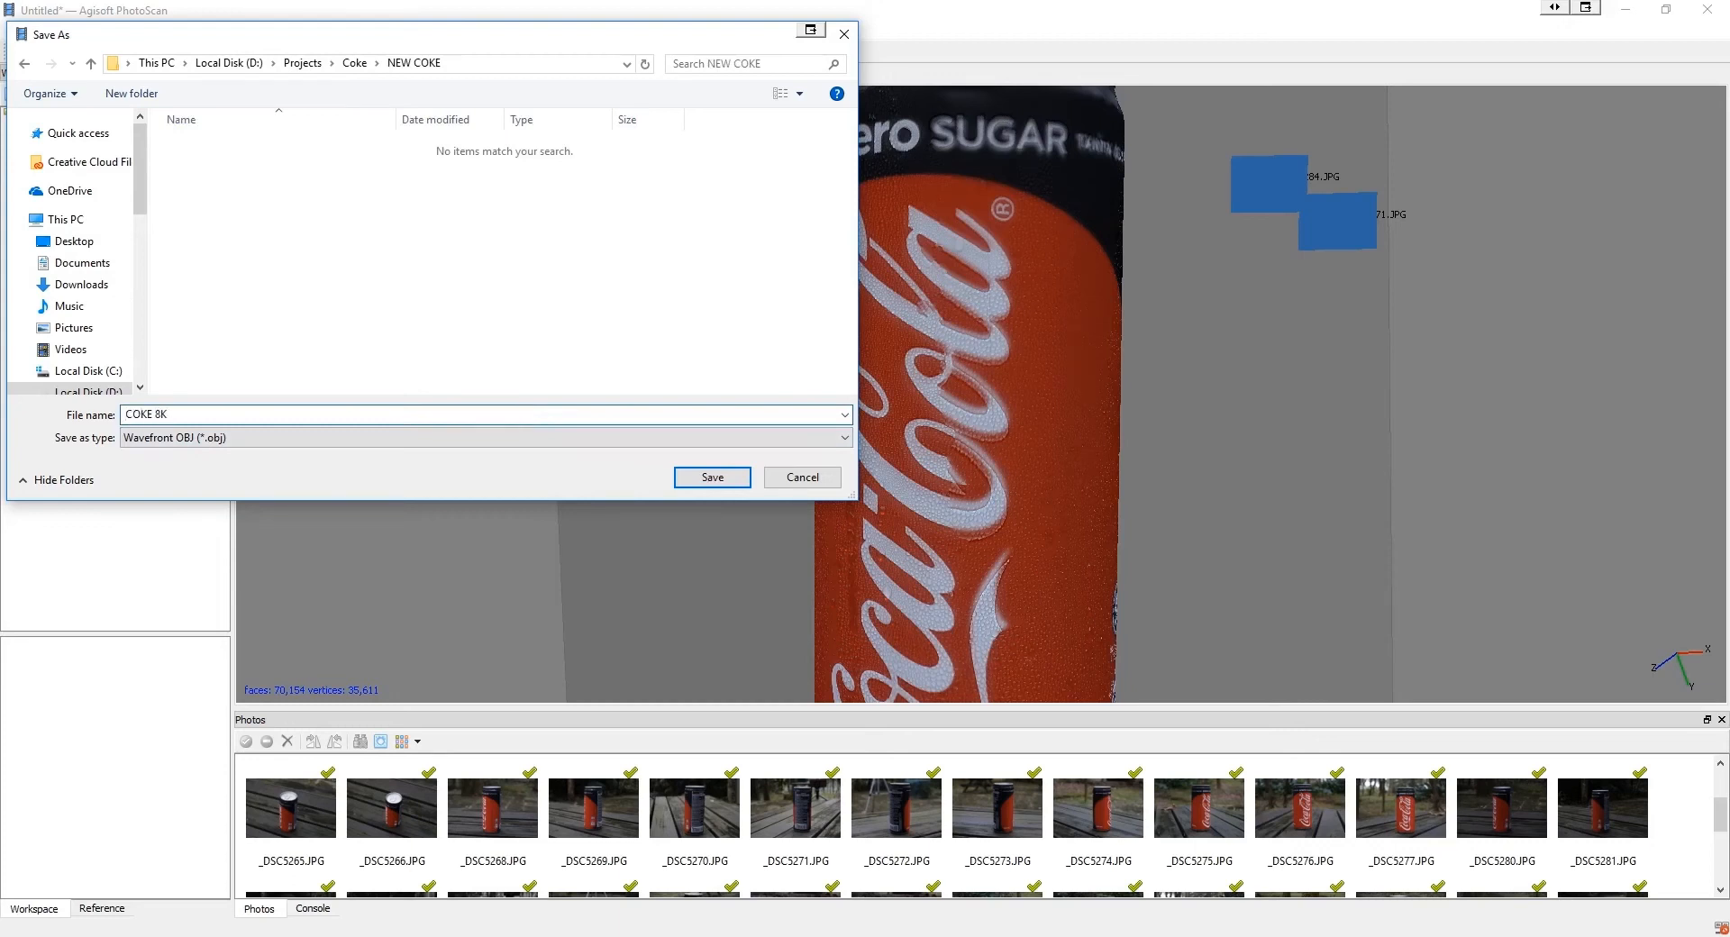
pyautogui.click(712, 477)
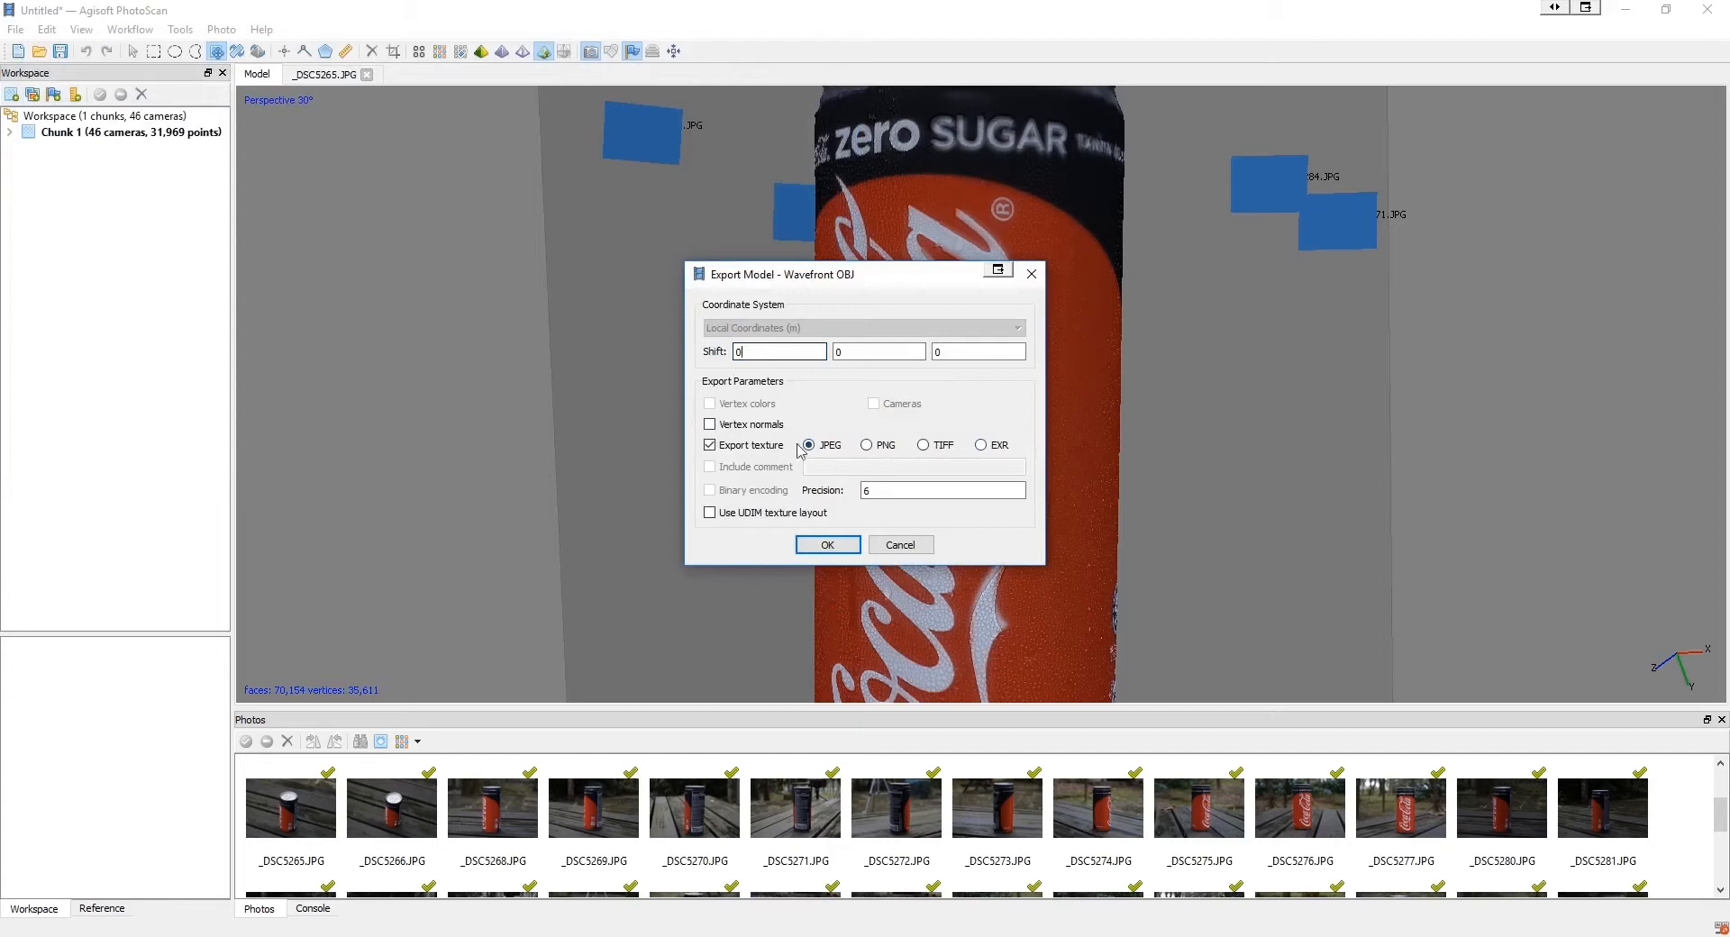
pyautogui.click(827, 544)
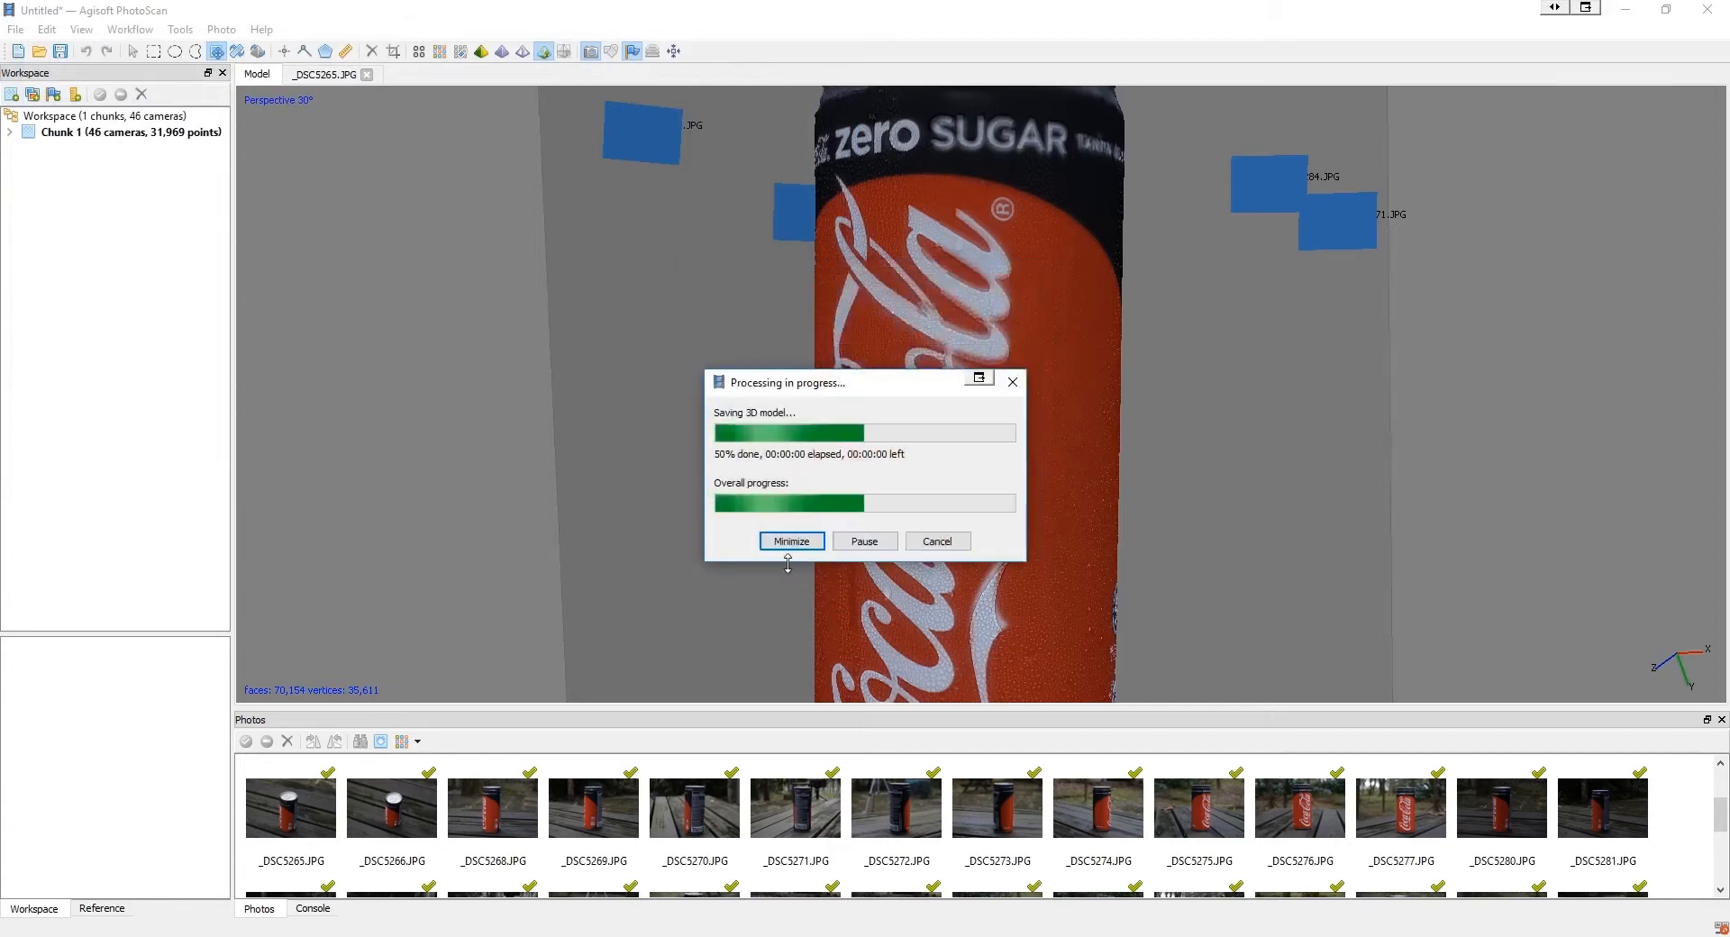
pyautogui.moveTo(630, 528)
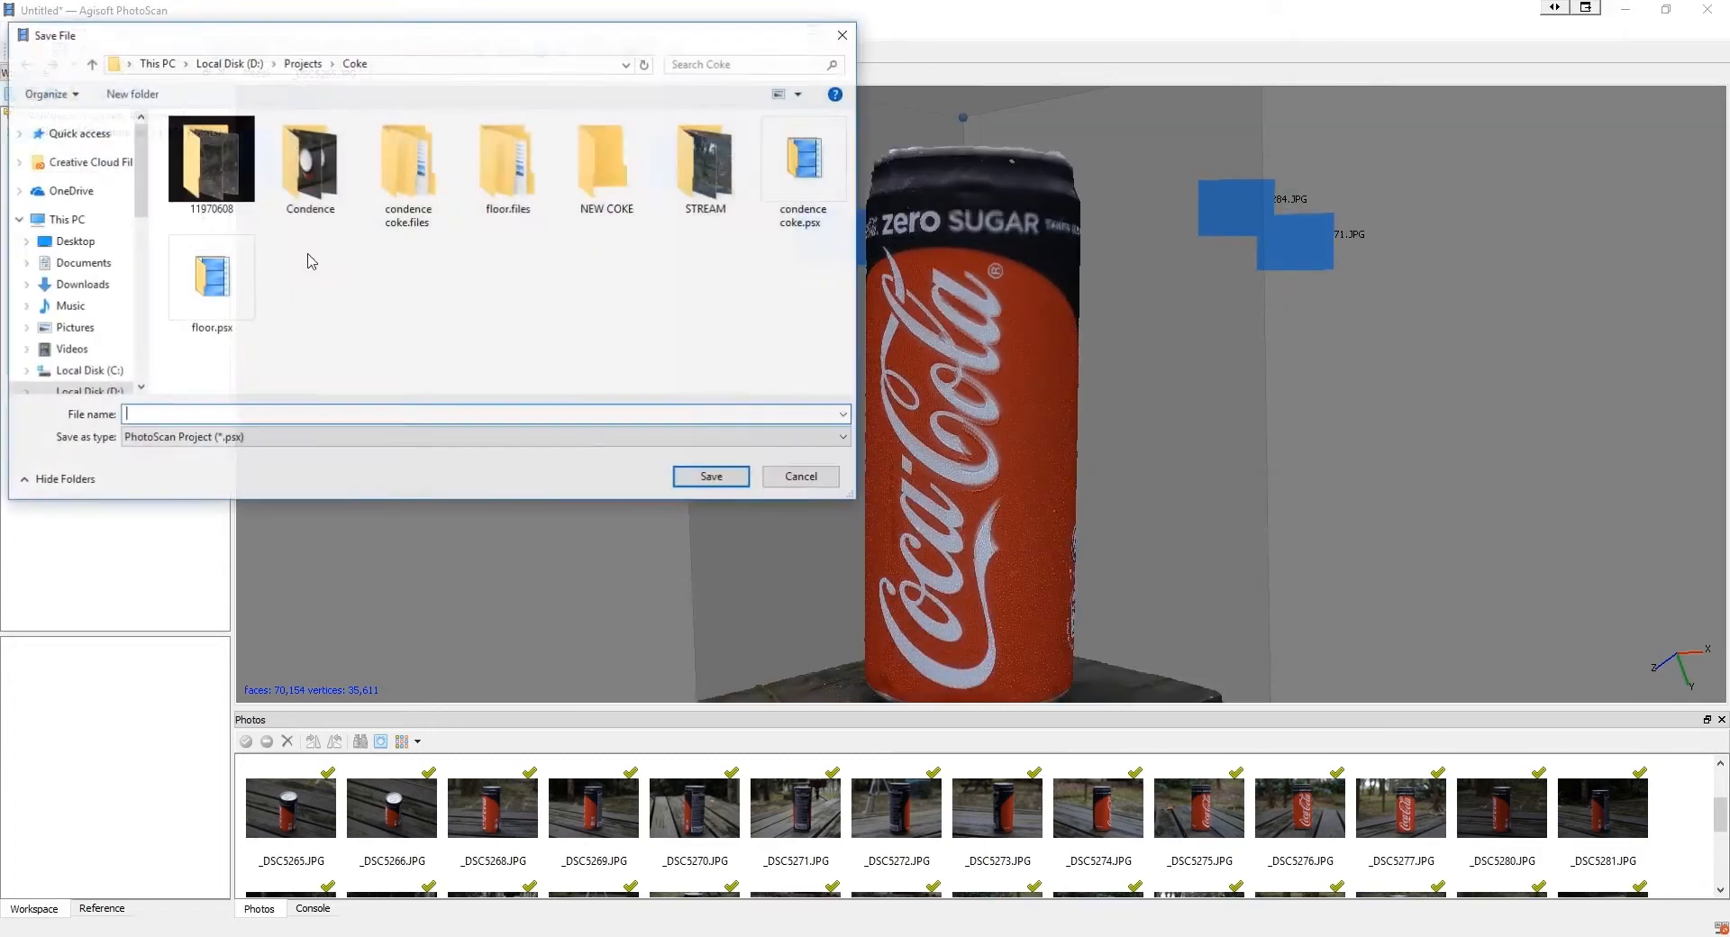
# Step: Save the can reconstruction as a PhotoScan .psx project in the project folder
pyautogui.doubleClick(606, 158)
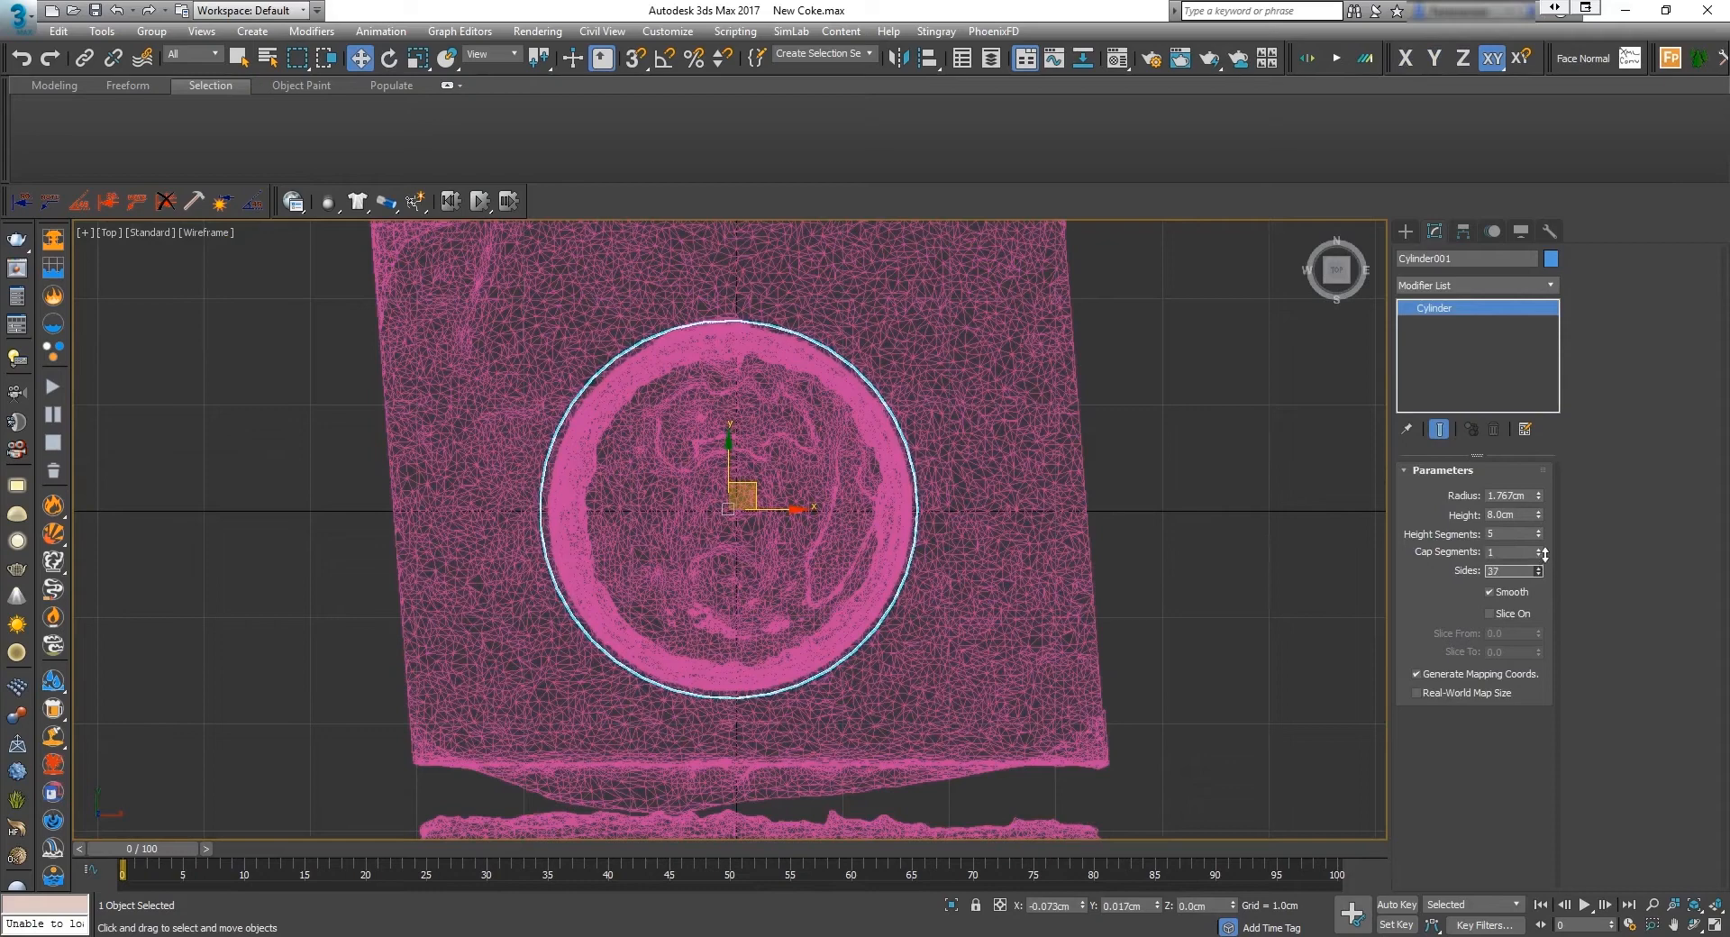
# Step: Adjust the cylinder's segment counts to keep the can low-poly
pyautogui.click(1538, 568)
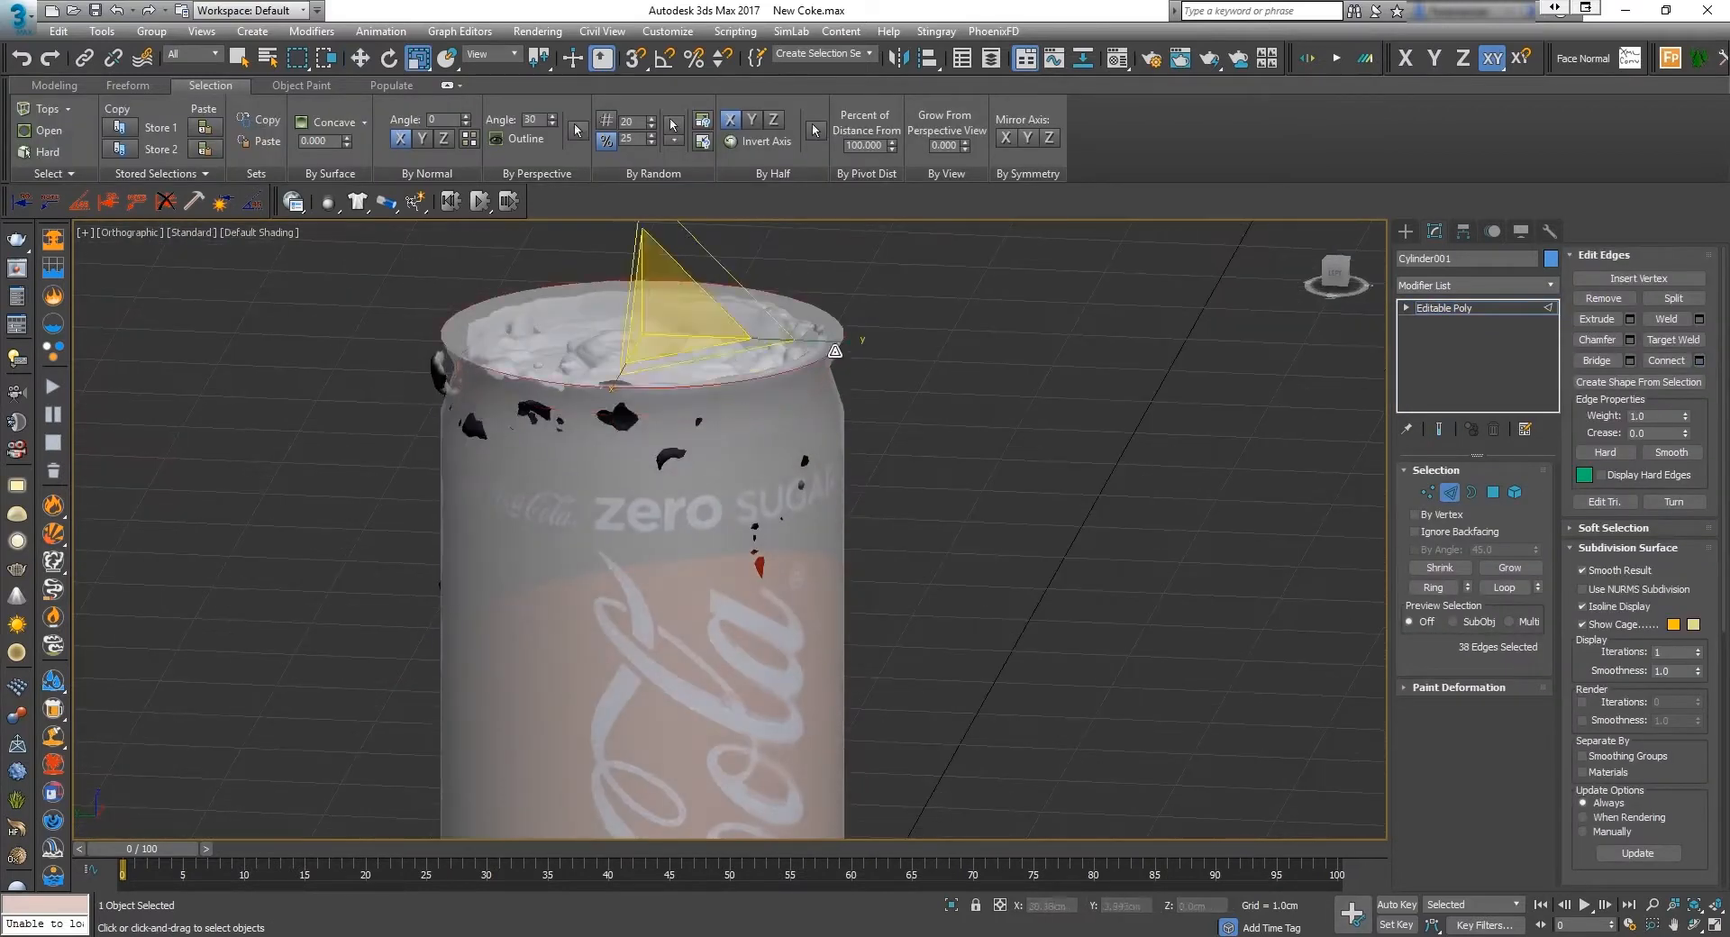
pyautogui.click(1492, 491)
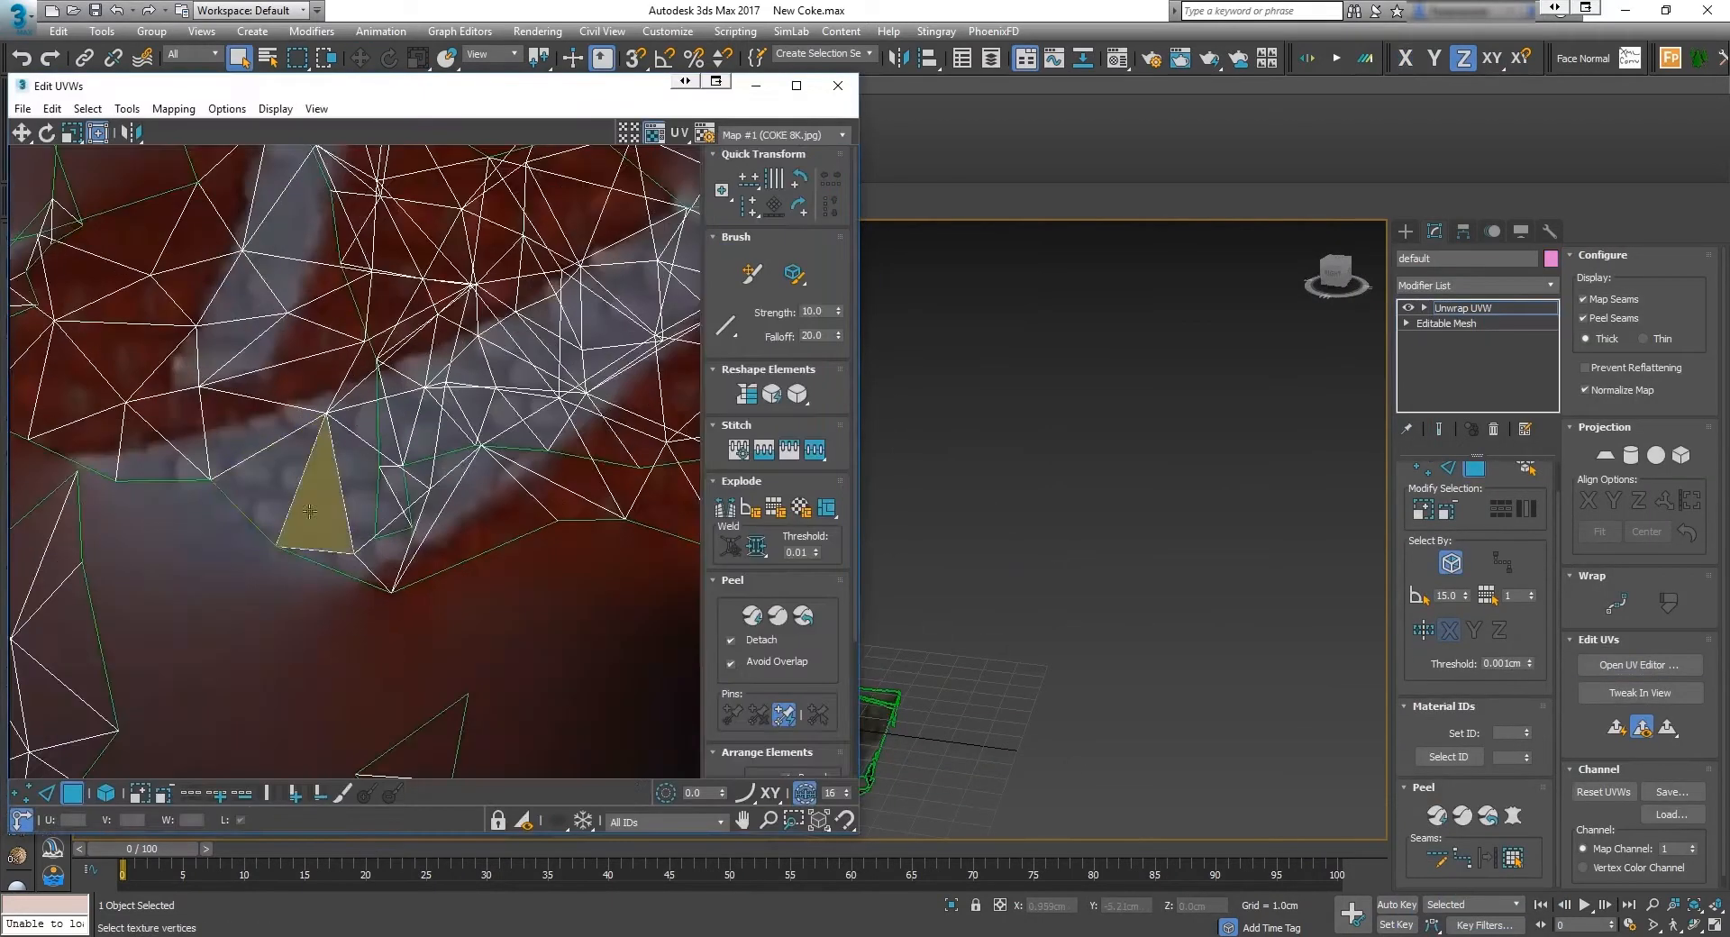
# Step: Select a triangle in the scan mesh's UV layout over the COKE 8K texture
pyautogui.click(836, 85)
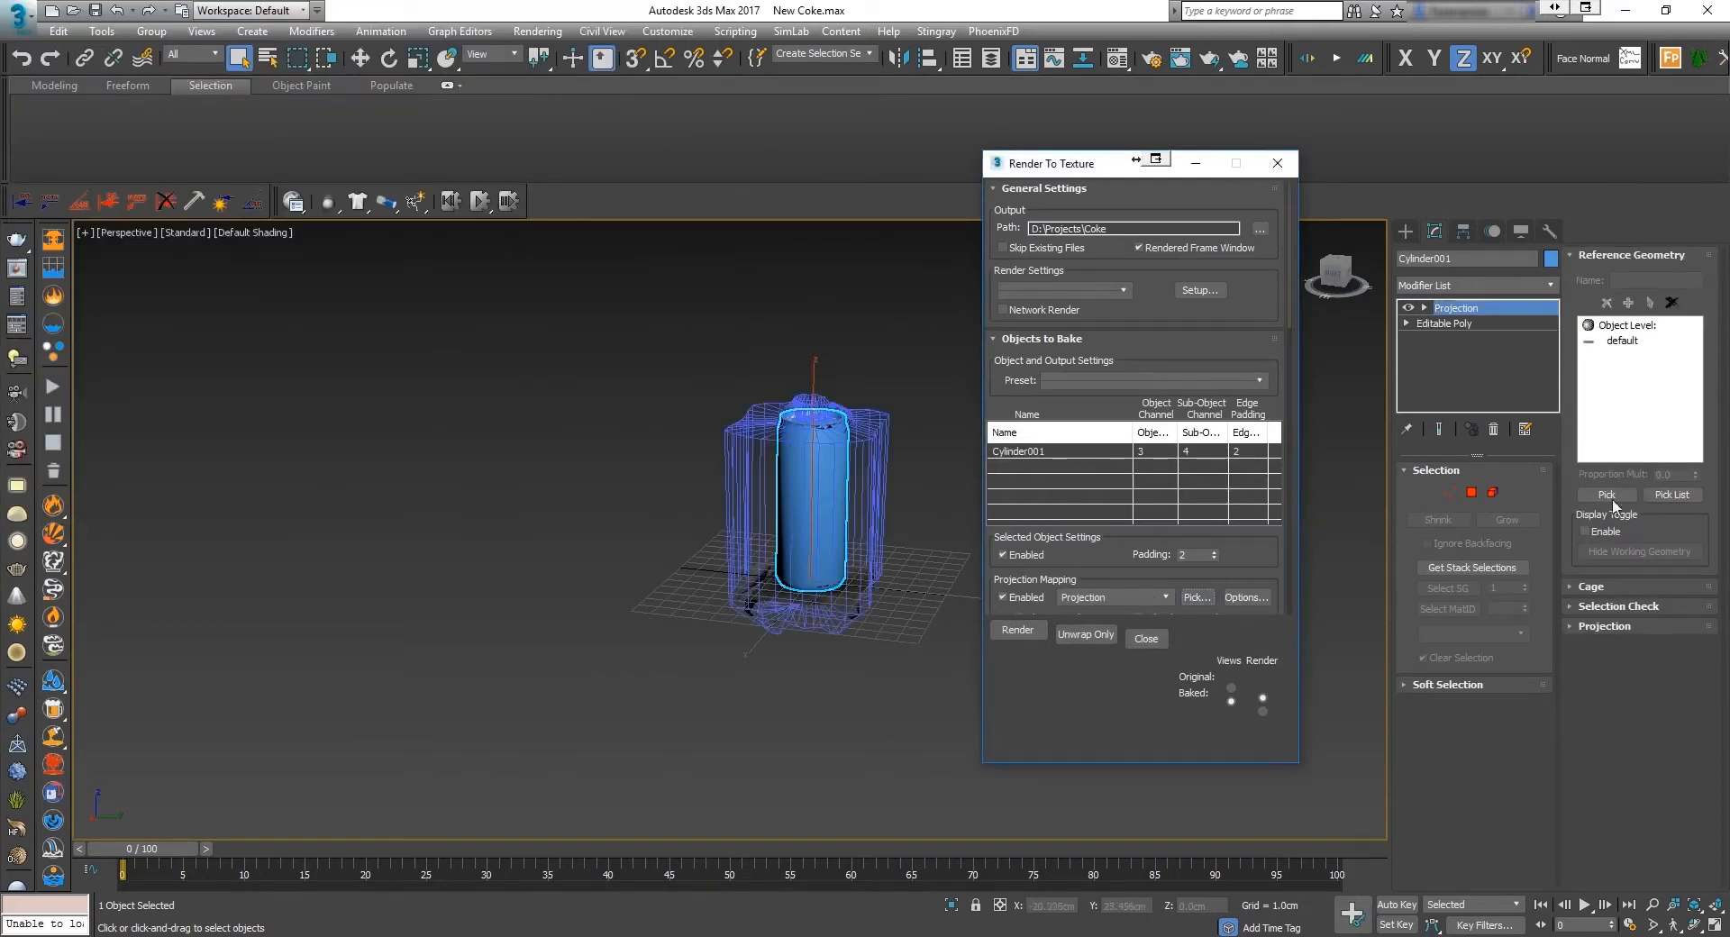
# Step: Pick the scanned mesh as projection source and add a DiffuseMap bake element for Cylinder001
pyautogui.click(1622, 341)
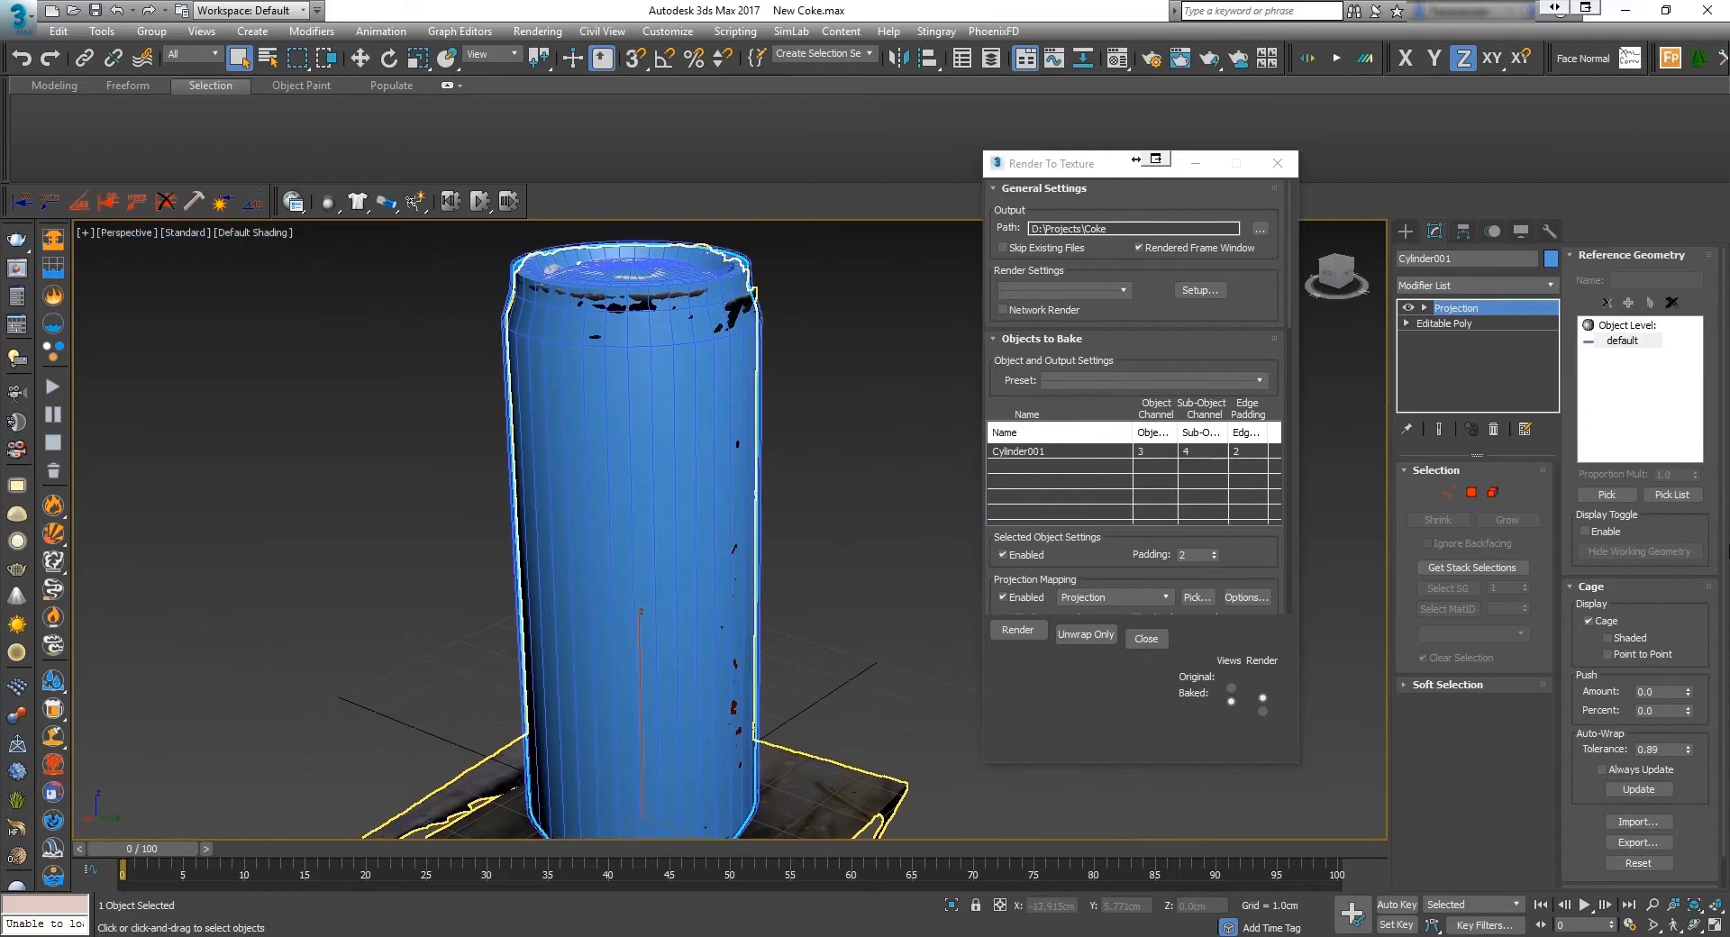
pyautogui.scroll(-3)
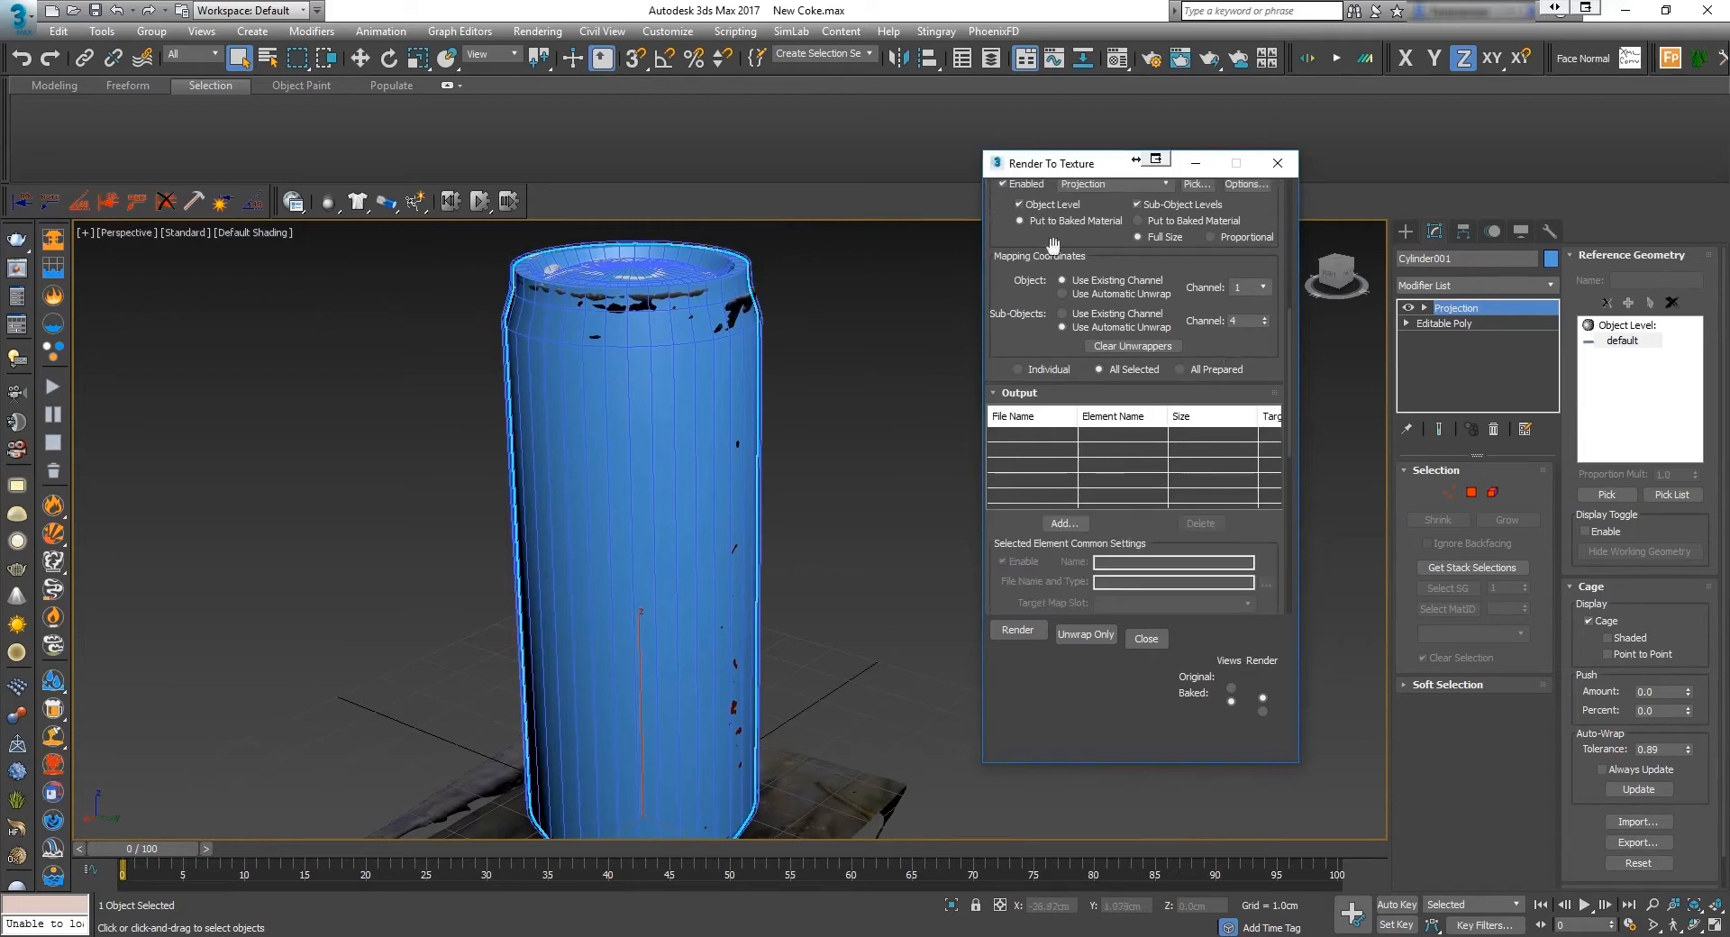
pyautogui.click(1065, 524)
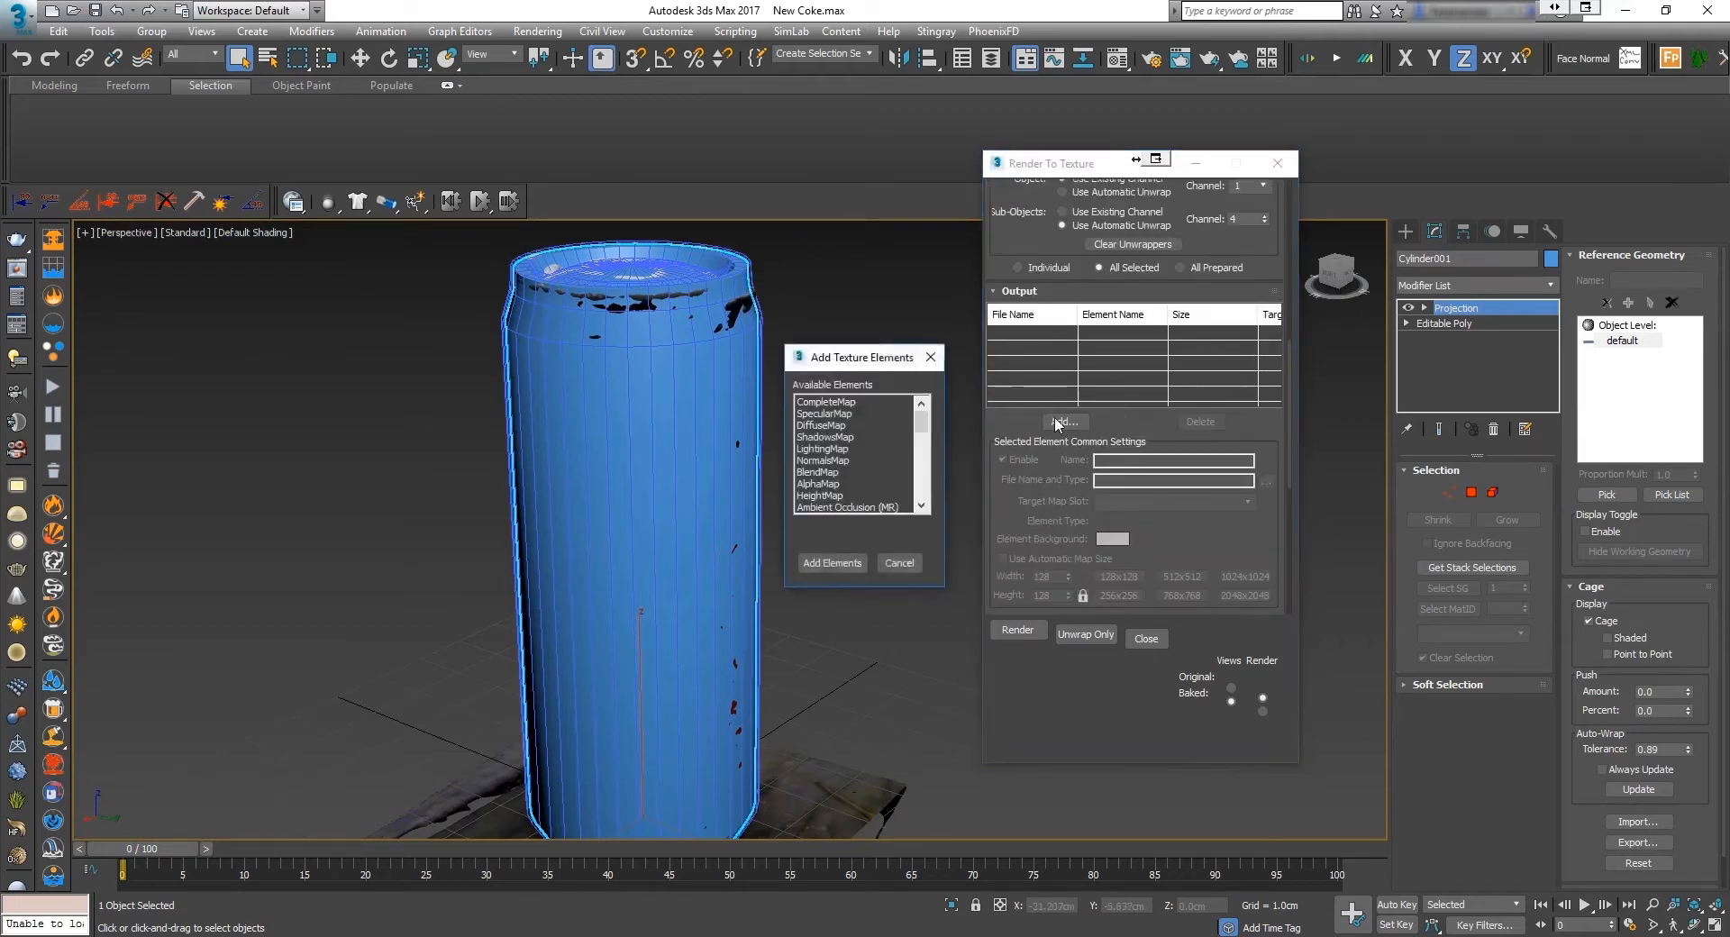
pyautogui.click(833, 563)
pyautogui.write('40')
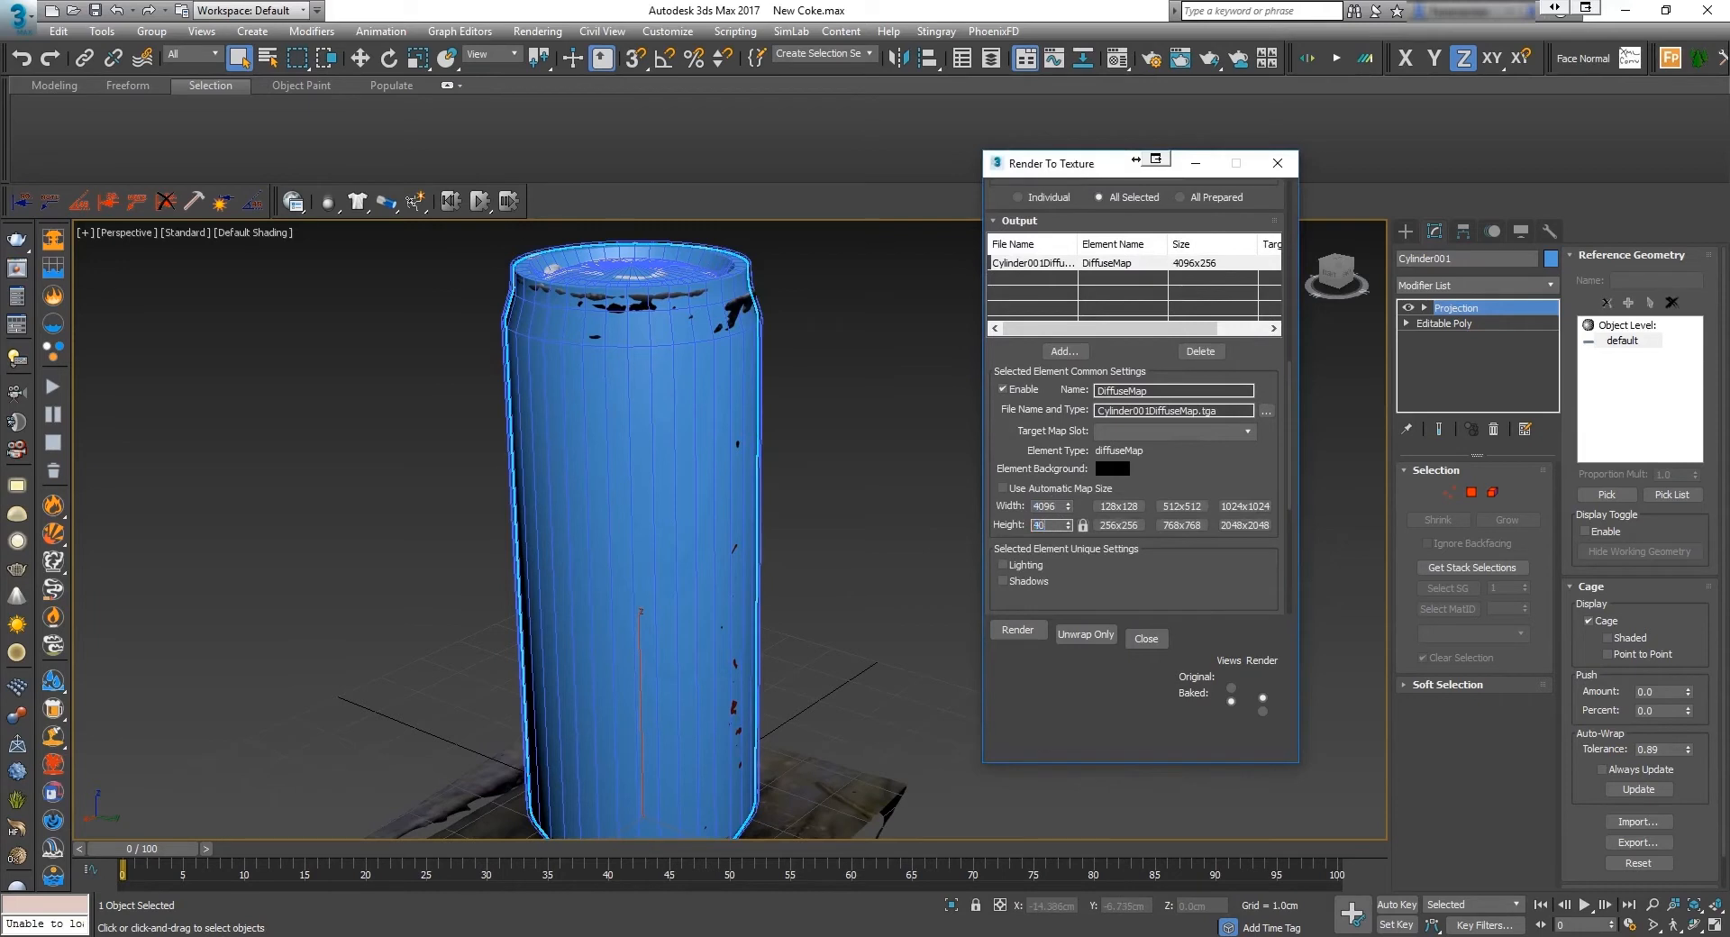
pyautogui.scroll(-3)
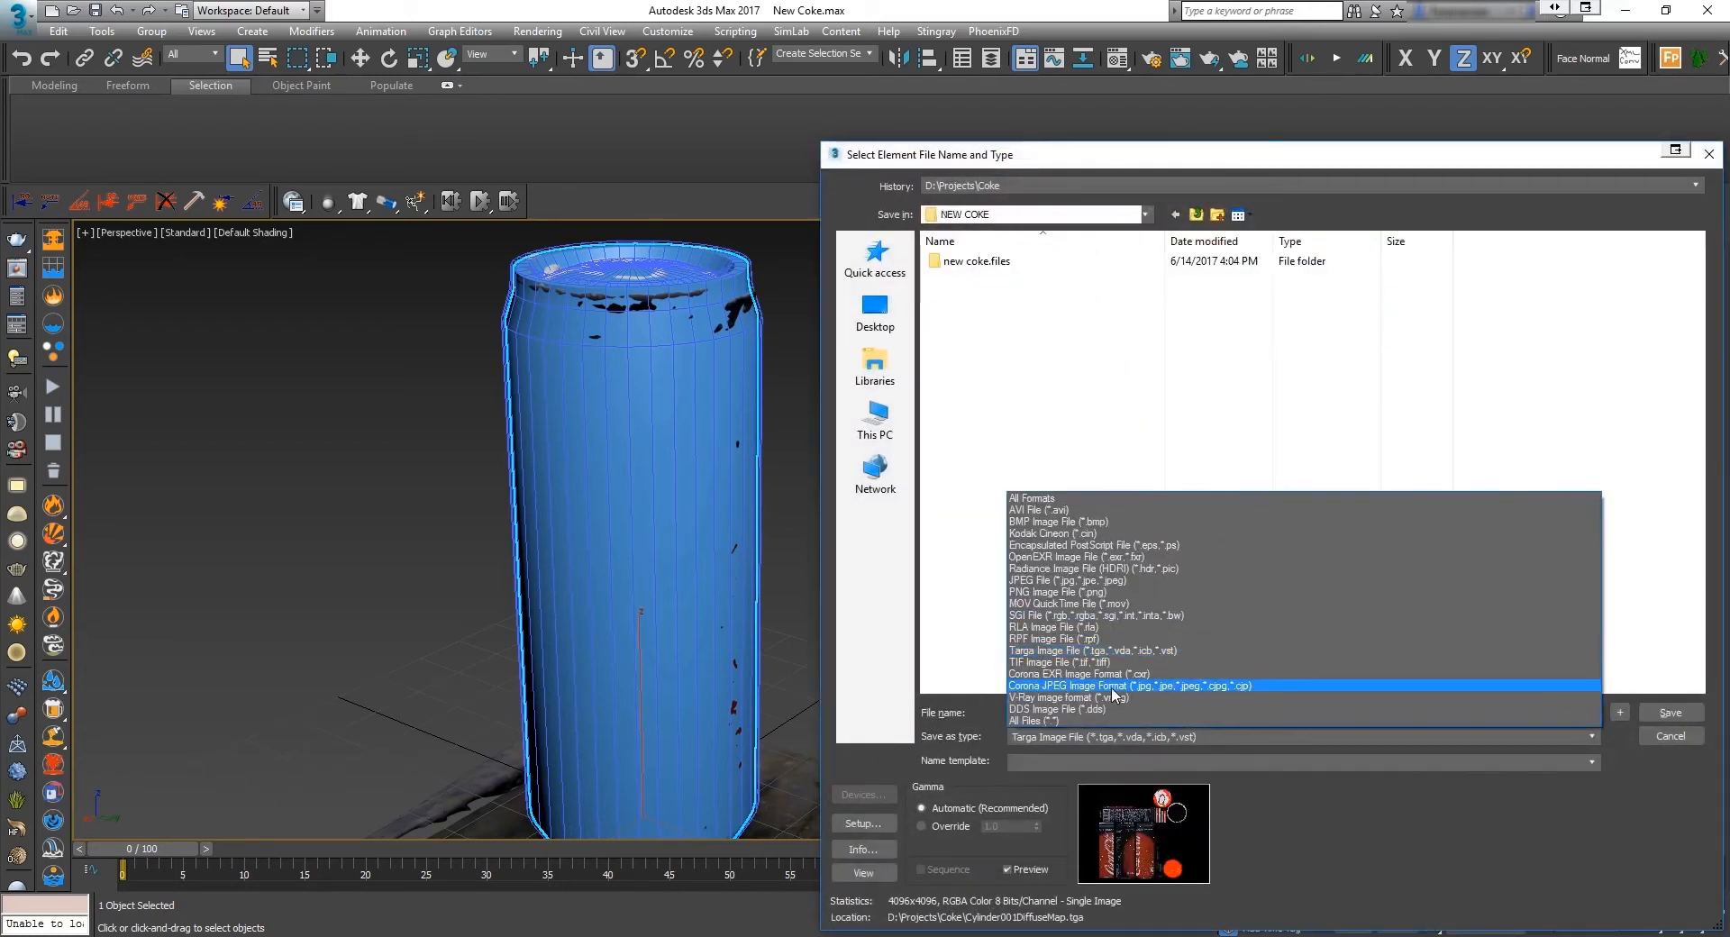
# Step: Save the baked map as a JPEG in the NEW COKE folder and start the bake past the warning
pyautogui.click(1112, 685)
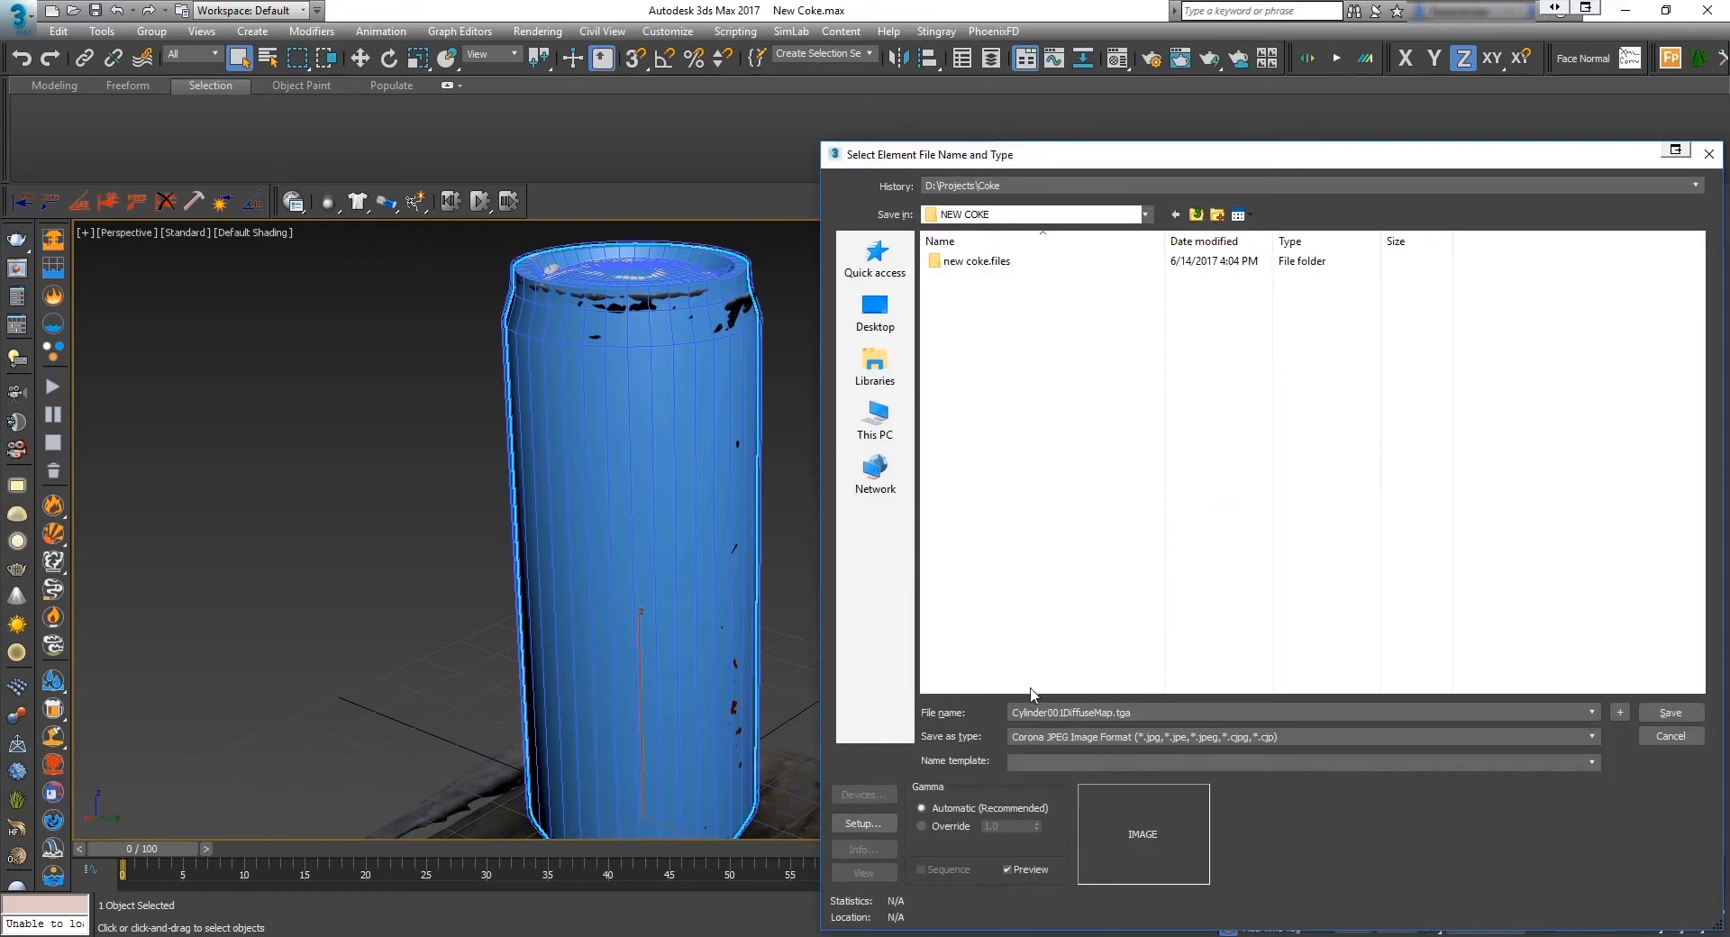
pyautogui.click(1591, 737)
pyautogui.write('New Coke')
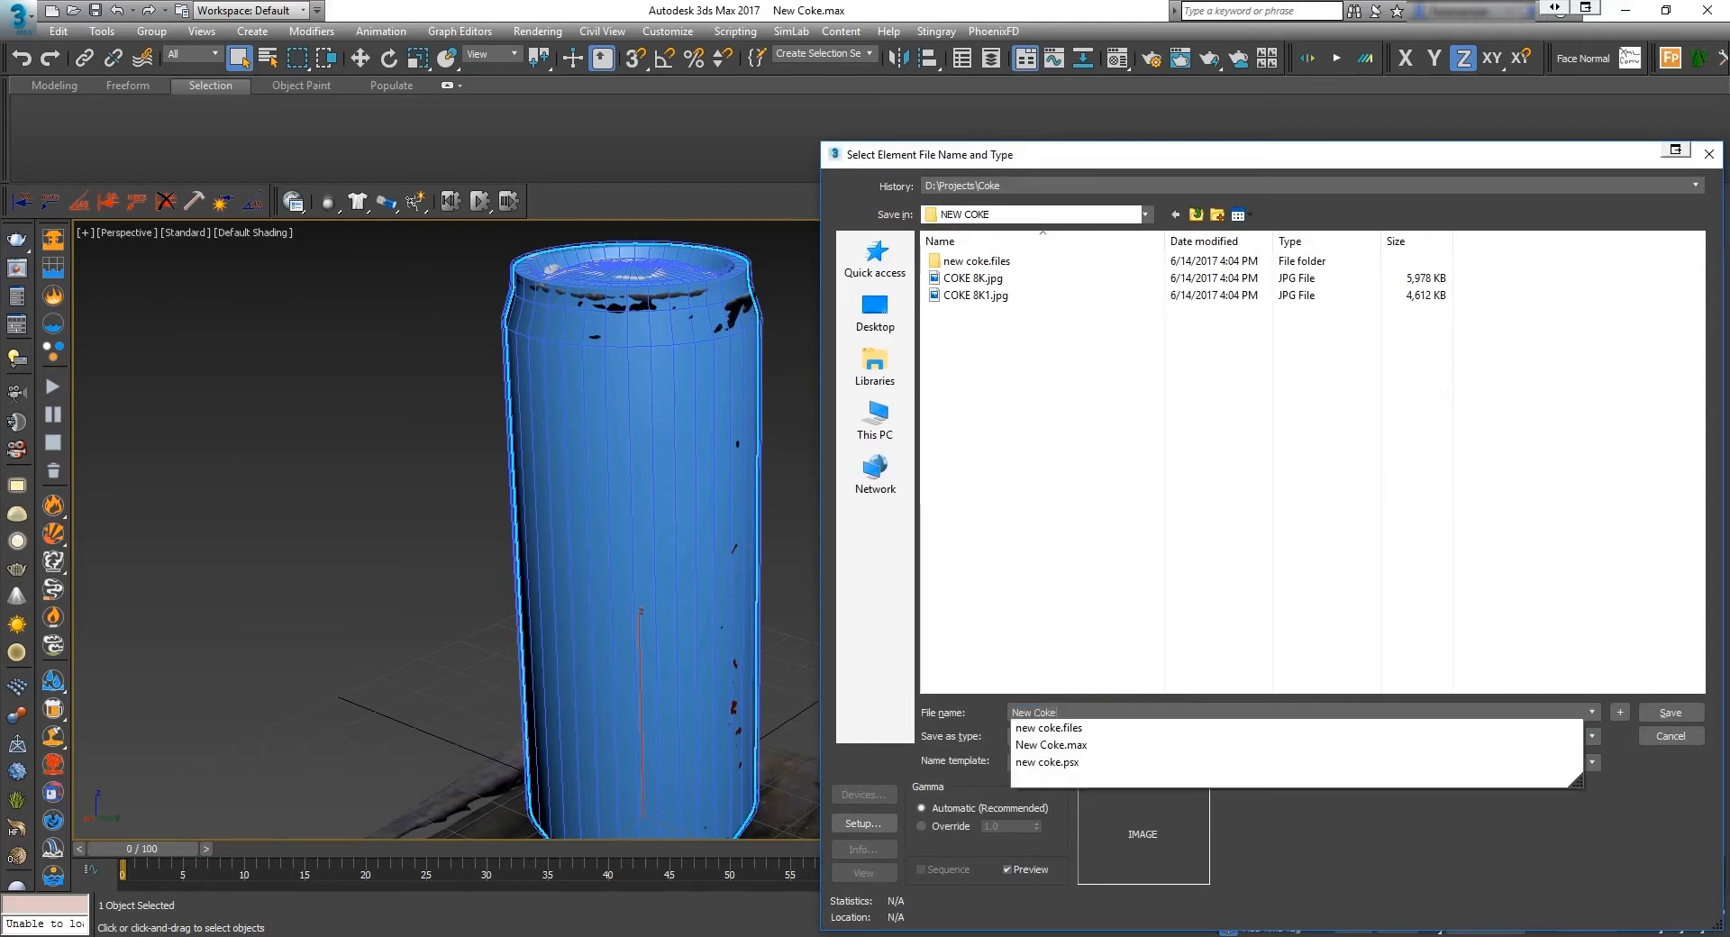
pyautogui.click(1672, 712)
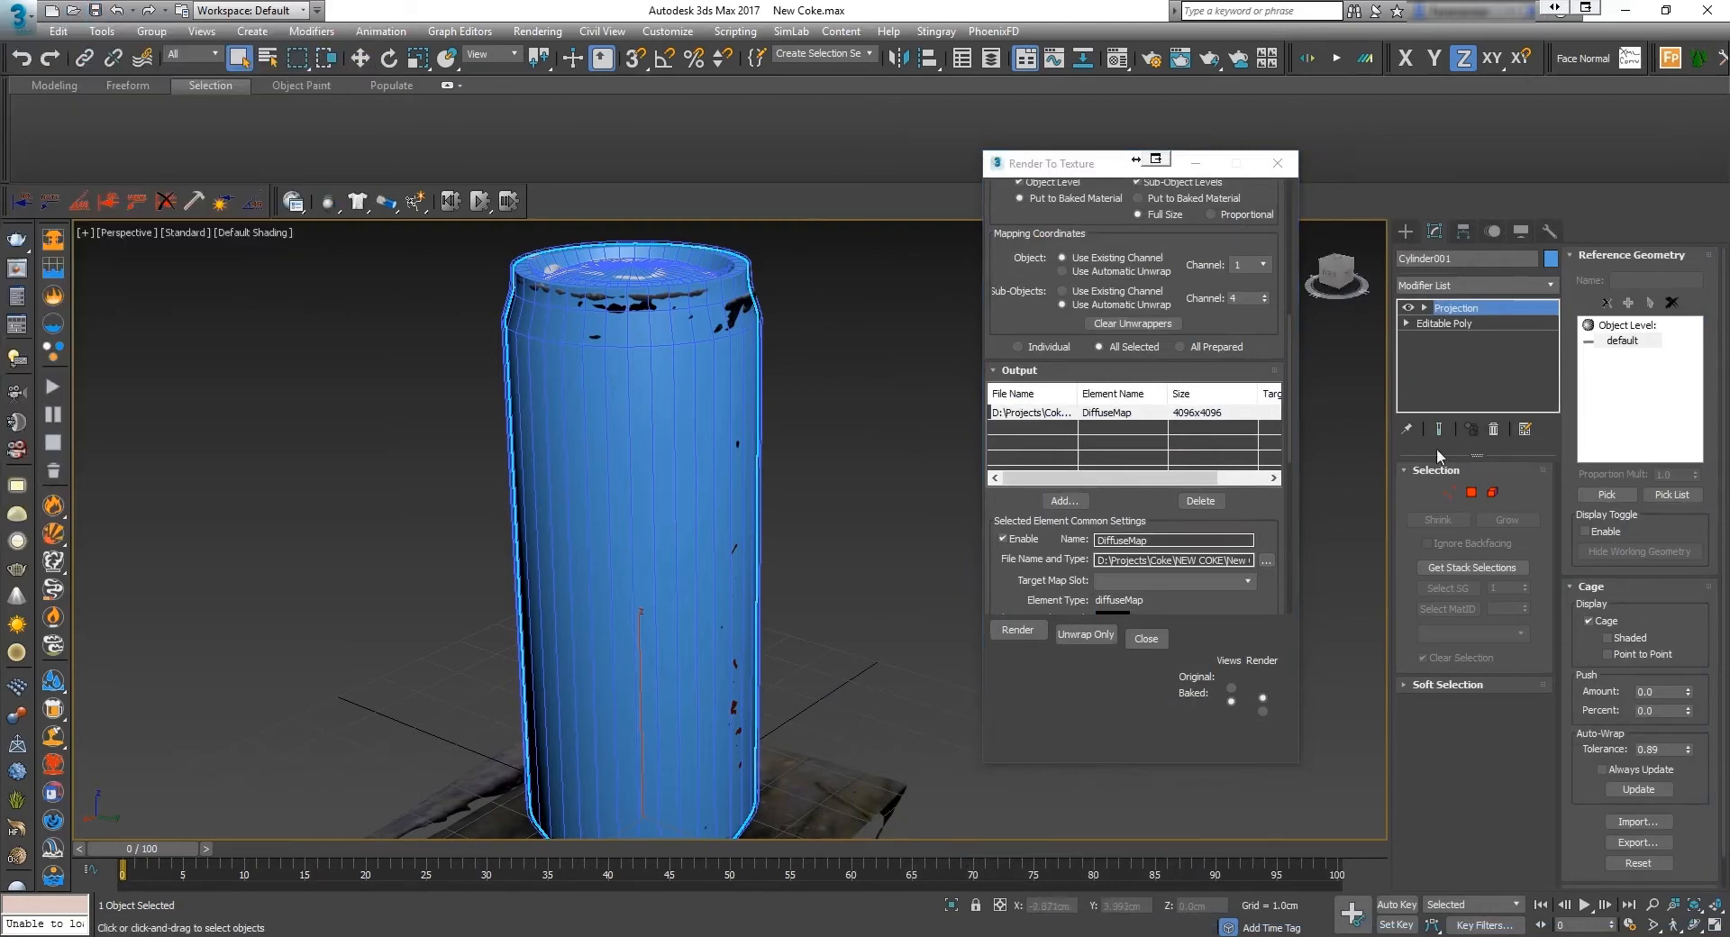
pyautogui.click(1018, 631)
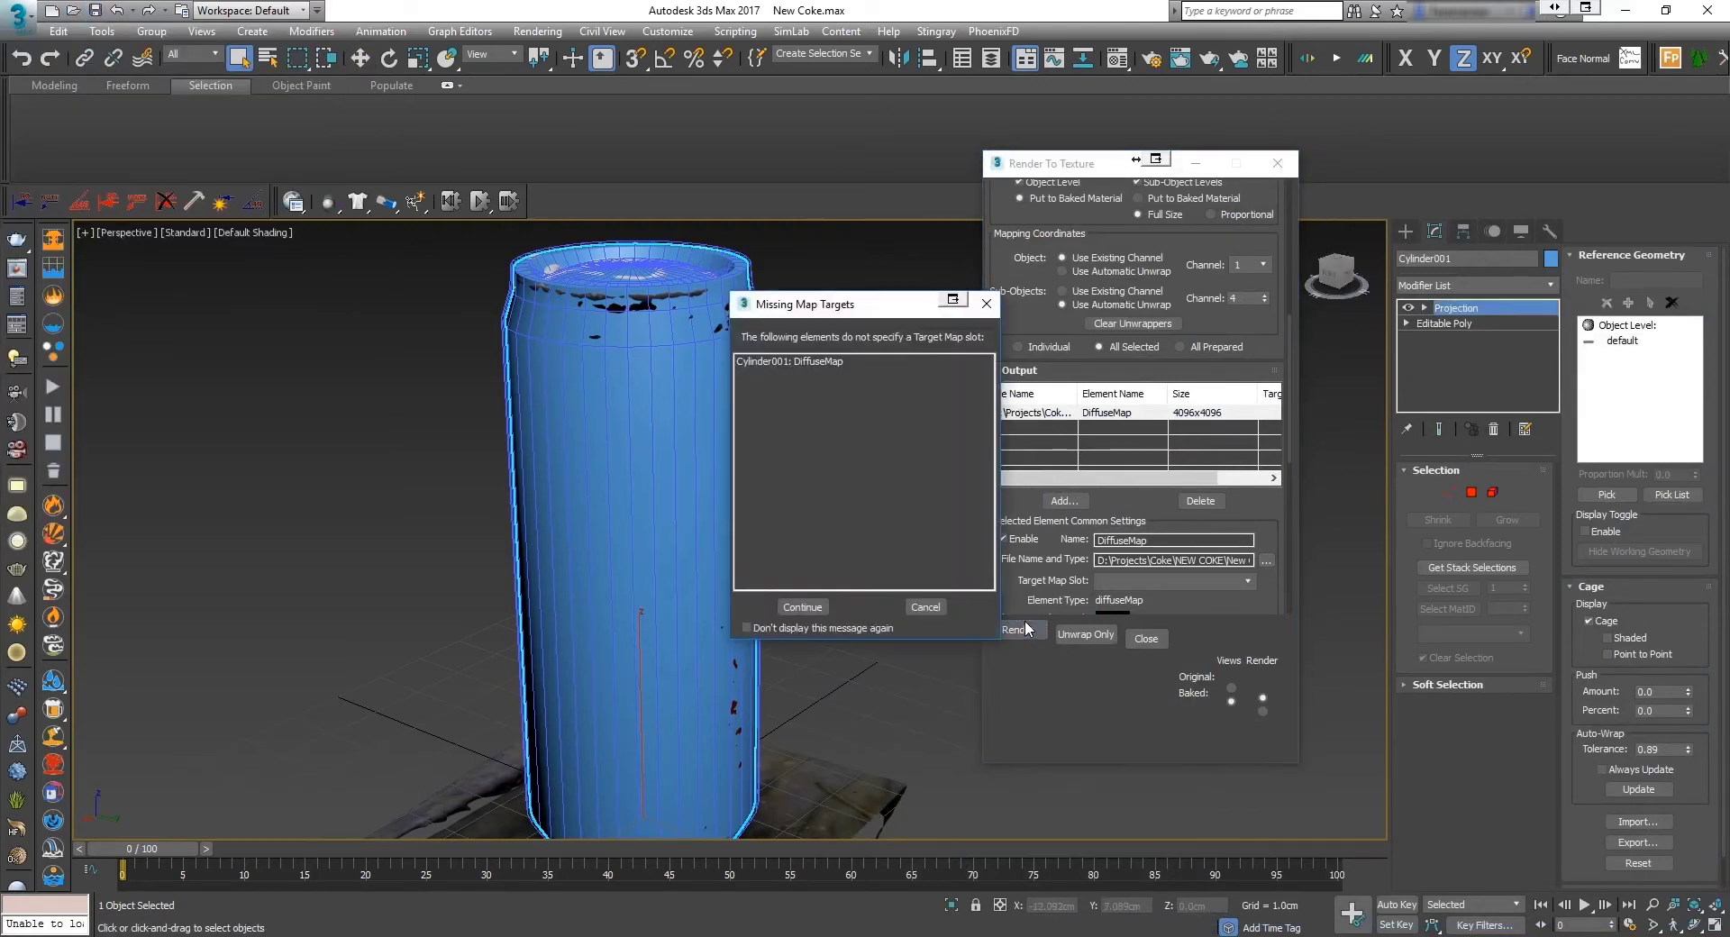
pyautogui.click(802, 607)
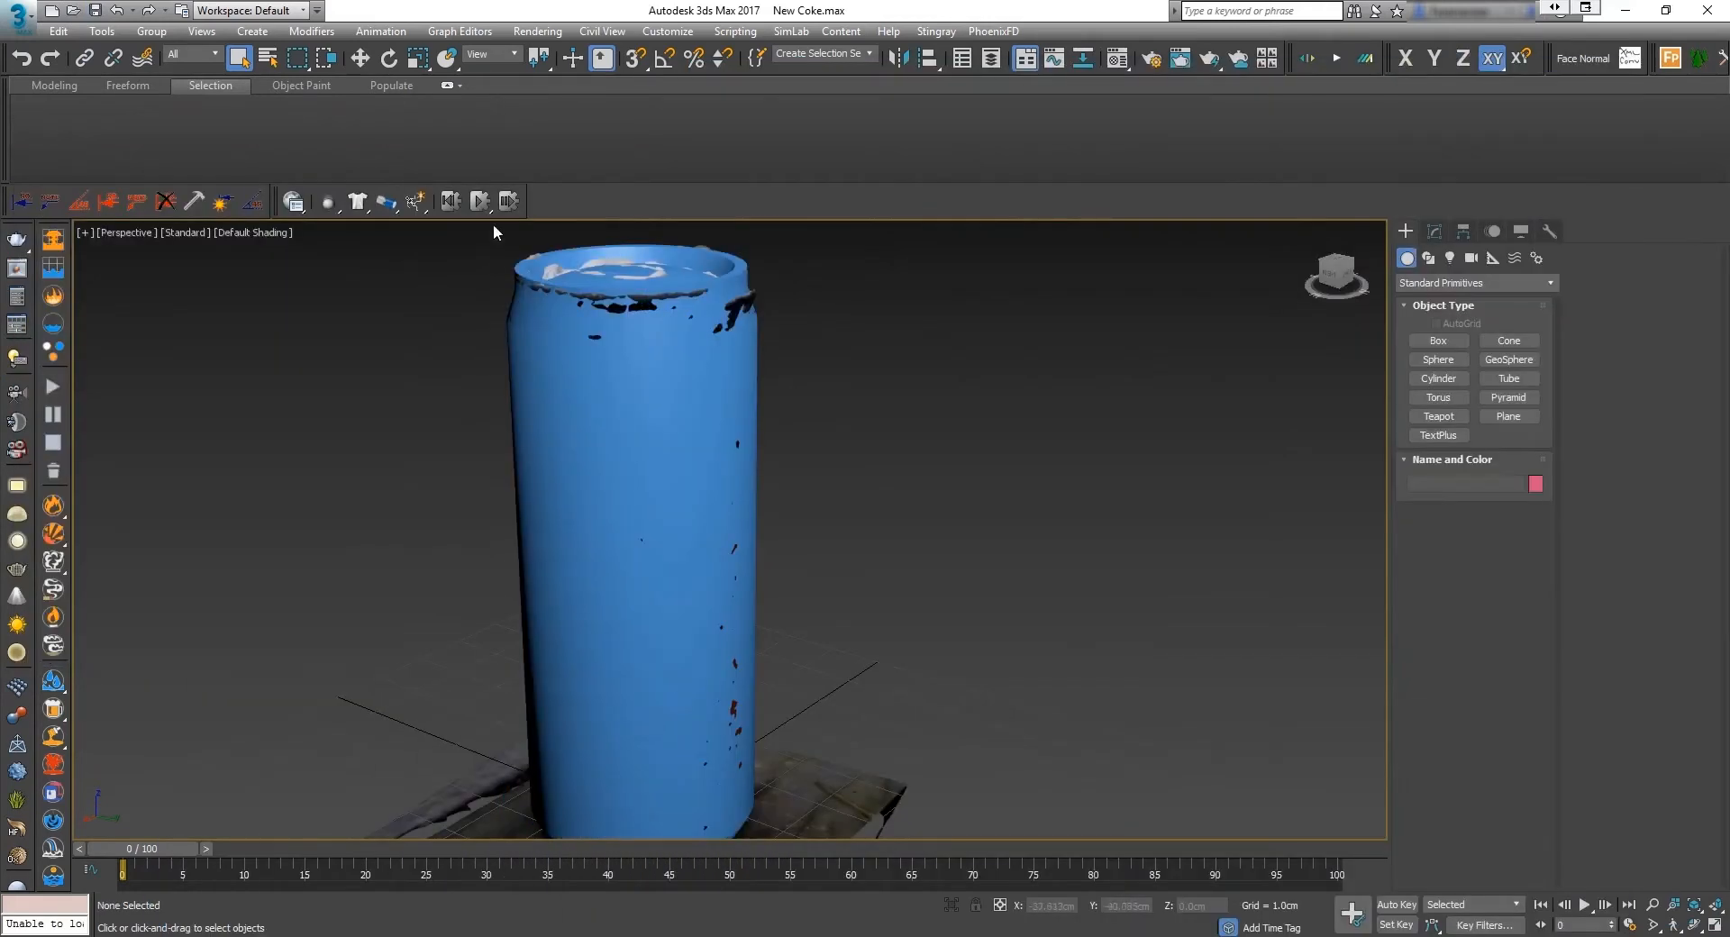
# Step: Bake the blue can's diffuse texture to New Coke Texture.jpg, continuing past the missing target warning
pyautogui.click(644, 506)
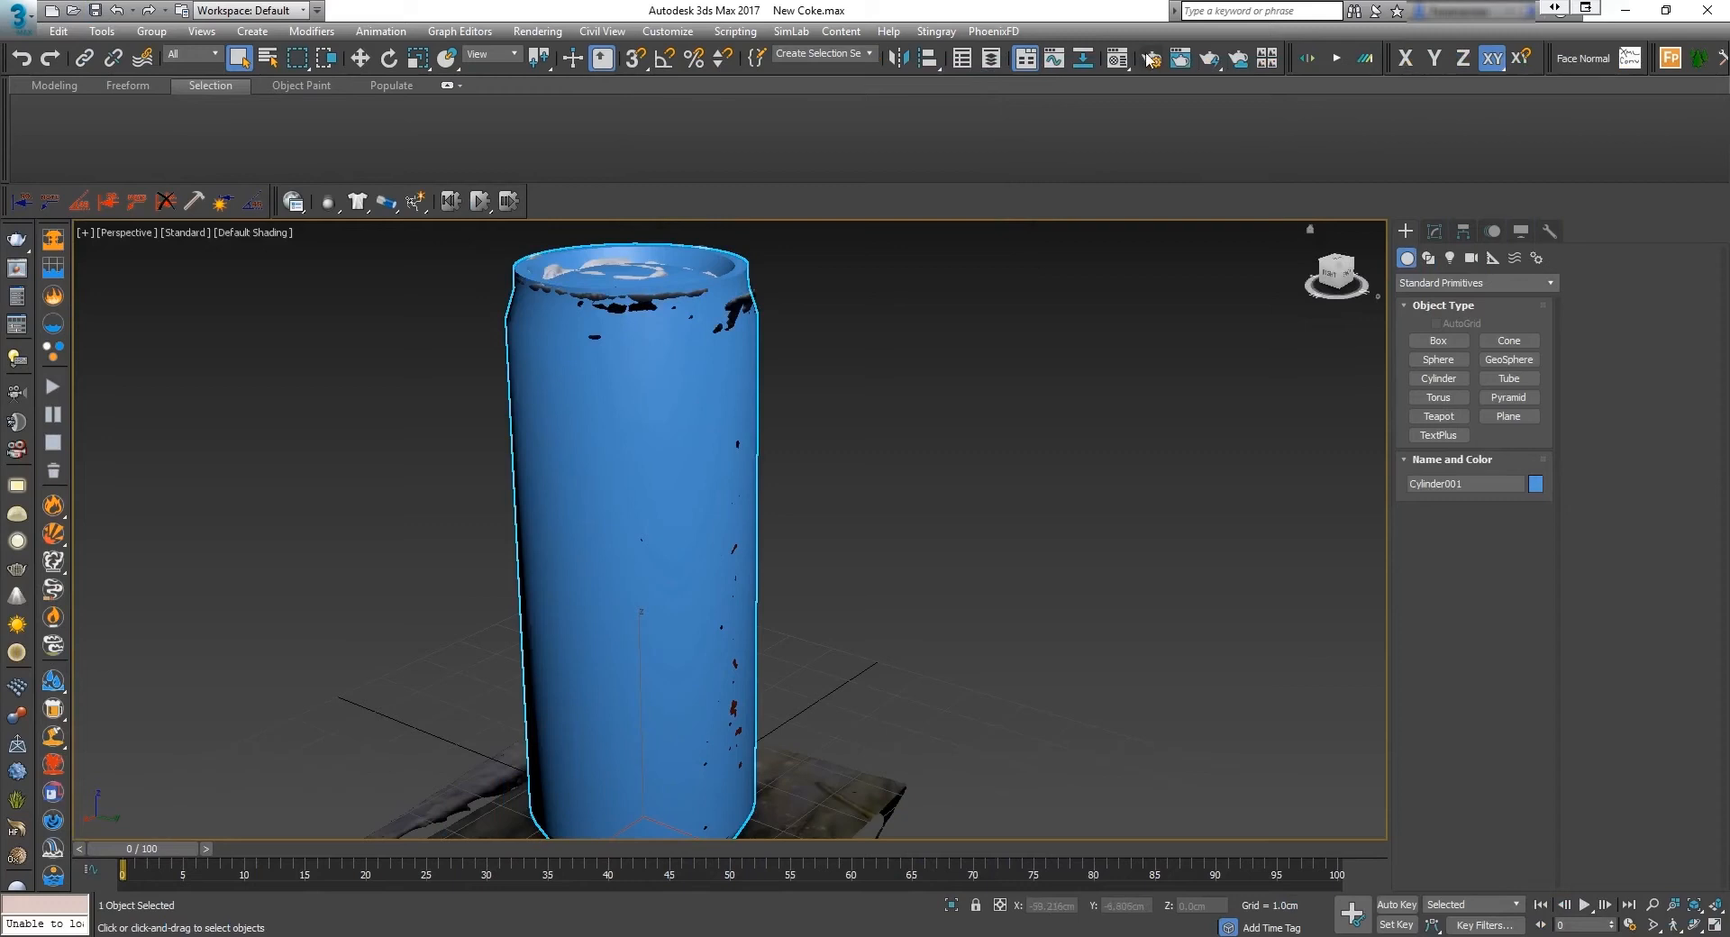
pyautogui.click(1150, 58)
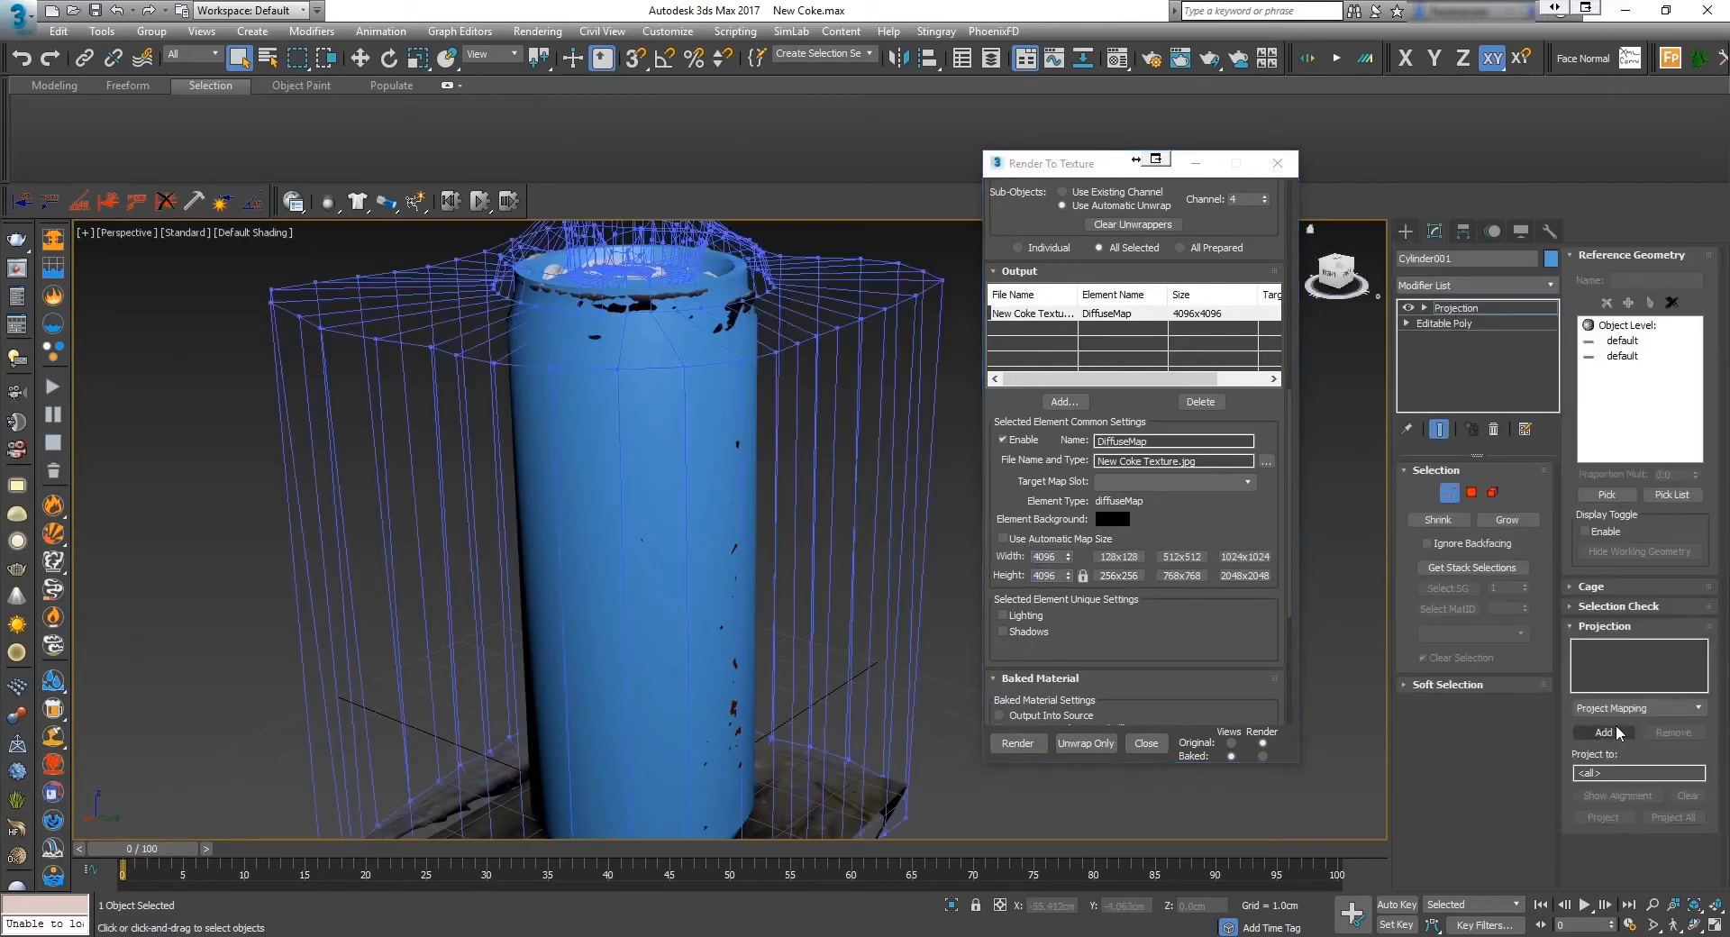
pyautogui.click(1591, 587)
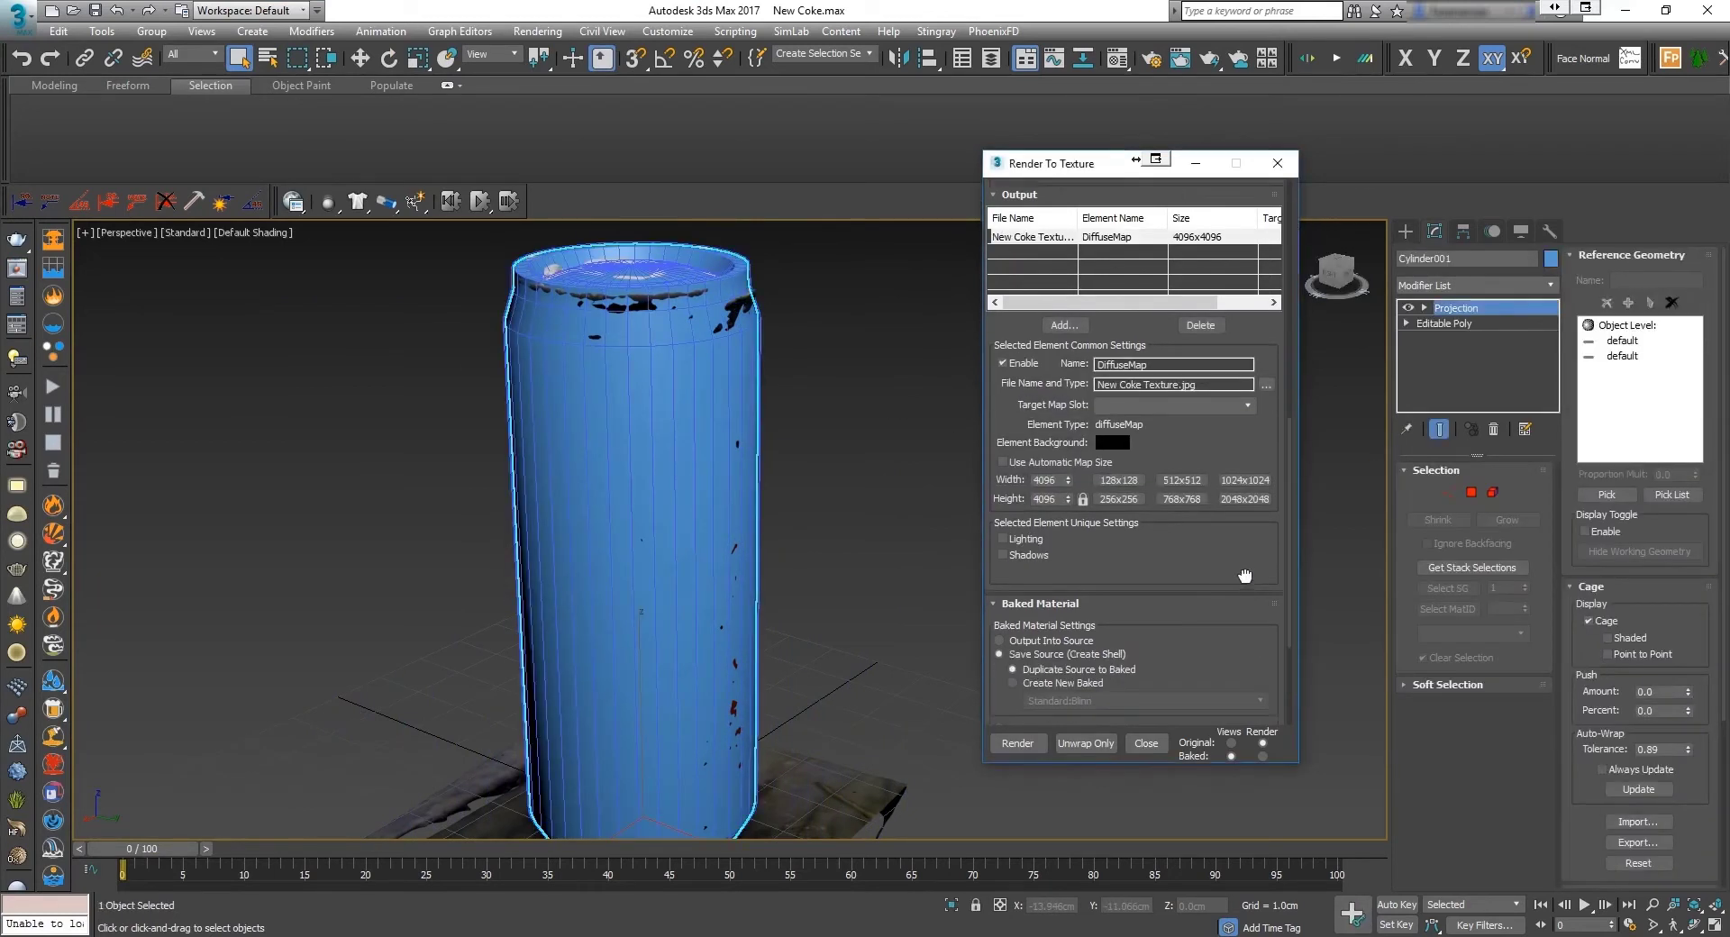
pyautogui.click(1016, 744)
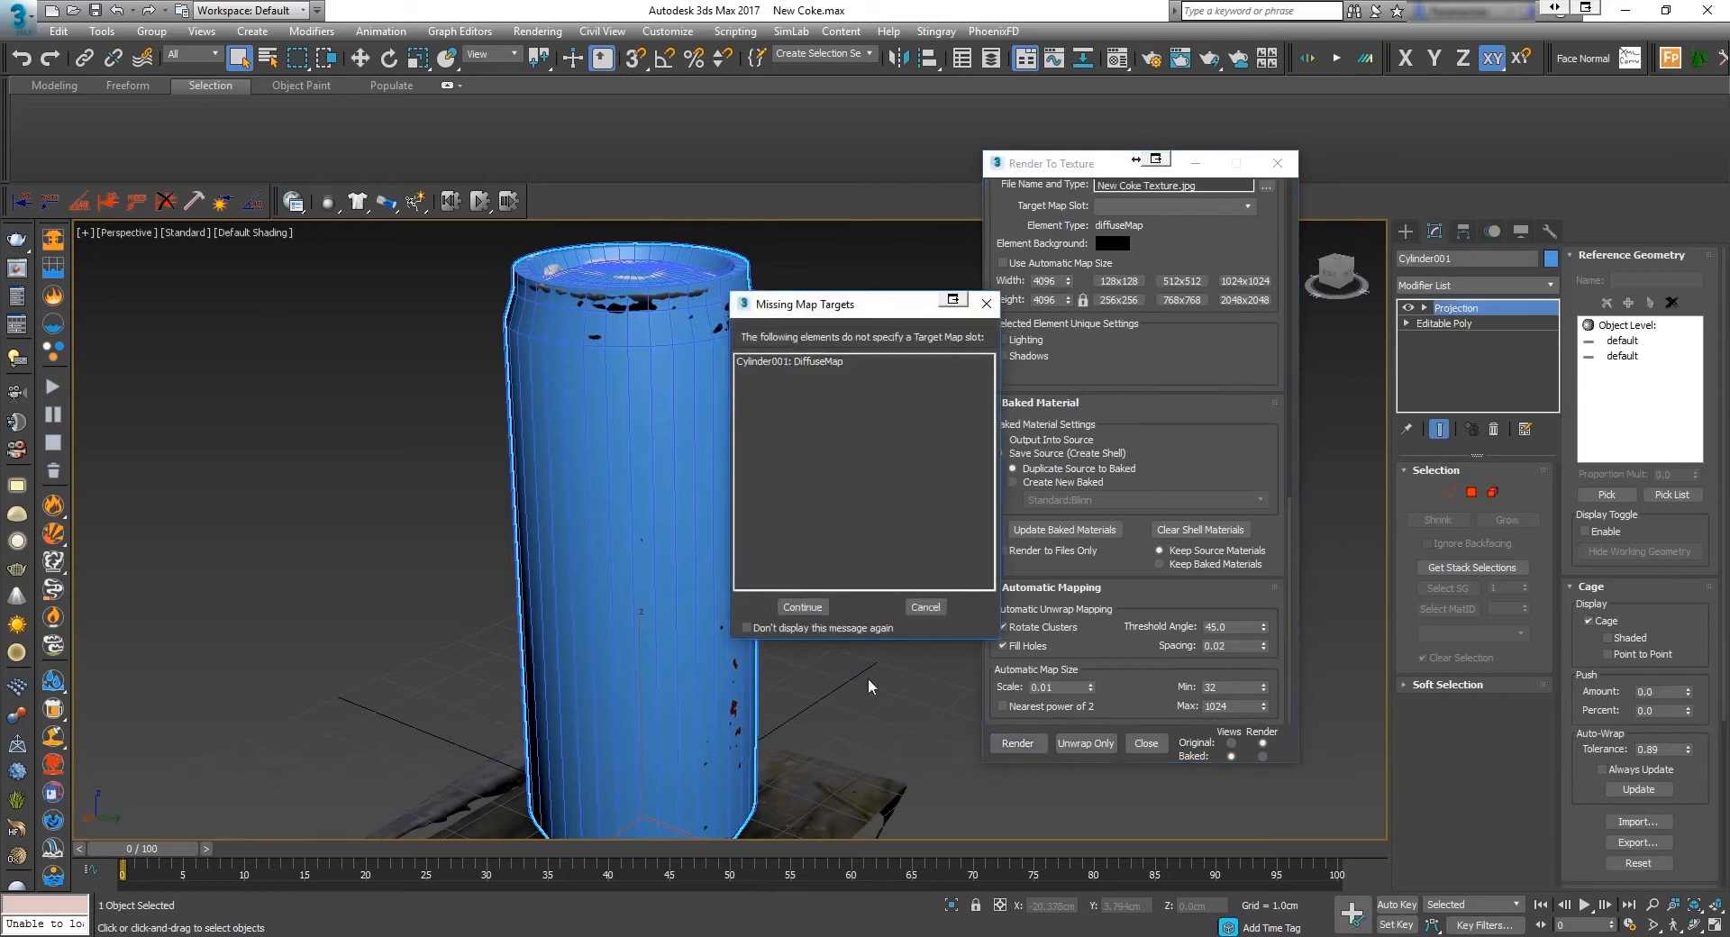
pyautogui.click(804, 607)
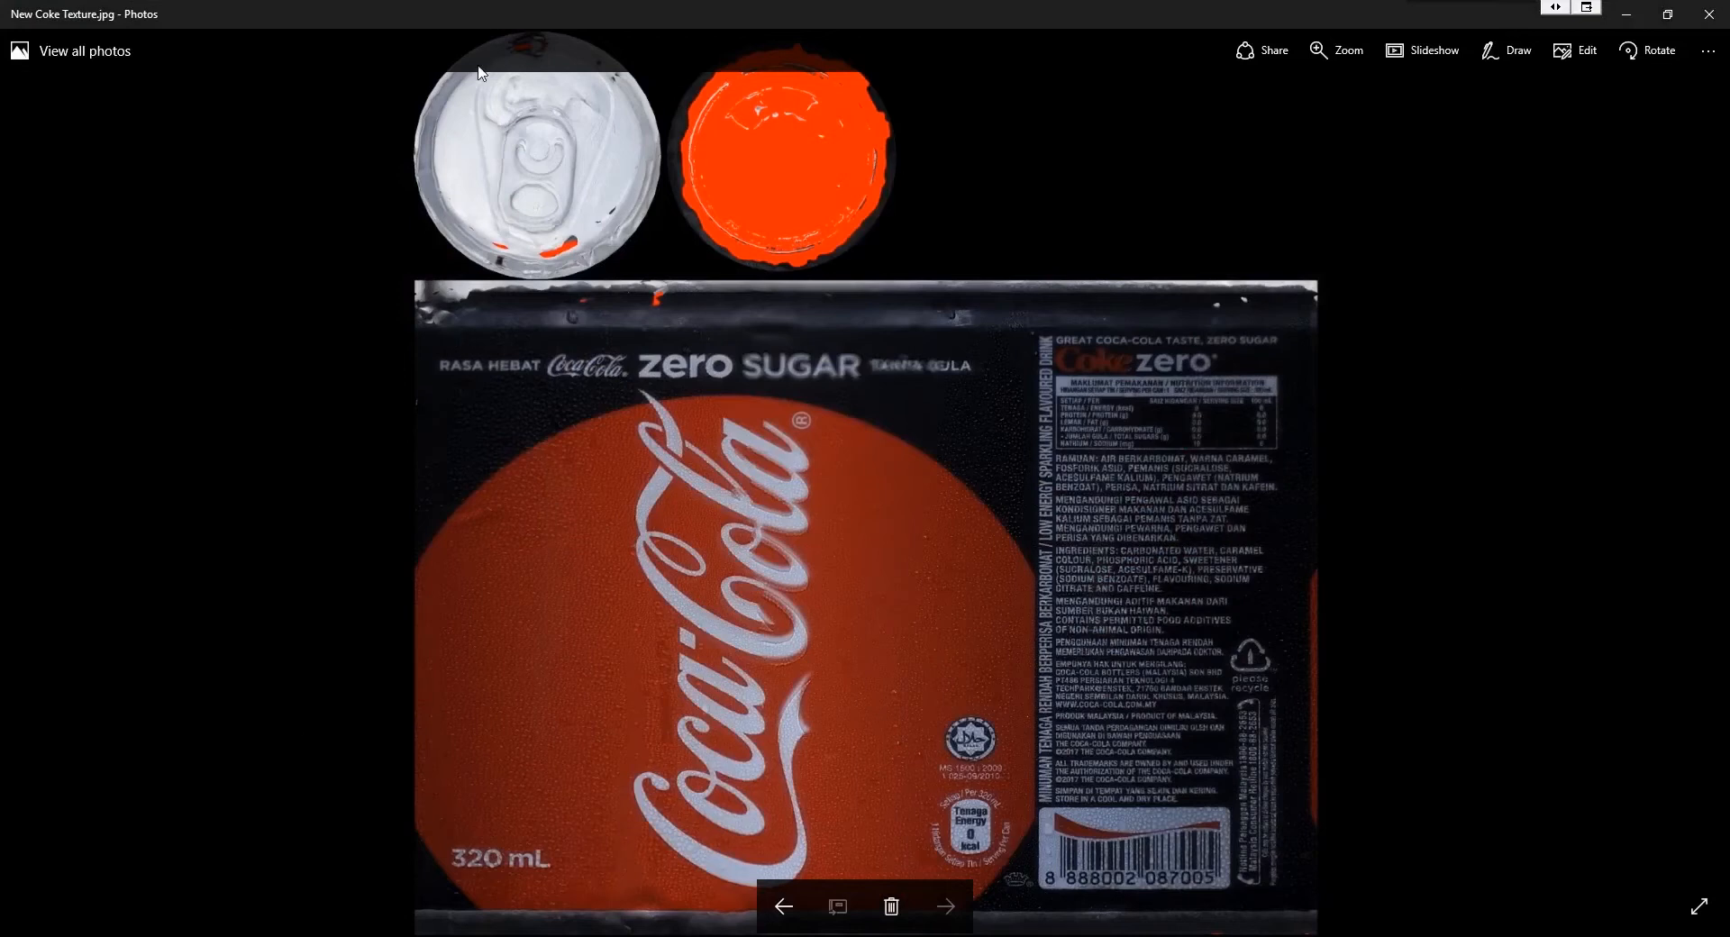
pyautogui.moveTo(1710, 13)
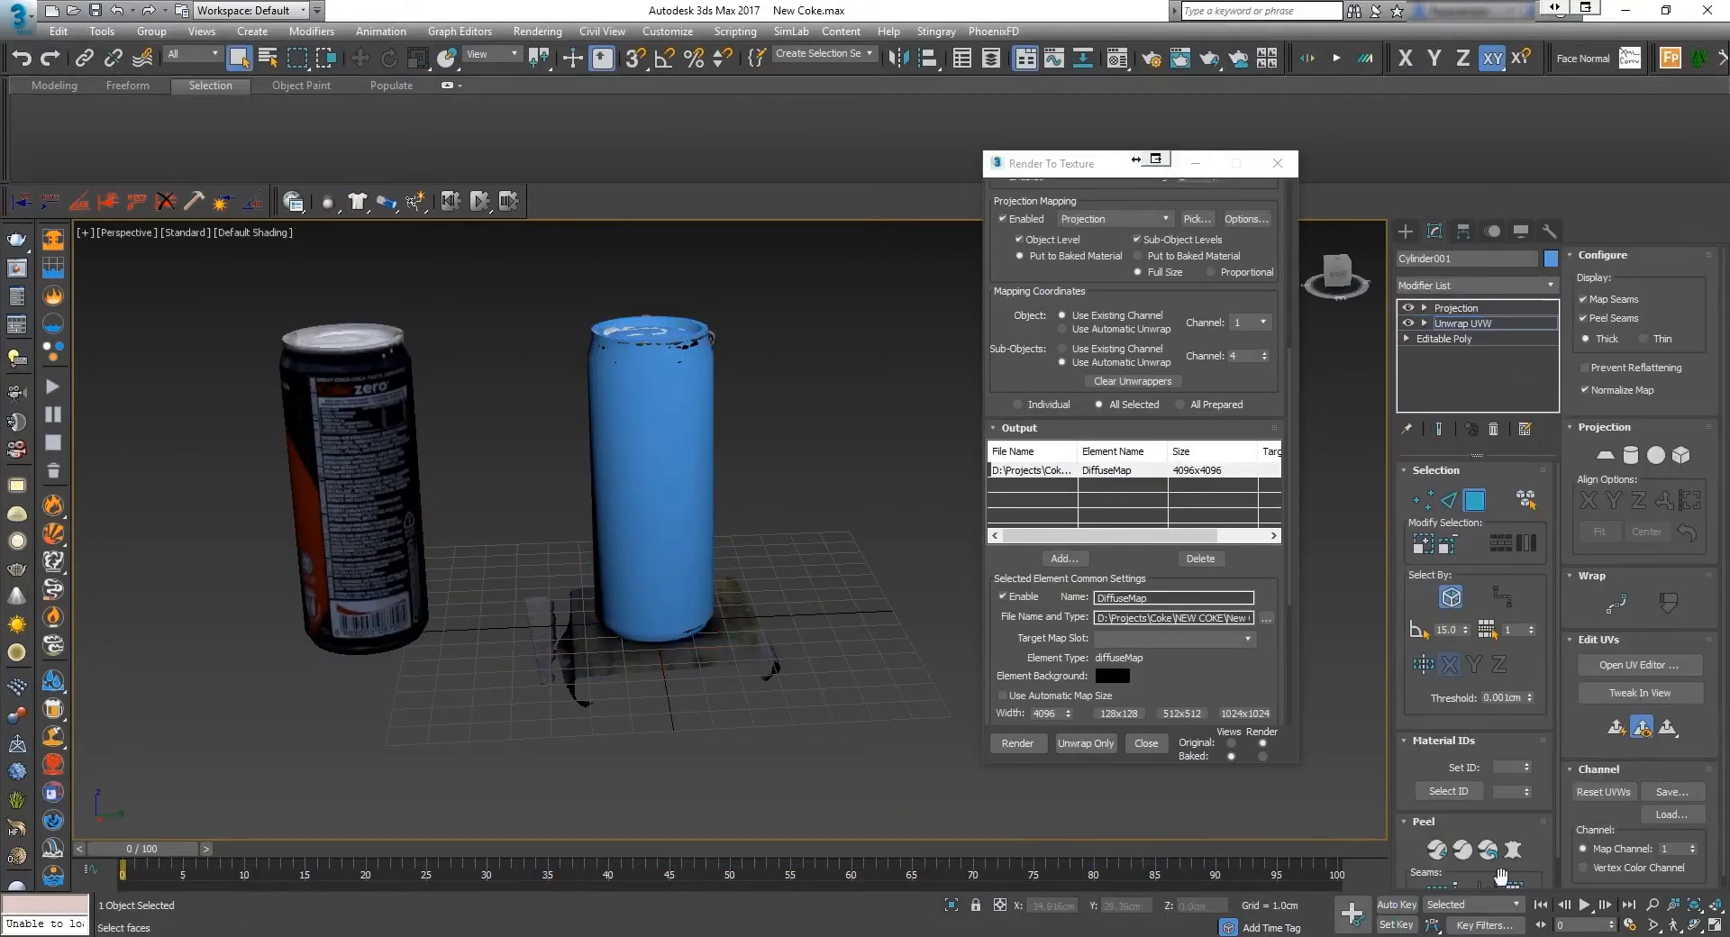
# Step: Collapse the Unwrap UVW modifier, accept both warnings, and rerun the bake
pyautogui.click(1639, 665)
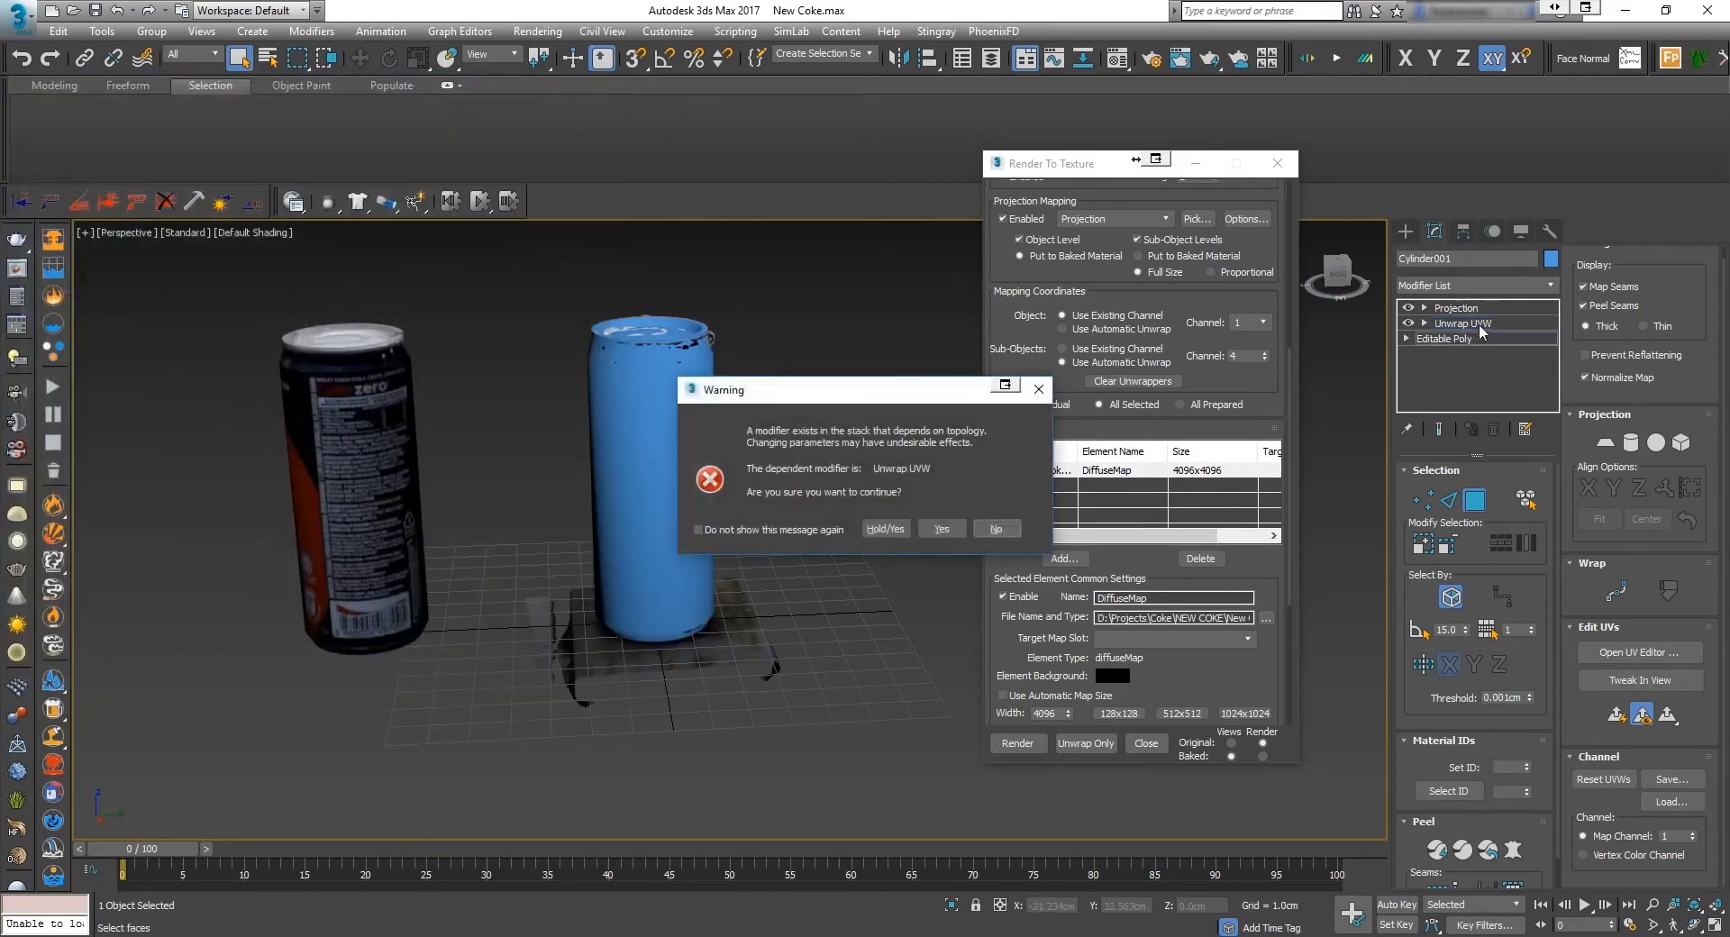
pyautogui.click(941, 528)
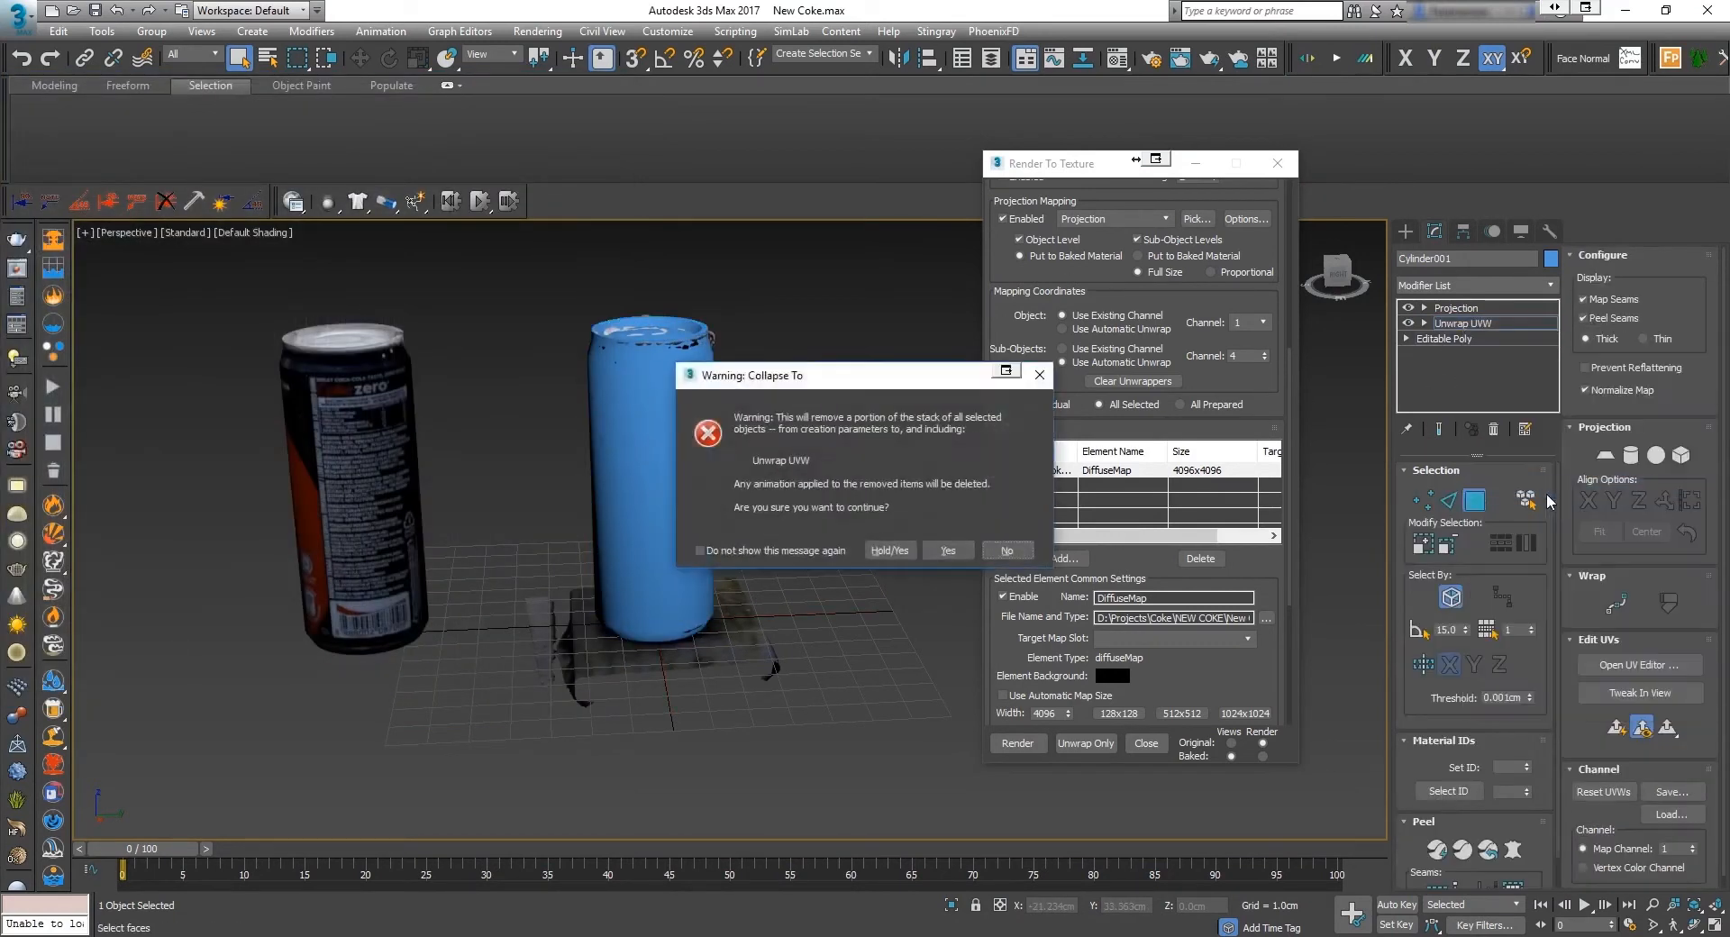
pyautogui.click(948, 549)
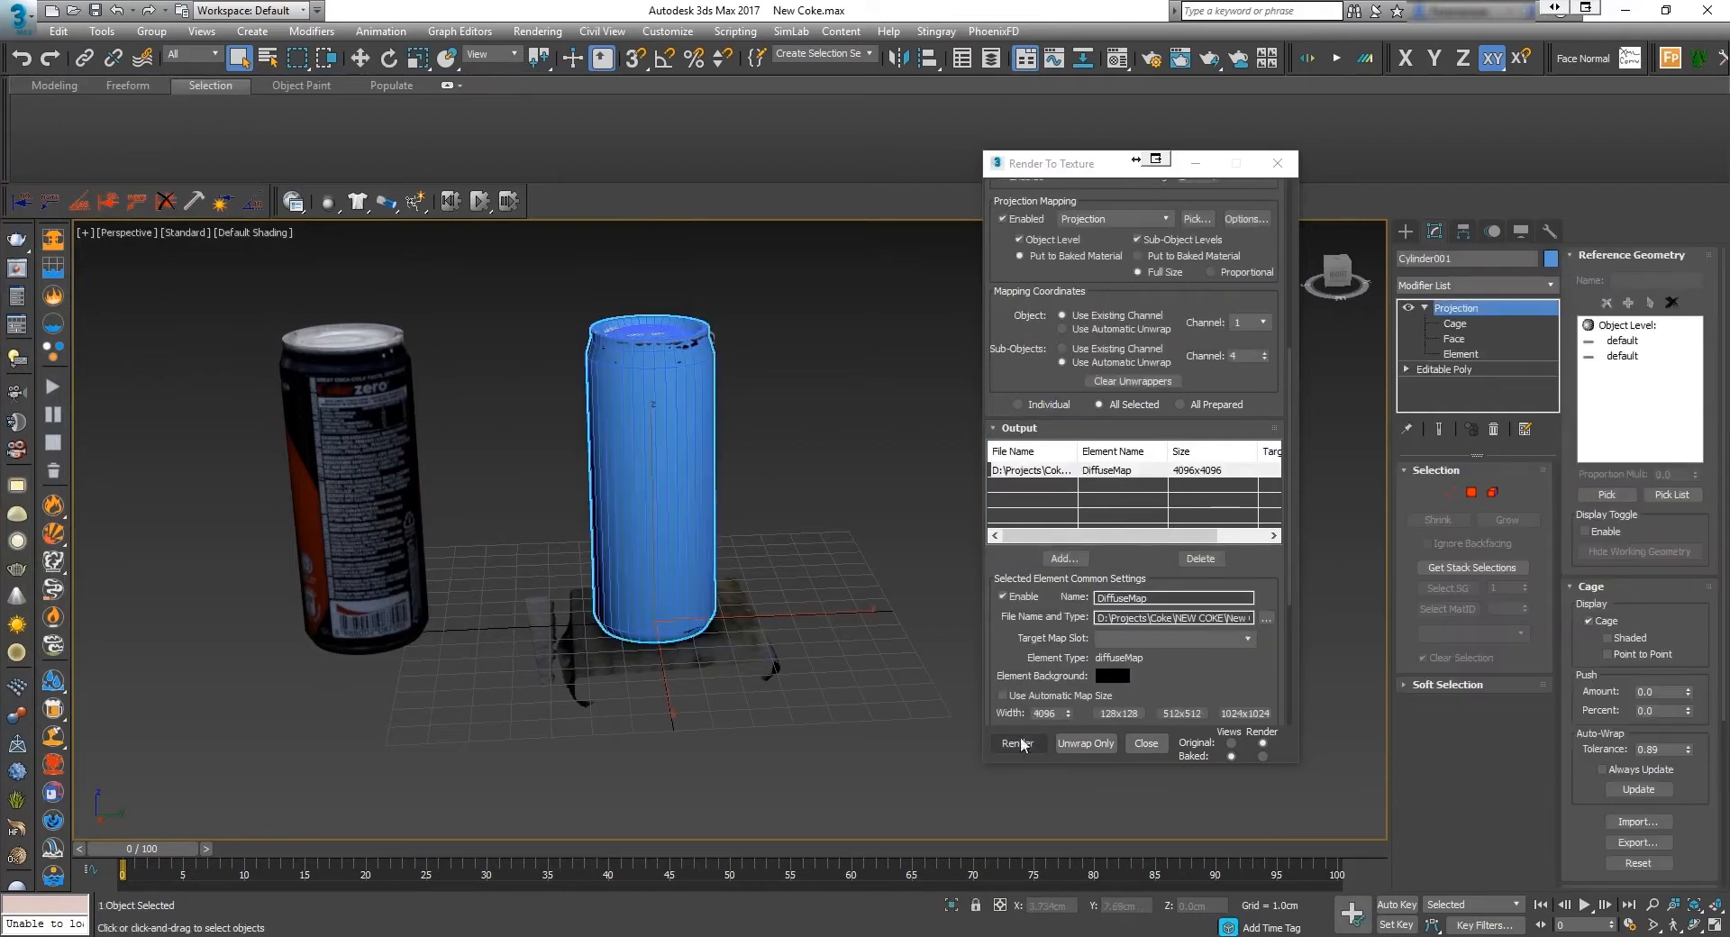
pyautogui.click(1018, 744)
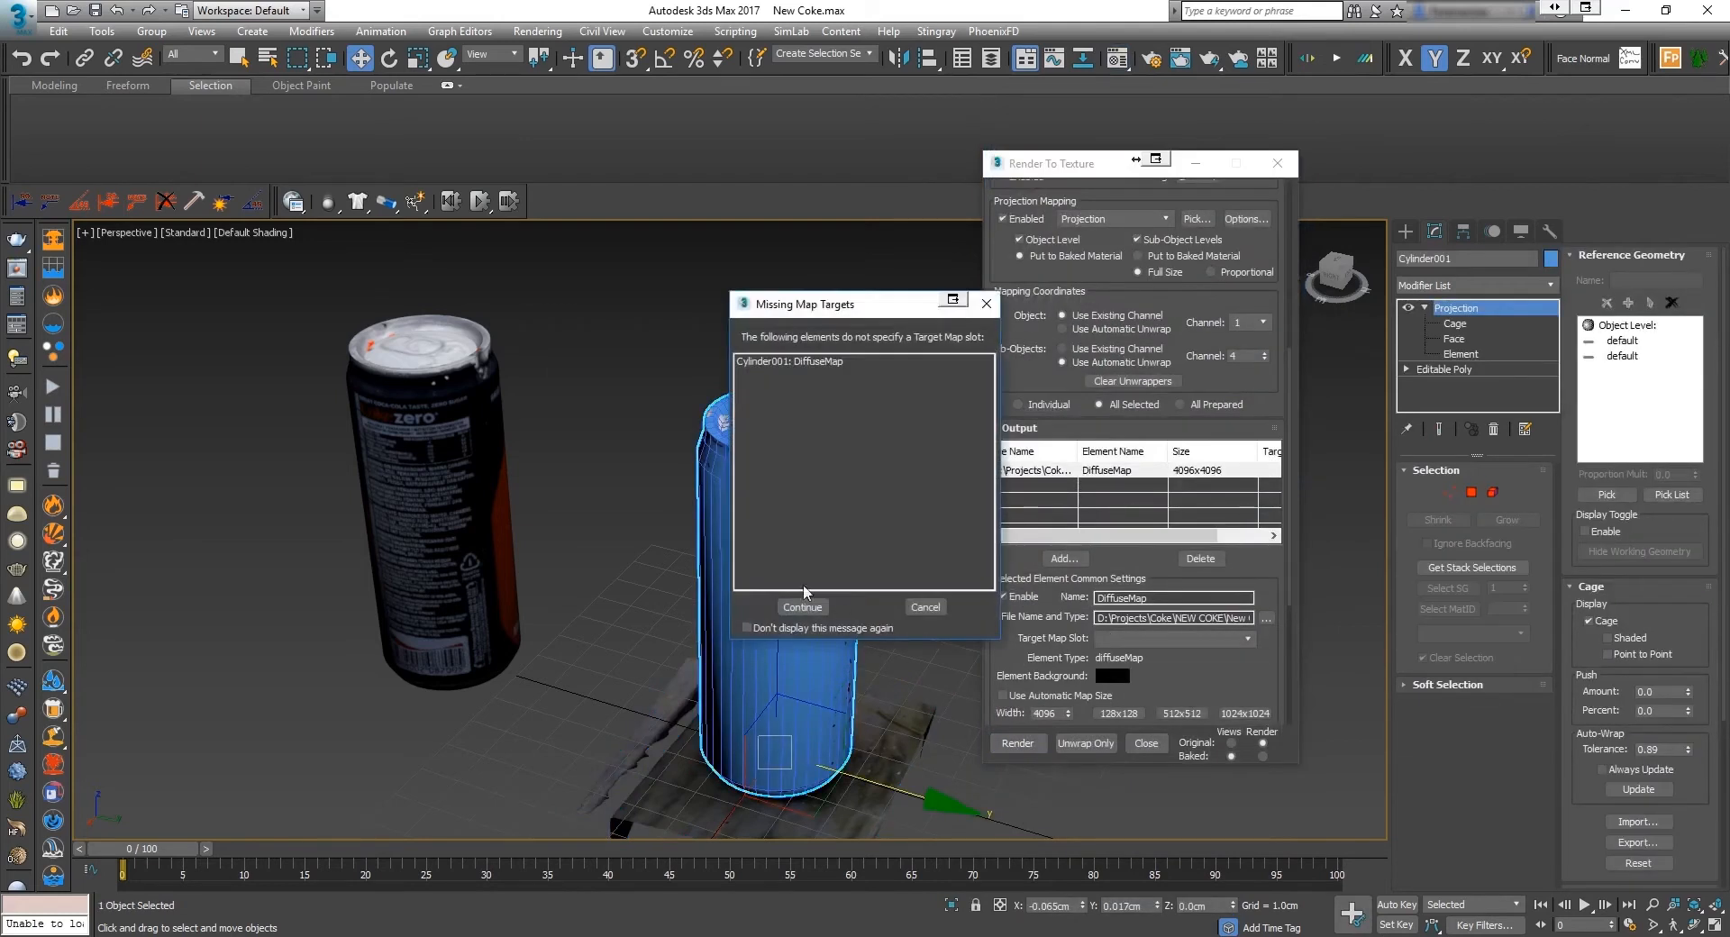
pyautogui.click(802, 607)
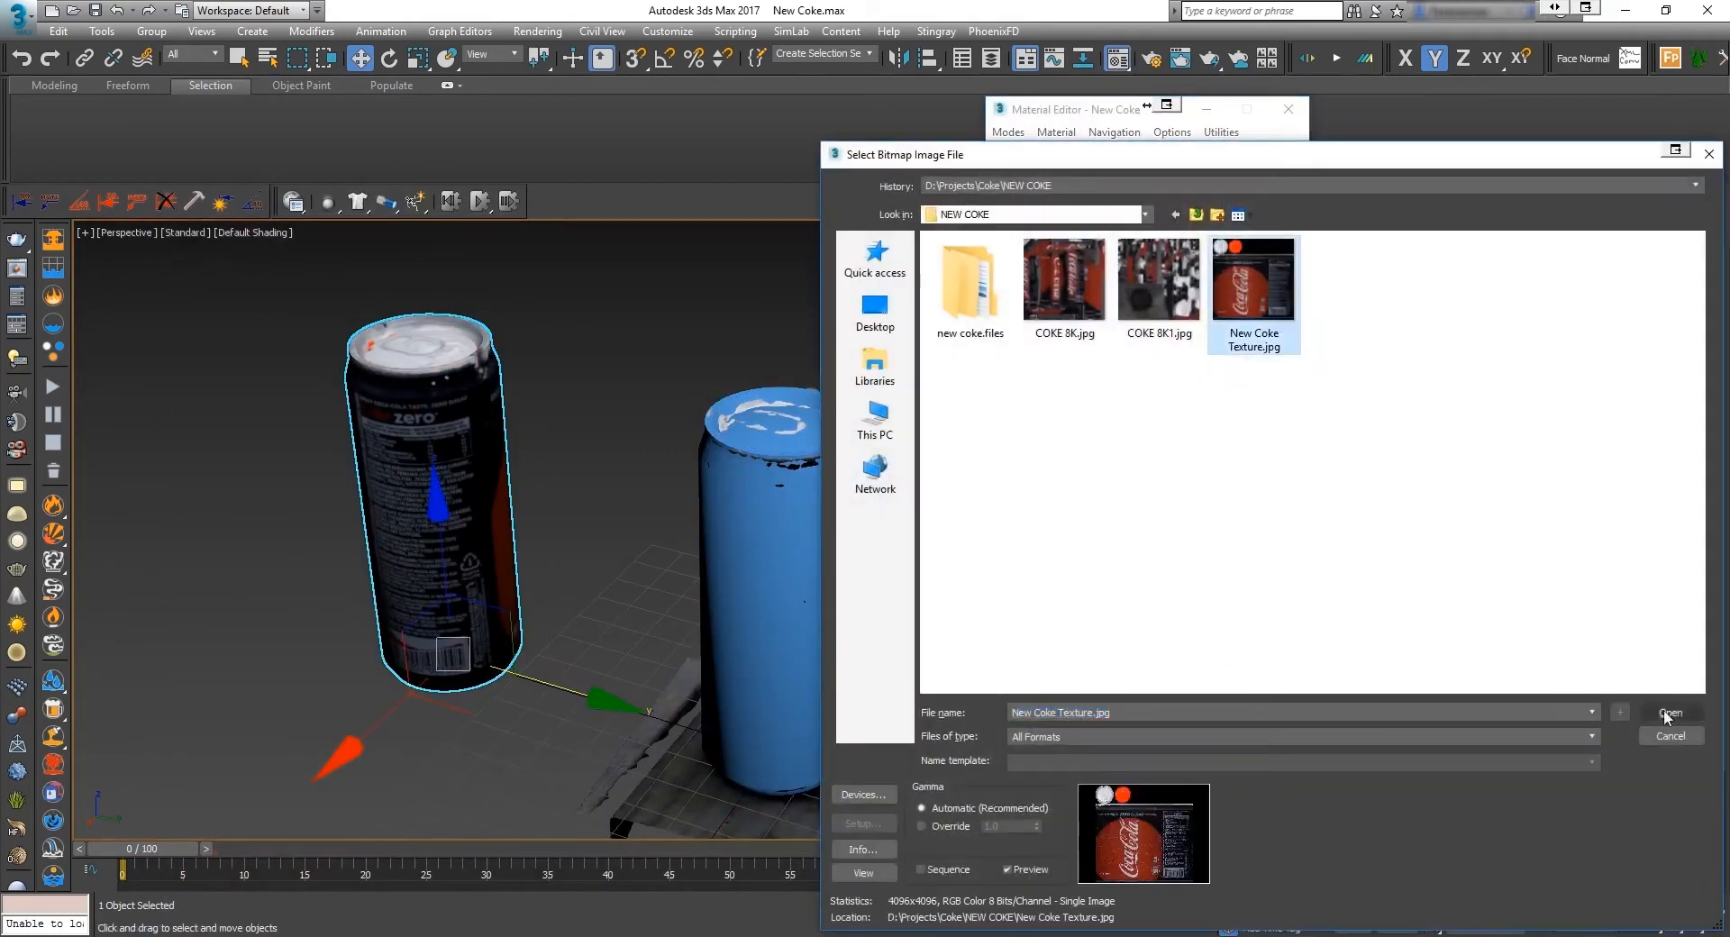
# Step: Load New Coke Texture.jpg as the bitmap in the can's material
pyautogui.click(1673, 712)
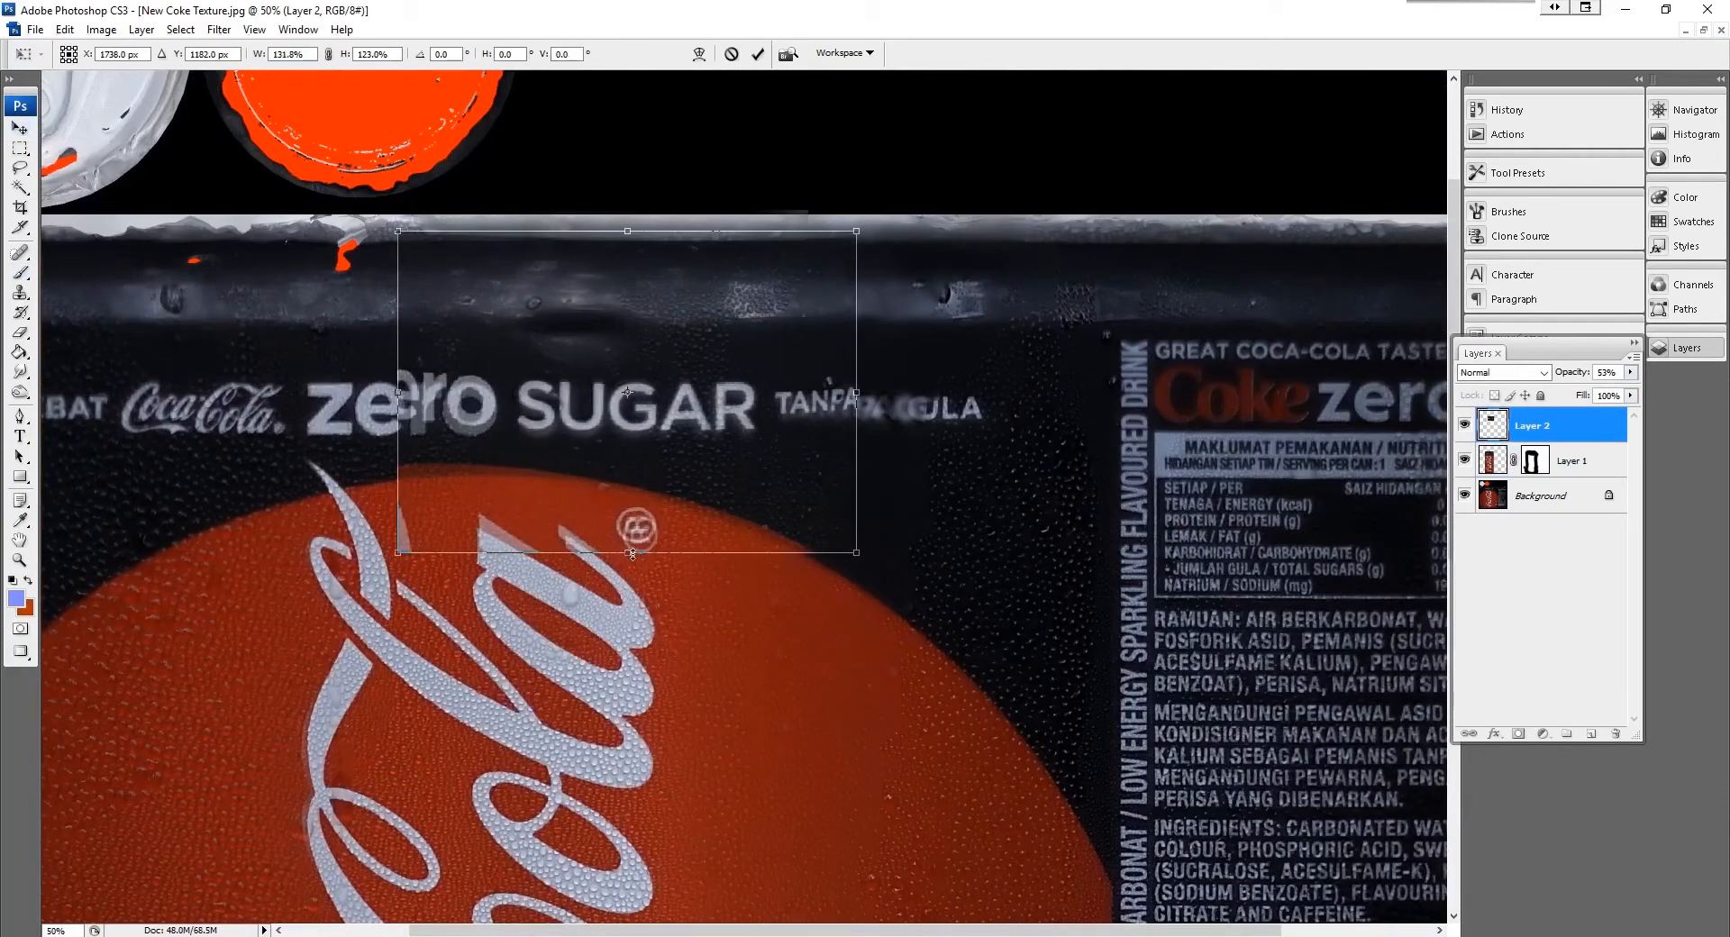
# Step: Warp the pasted patch around the zero SUGAR text with Liquify
pyautogui.click(189, 30)
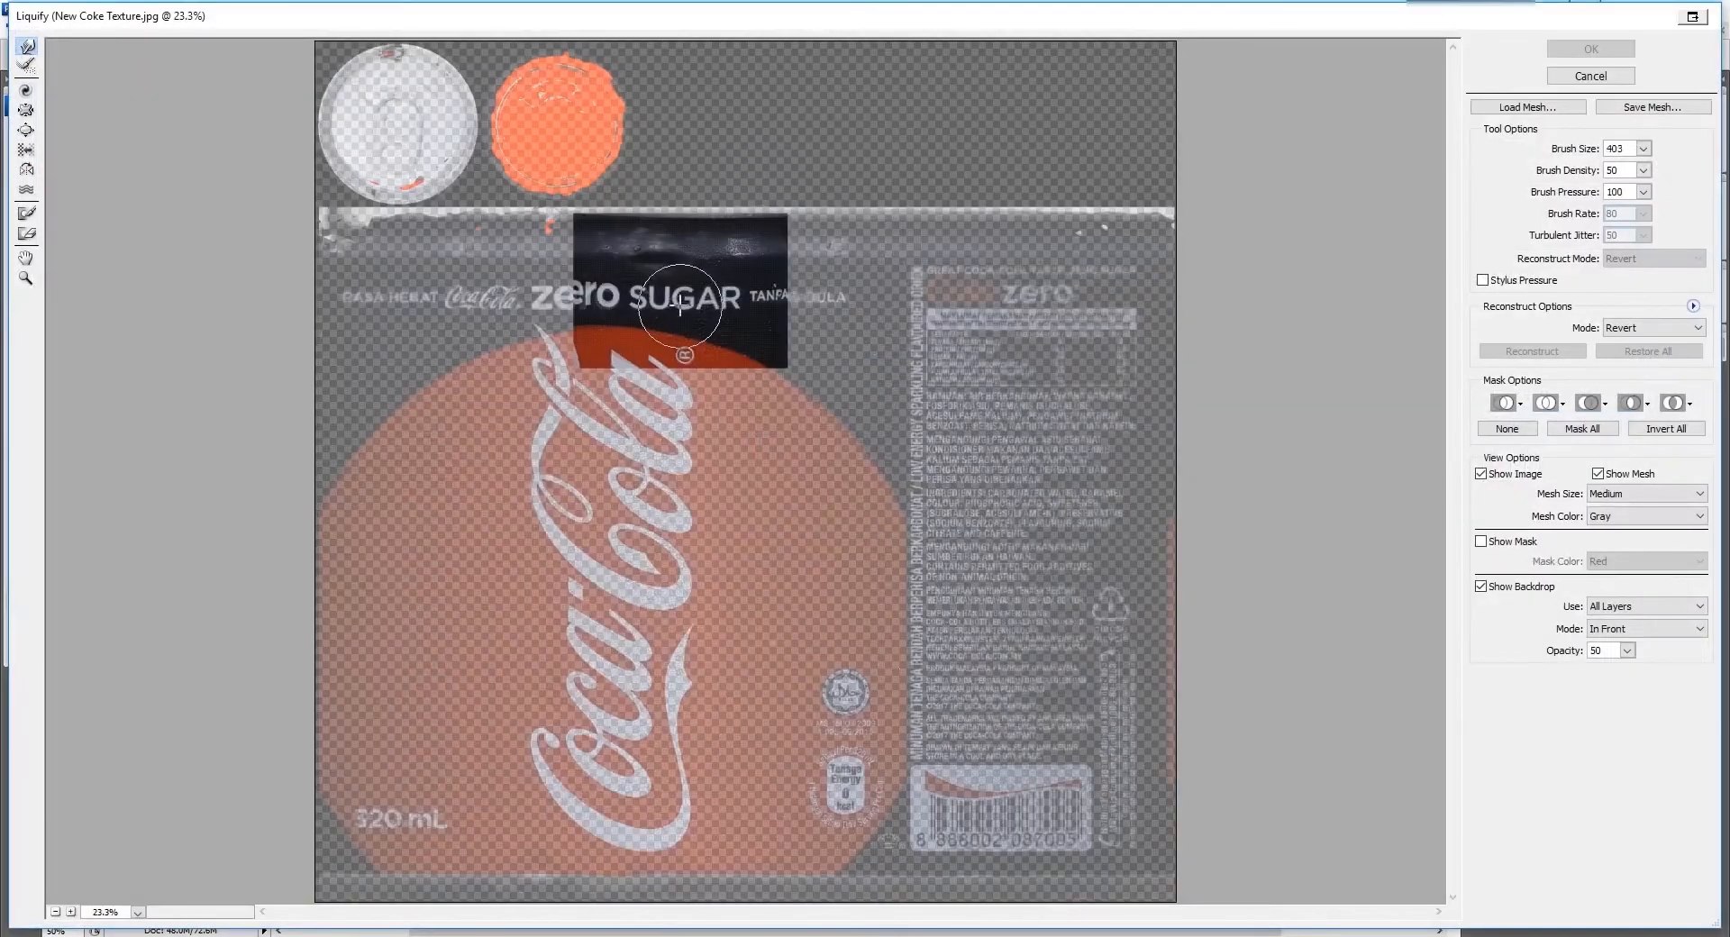
pyautogui.click(1585, 48)
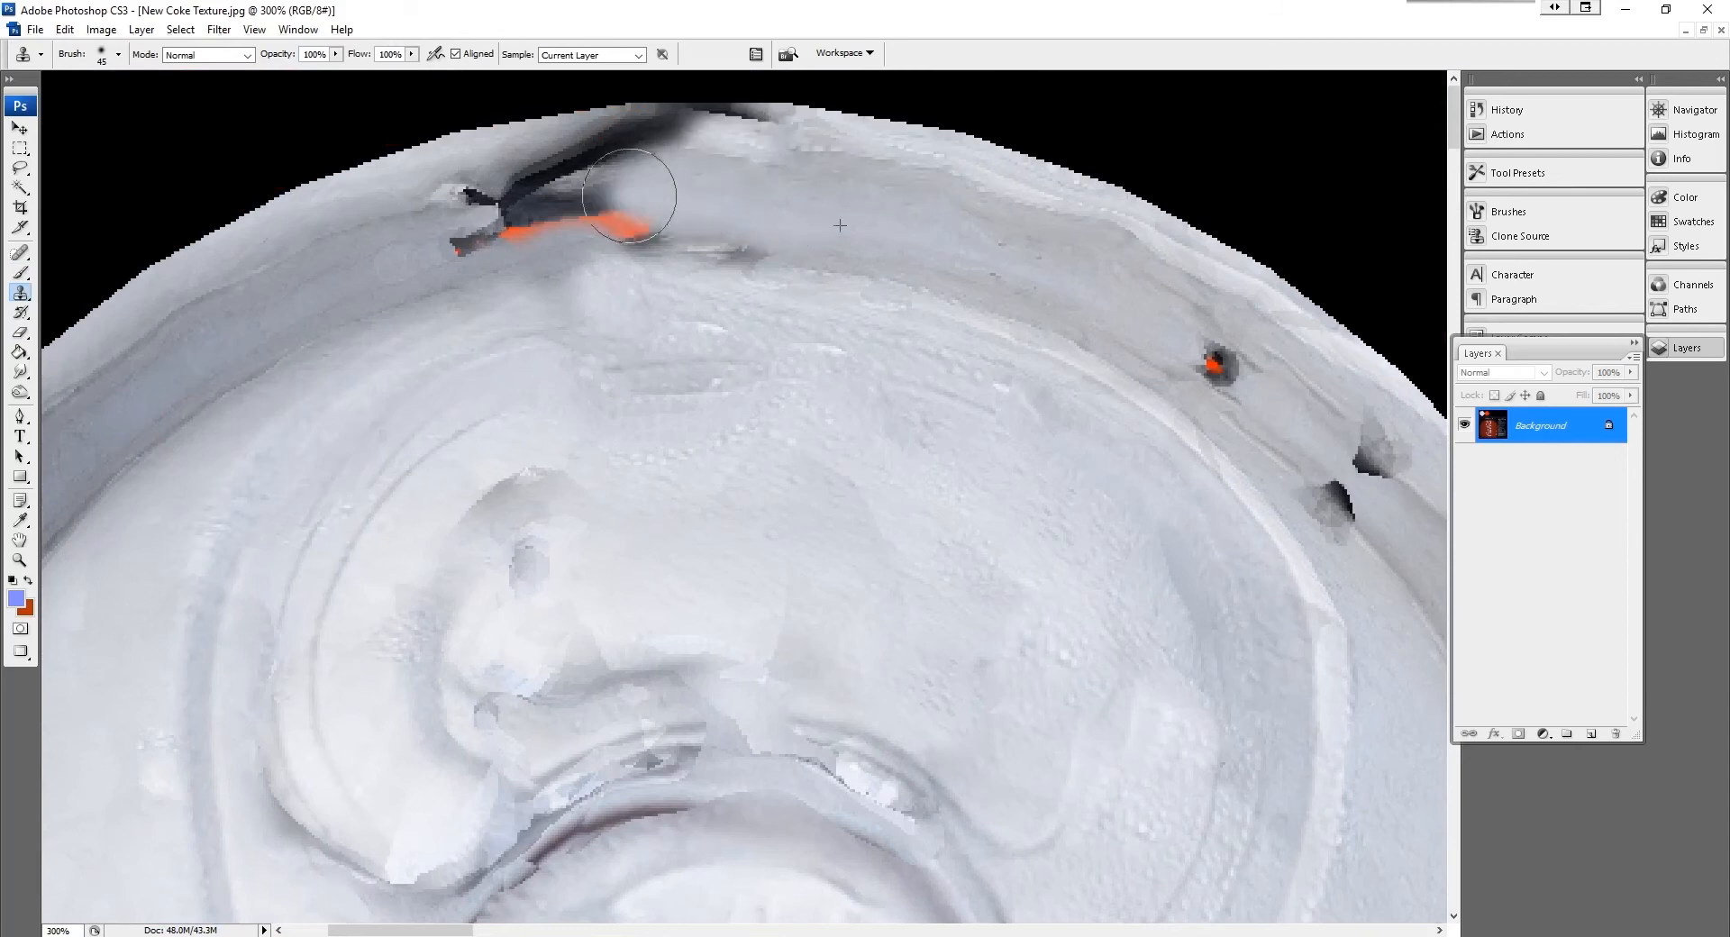
# Step: Paint out the dark blemish on the lid rim and smooth the second lid's marks
pyautogui.moveTo(629, 199); pyautogui.dragTo(1355, 530)
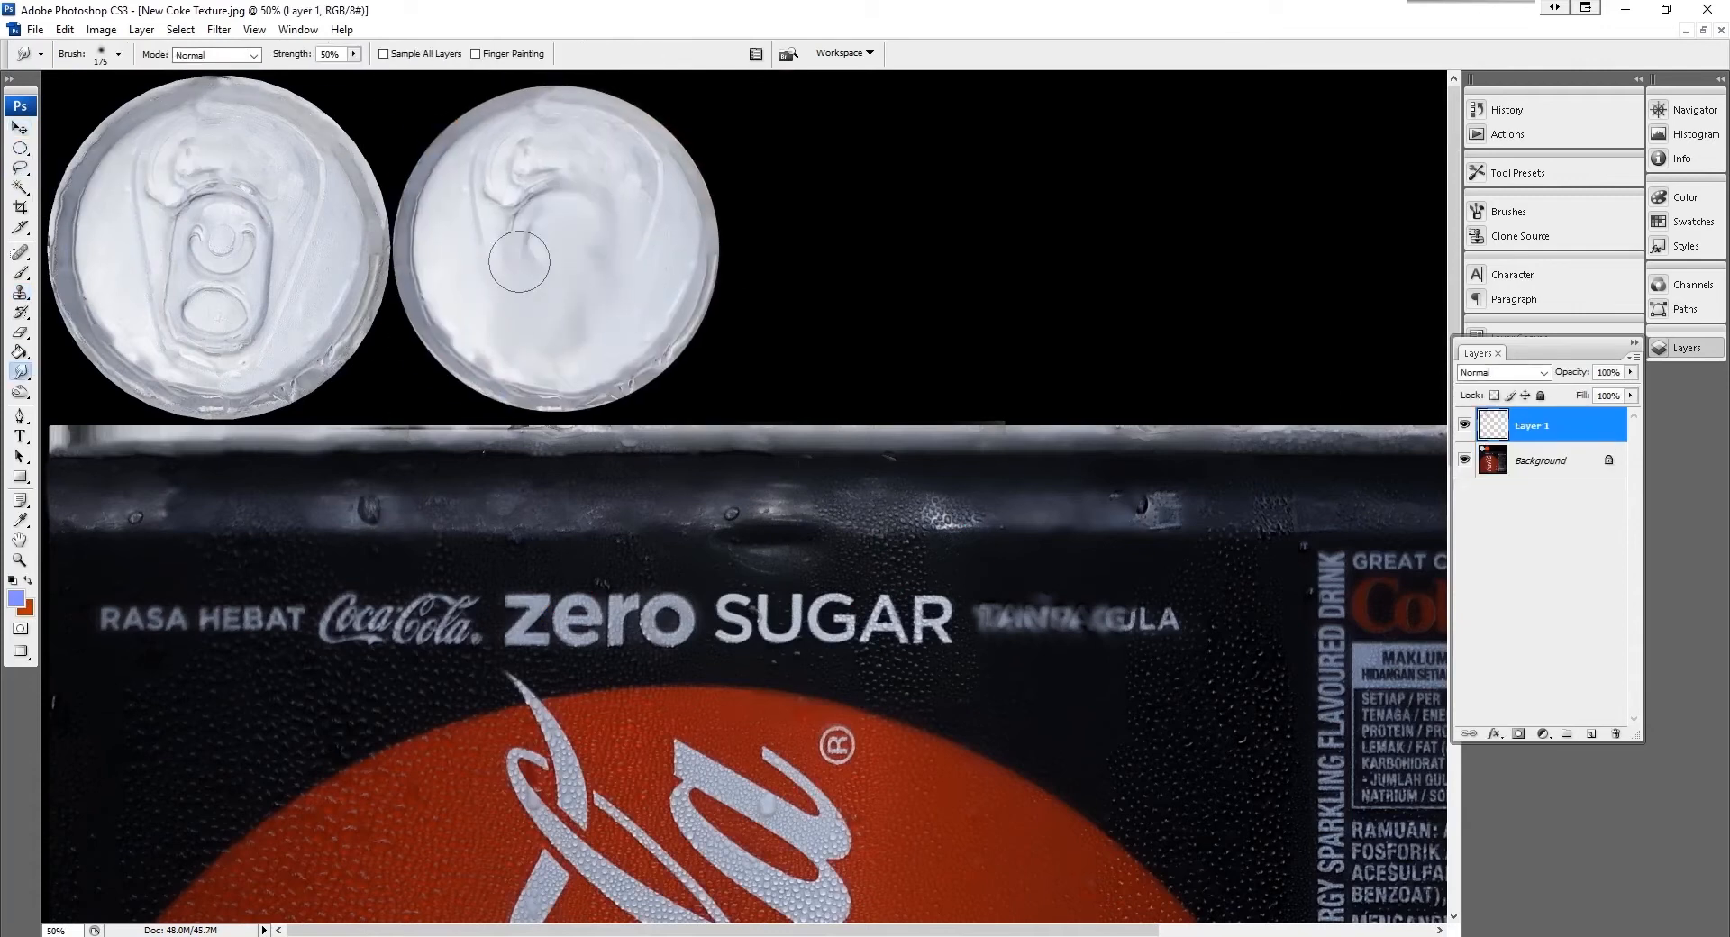
pyautogui.moveTo(524, 265); pyautogui.dragTo(510, 303)
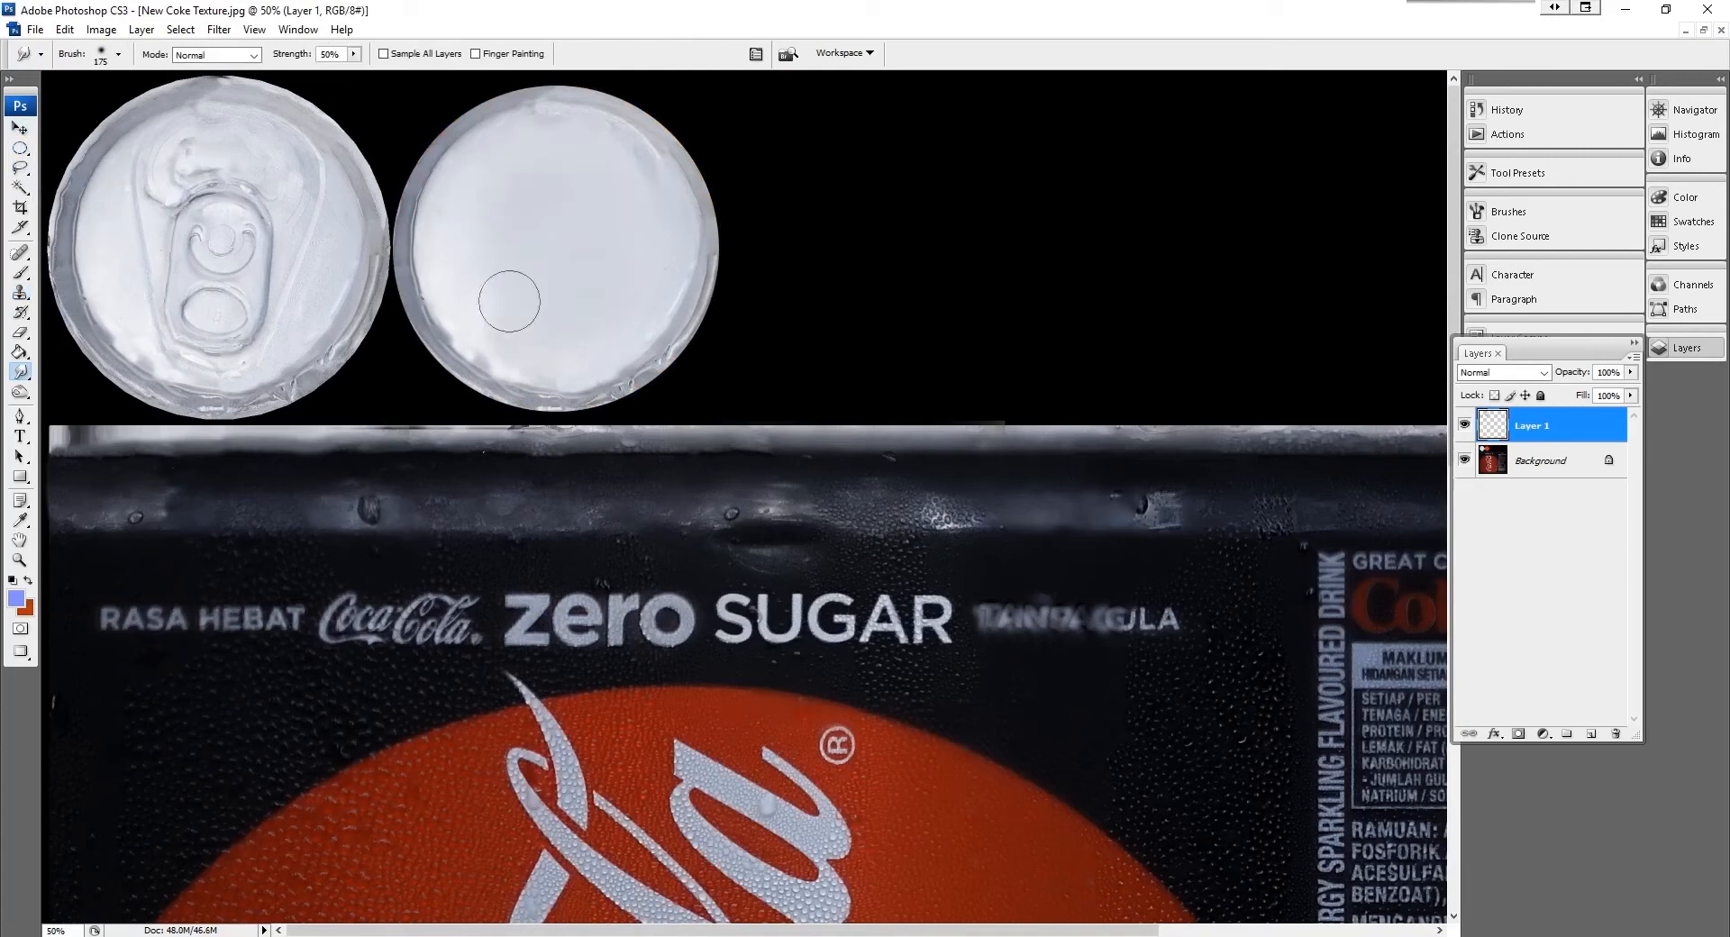
pyautogui.moveTo(514, 303); pyautogui.dragTo(463, 286)
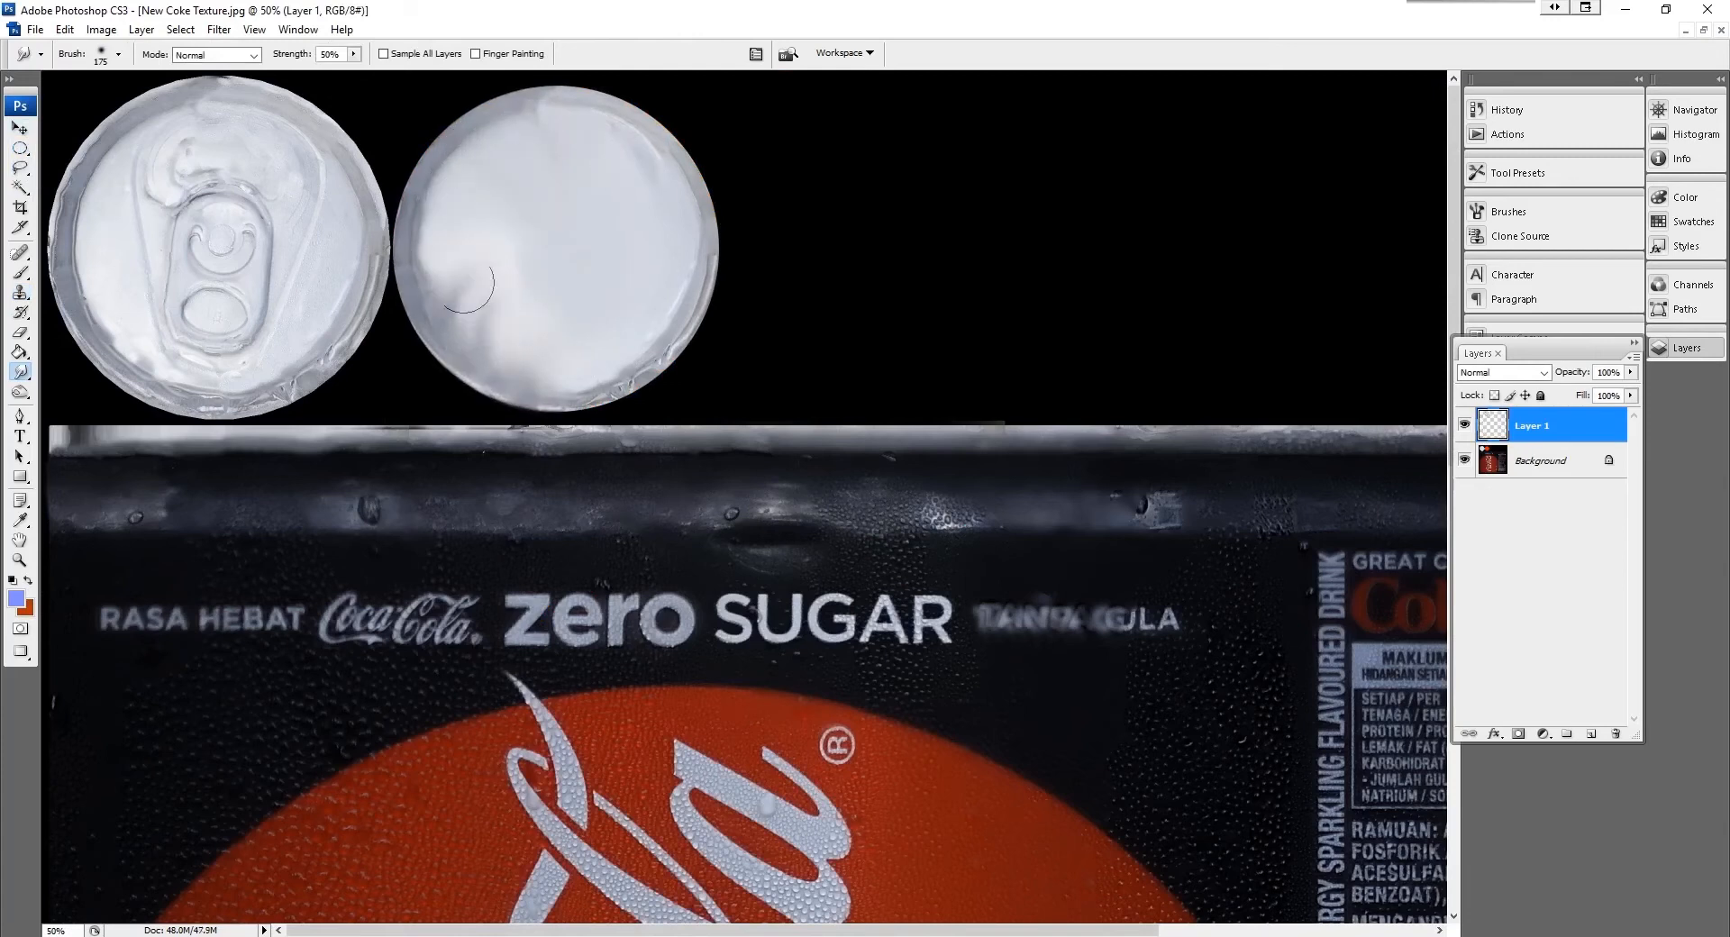
# Step: Browse the Image adjustments and Filter menus for further cleanup
pyautogui.click(111, 31)
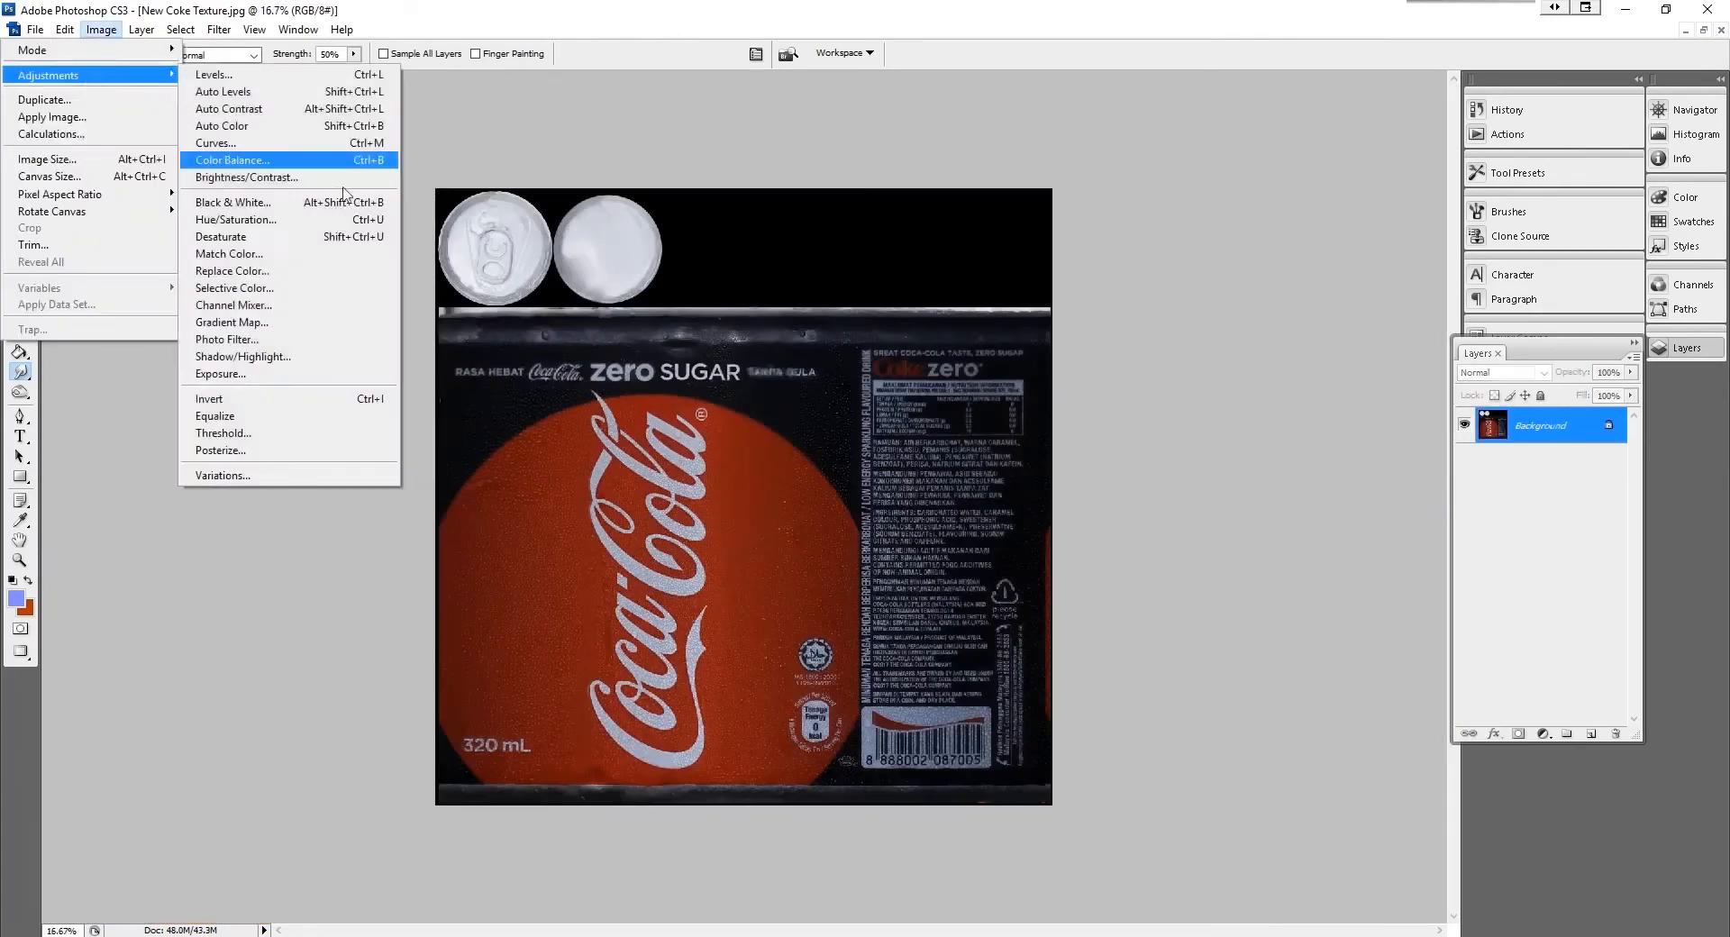
pyautogui.click(188, 31)
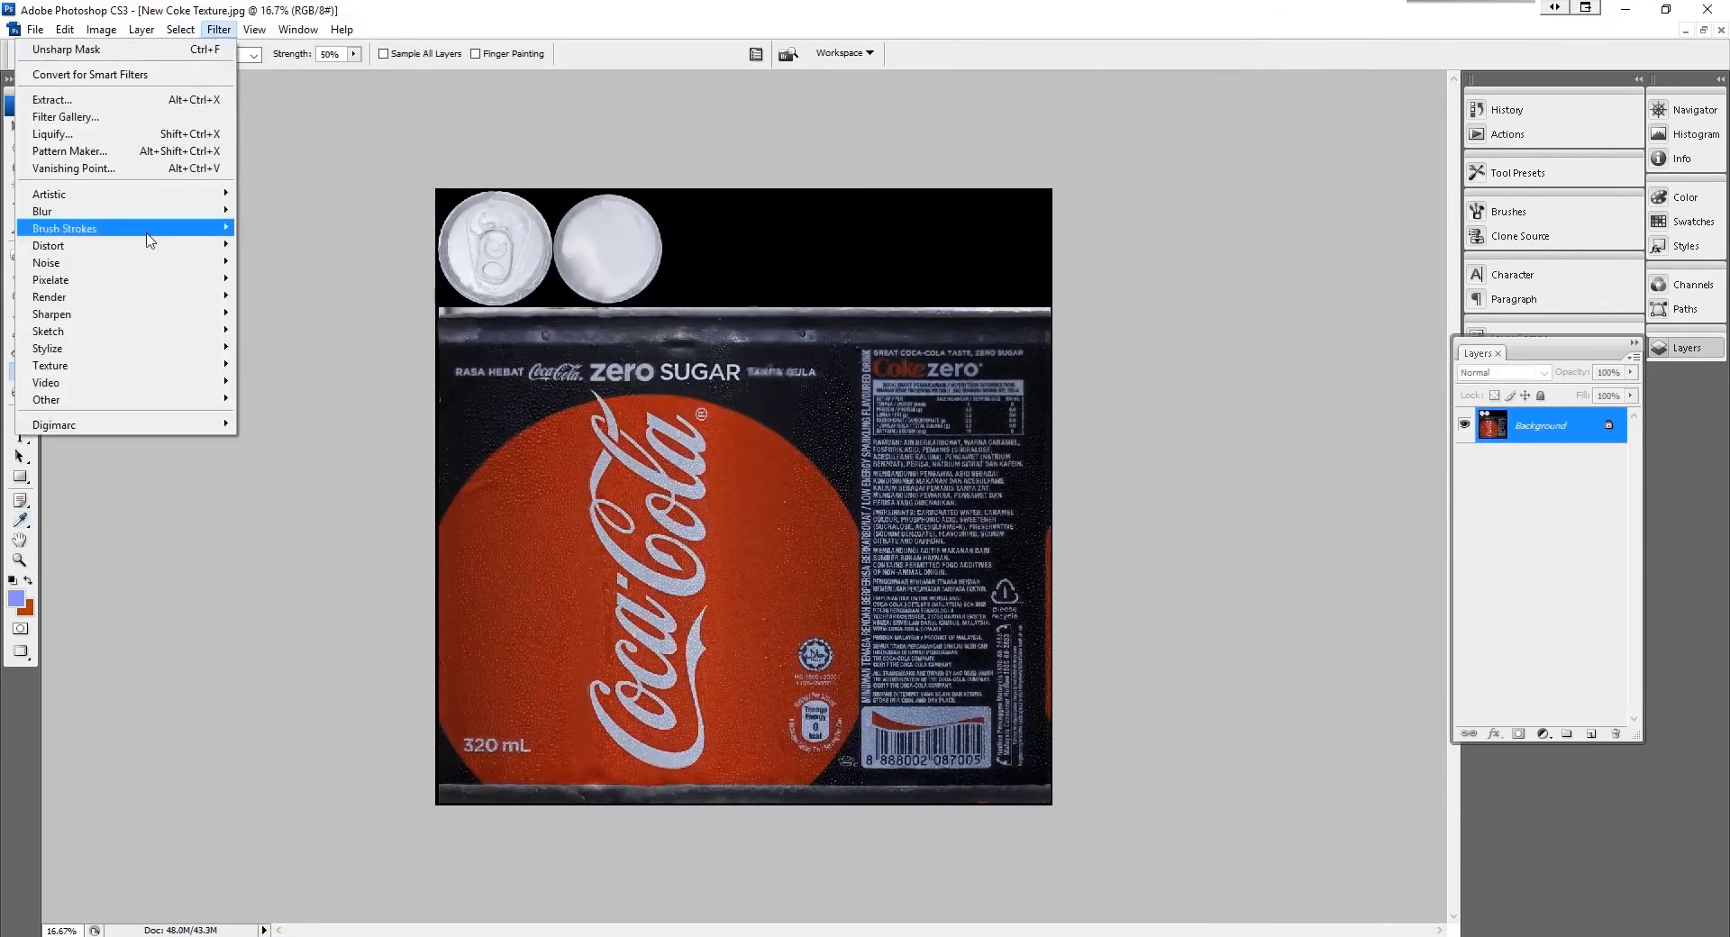
pyautogui.click(68, 51)
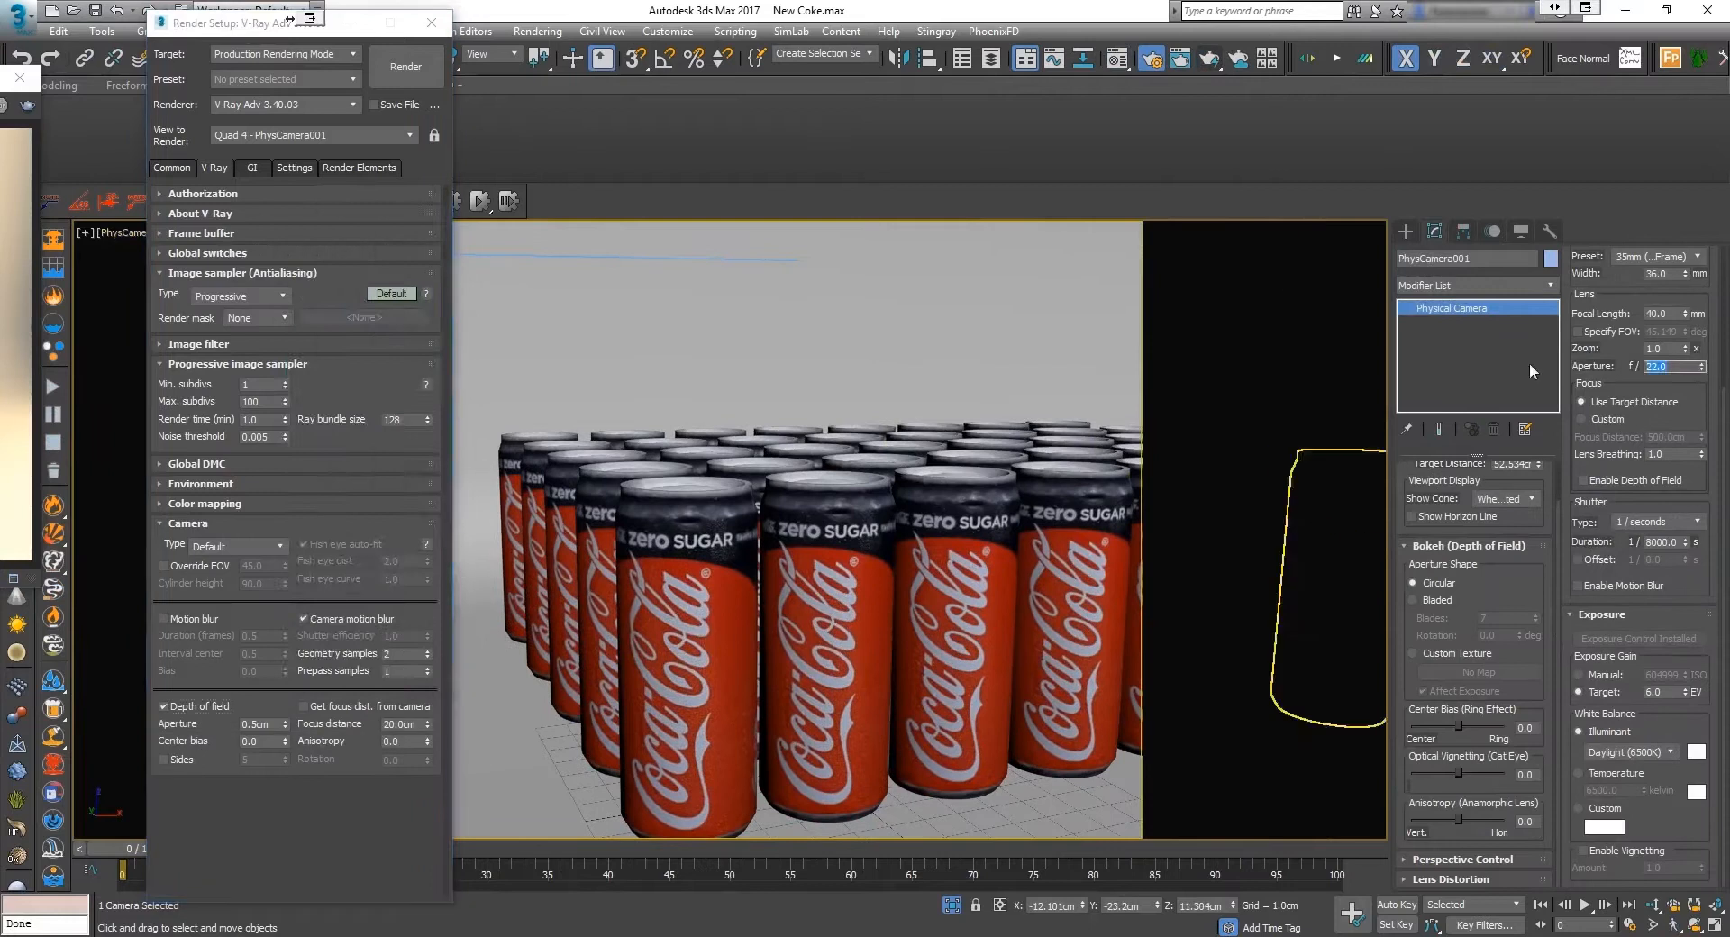
# Step: Set the output width to 1280 in Render Setup and render the can grid with V-Ray
pyautogui.click(405, 67)
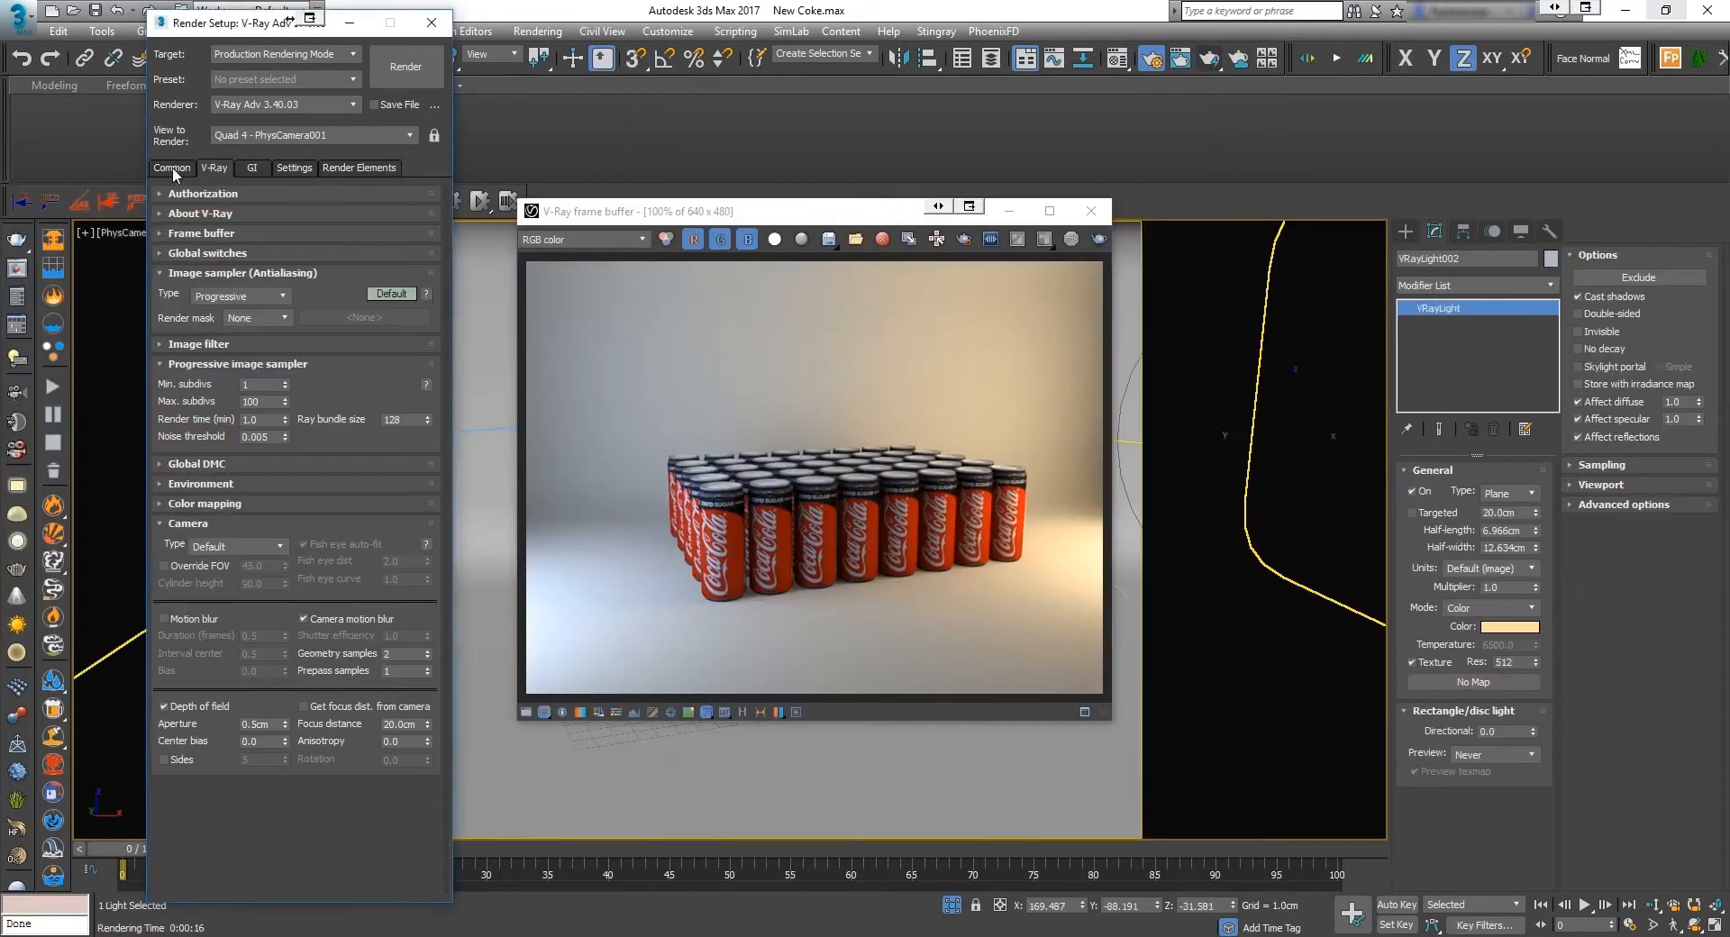
pyautogui.click(171, 169)
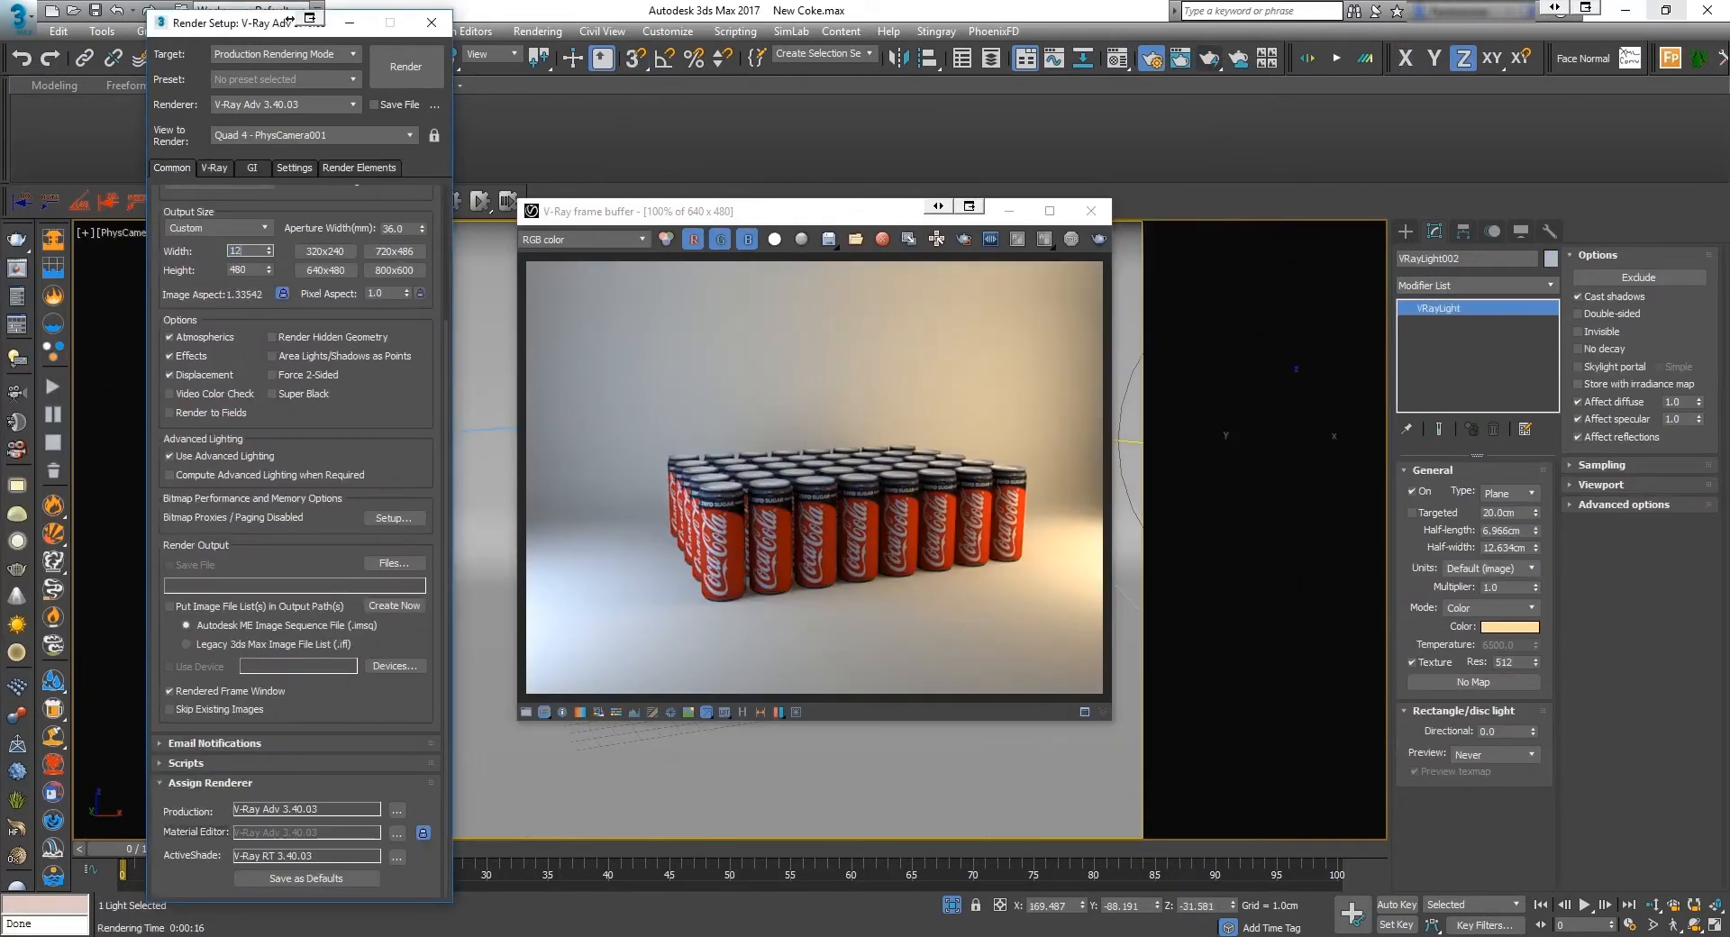
pyautogui.click(405, 67)
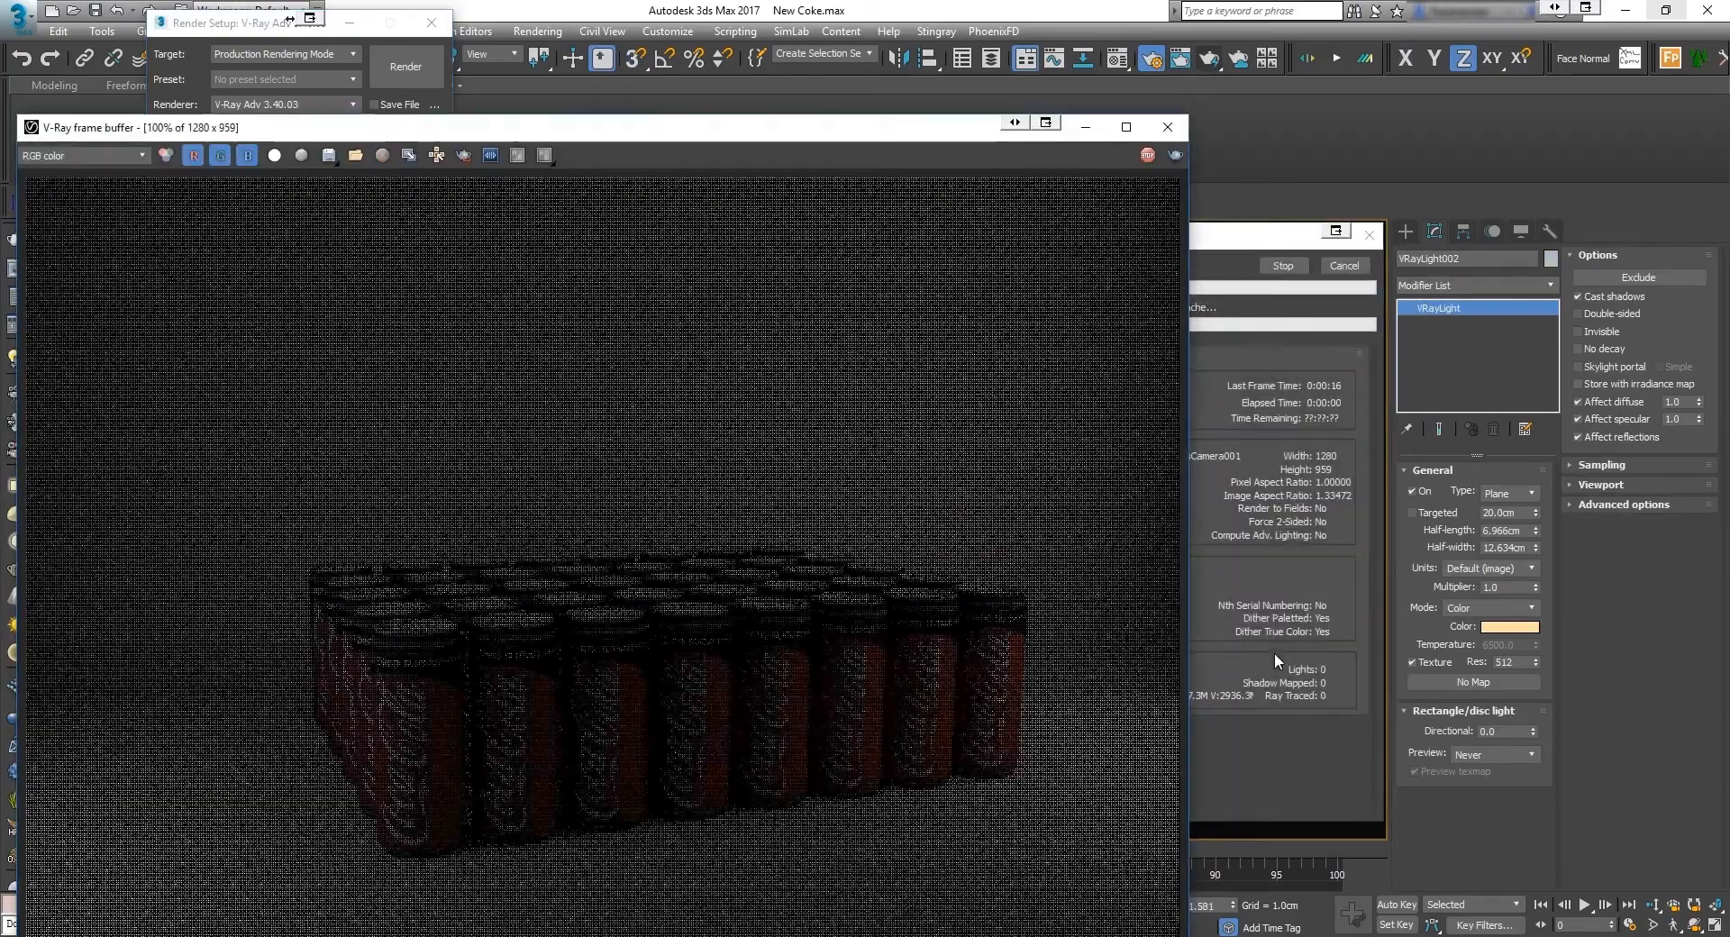